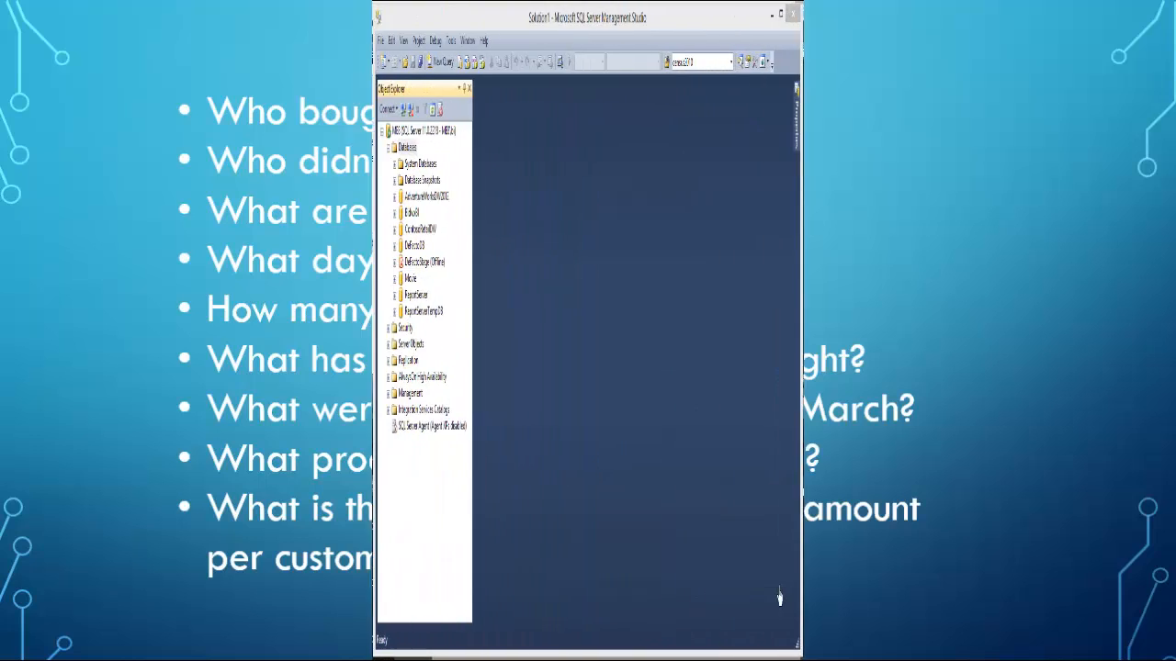
- Minimize Management Studio so the desktop with the BidwxJoins query file shows
left_click(783, 15)
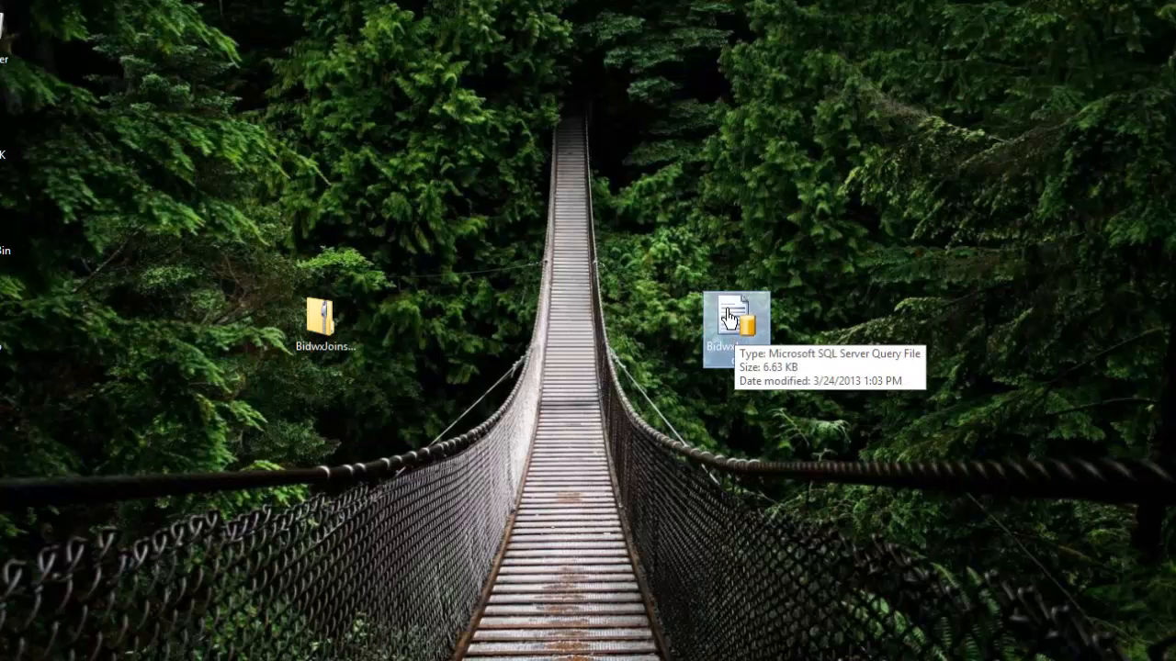
- Open the BidwxJoins.sql file from the desktop in Management Studio
double_click(735, 311)
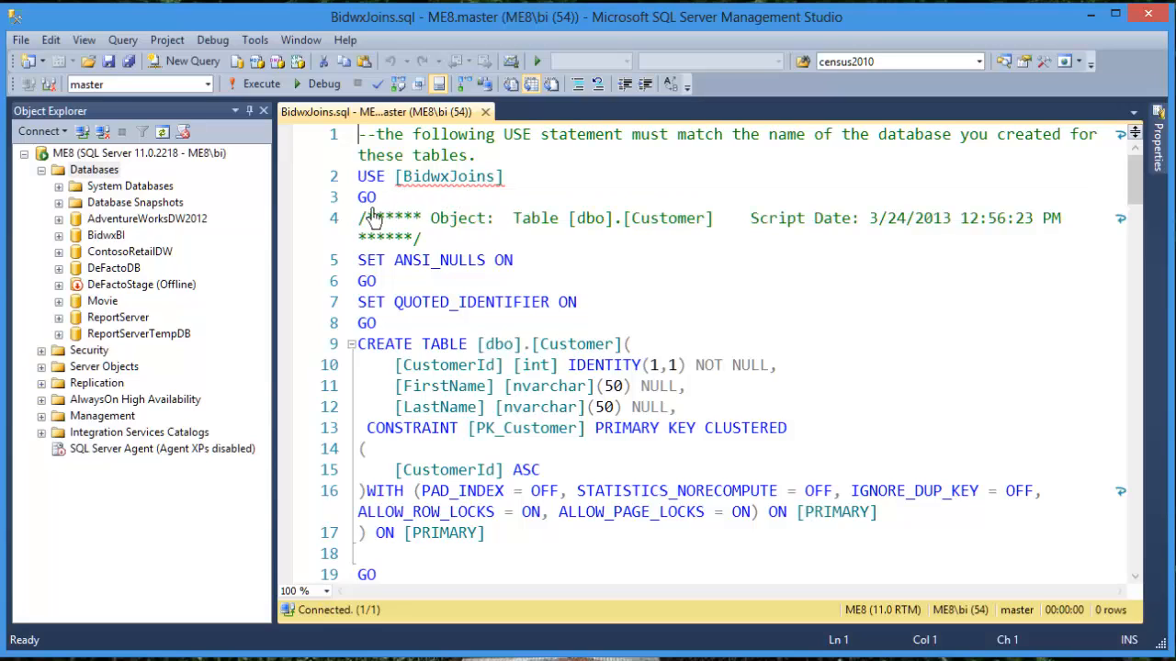
mouse_move(156, 202)
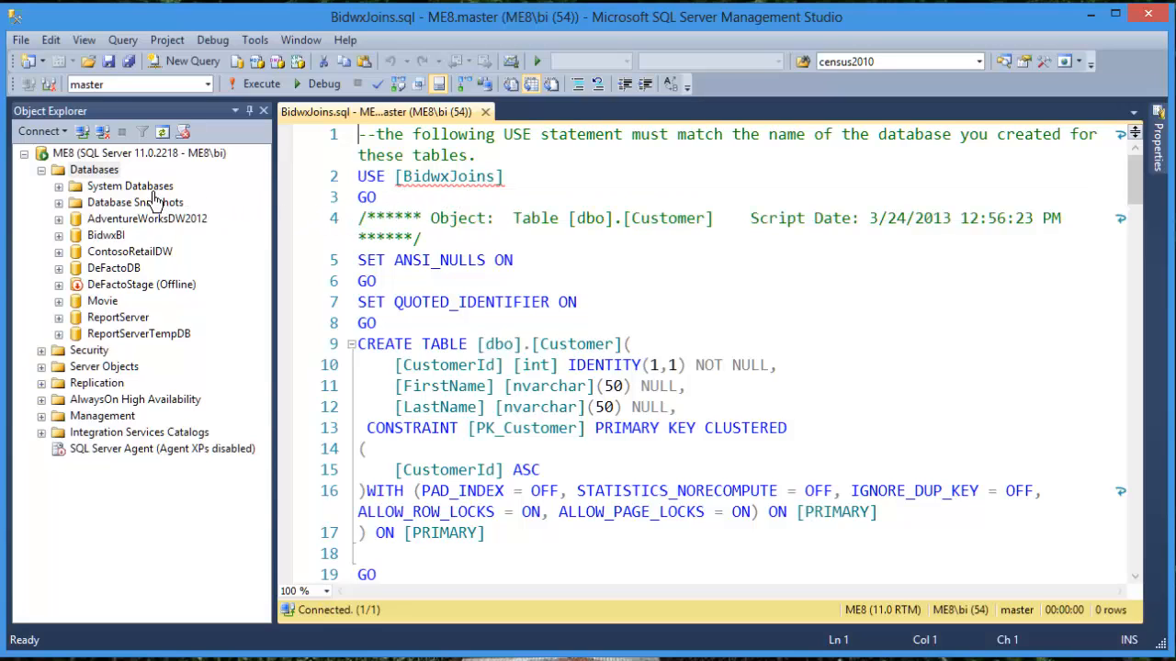
- Create a new database named BidwxJoins and execute the table-creation script against it
right_click(93, 169)
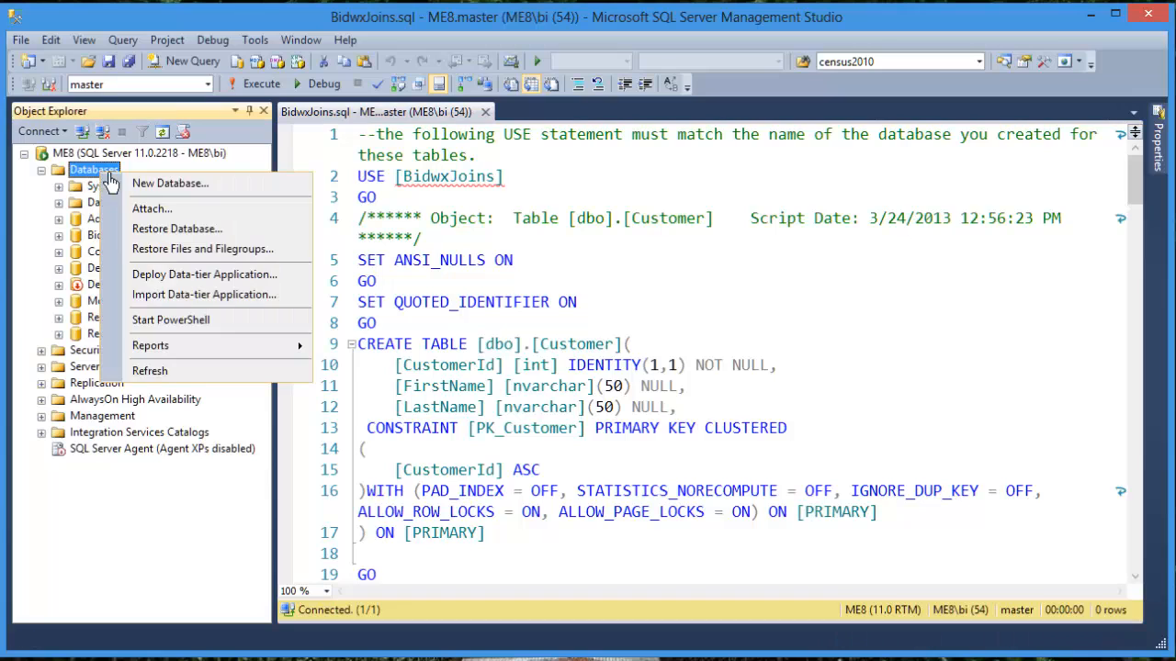
left_click(169, 183)
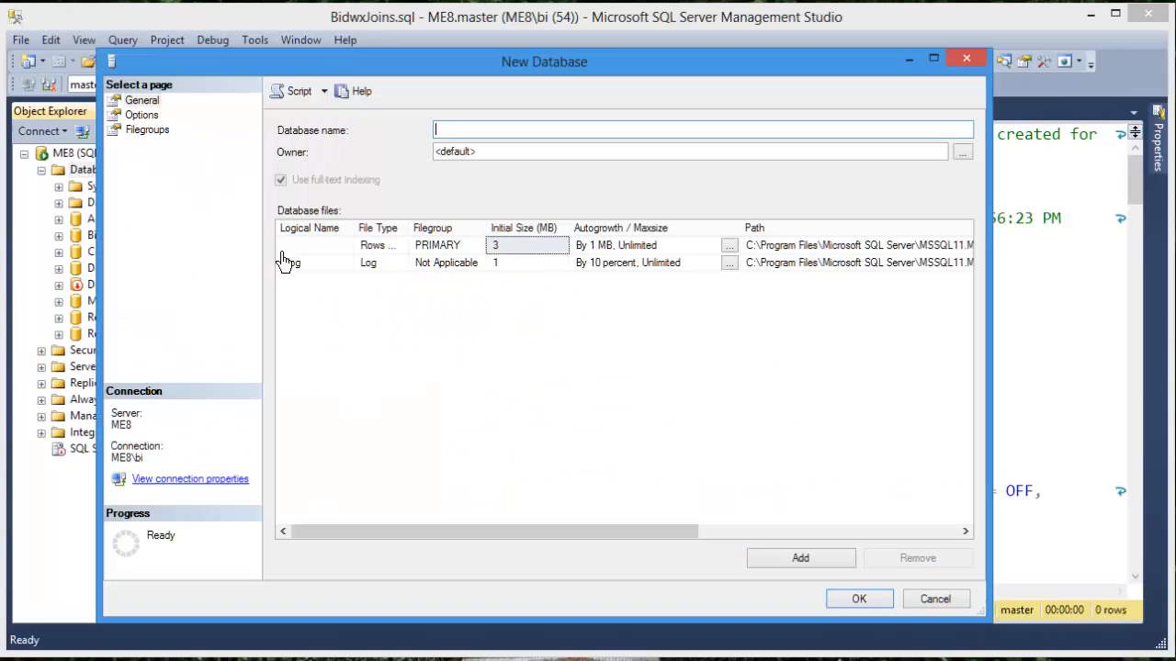
type("B")
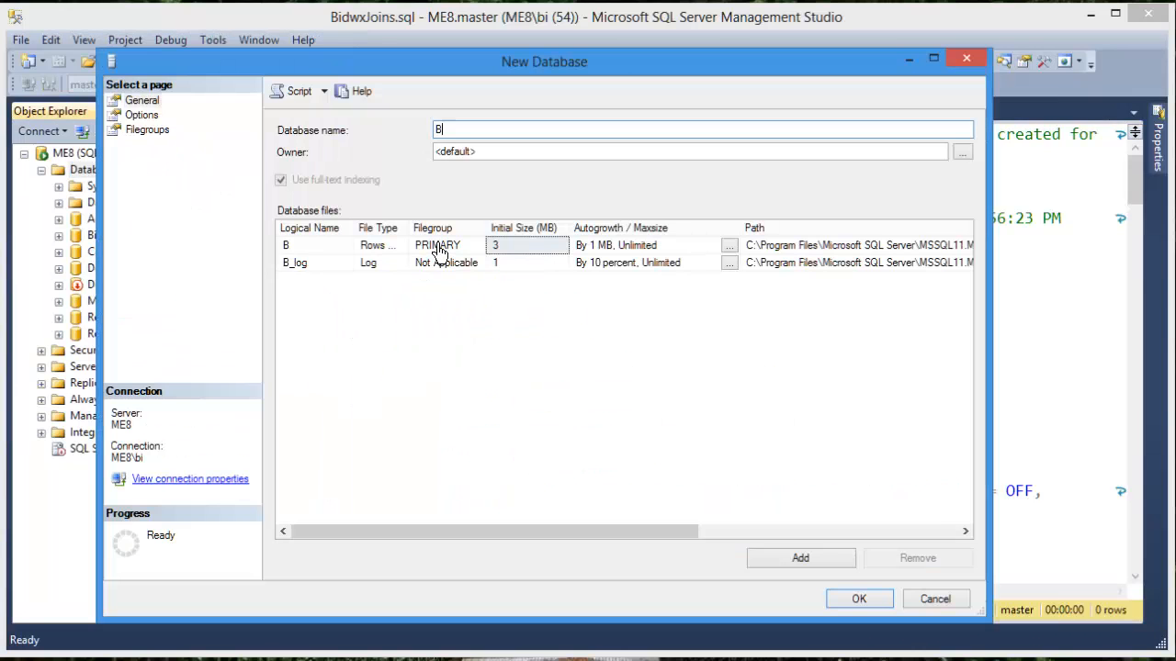
type("idwxJo")
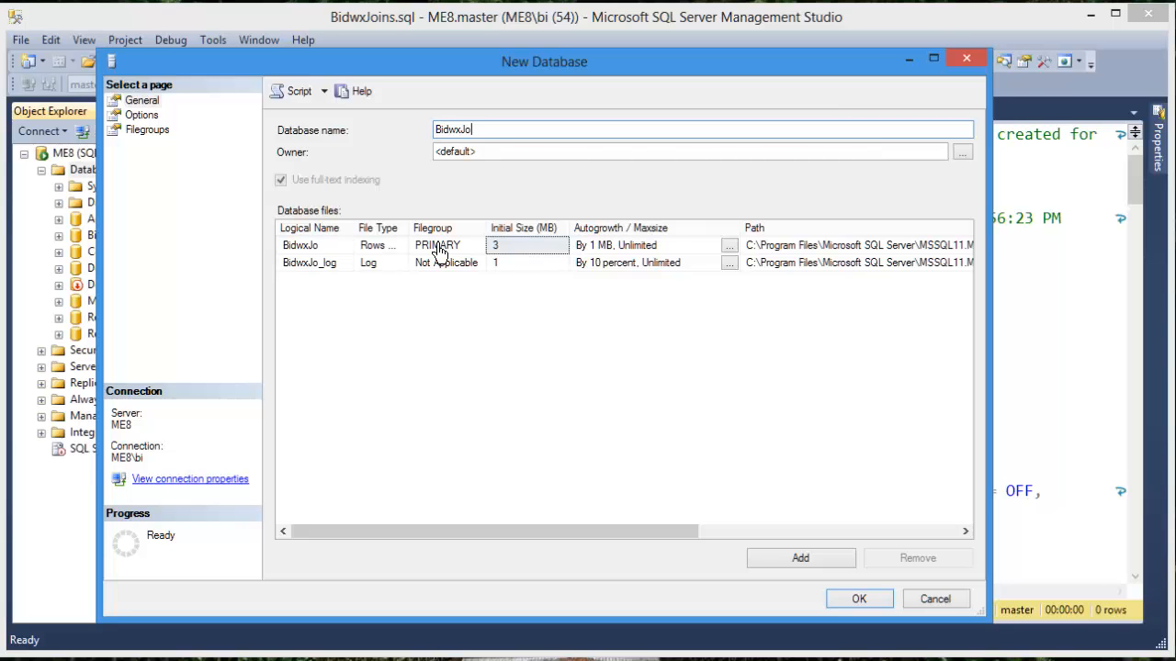
type("ins")
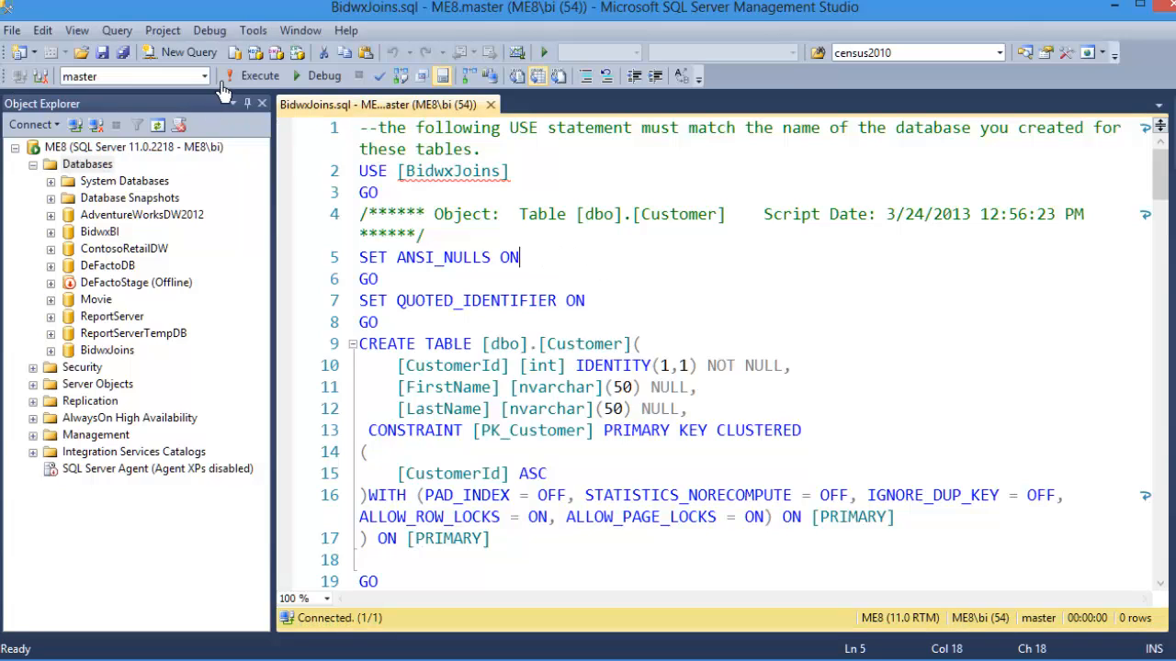
left_click(261, 76)
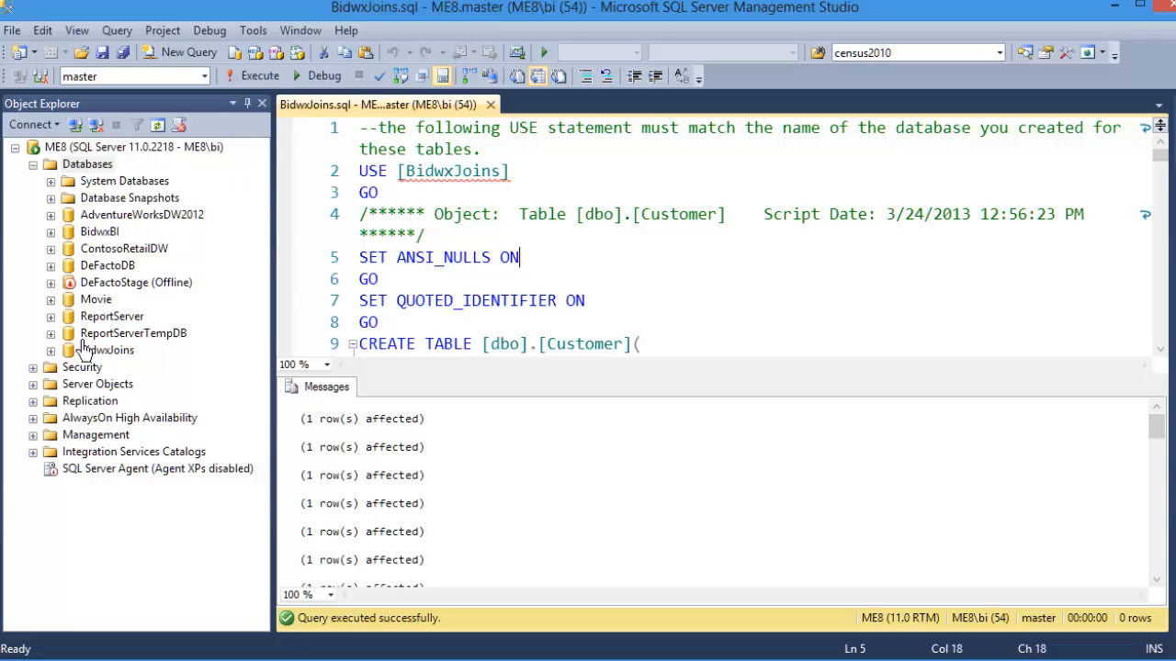
- Expand BidwxJoins and its tables, then start a new database diagram
left_click(51, 349)
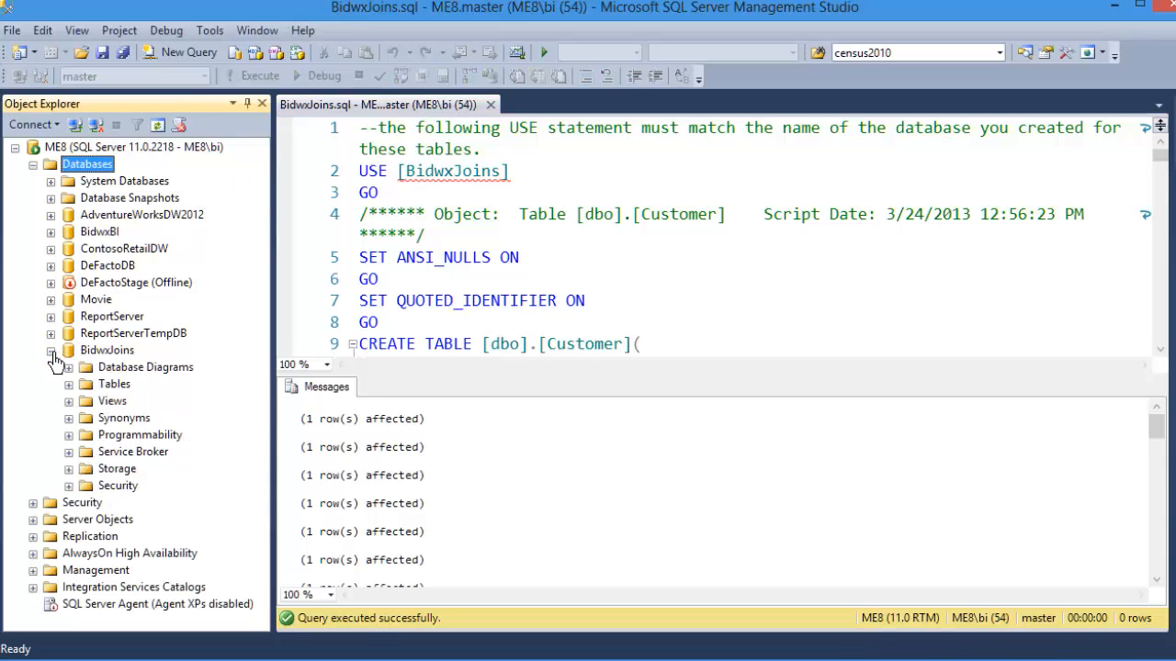
left_click(70, 384)
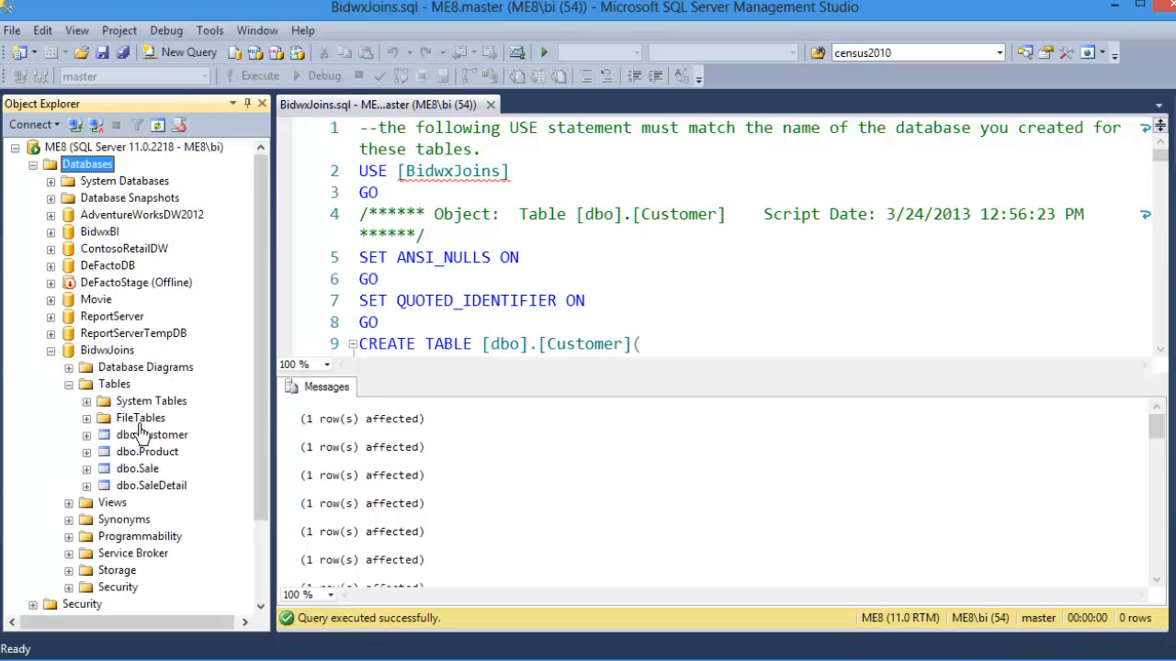
mouse_move(140, 488)
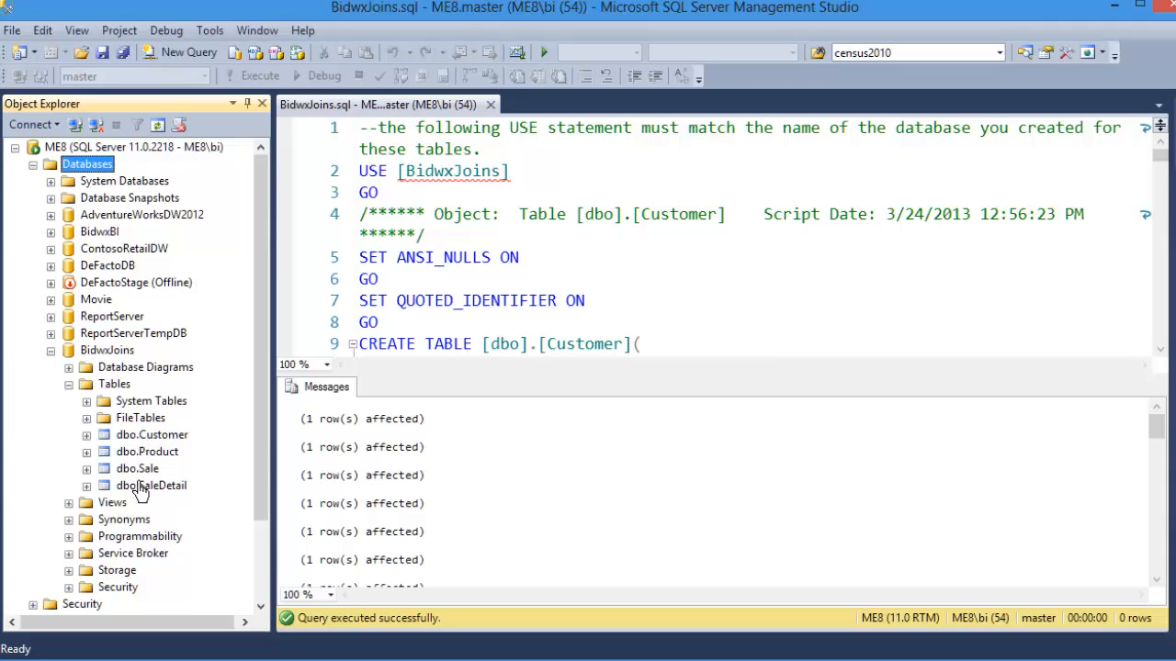
mouse_move(129, 384)
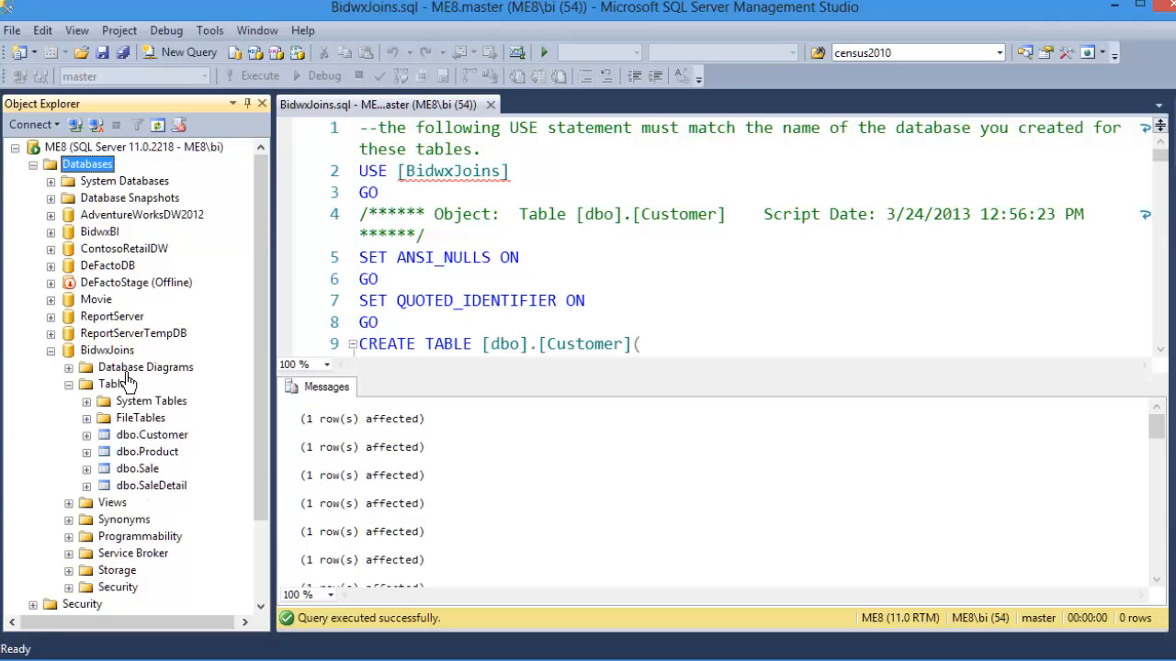
right_click(145, 367)
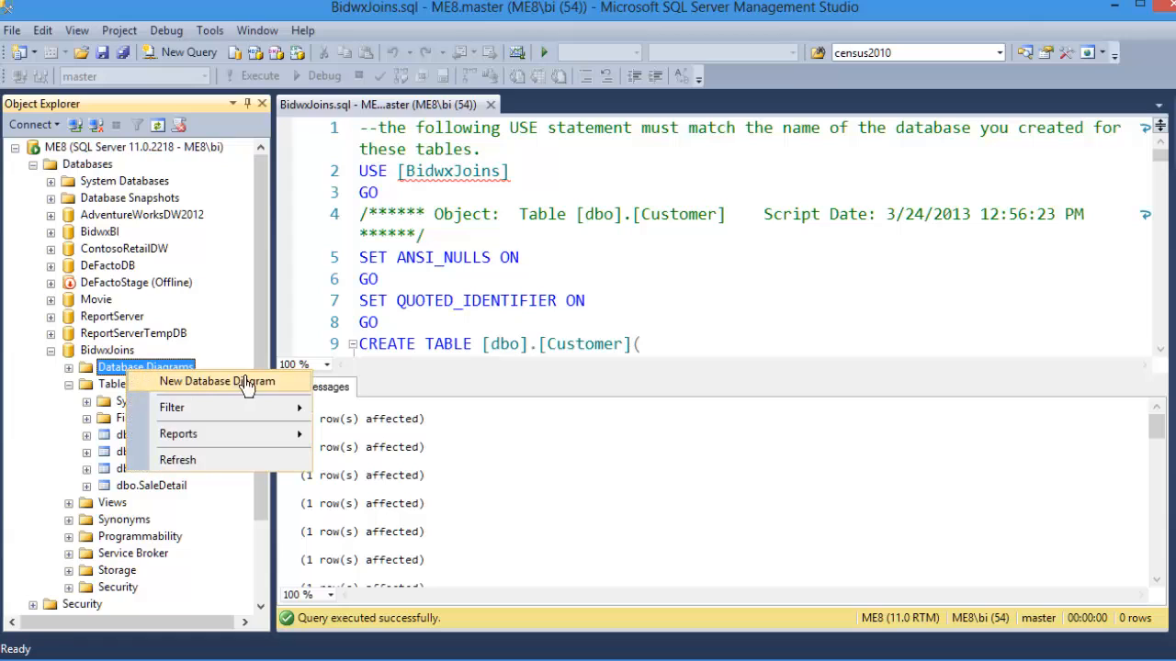
left_click(217, 380)
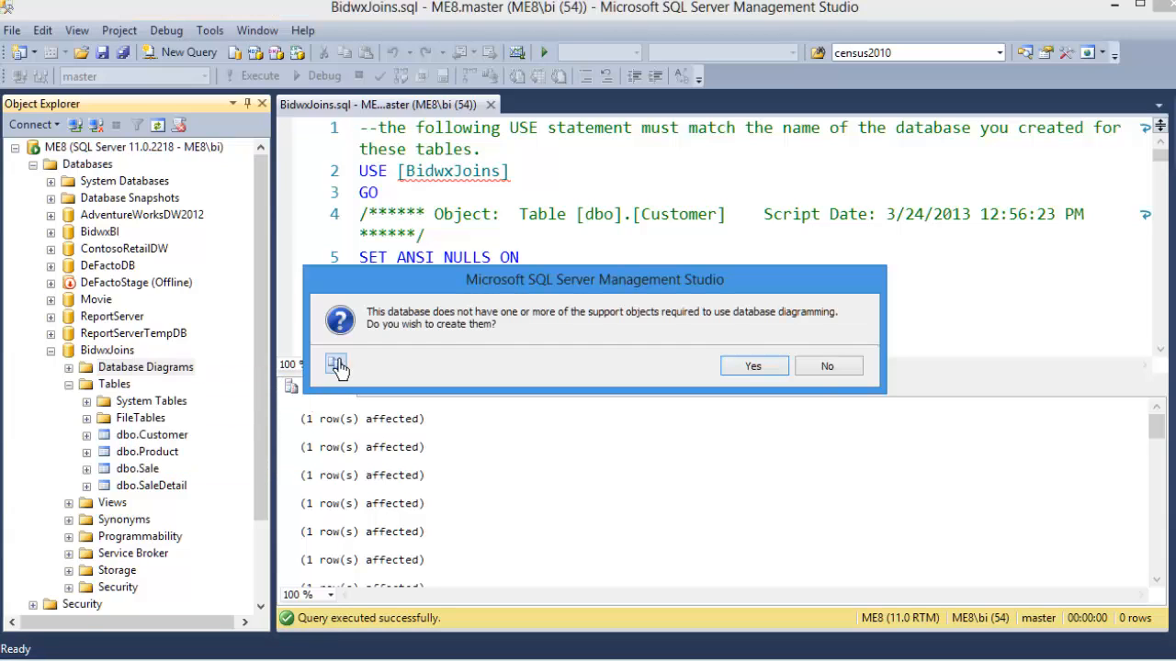
mouse_move(713, 320)
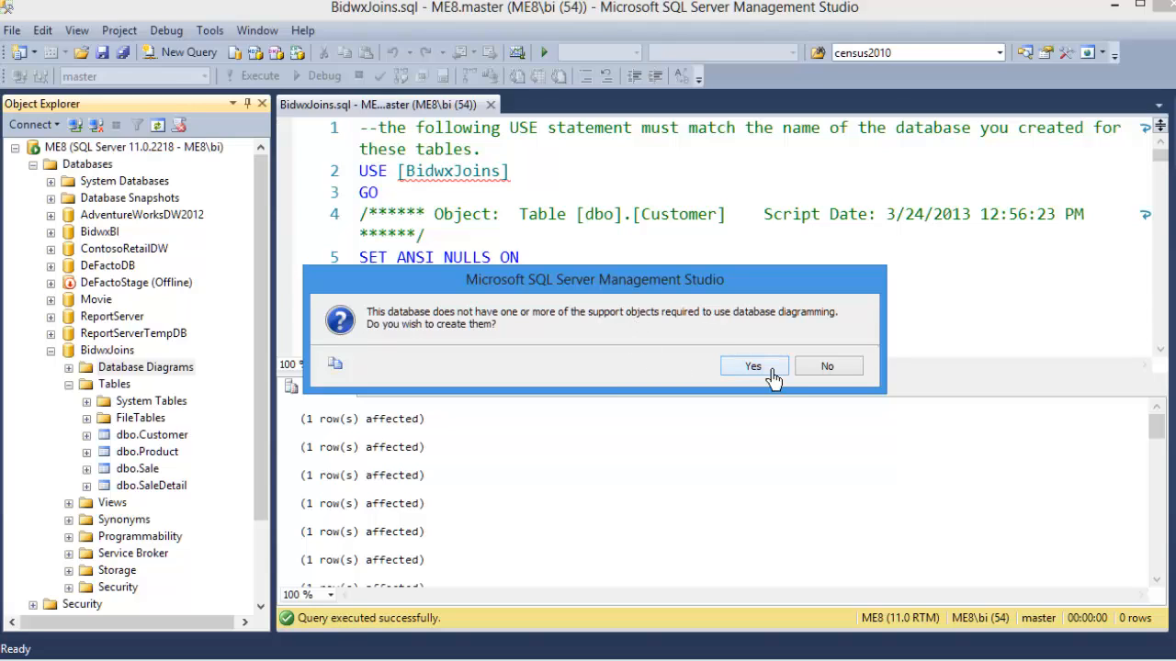
- Accept the diagram support objects and add the Customer, Product, Sale and SaleDetail tables to the diagram
left_click(753, 366)
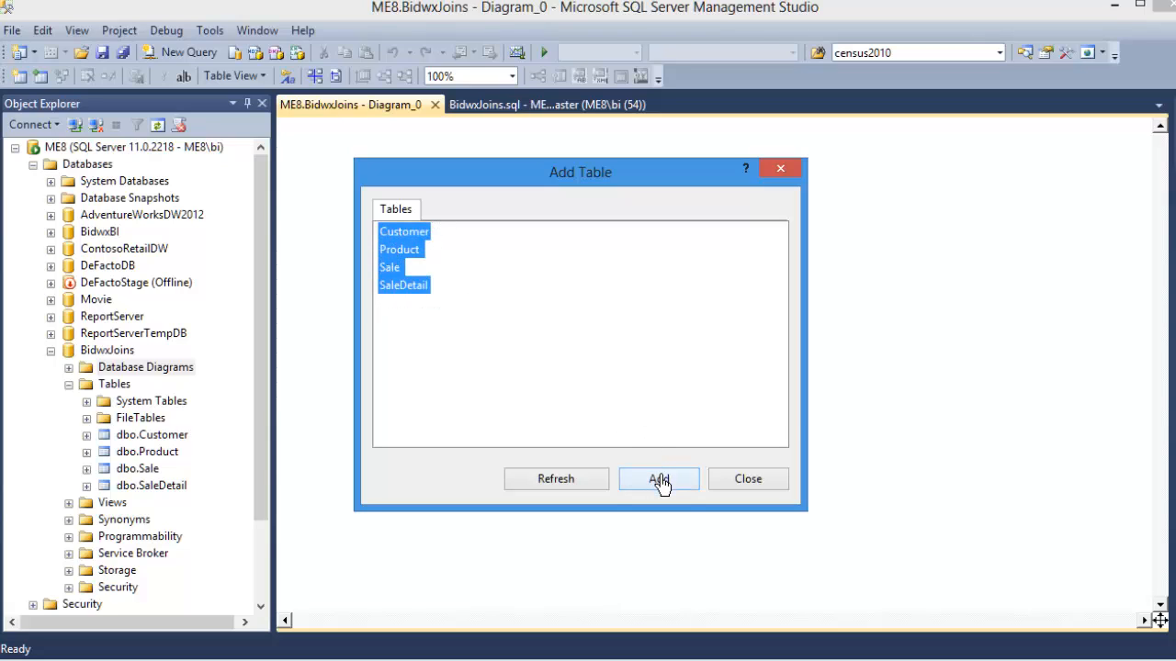
left_click(657, 477)
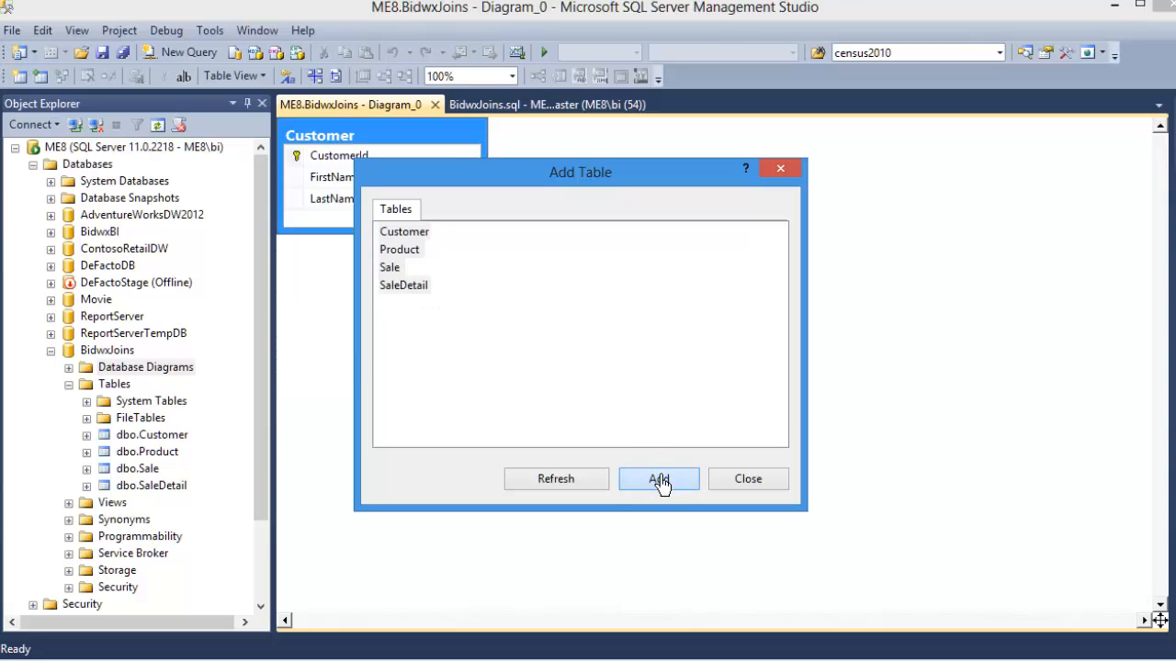
left_click(657, 477)
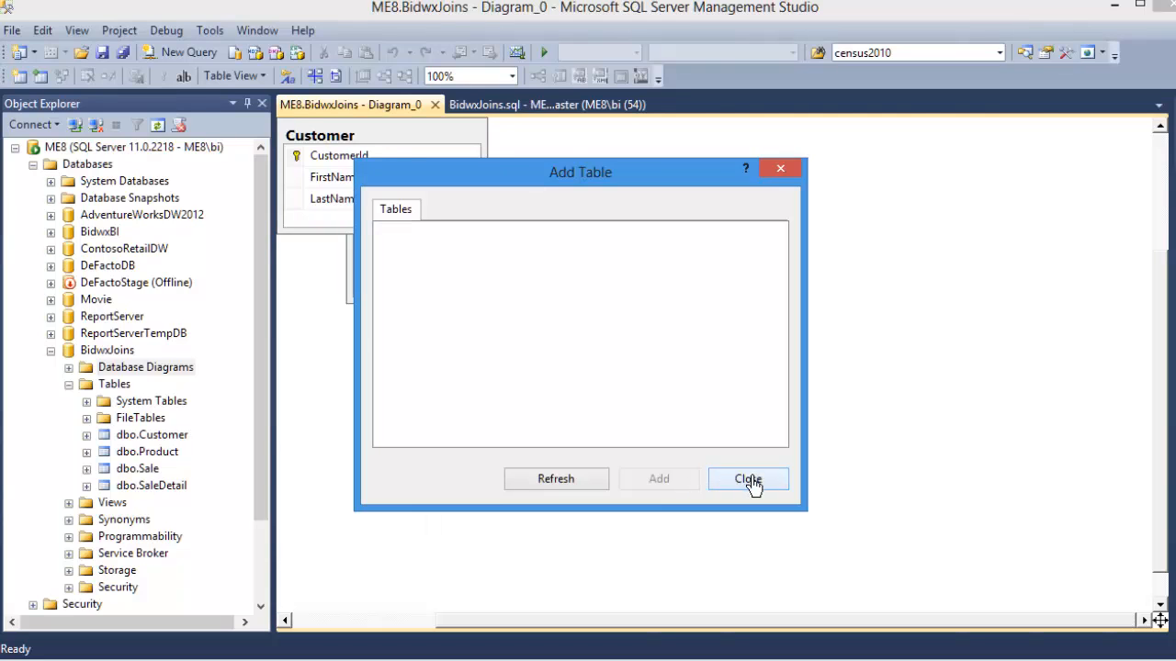
left_click(747, 477)
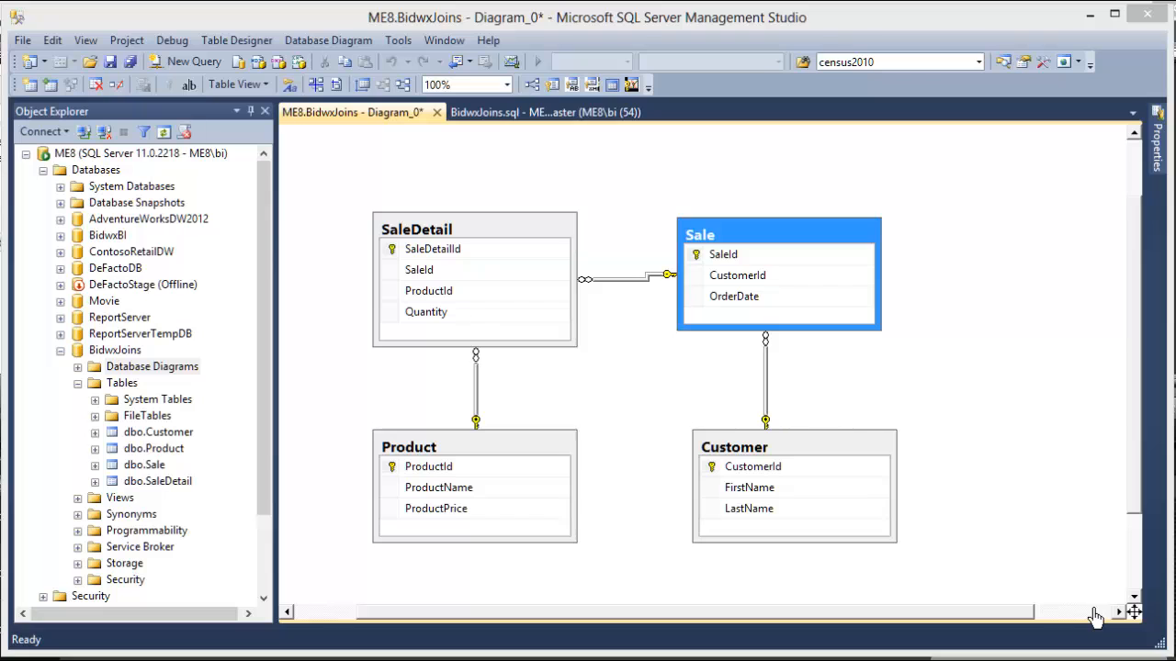
mouse_move(1056, 599)
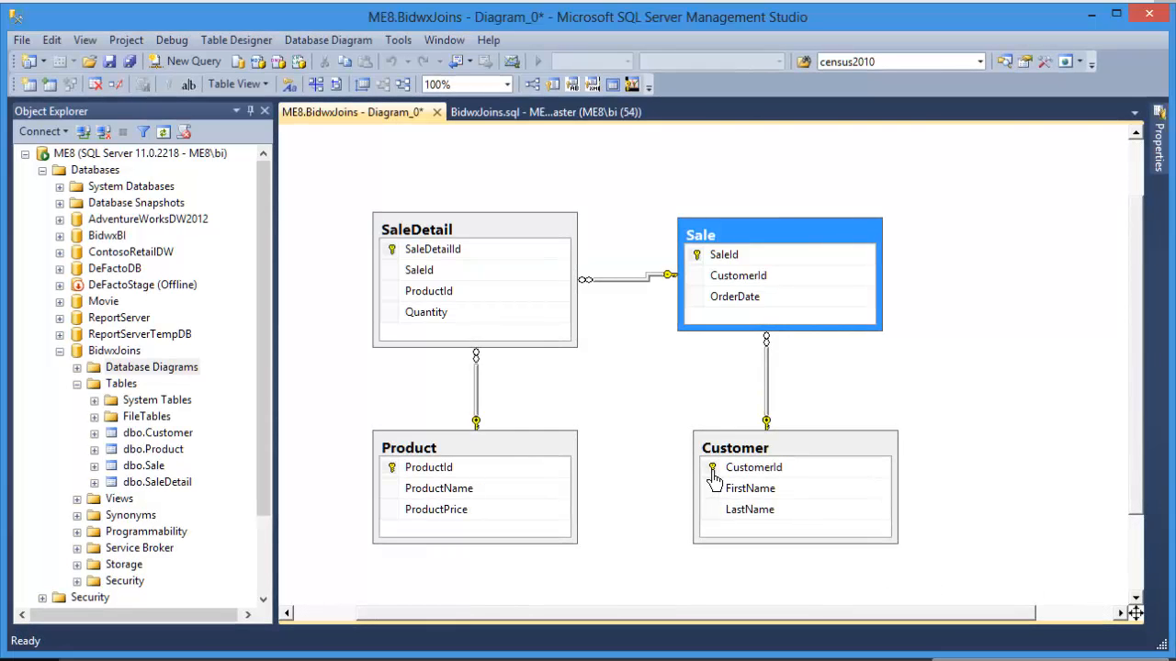
left_click(724, 253)
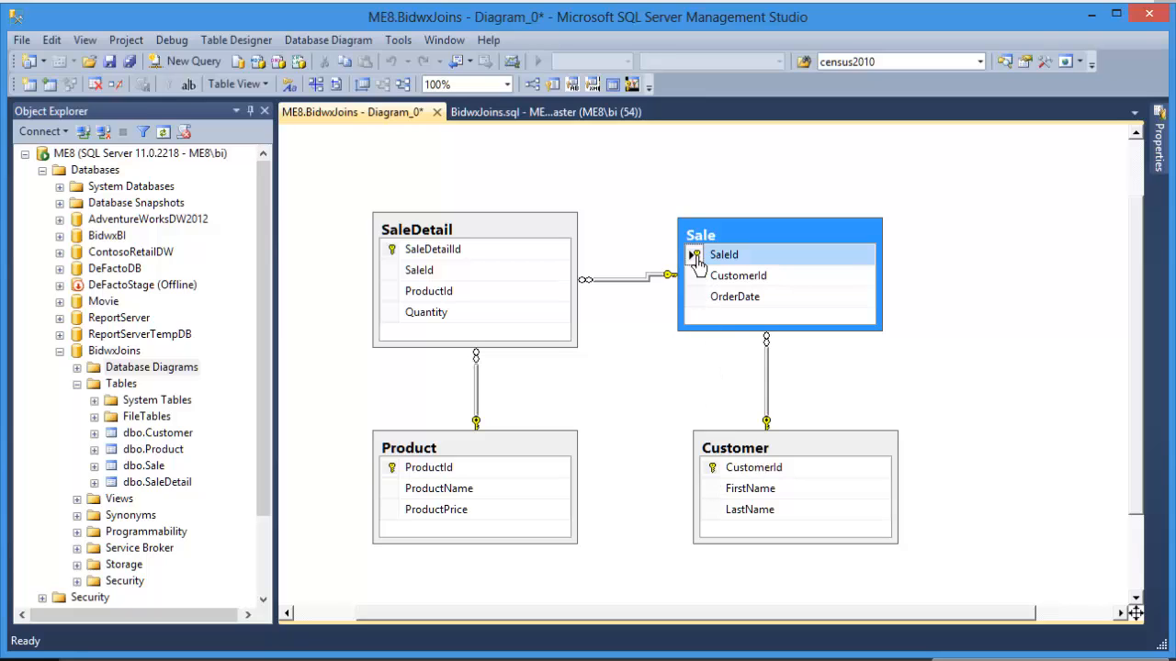
mouse_move(768, 393)
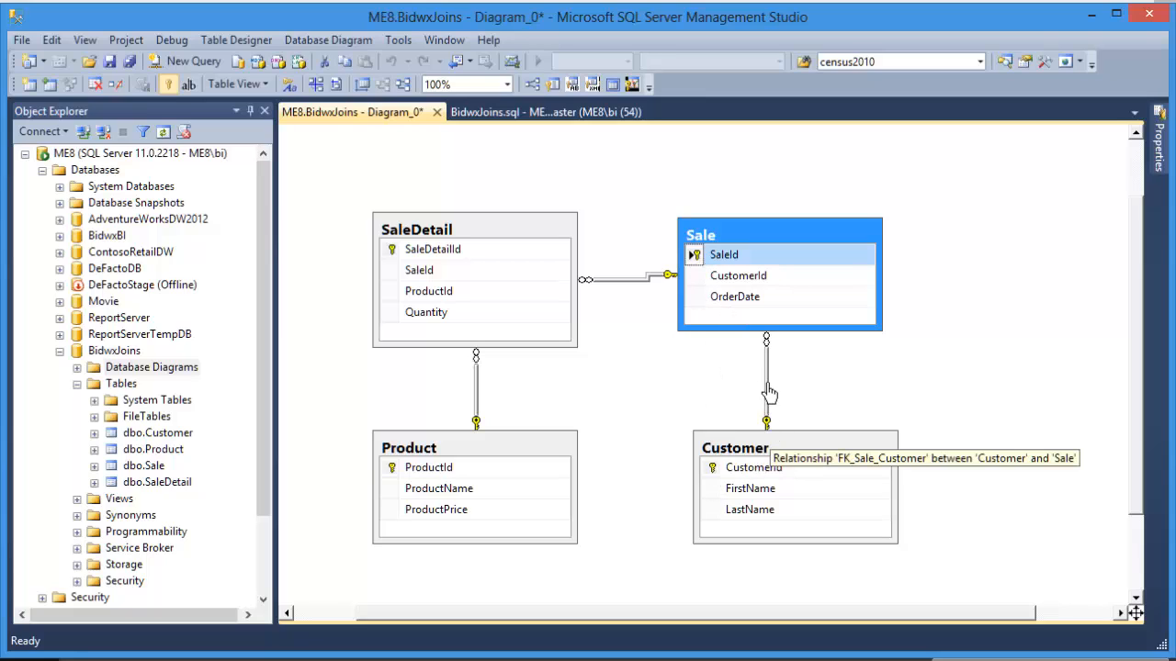
mouse_move(775, 360)
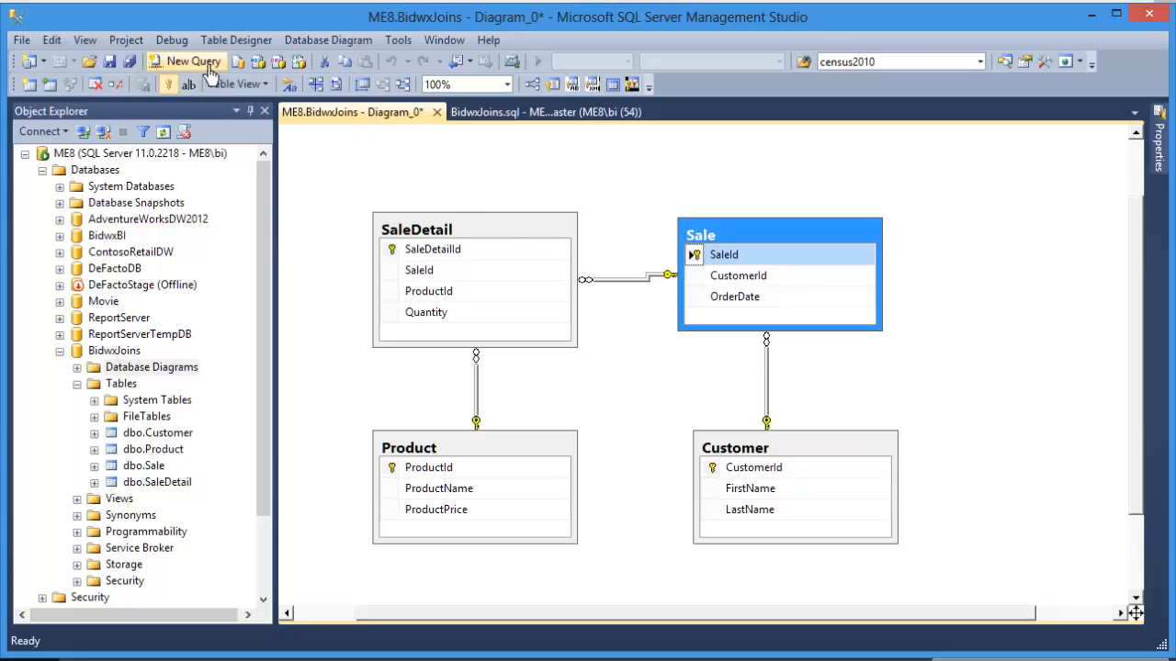
- In a new BidwxJoins query, write select * from Customer, Product, Sale and SaleDetail on four lines
left_click(186, 61)
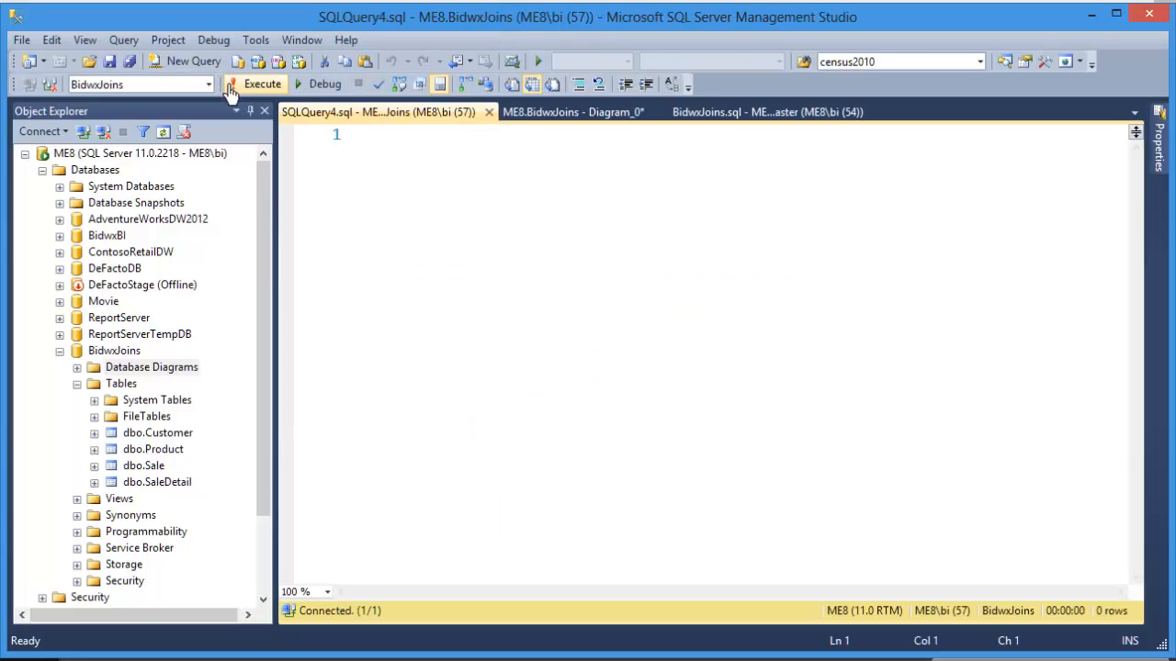
mouse_move(95, 85)
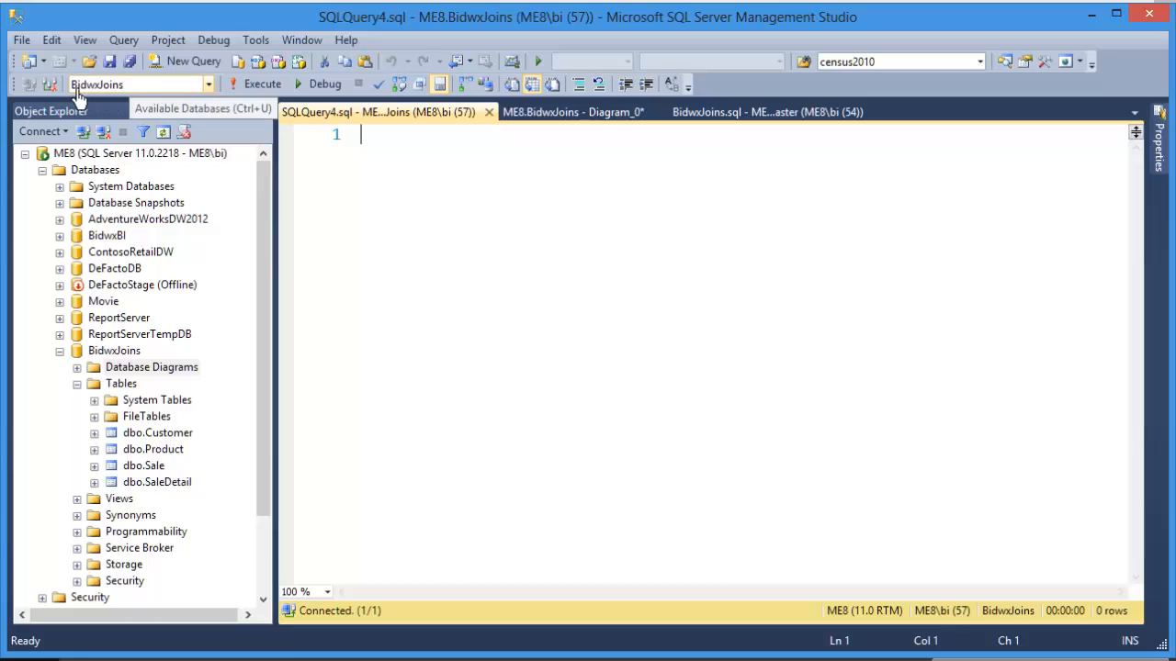
mouse_move(474, 213)
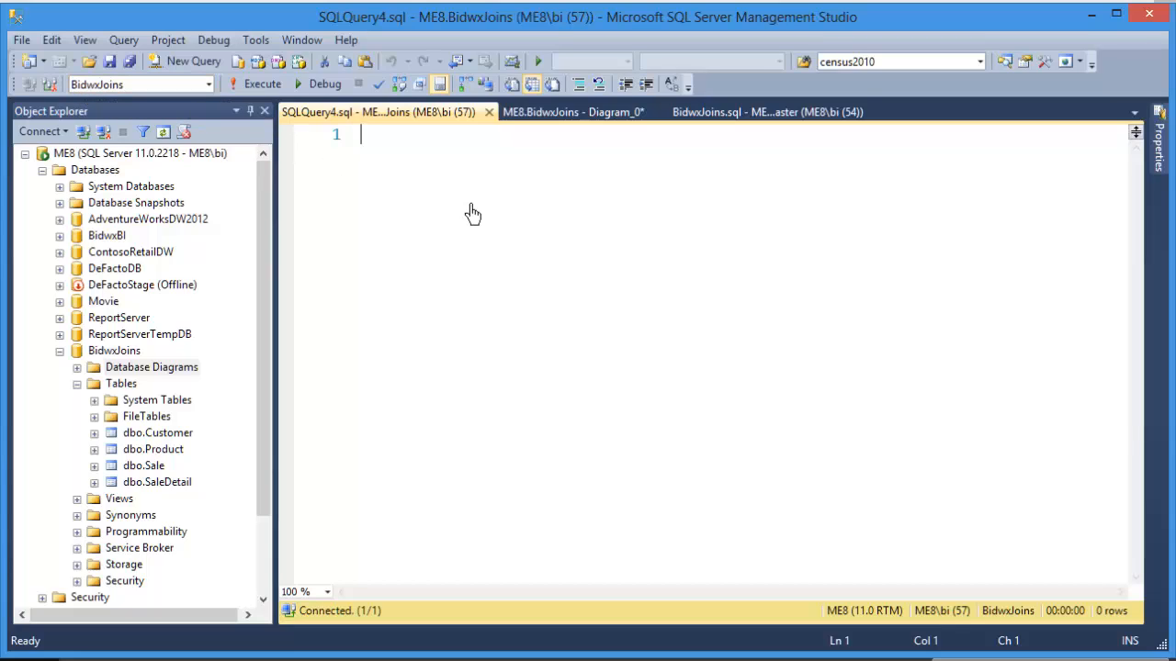
type("select * from")
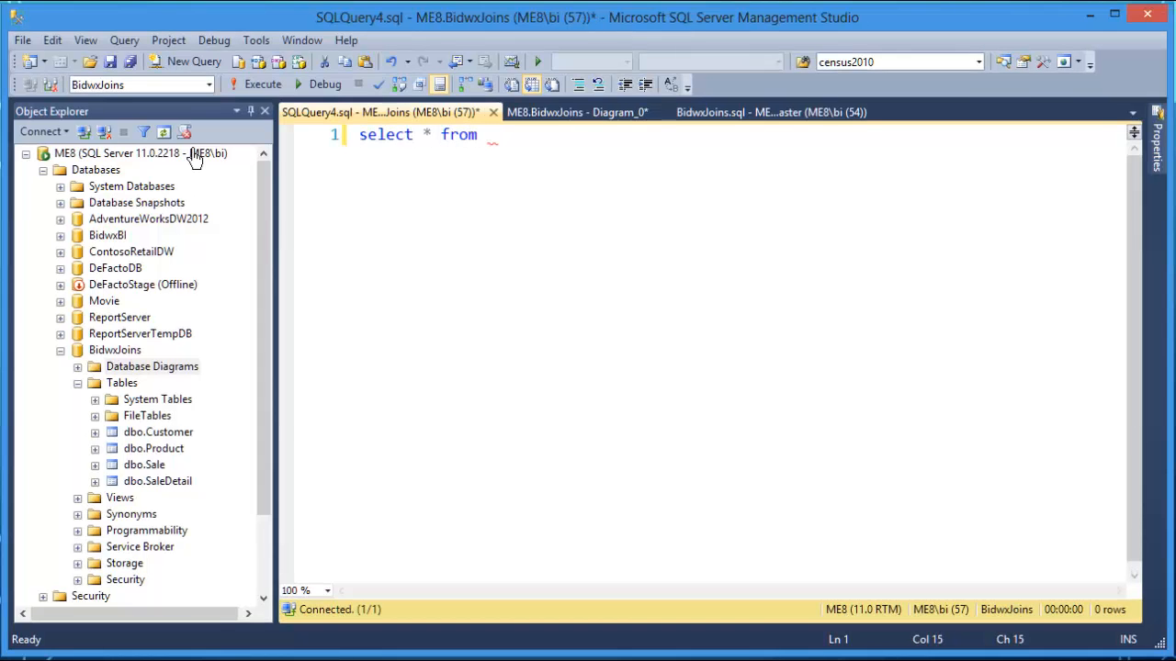
type("Customer")
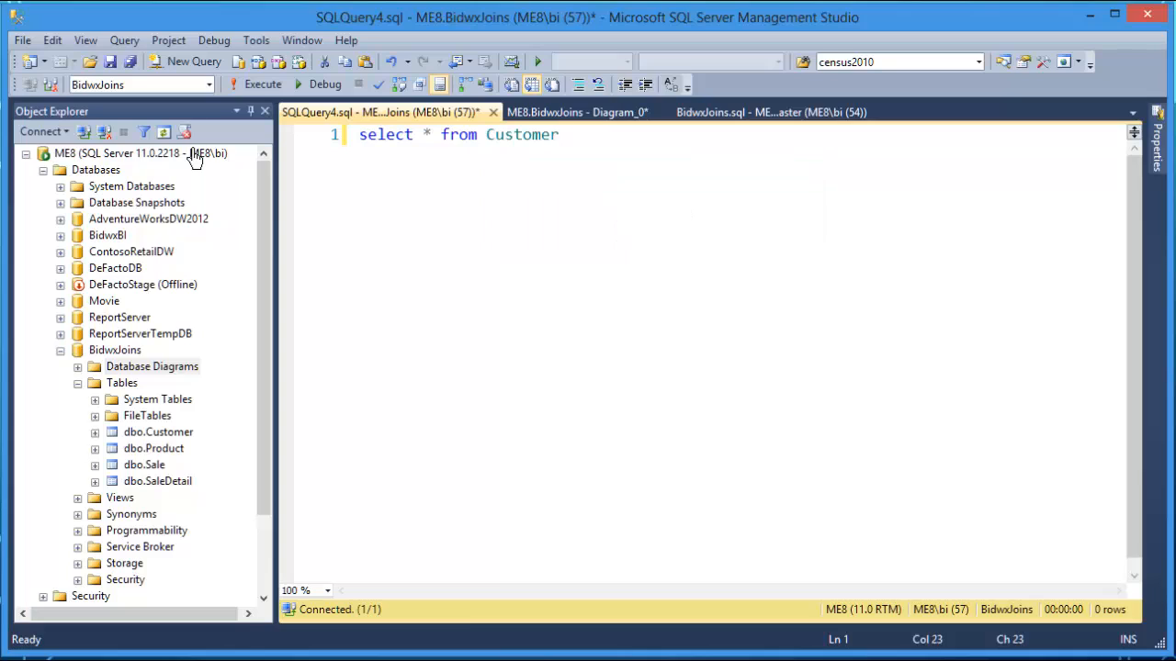
type("select * from")
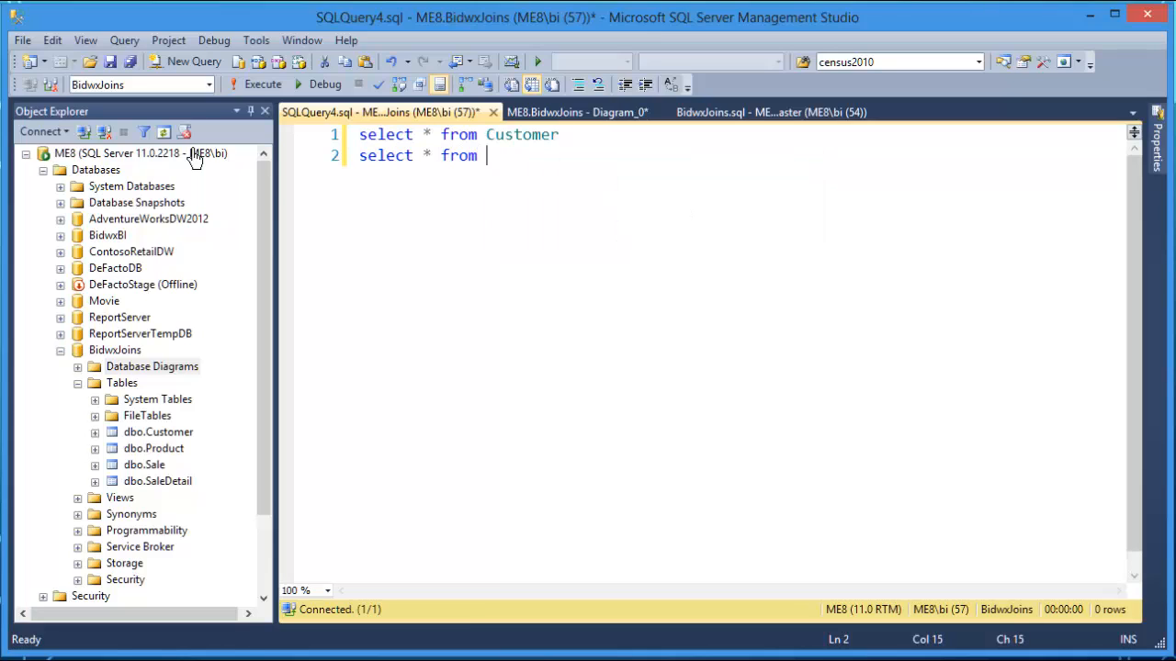
type("pr")
type("sele")
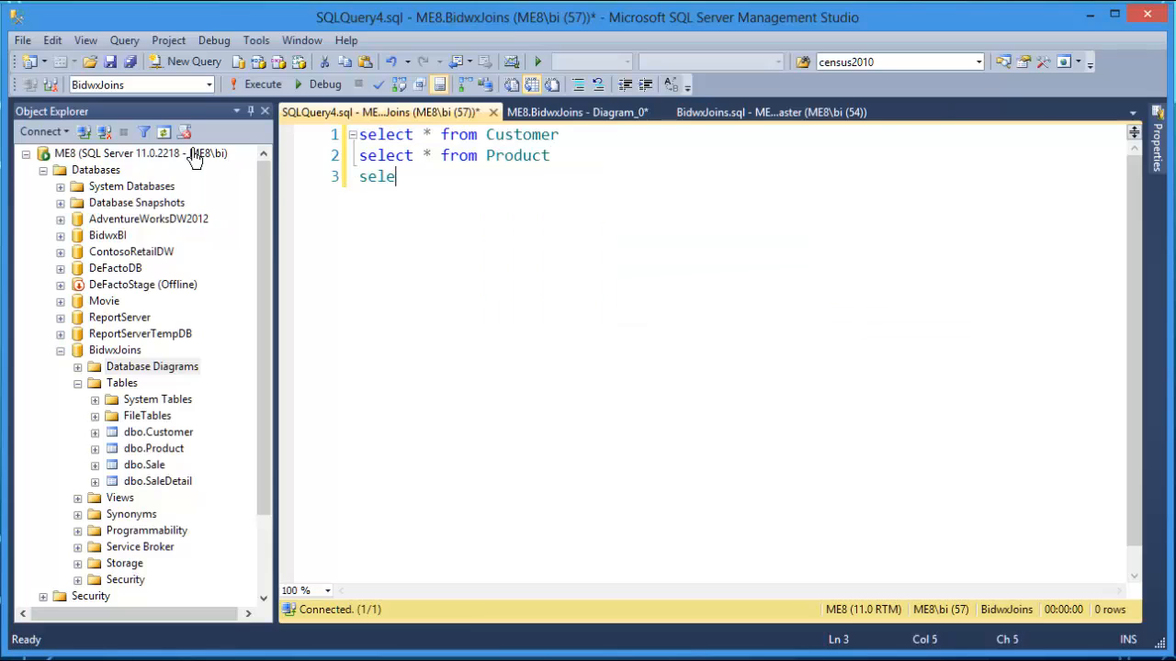
type("ct * from sa")
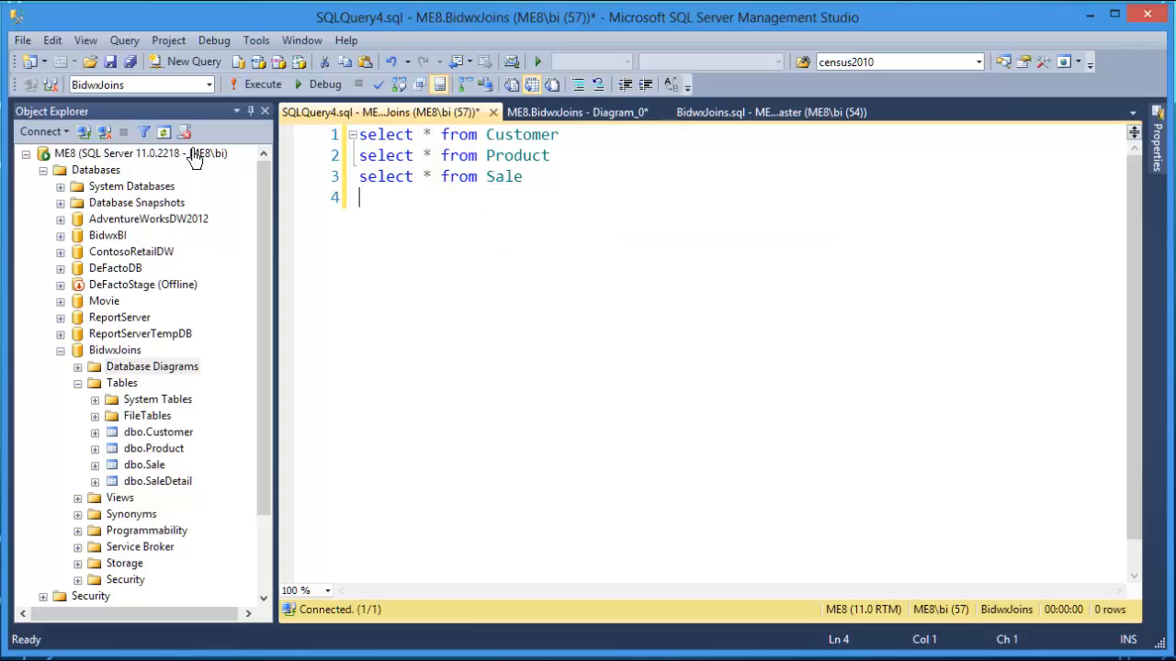
type("select * from sa")
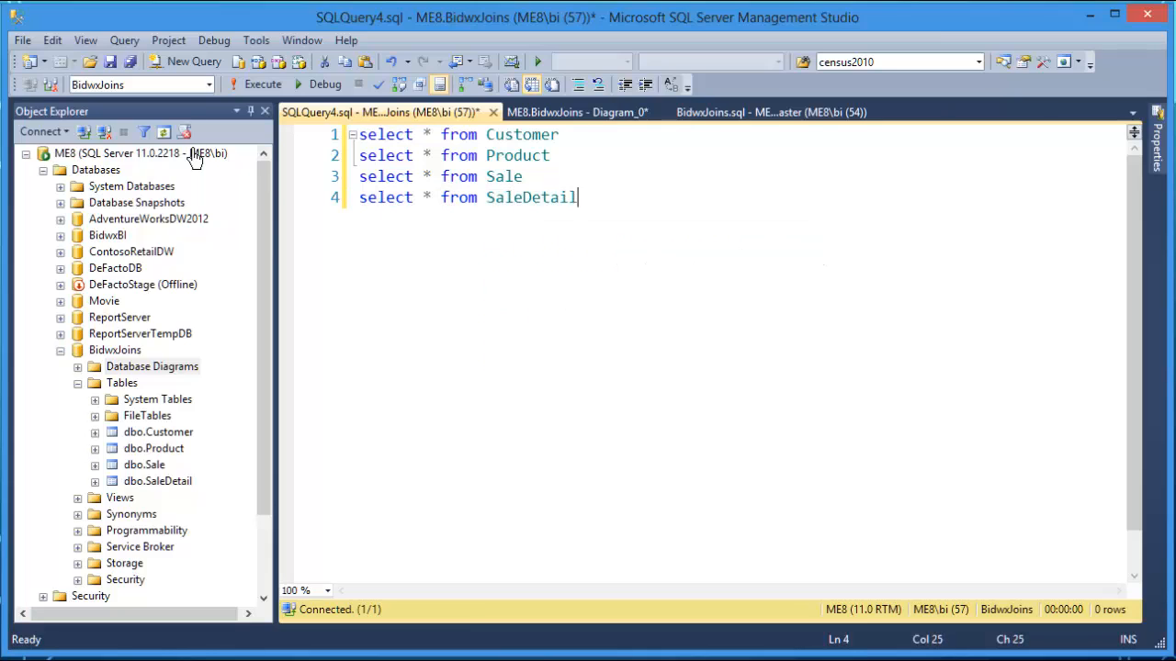
mouse_move(191, 114)
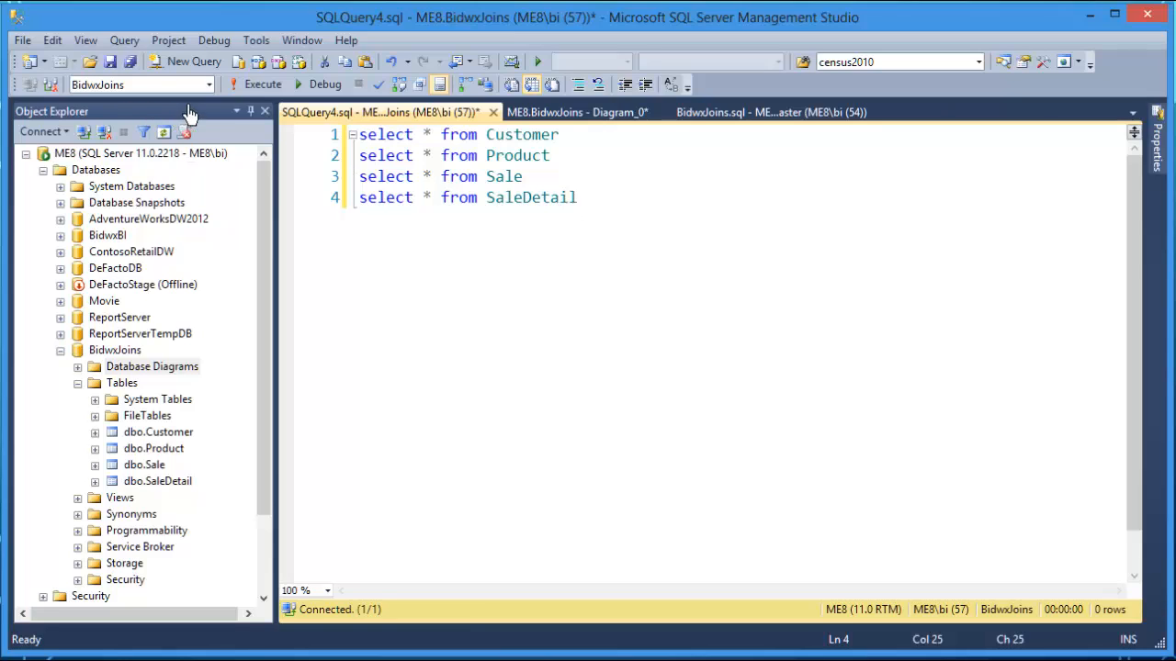
- Execute the four select-all queries and scroll through the Customer, Product, Sale and SaleDetail result rows
left_click(263, 85)
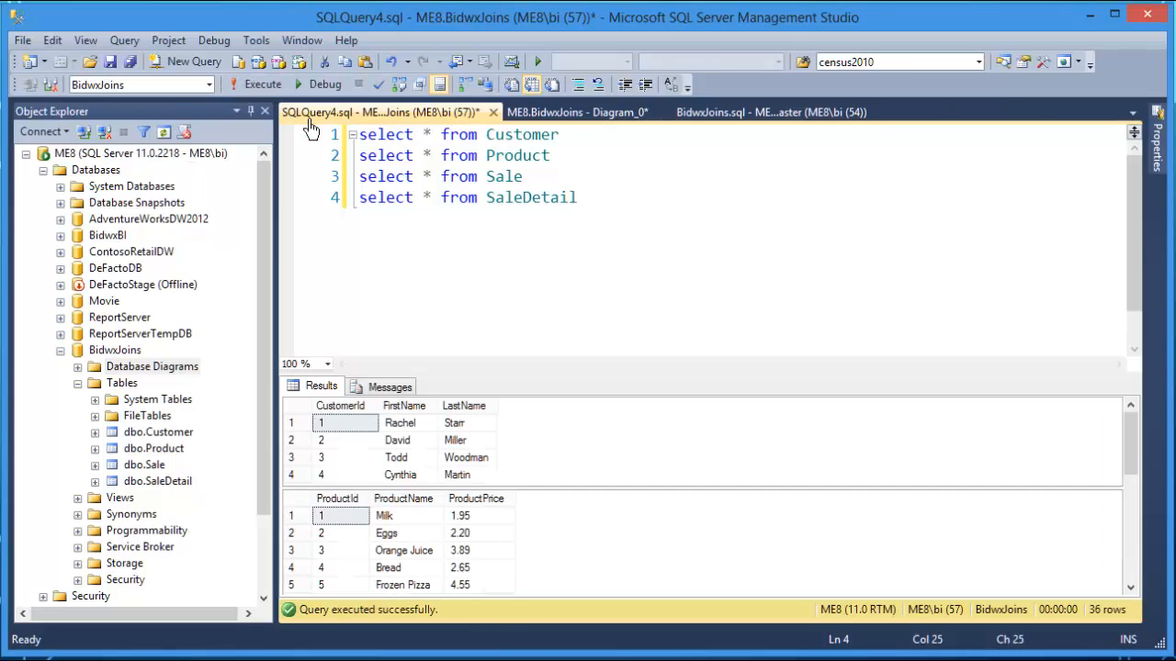
mouse_move(523, 384)
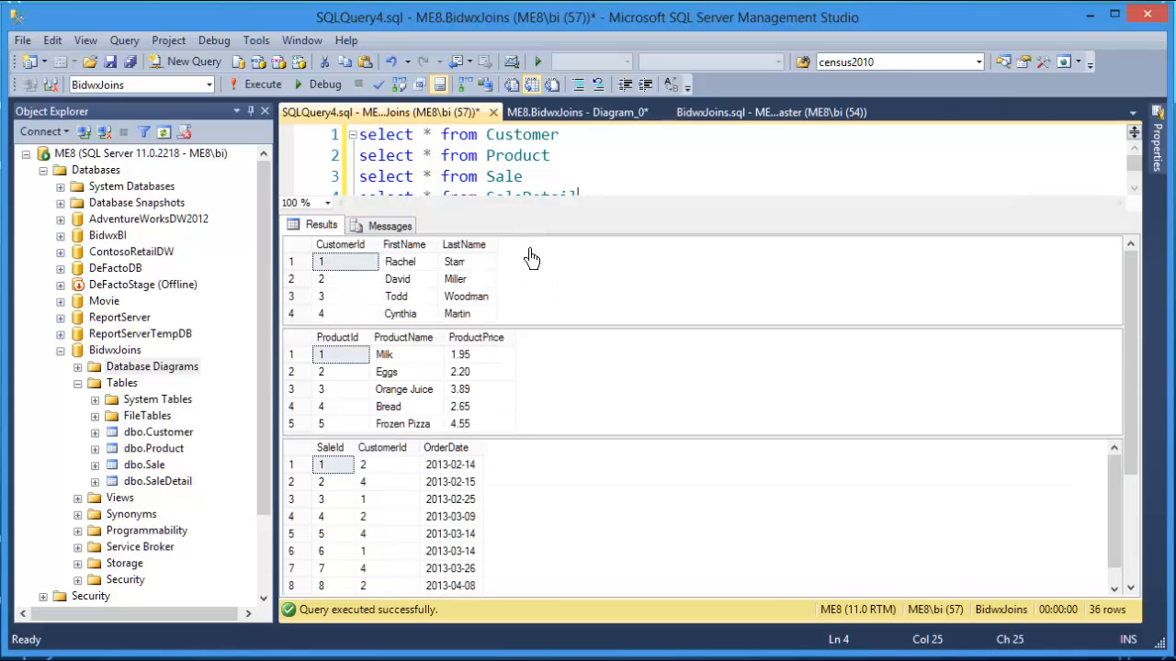
mouse_move(867, 349)
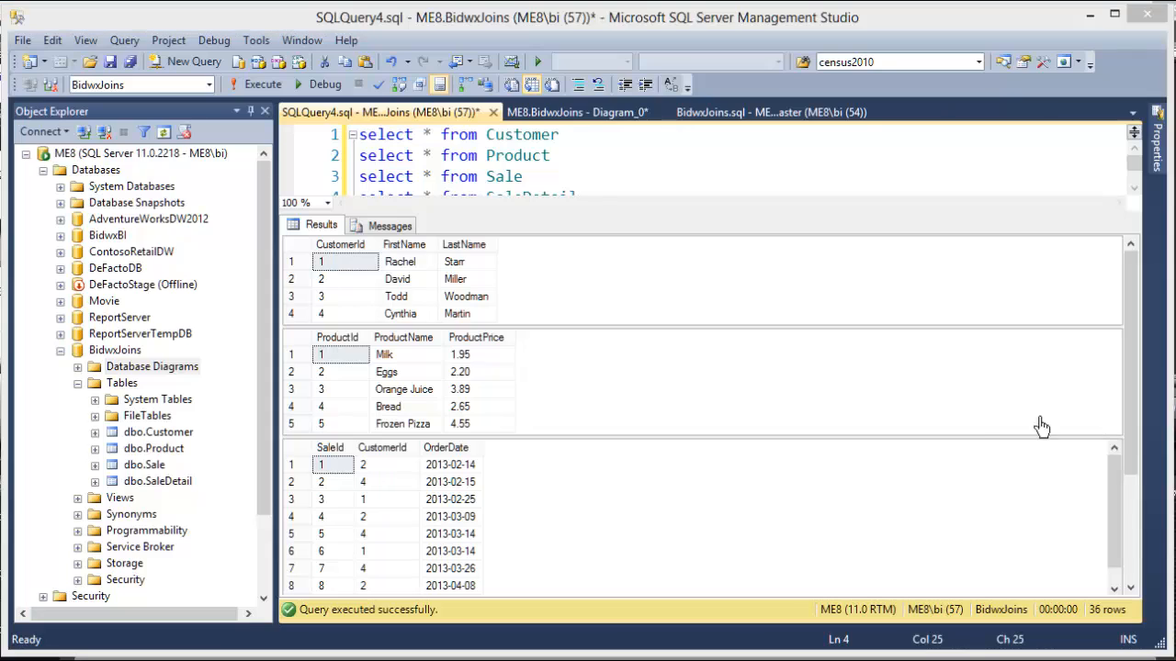
mouse_move(650, 518)
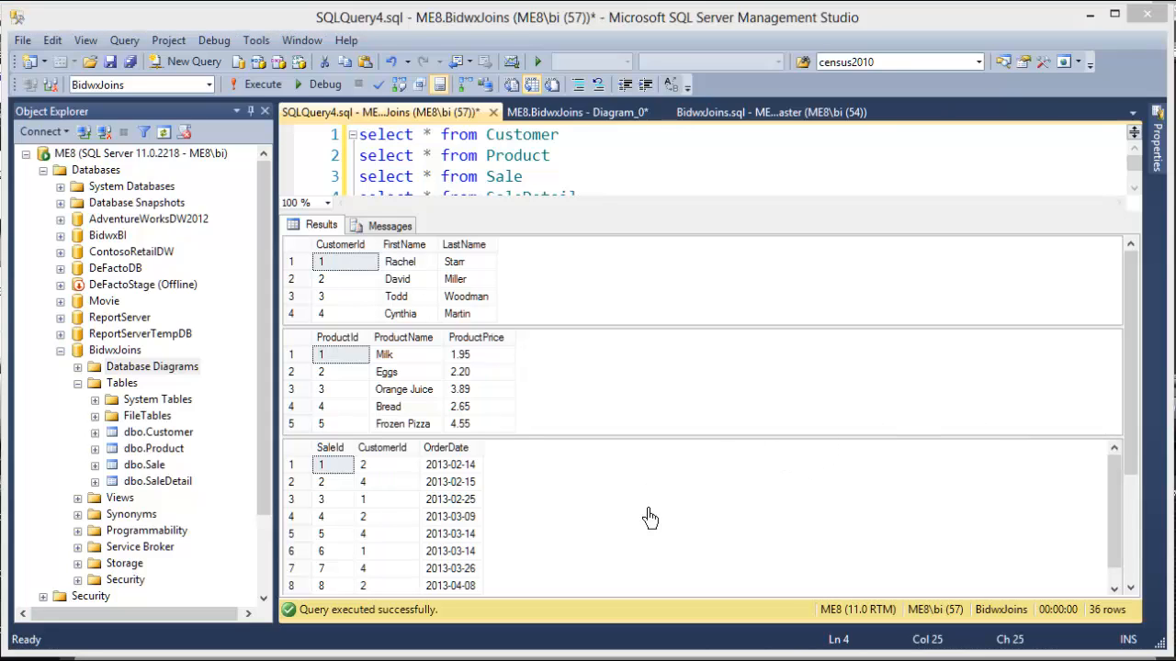
mouse_move(335, 265)
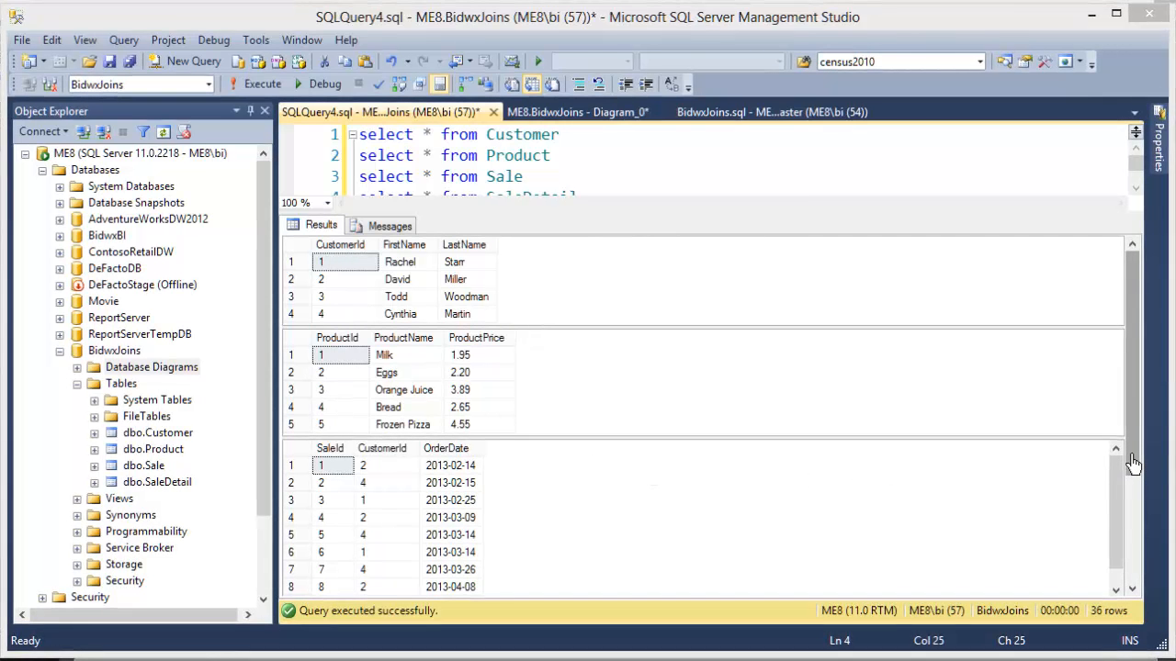
scroll("down", 3)
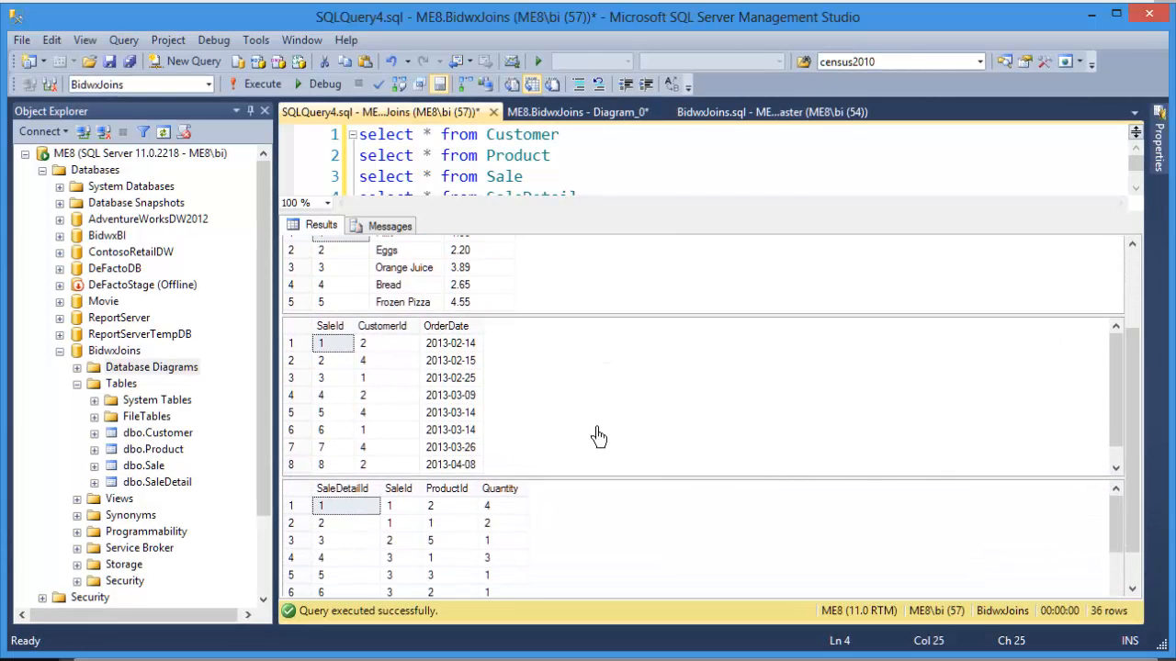
mouse_move(382, 358)
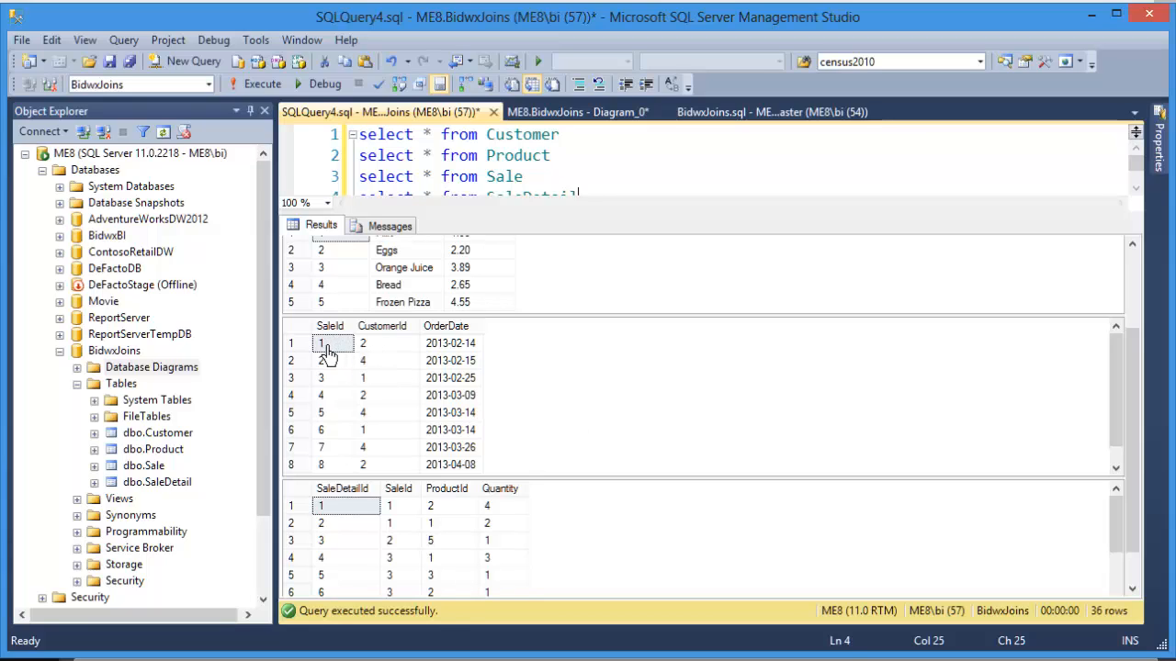
mouse_move(919, 447)
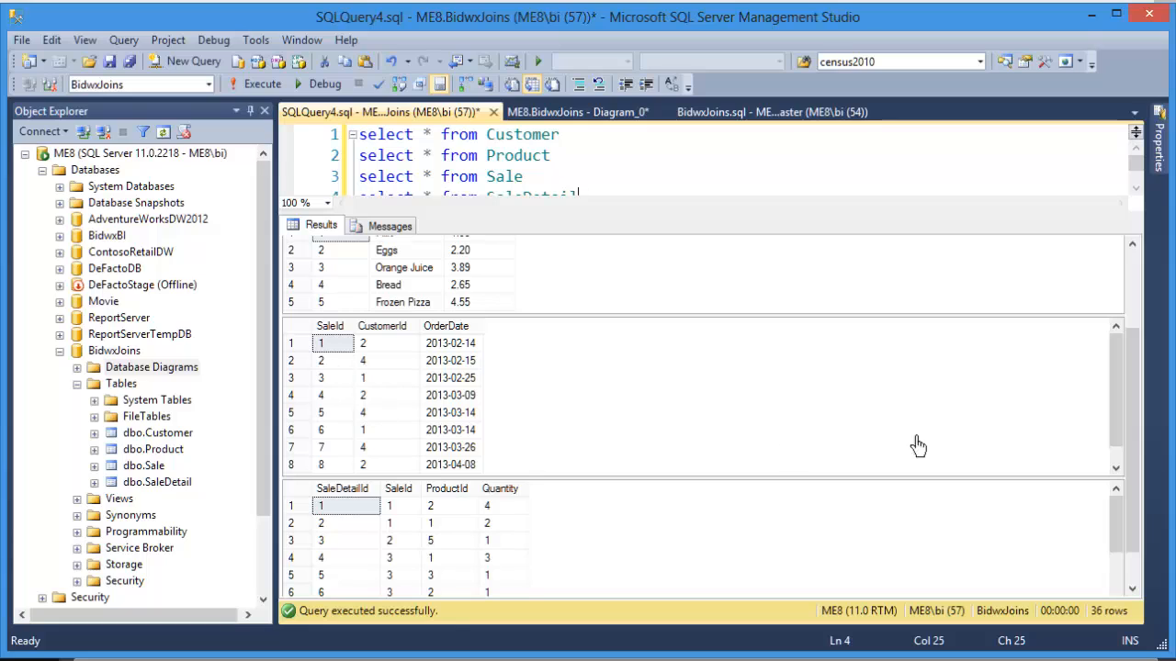
scroll("down", 3)
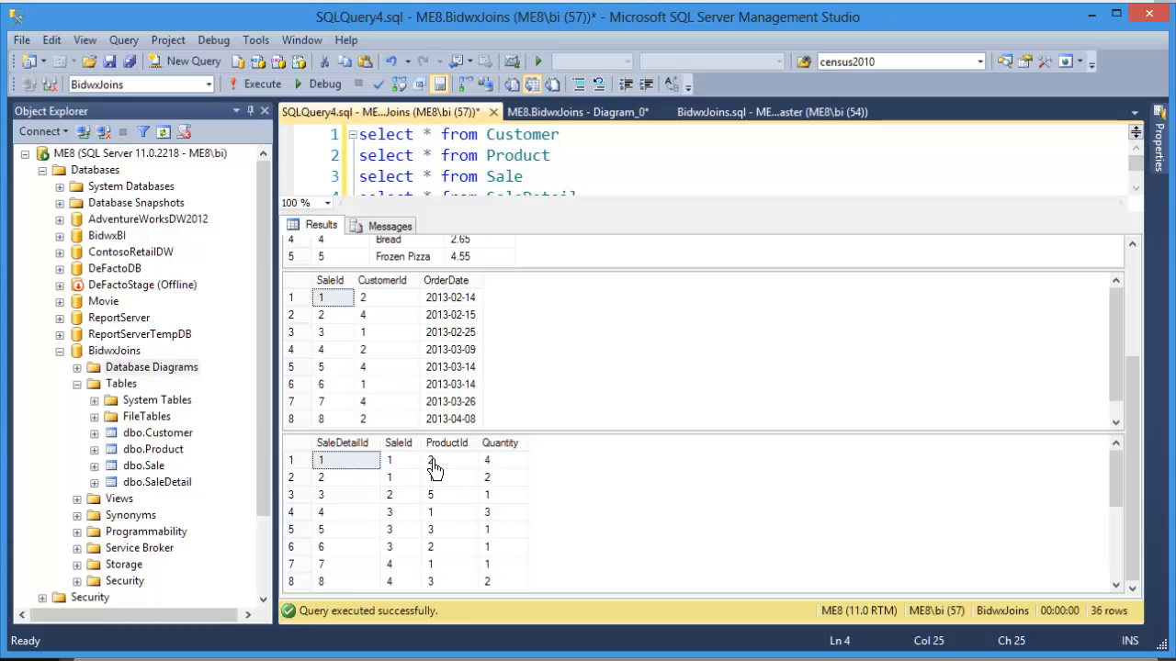
mouse_move(397, 470)
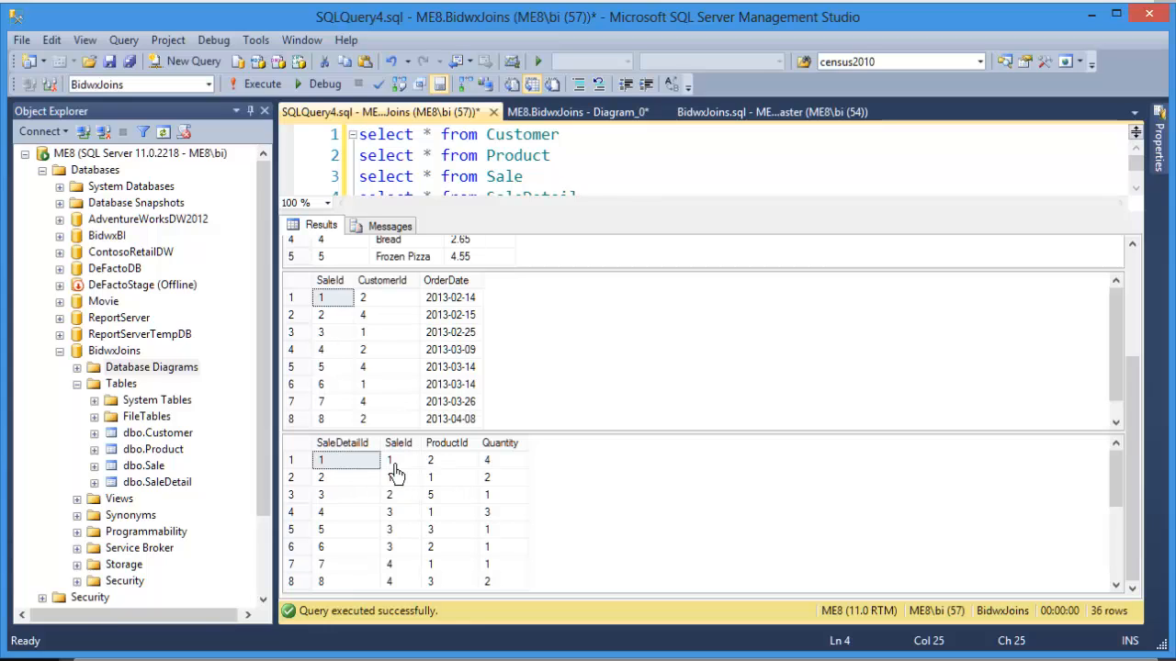
mouse_move(400, 482)
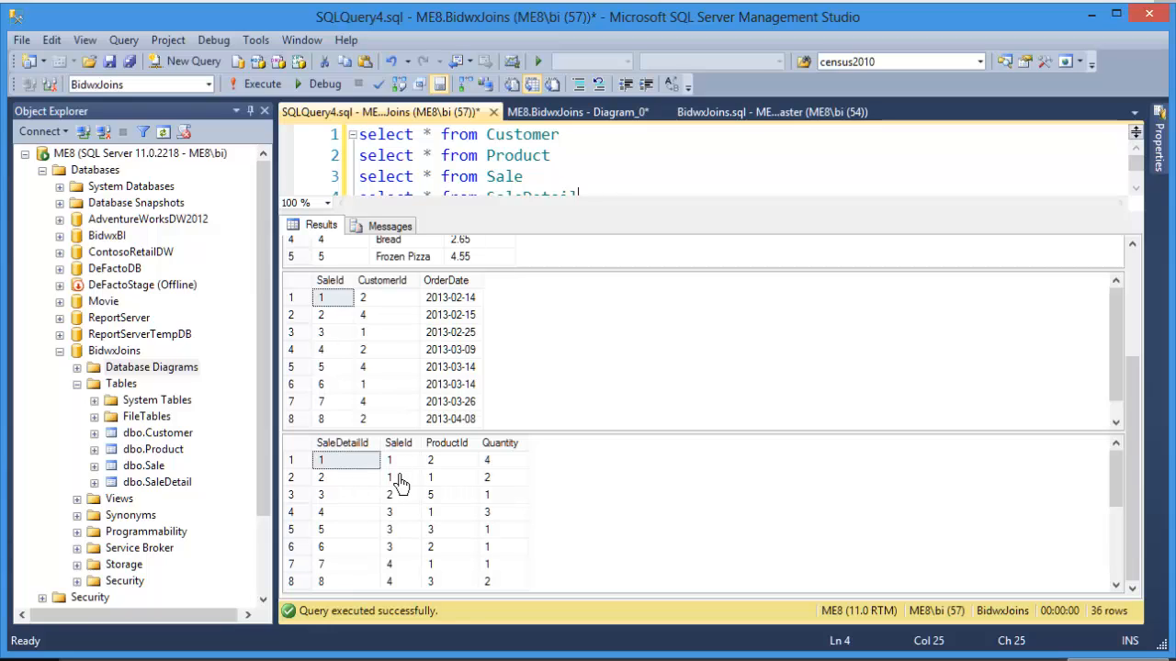
mouse_move(340, 485)
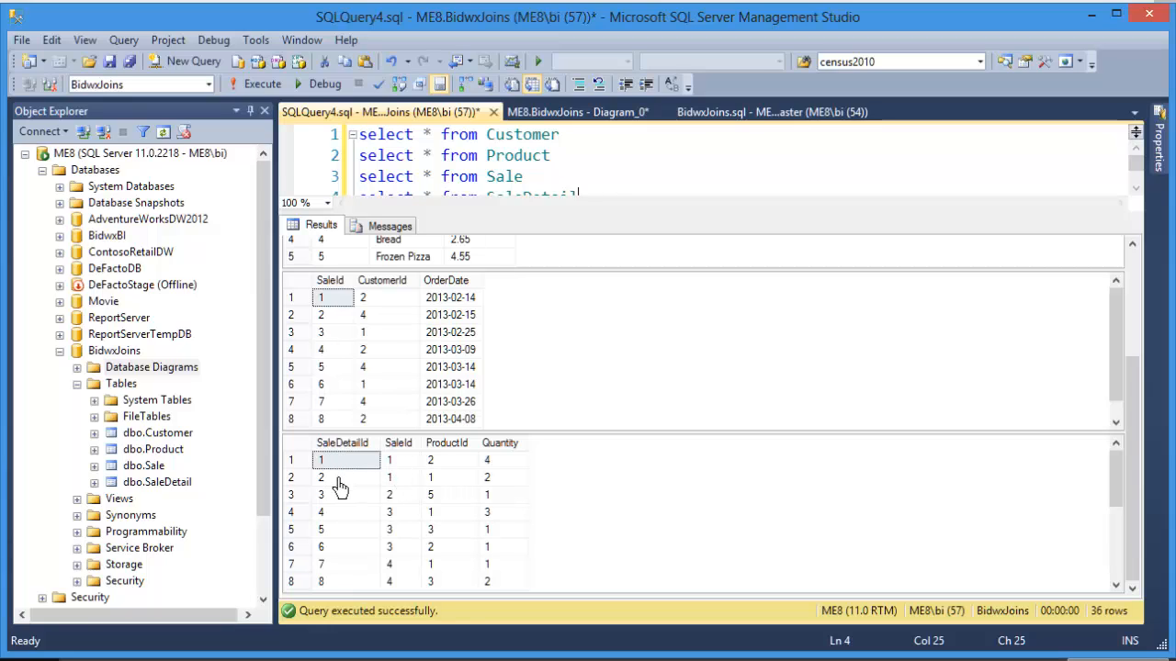
mouse_move(450, 469)
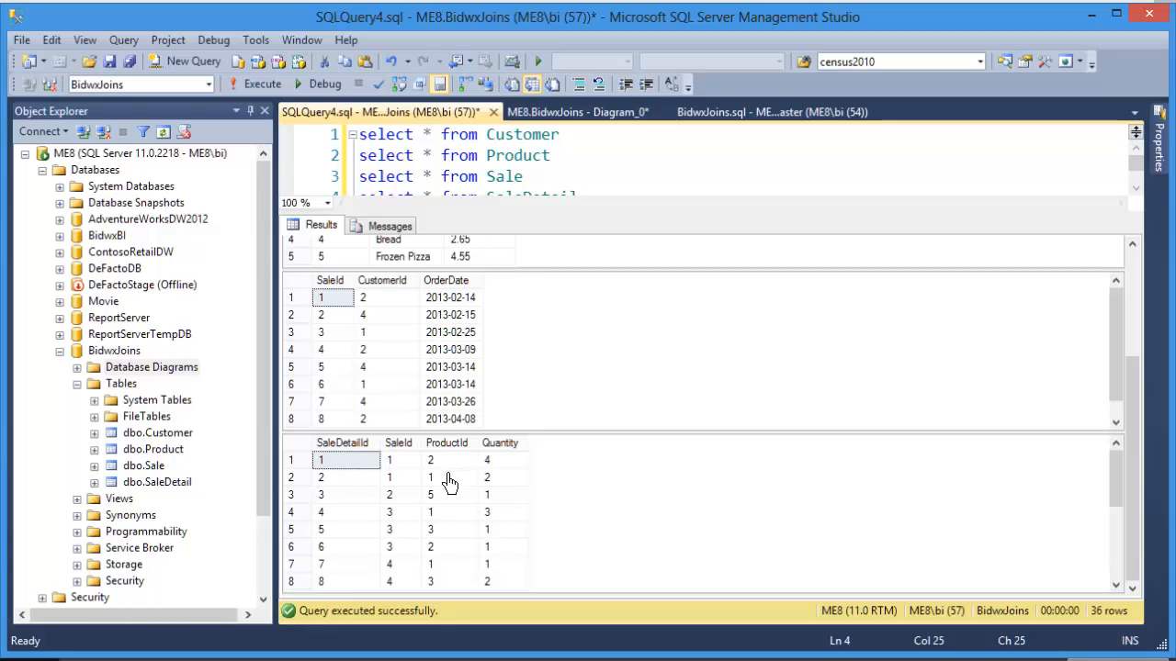
mouse_move(367, 309)
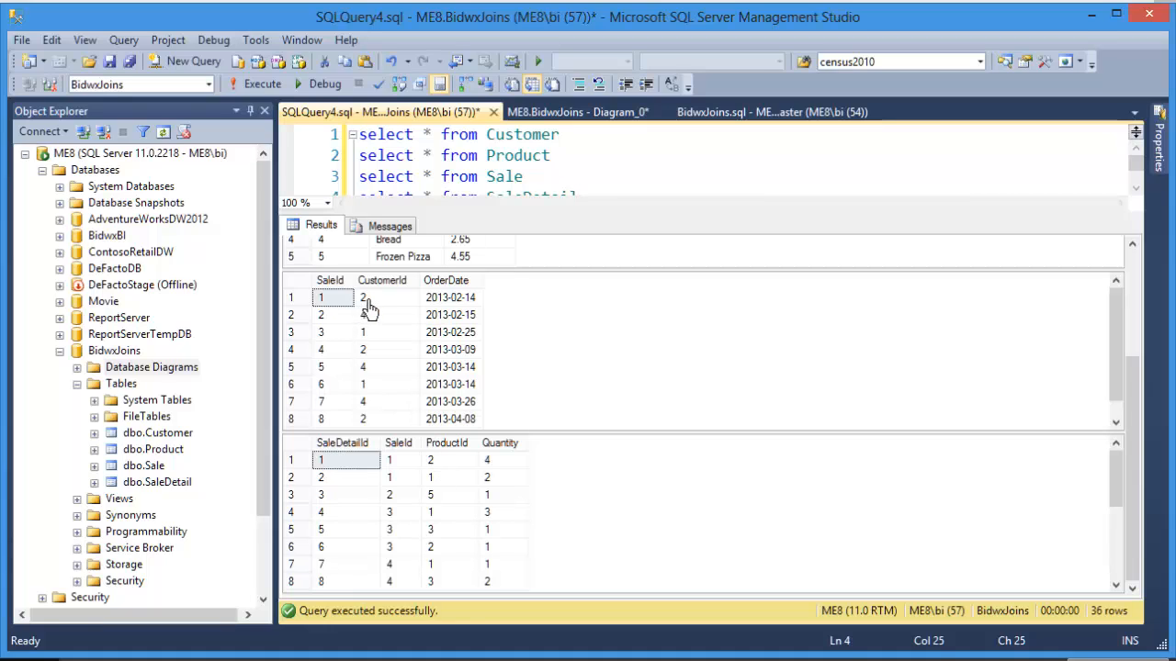
mouse_move(434, 415)
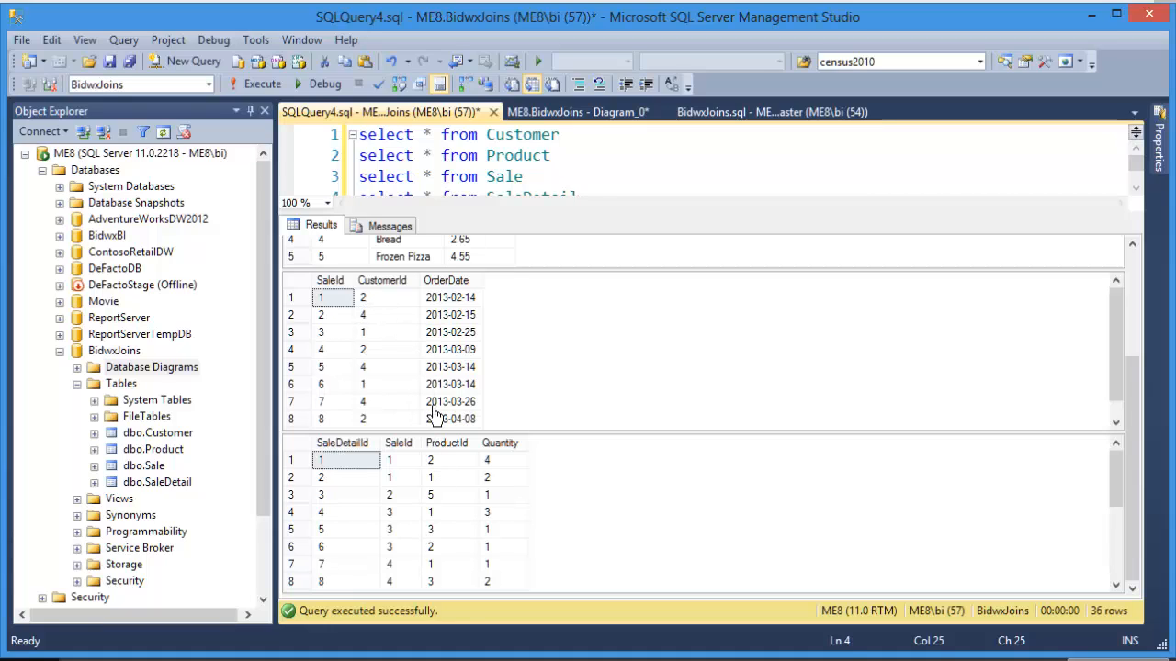
mouse_move(394, 467)
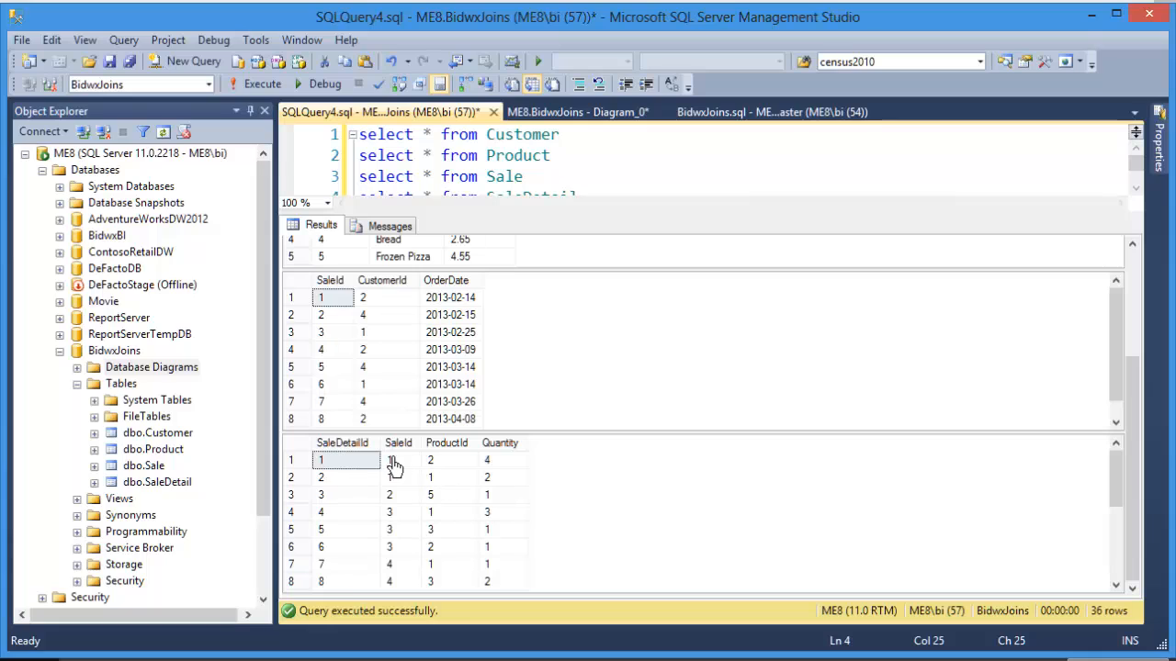
mouse_move(401, 481)
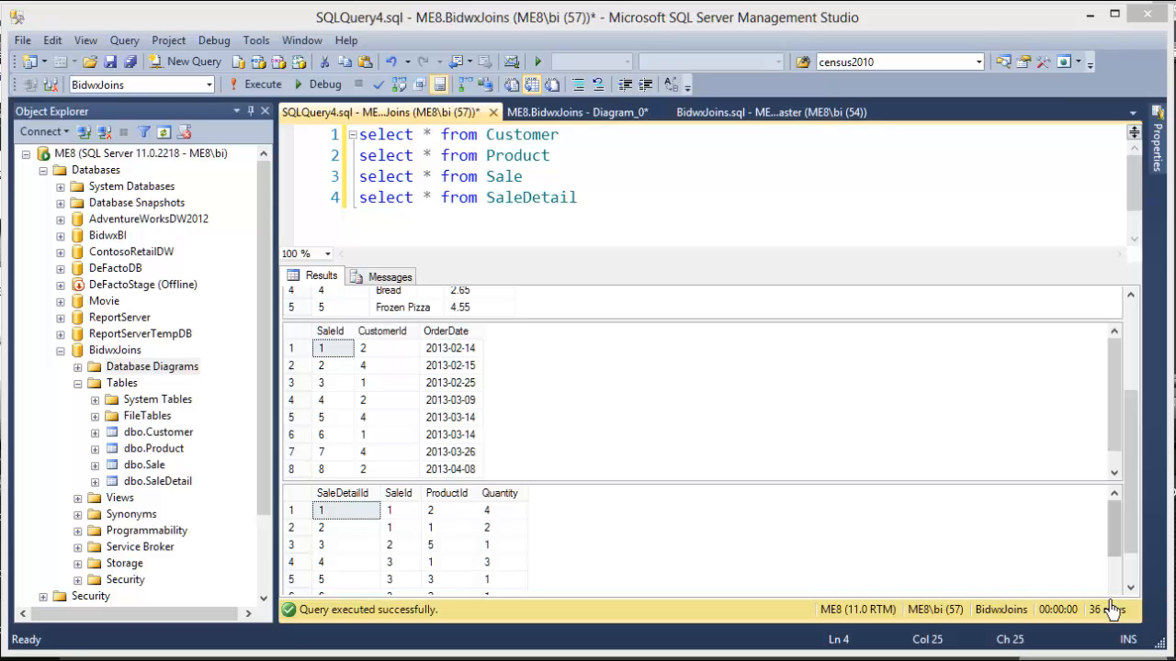
mouse_move(893, 452)
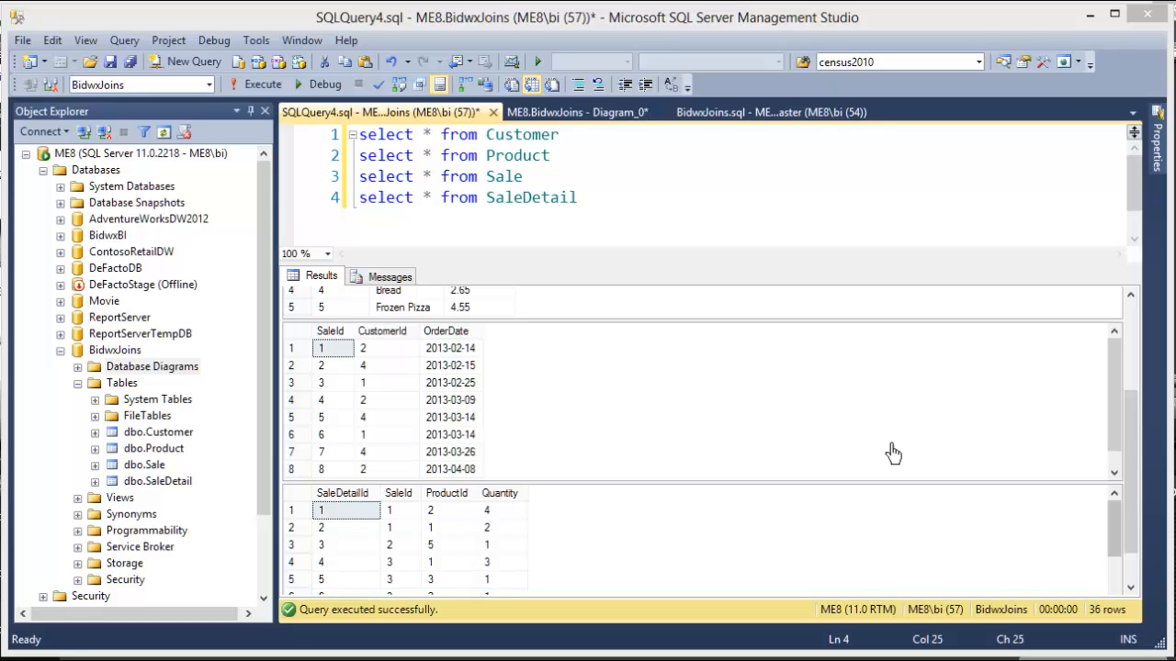
mouse_move(399, 232)
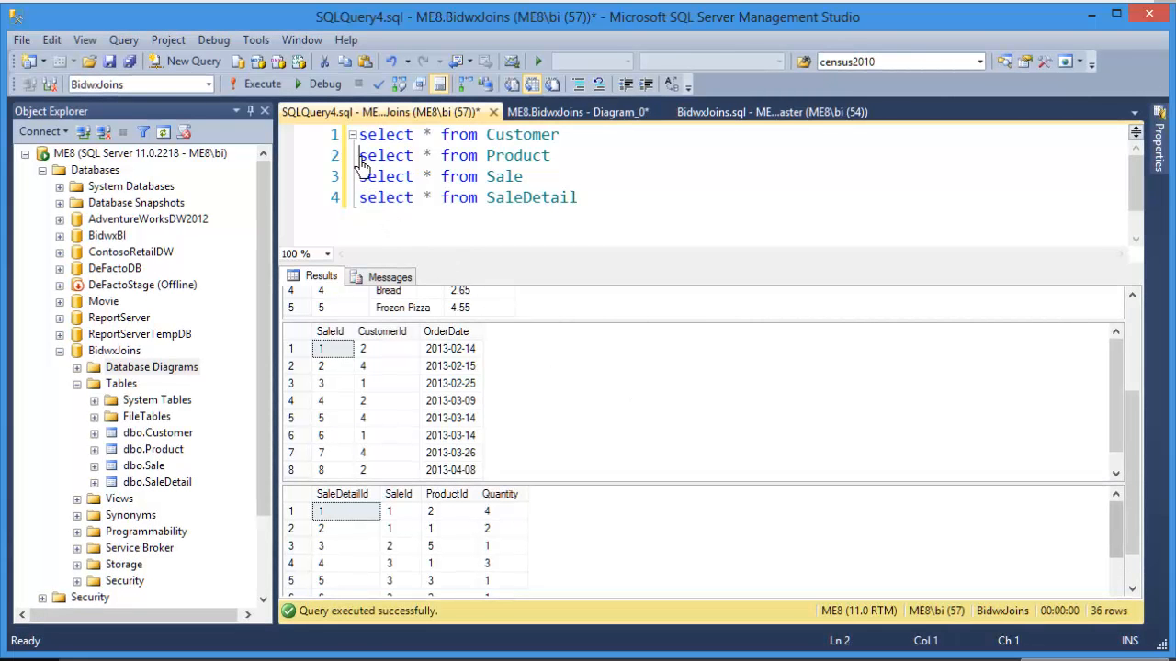
type("--")
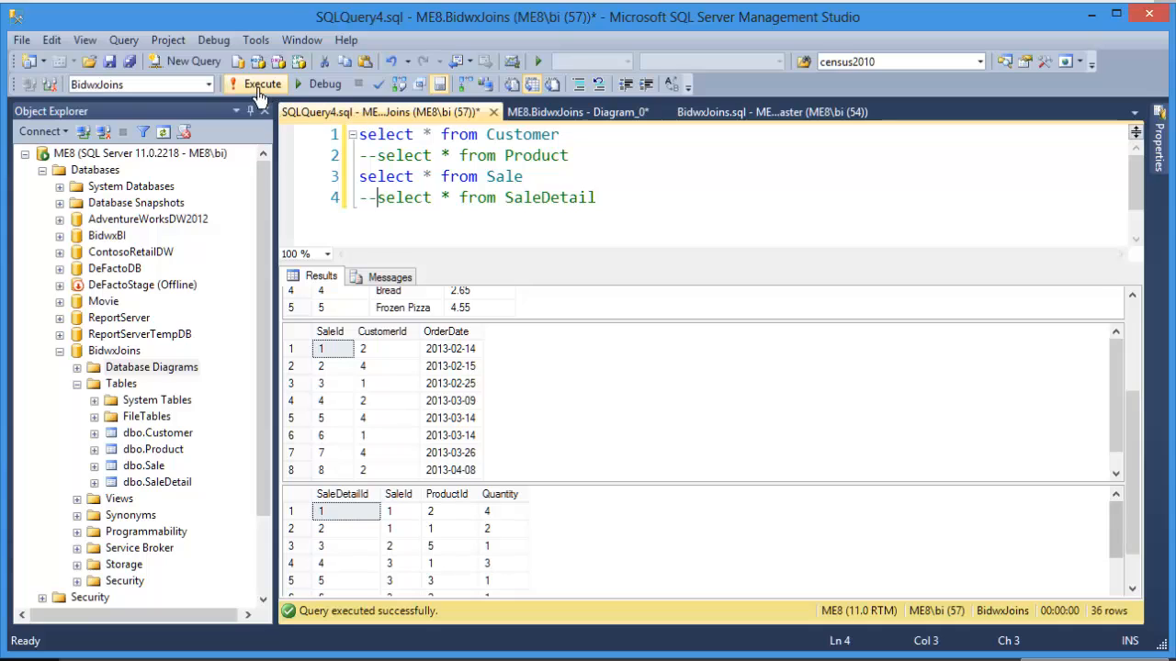
left_click(261, 84)
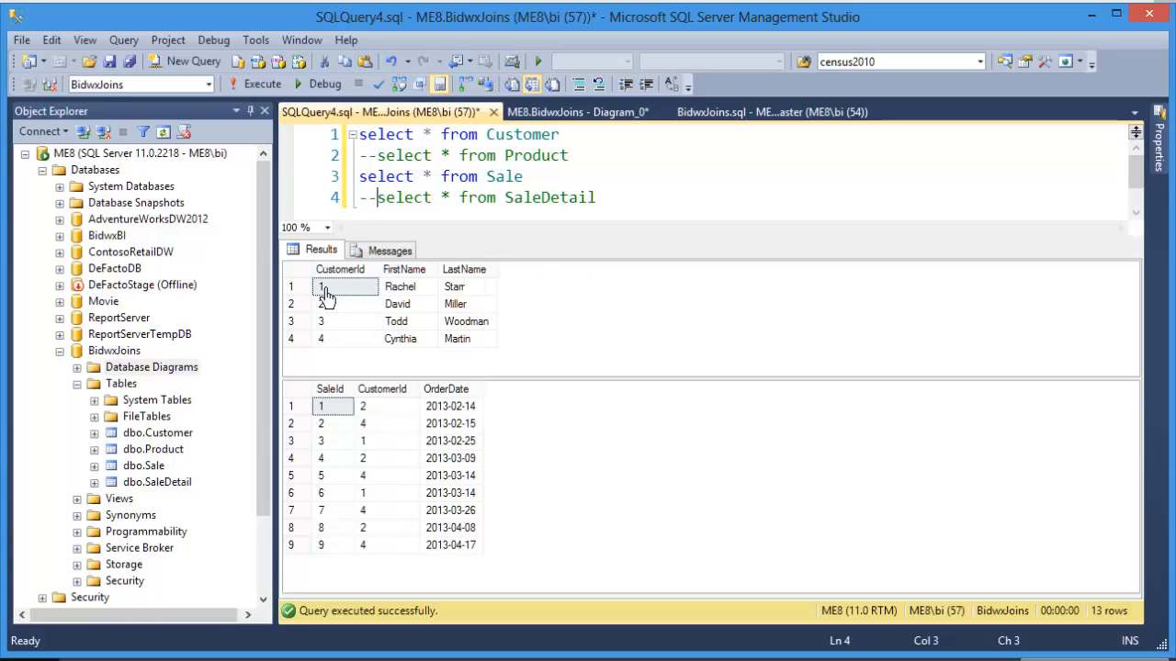
mouse_move(327, 301)
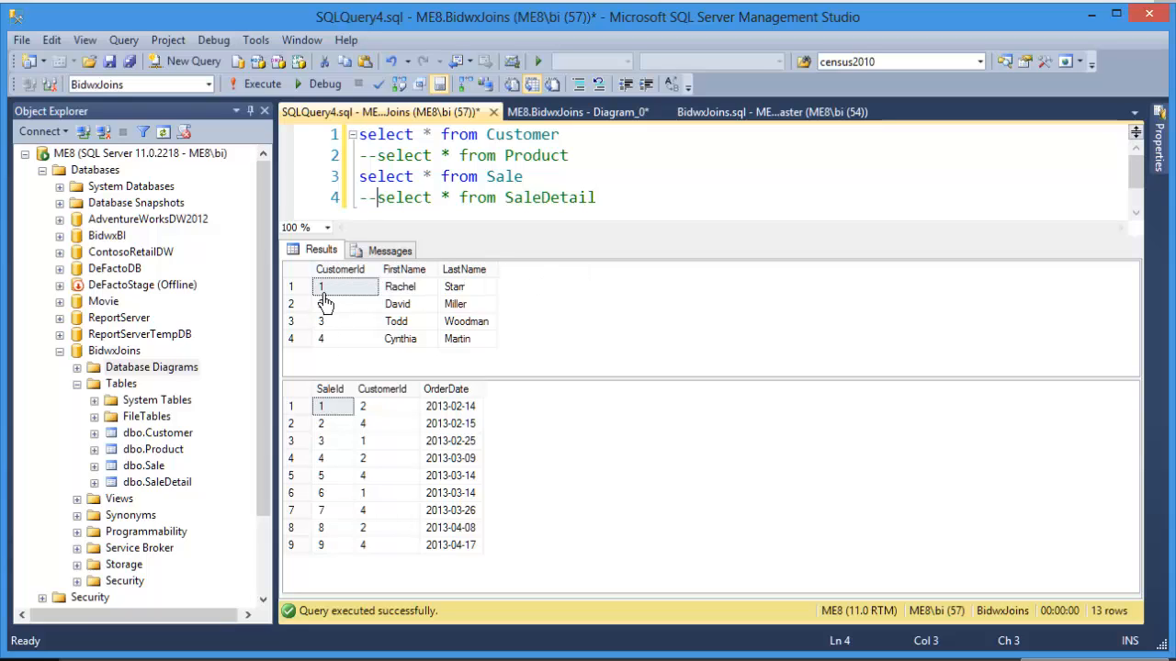
mouse_move(408, 364)
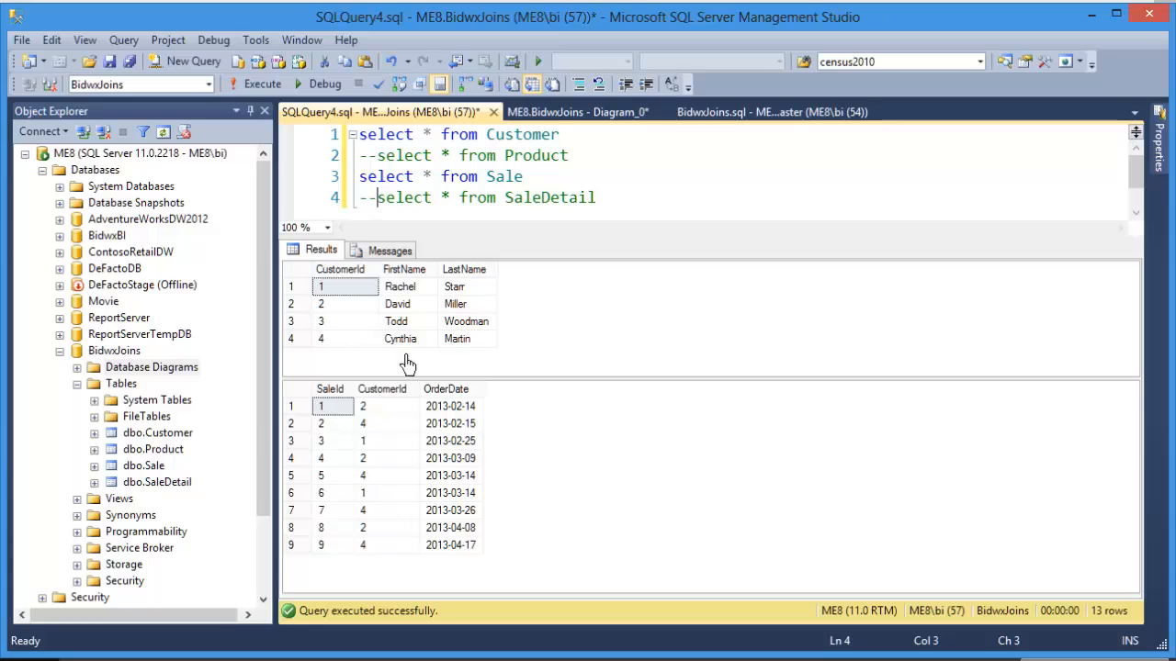
mouse_move(393, 443)
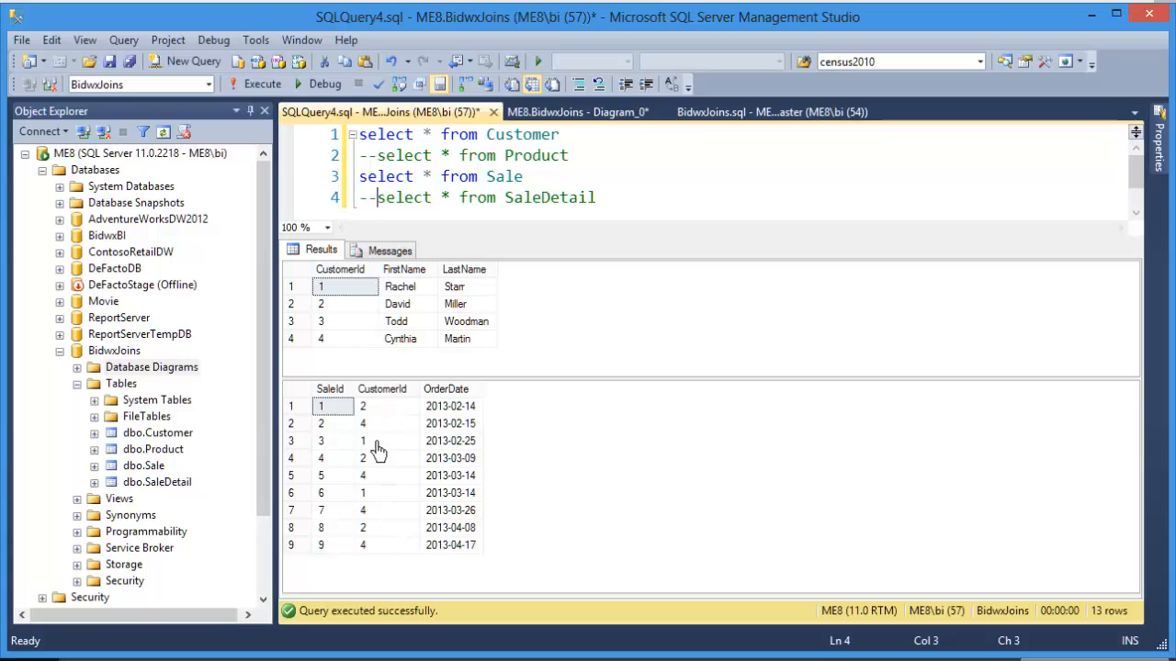
mouse_move(386, 521)
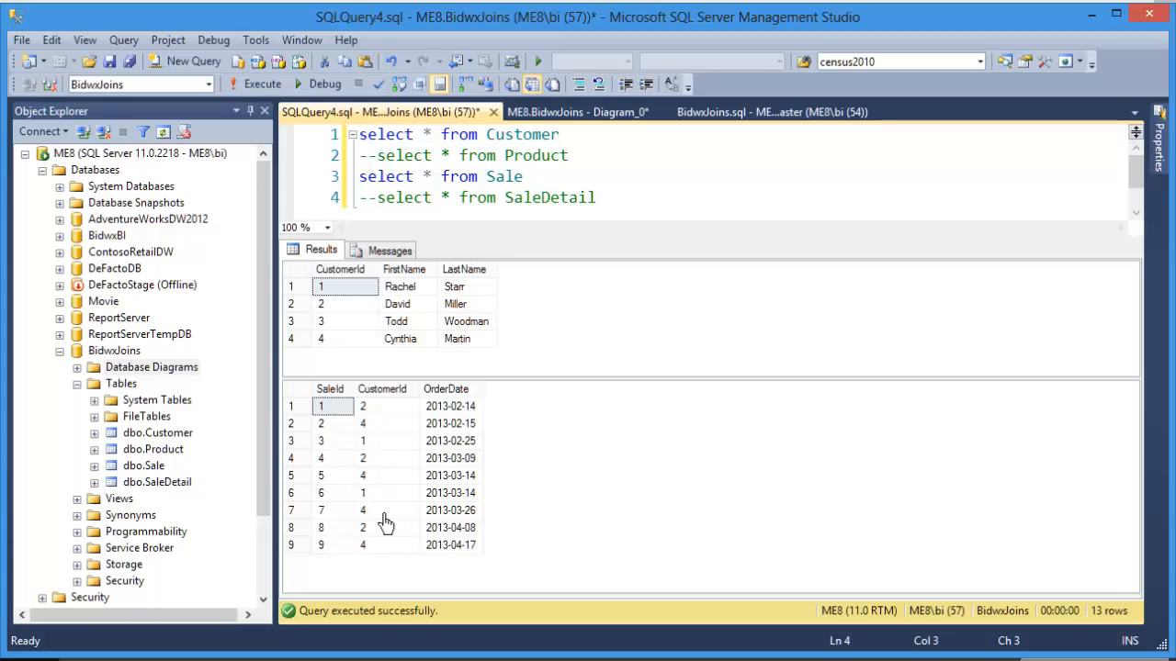
mouse_move(404, 476)
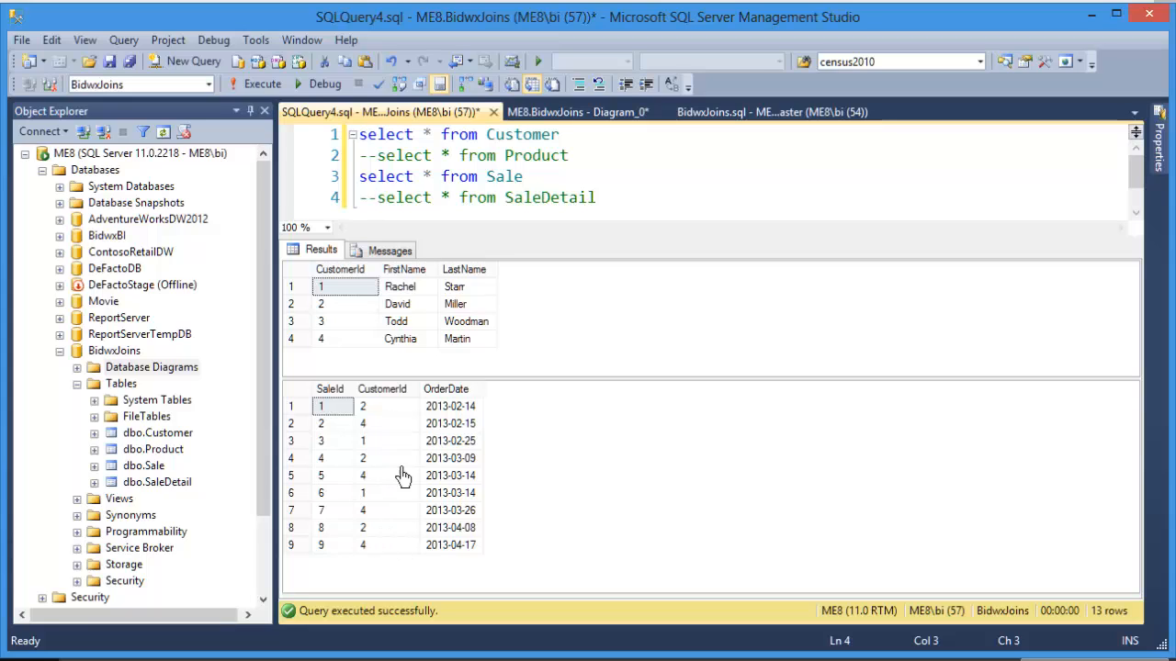
mouse_move(397, 541)
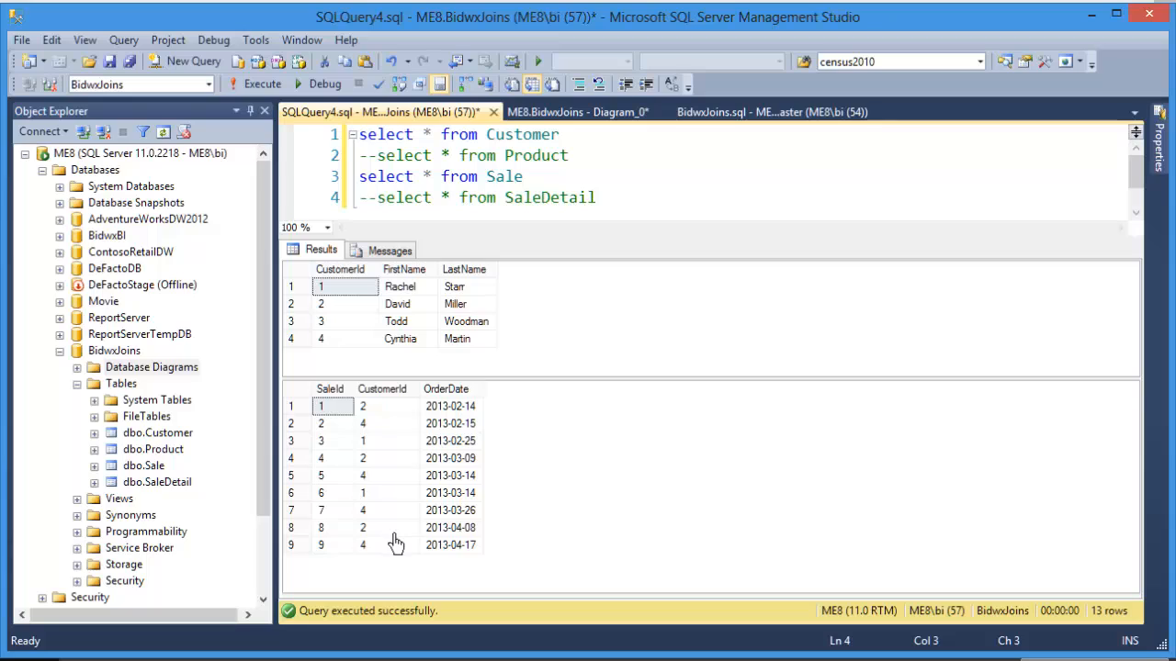
mouse_move(406, 514)
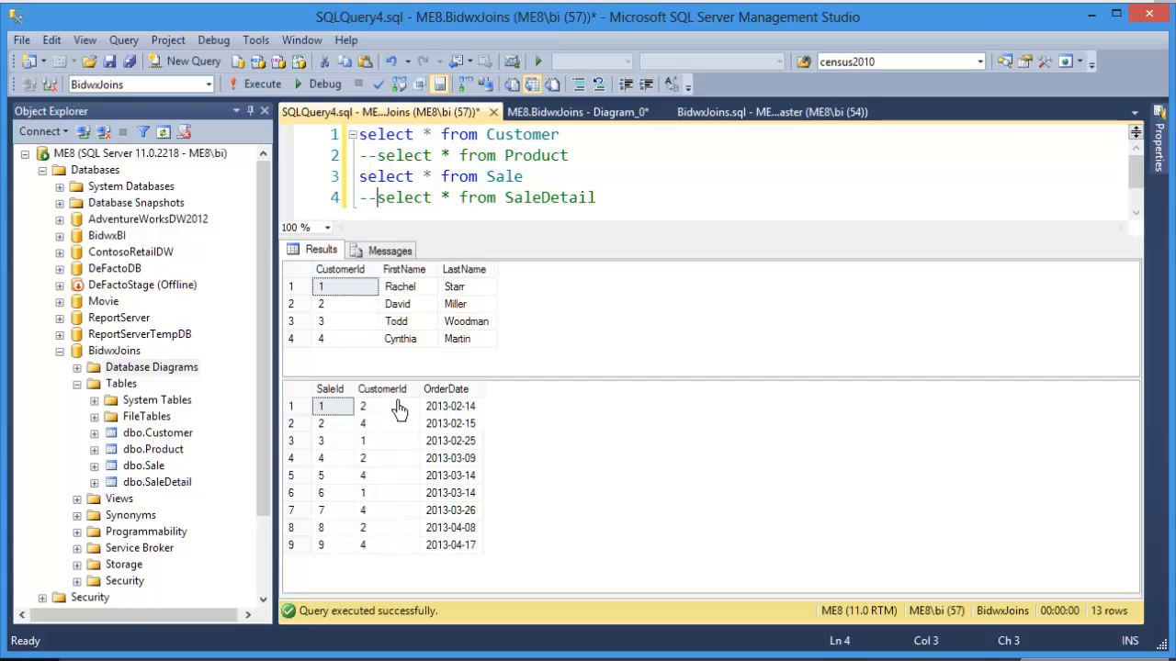
mouse_move(399, 548)
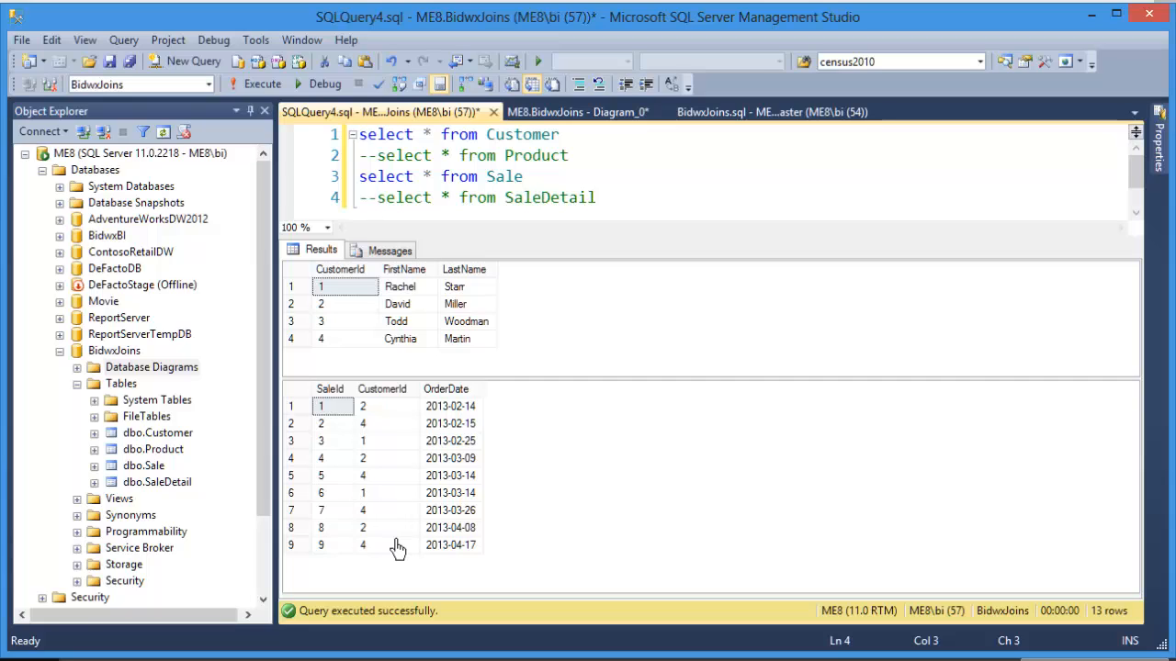
mouse_move(404, 549)
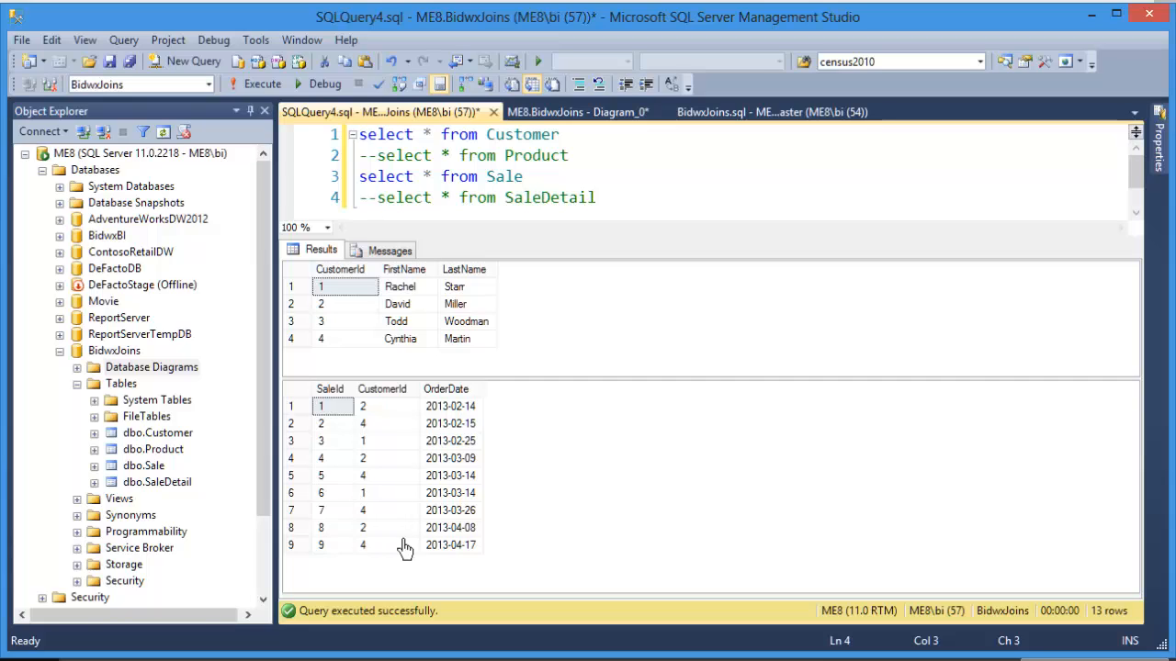
mouse_move(597, 507)
type("--")
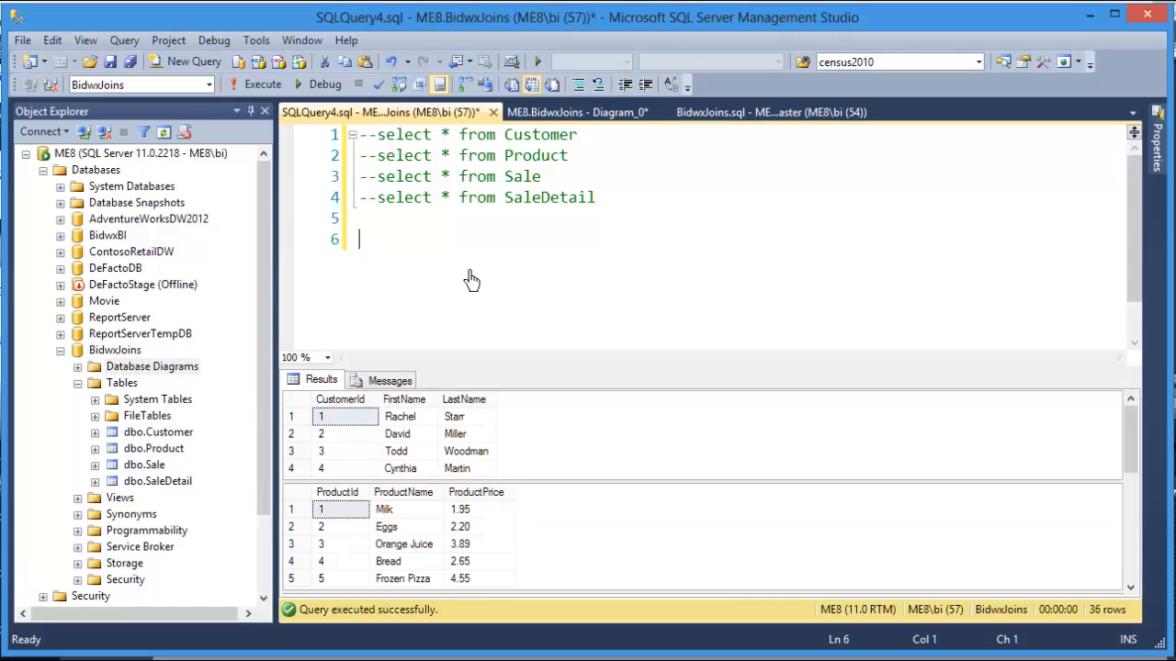
mouse_move(485, 279)
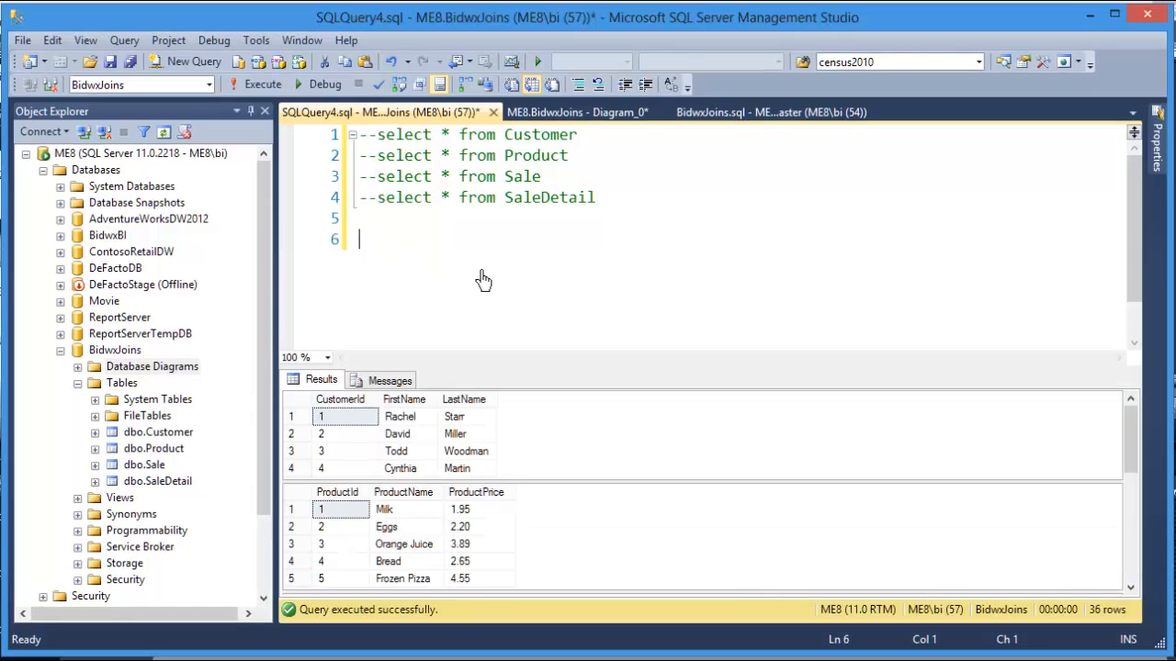
- Write select Customer.CustomerId from Customer inner join Sale on customer.CustomerId = sale.CustomerId
type("select Customer.CustomerId")
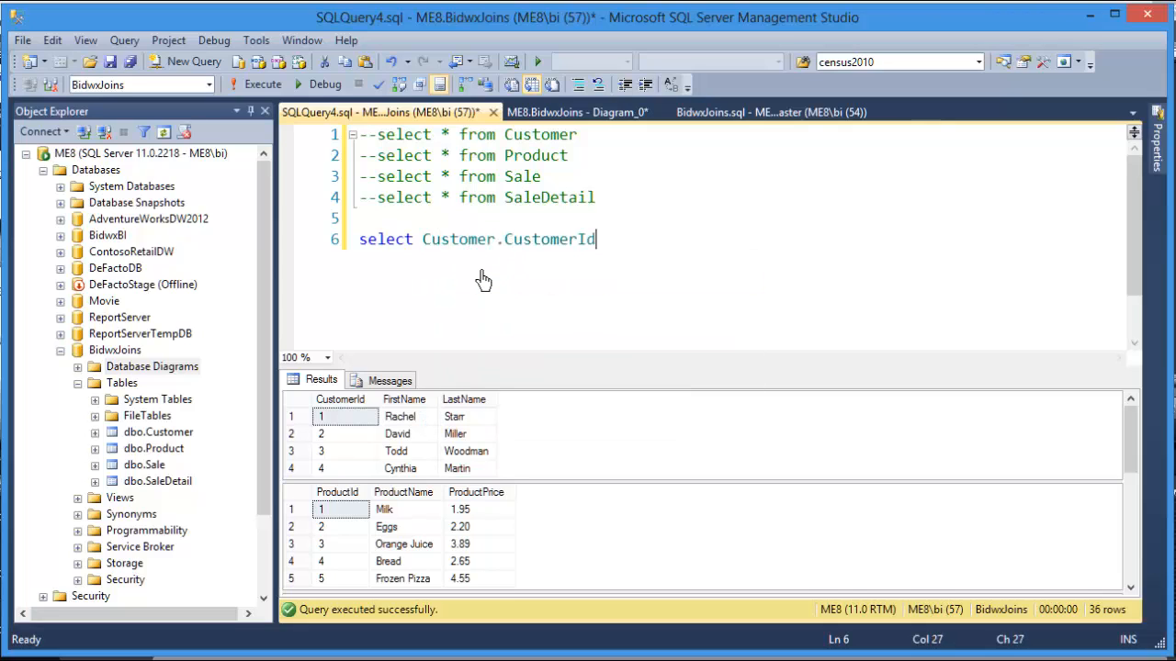
type("from customer")
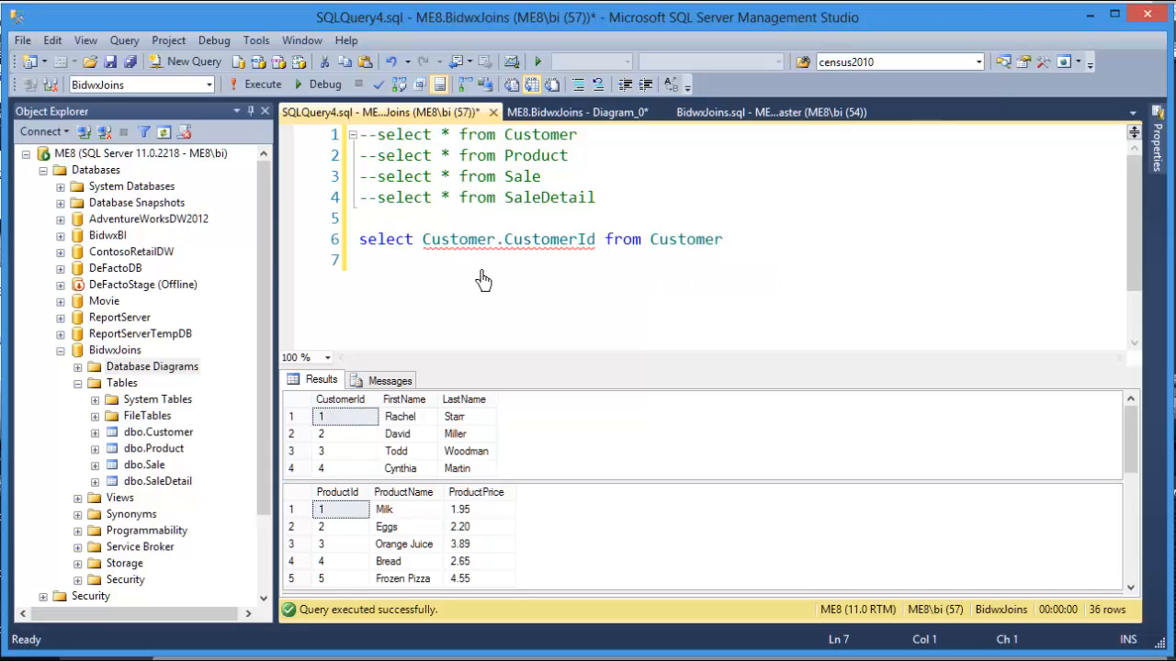
type("inner")
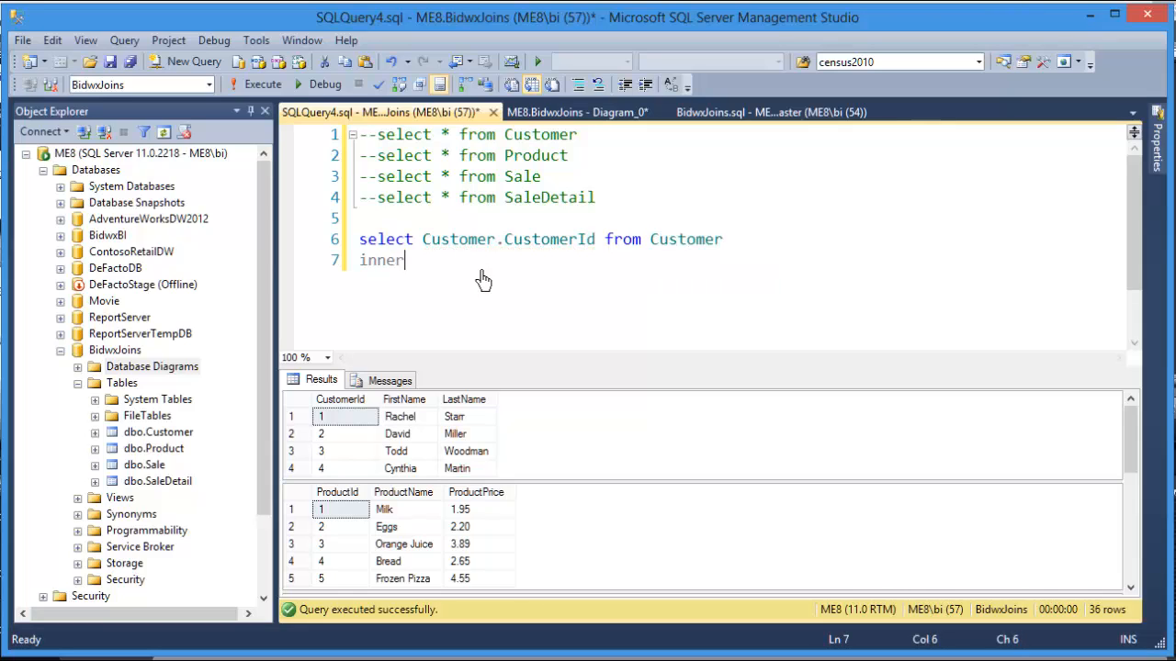
type("join Sale on")
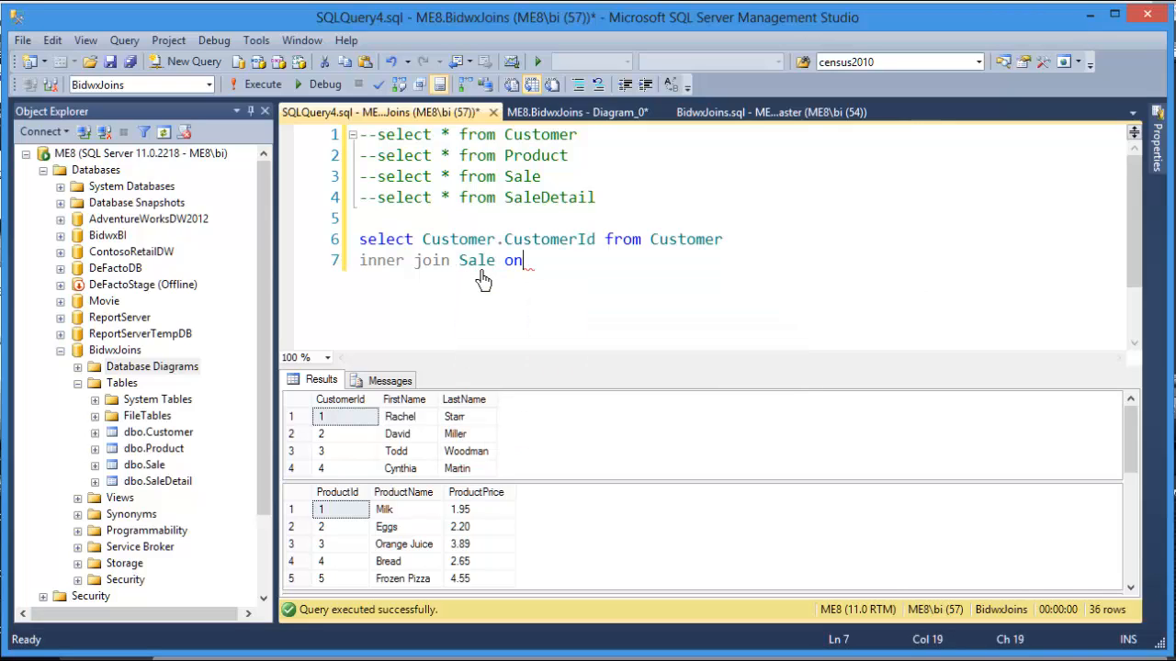
key("Enter")
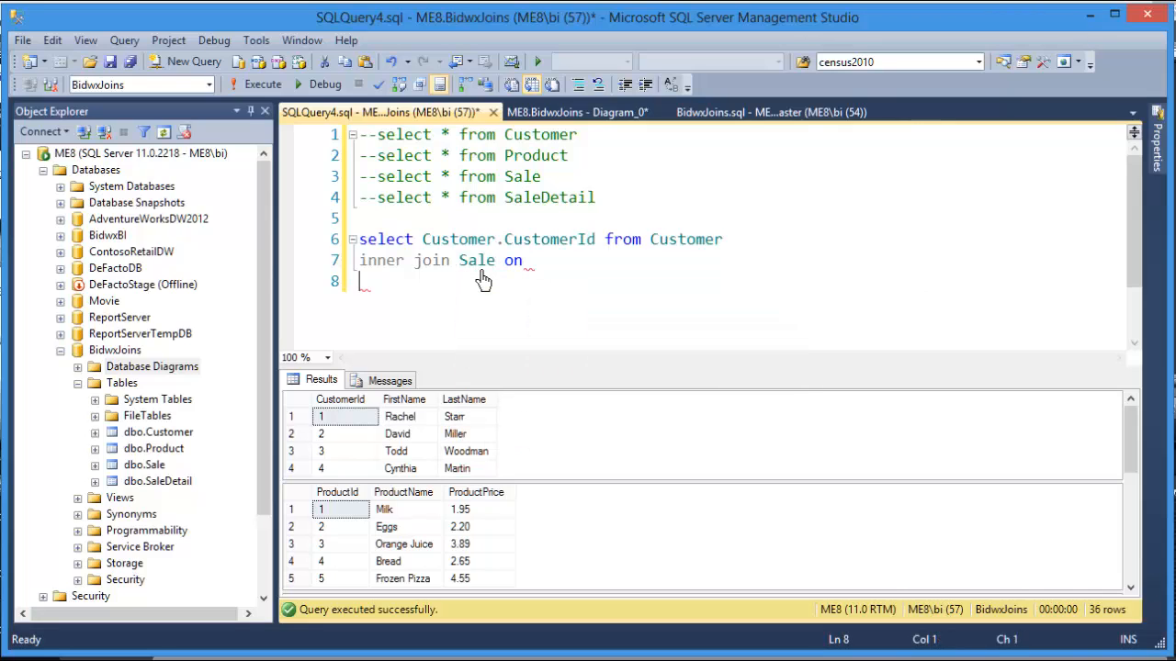
type("customer")
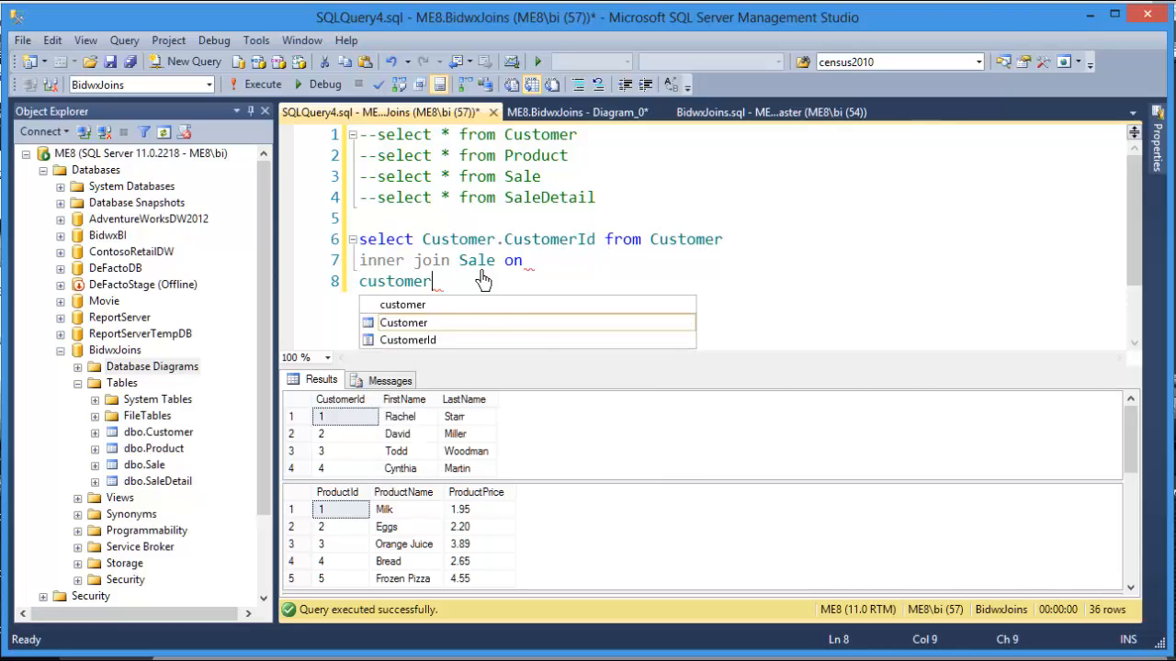
type(".CustomerId")
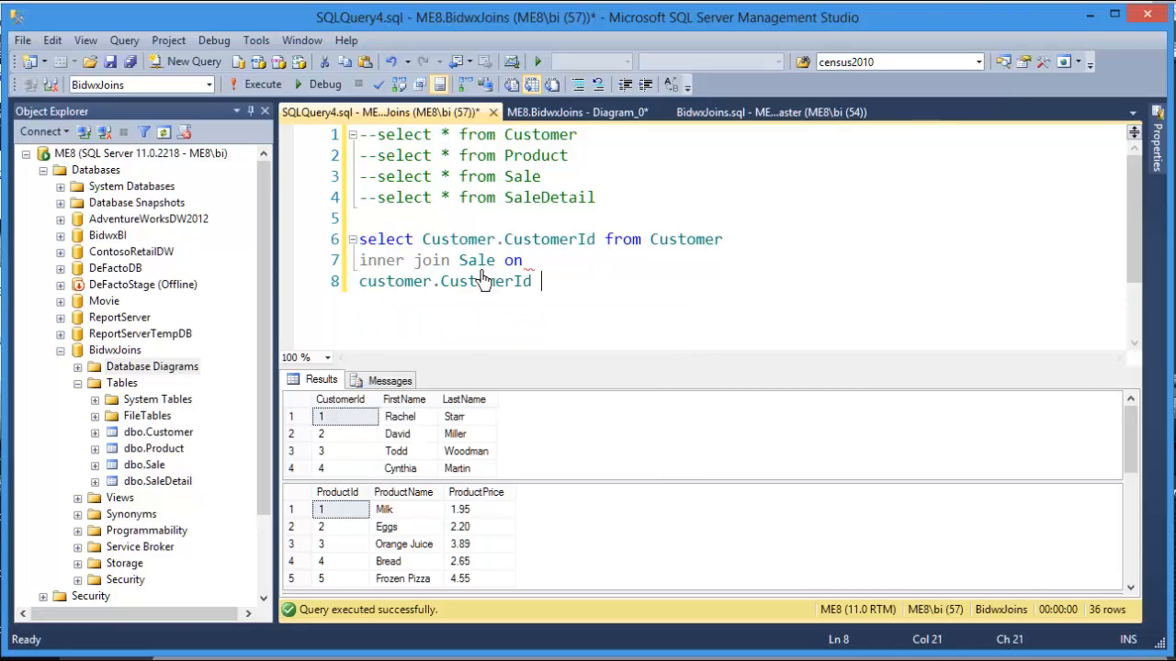
type("= sale.customerId")
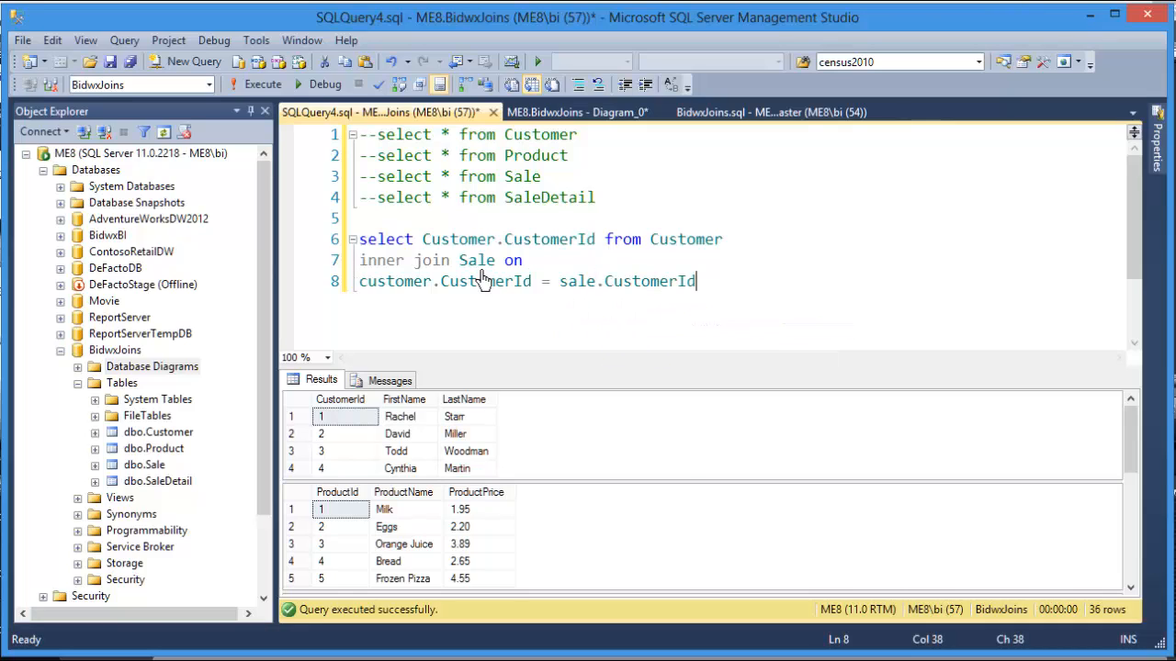
mouse_move(623, 320)
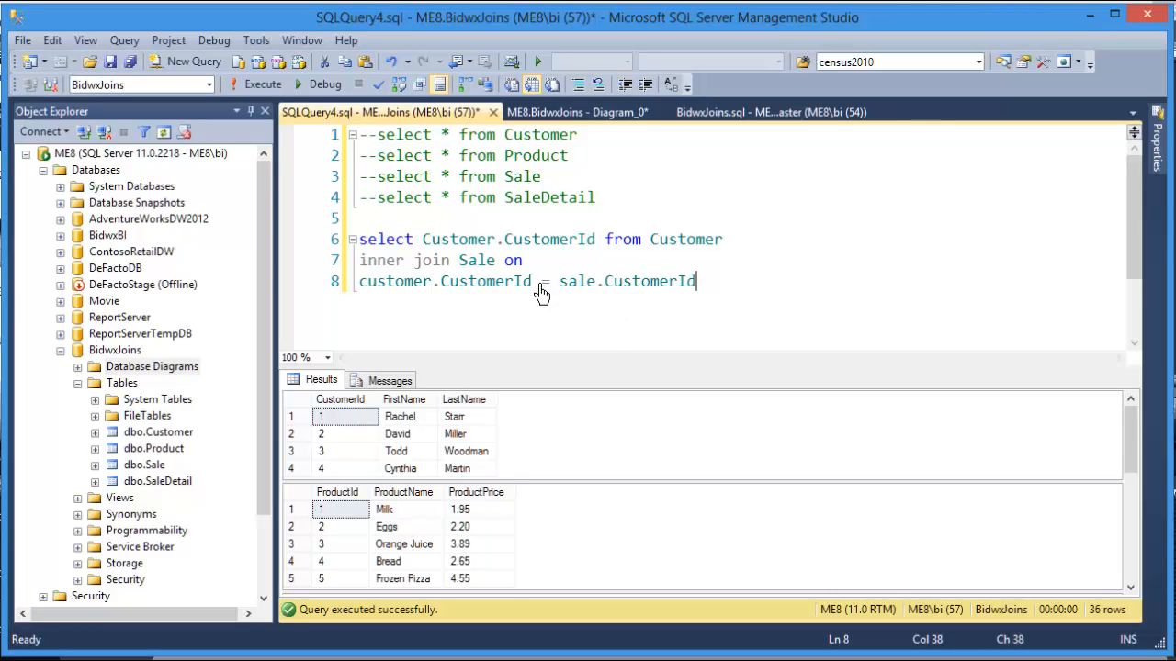
mouse_move(547, 292)
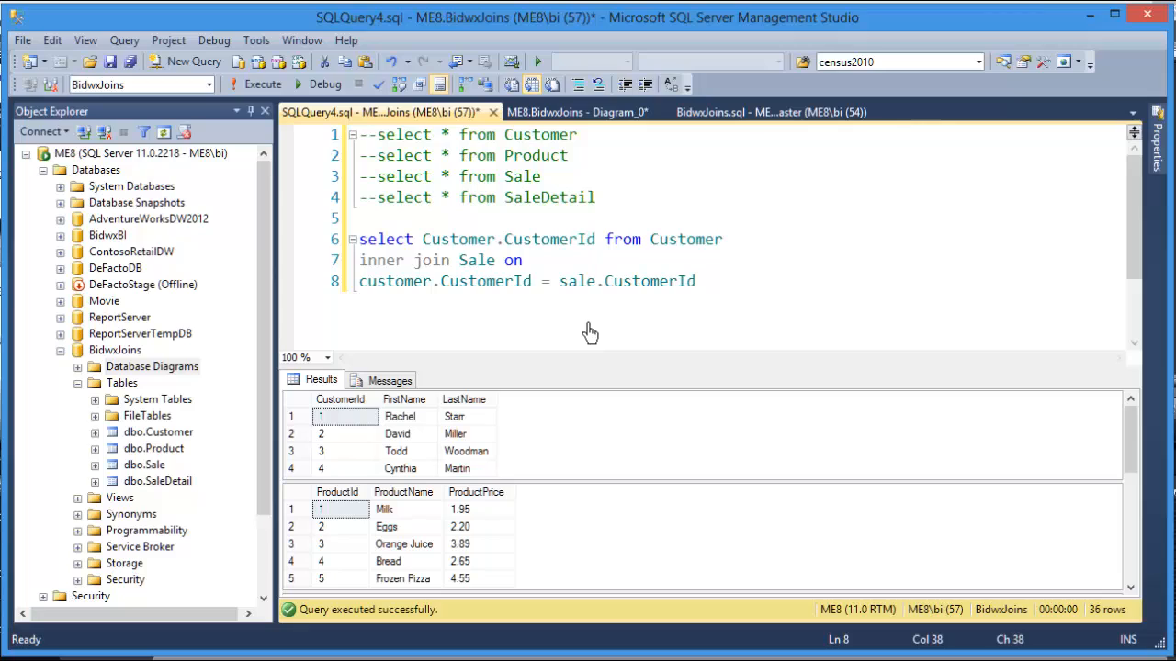
left_click(697, 281)
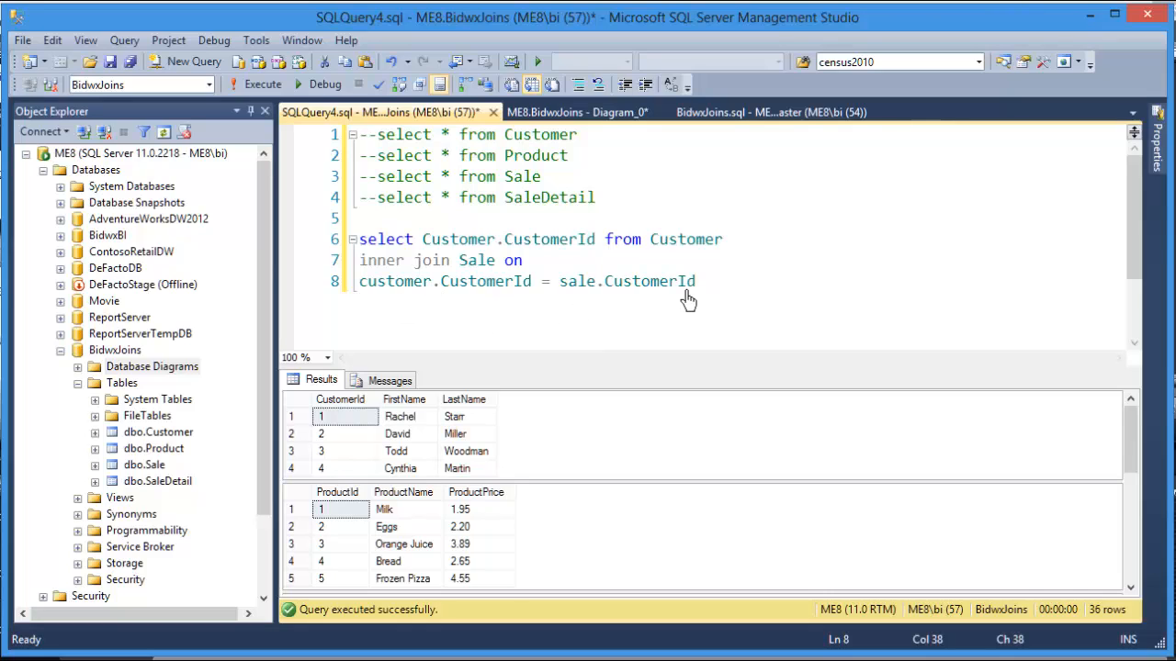
mouse_move(661, 334)
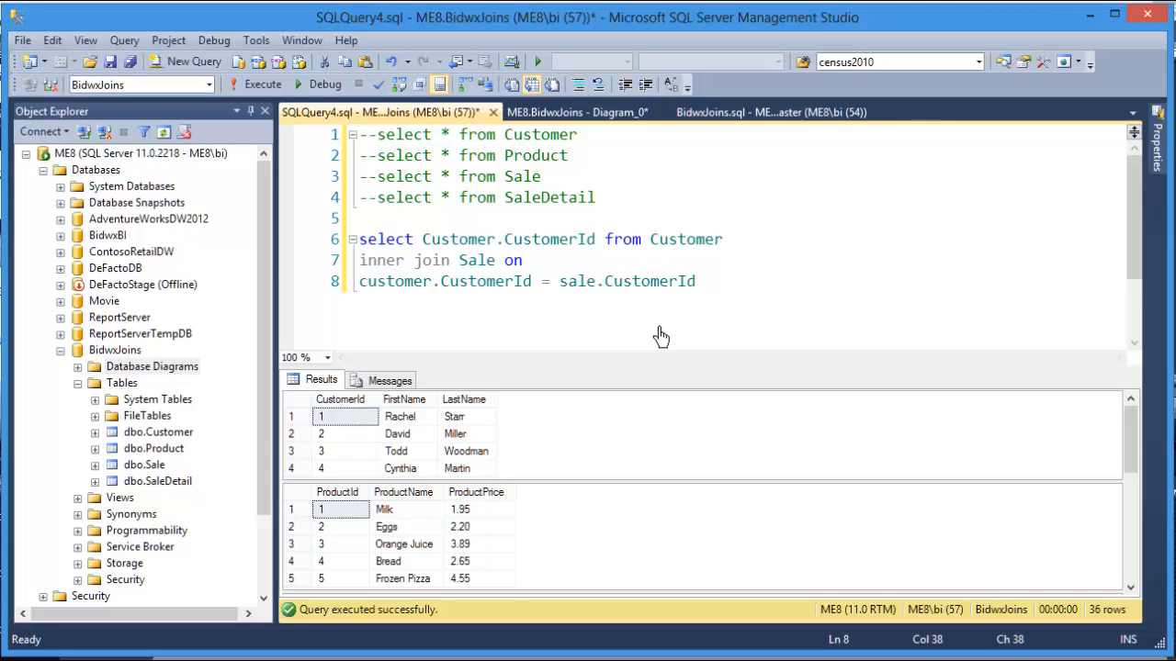
mouse_move(705, 286)
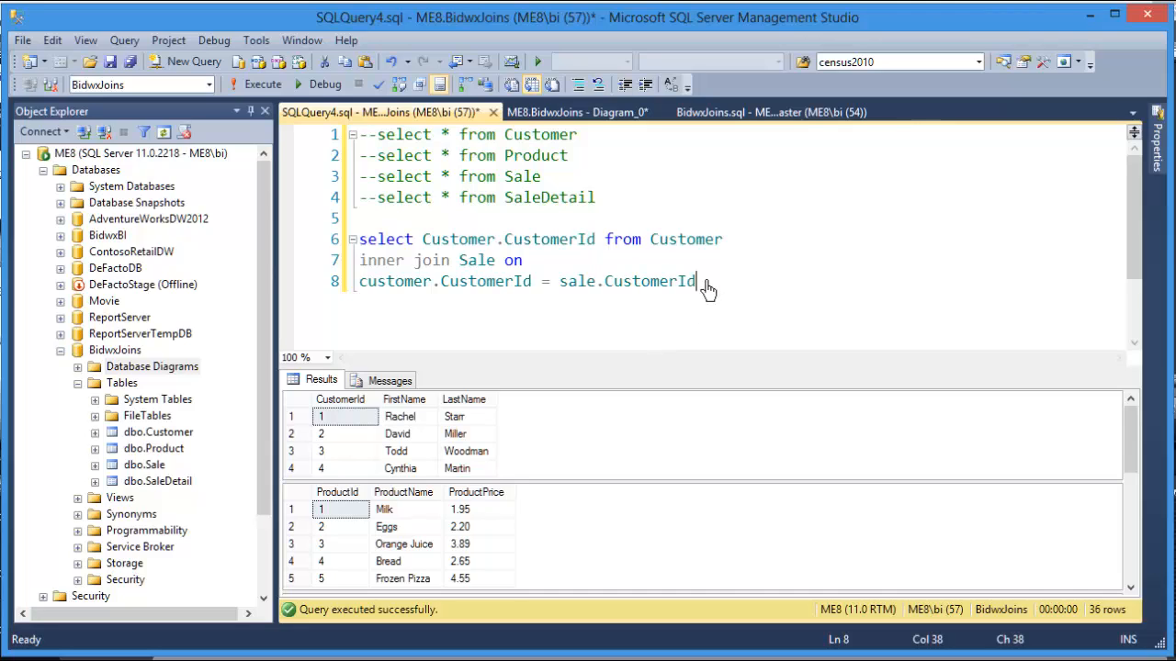
- Execute the Customer–Sale join, returning nine CustomerId rows
left_click(260, 84)
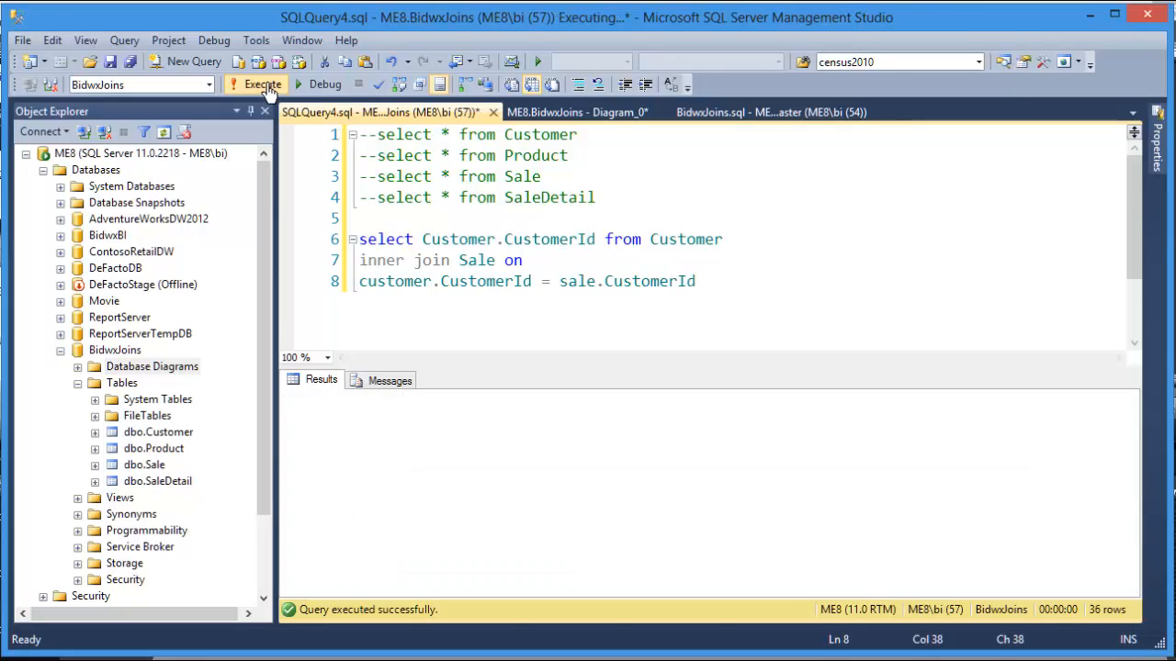
left_click(261, 85)
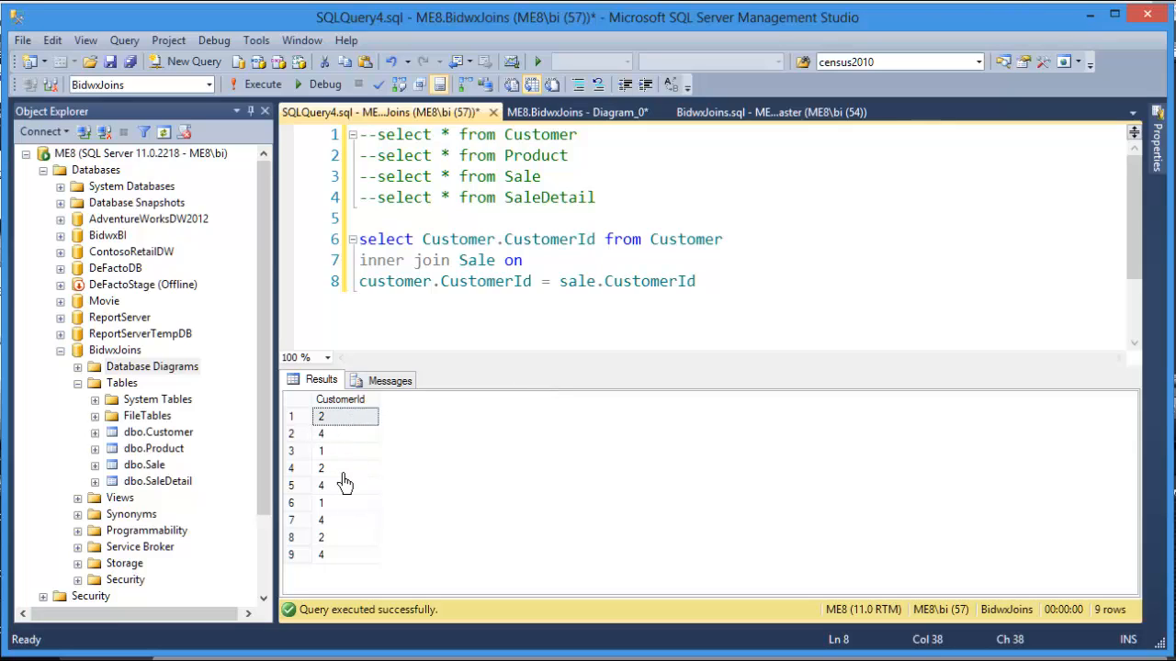
mouse_move(347, 562)
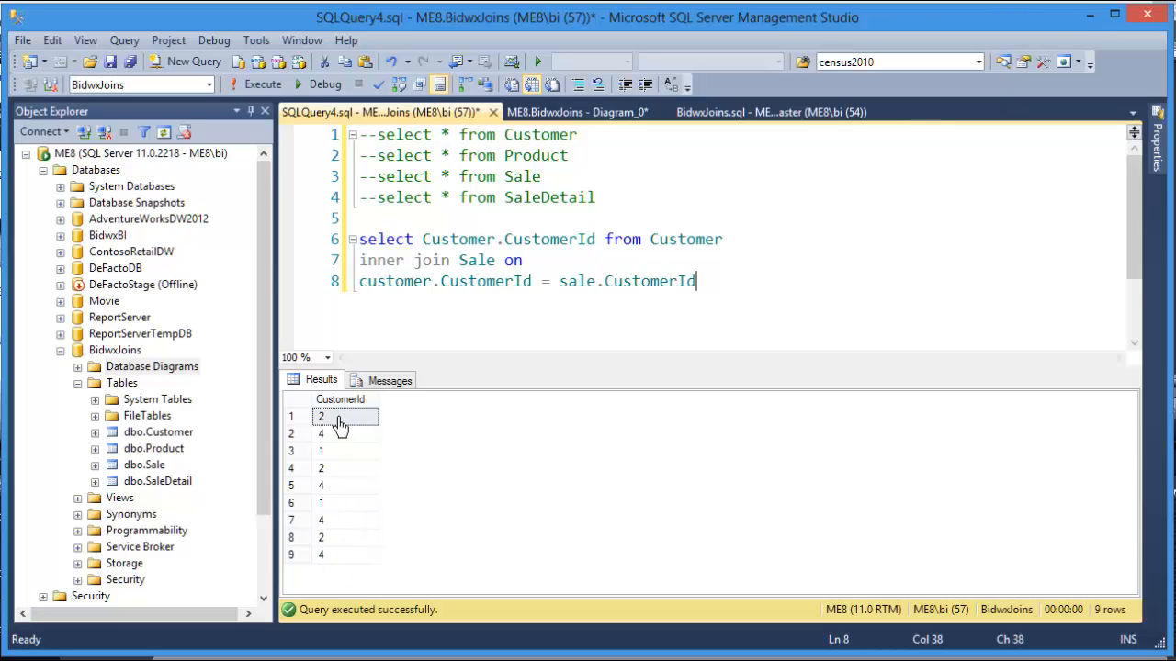
mouse_move(340, 558)
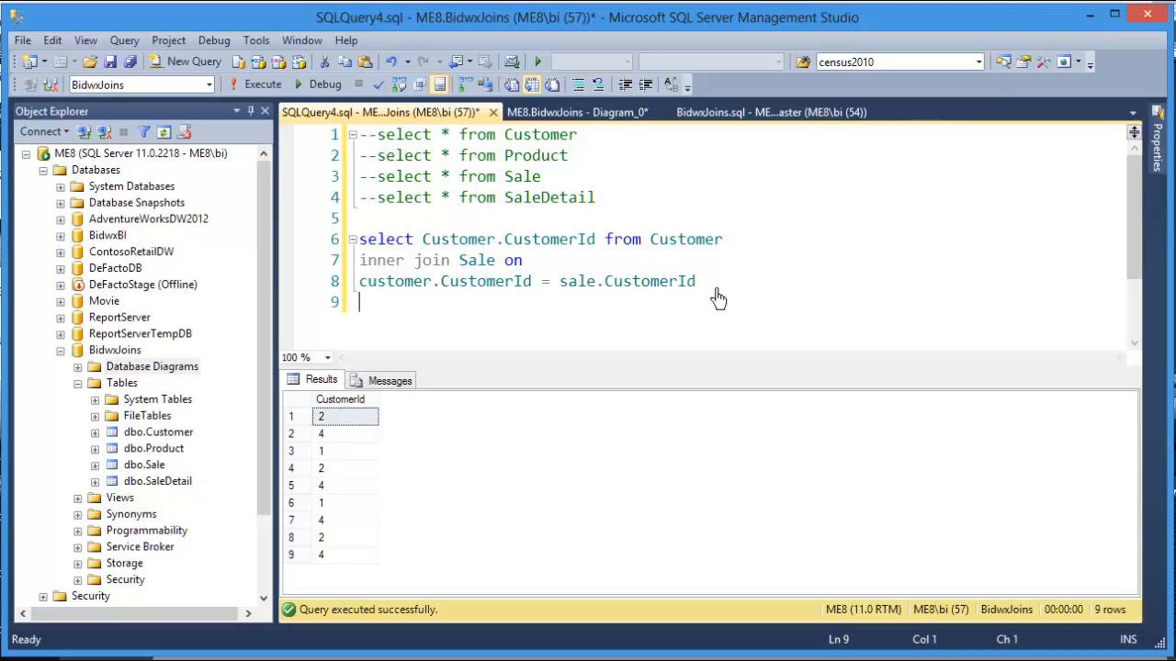
- Add where sale.OrderDate between '3/1/2013' and '3/31/2013' to the join query
type("where")
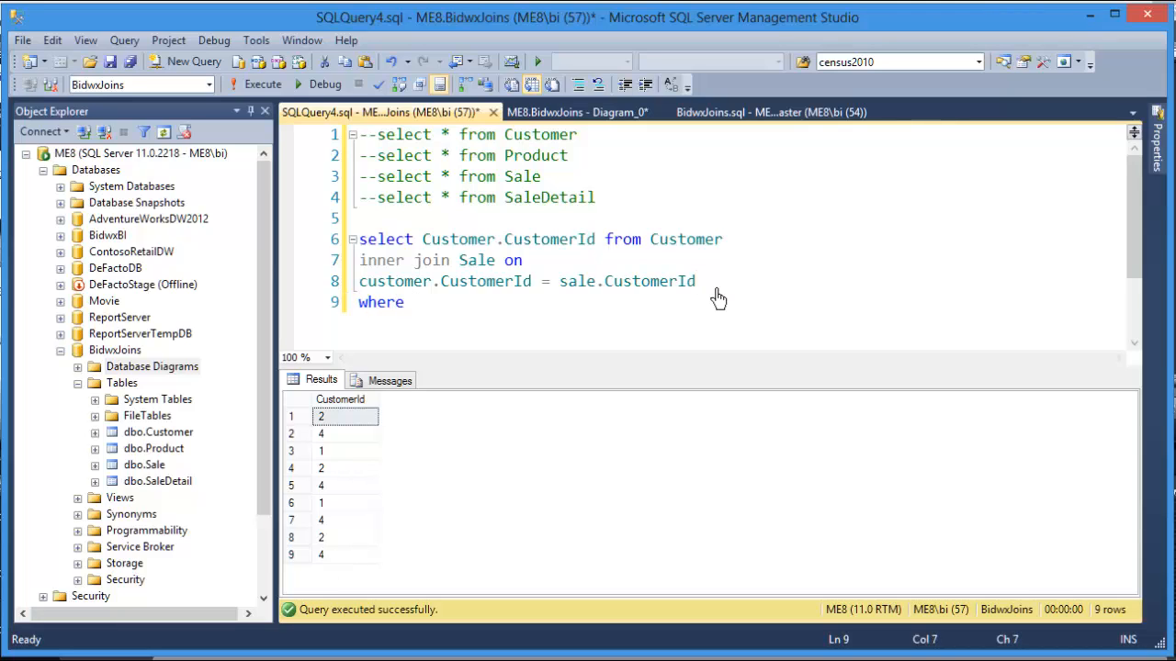
type("sale")
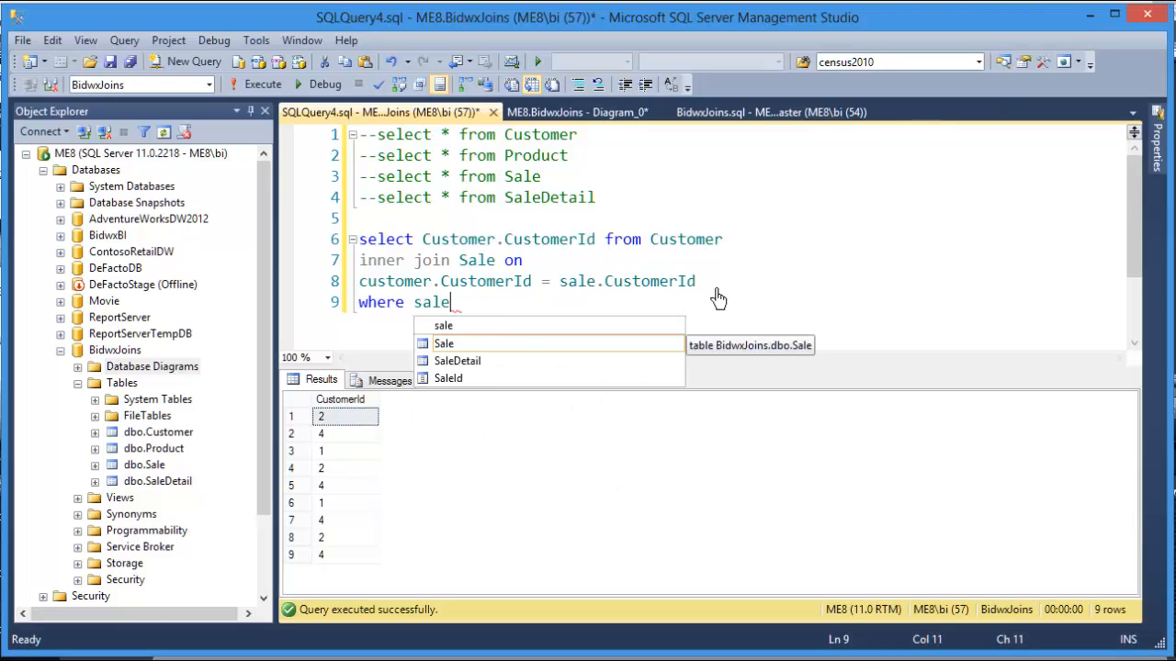
type(".")
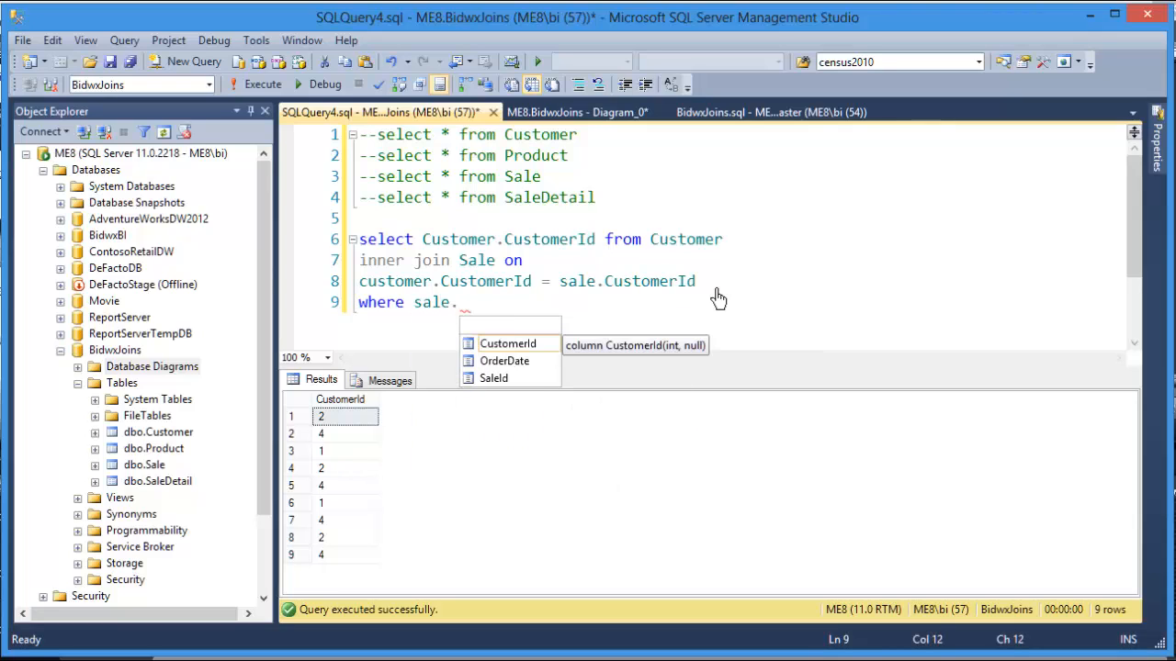
type("OrderDate")
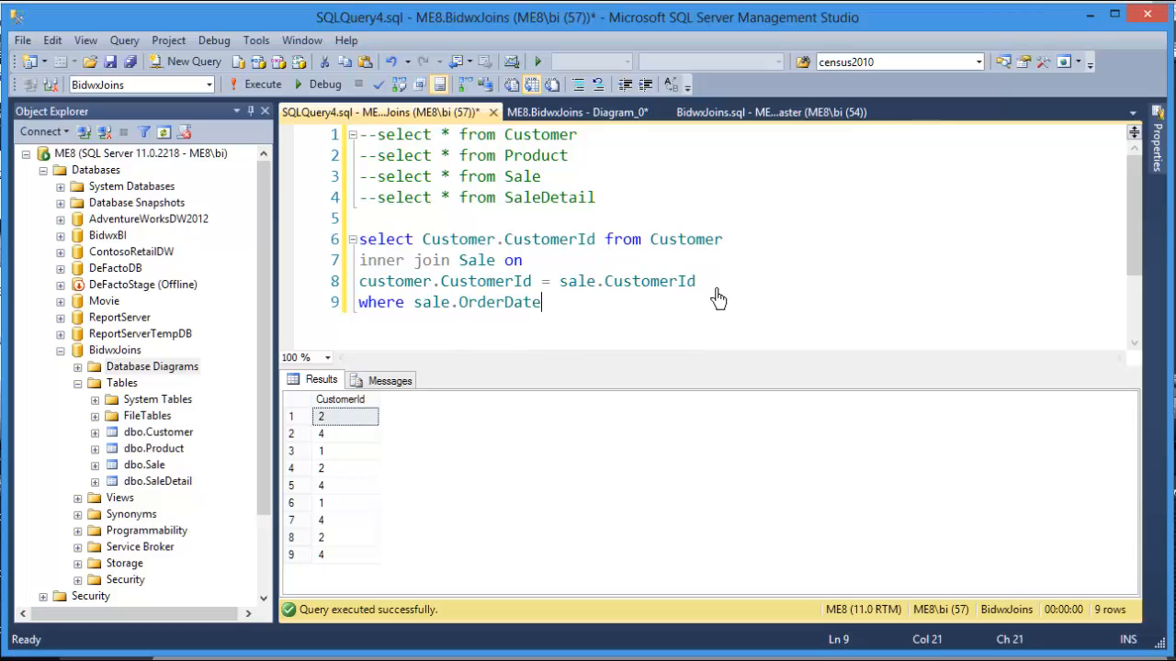
type("between")
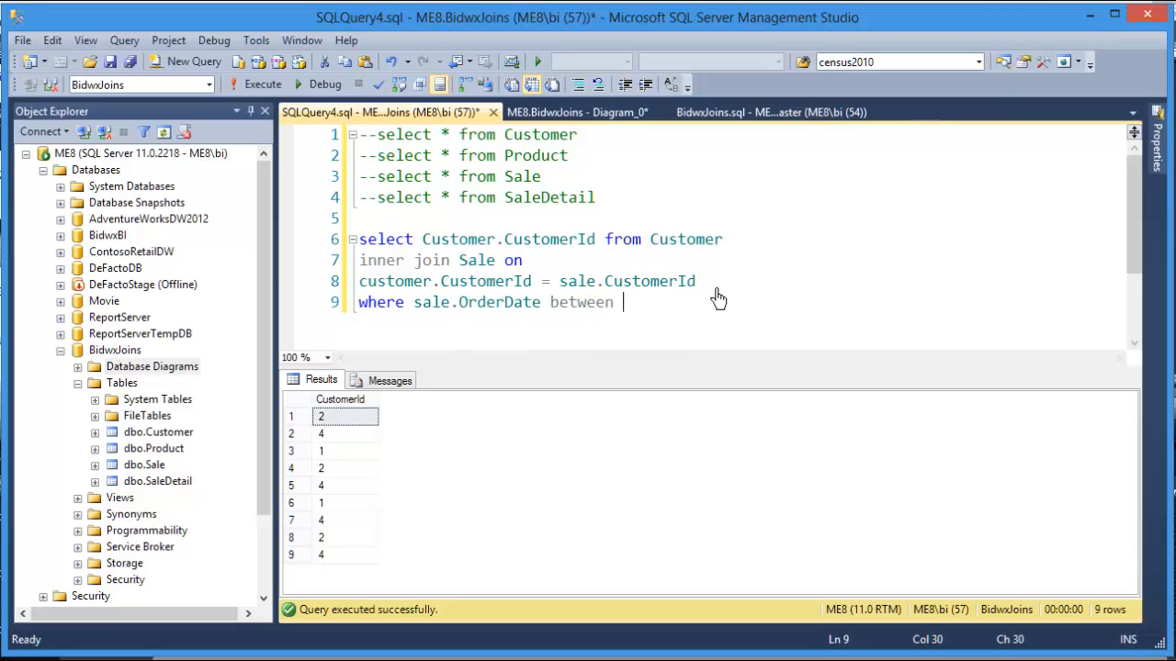
type("'")
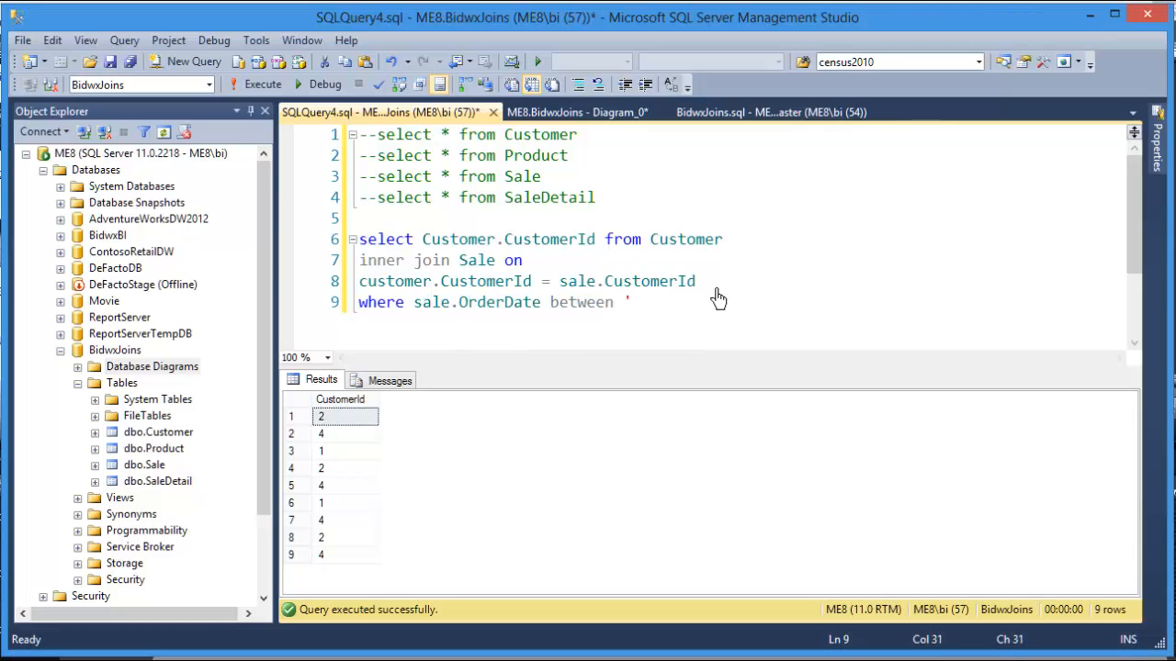
type("3/1")
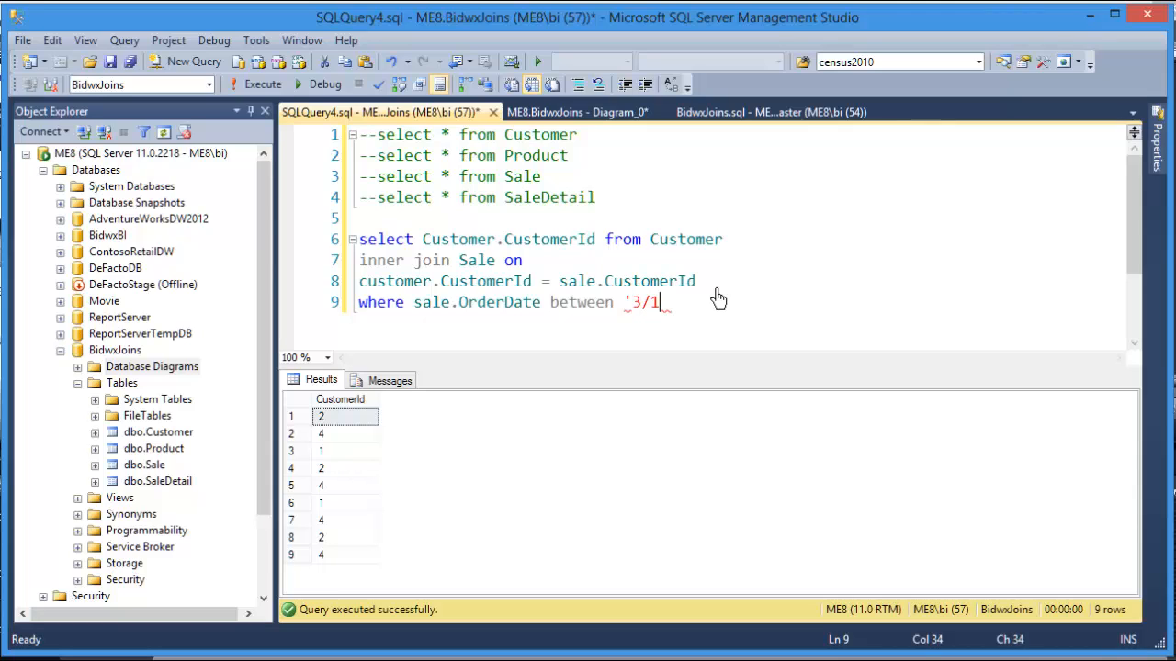
type("/2")
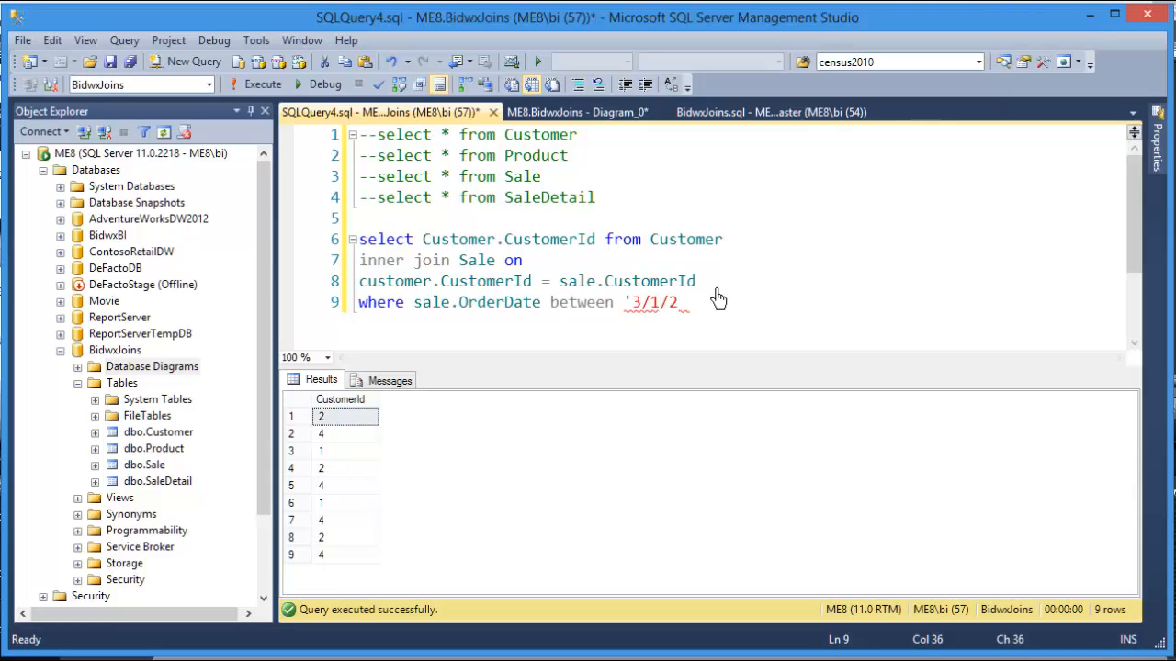
type("013' and '")
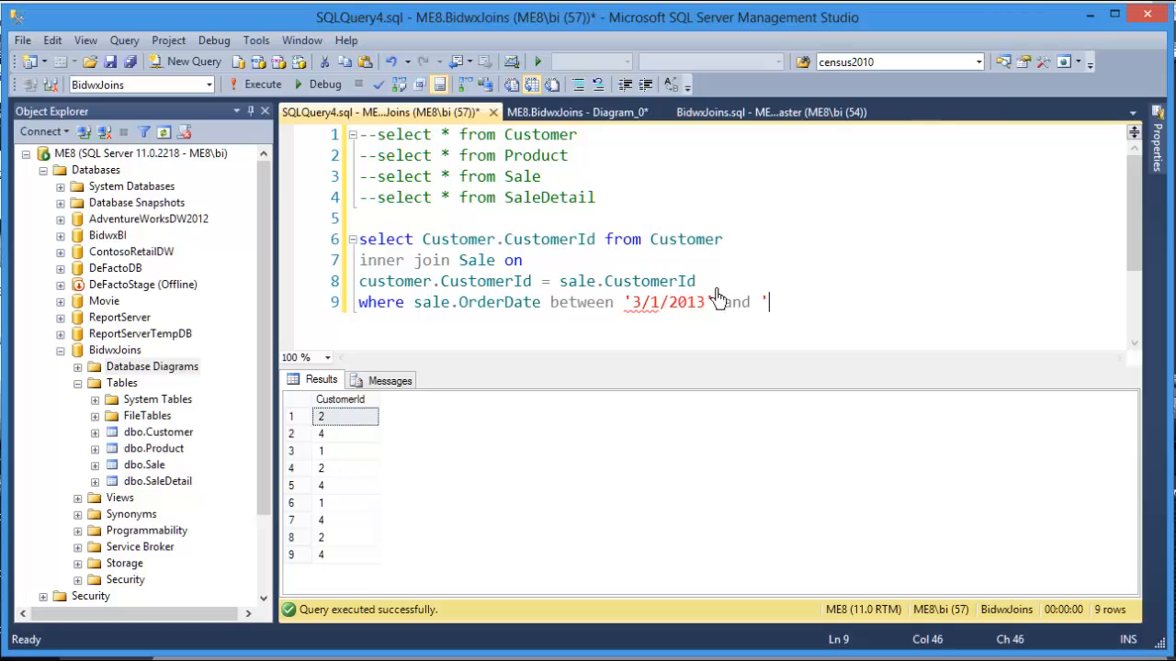
type("3/")
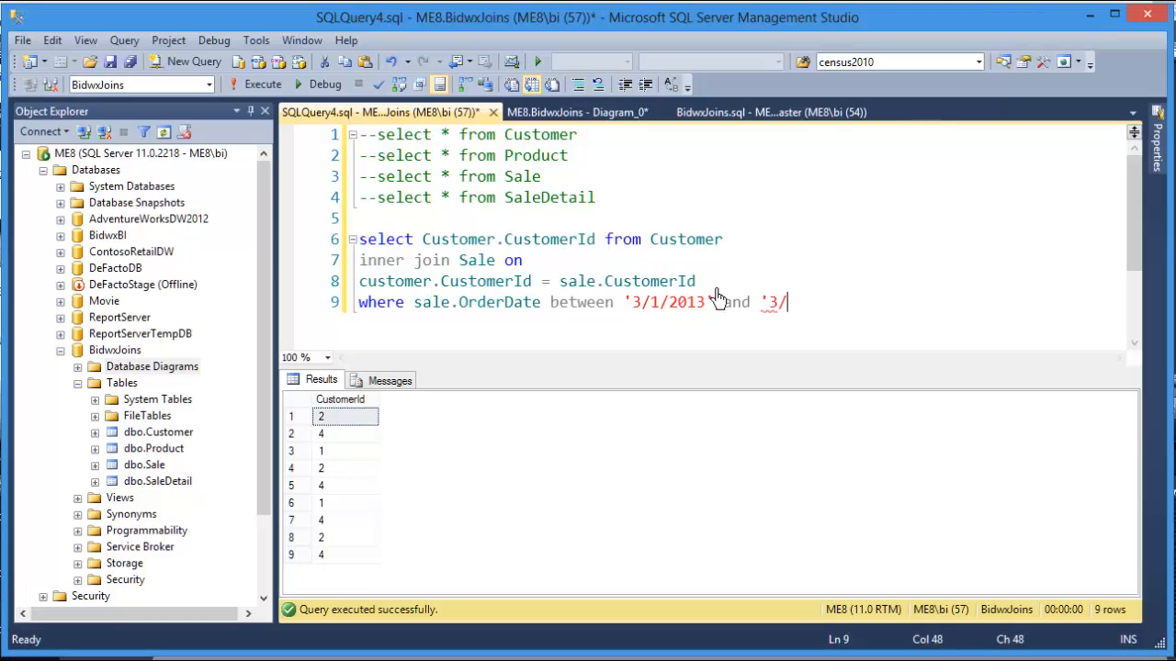
type("31/")
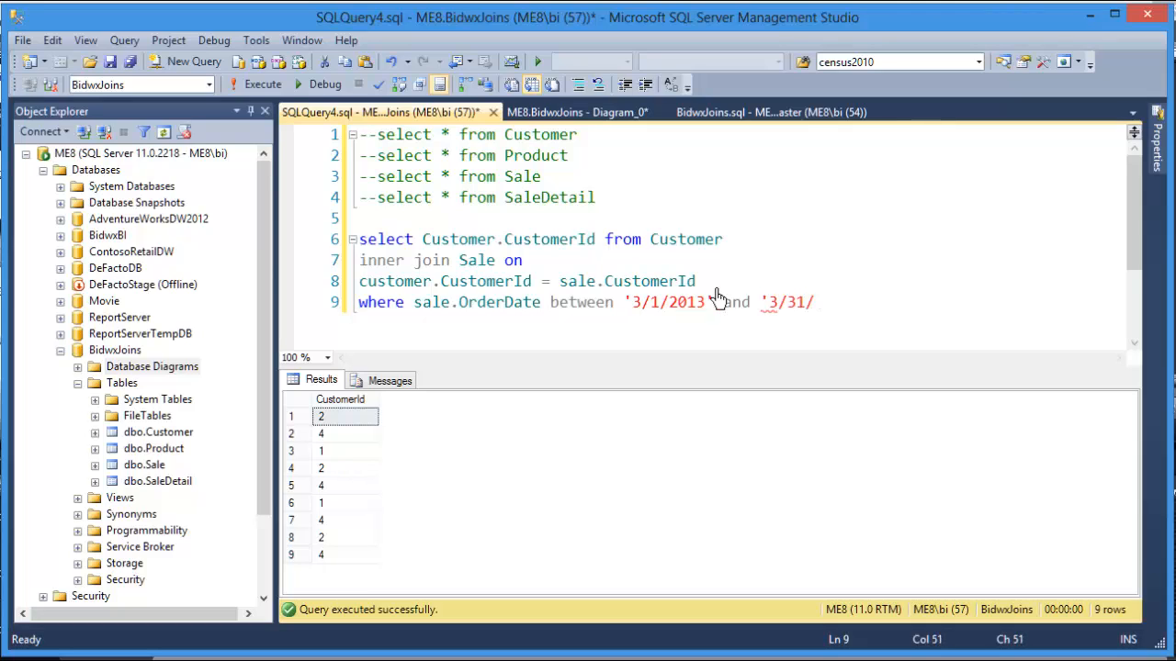
type("2013")
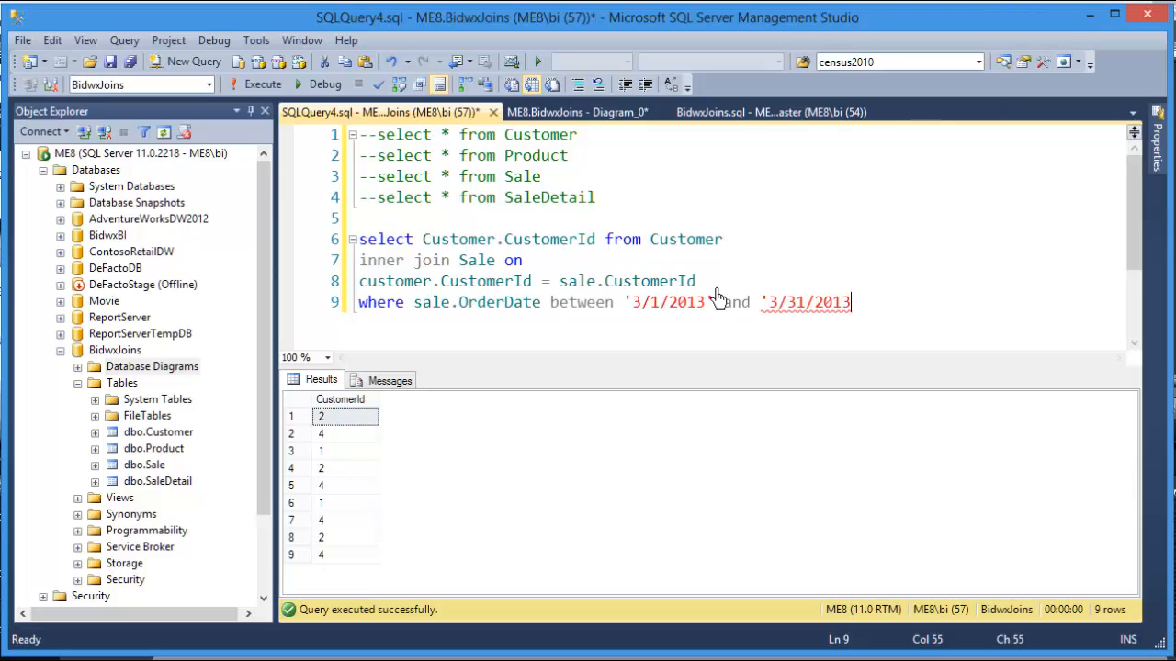
type("'")
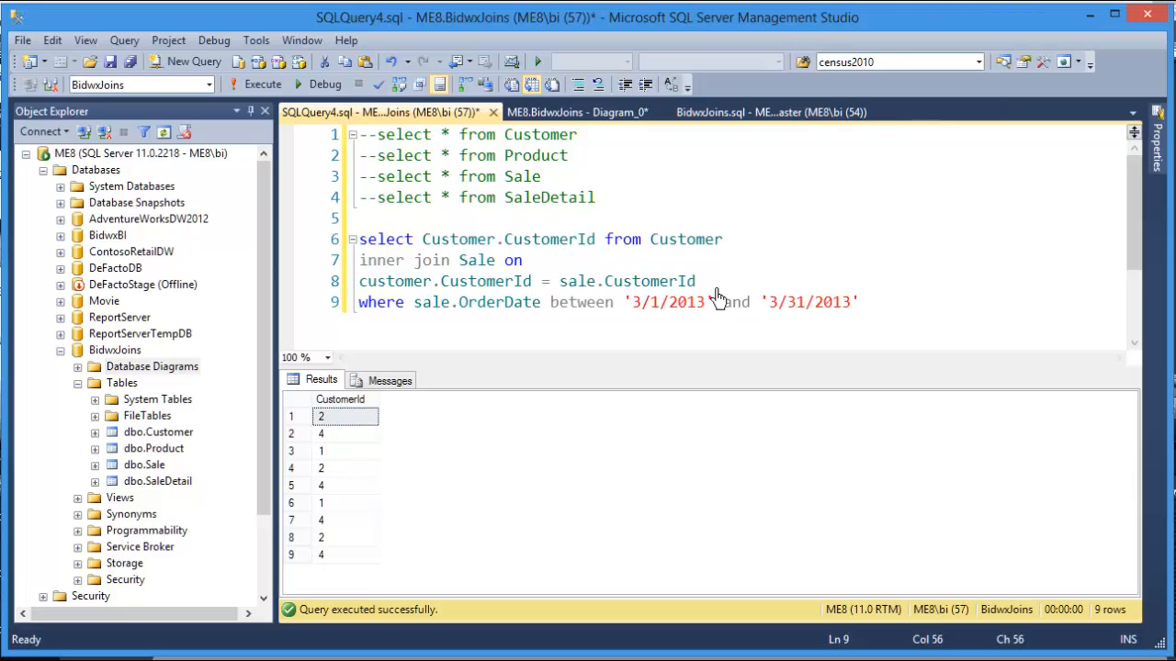
mouse_move(706, 327)
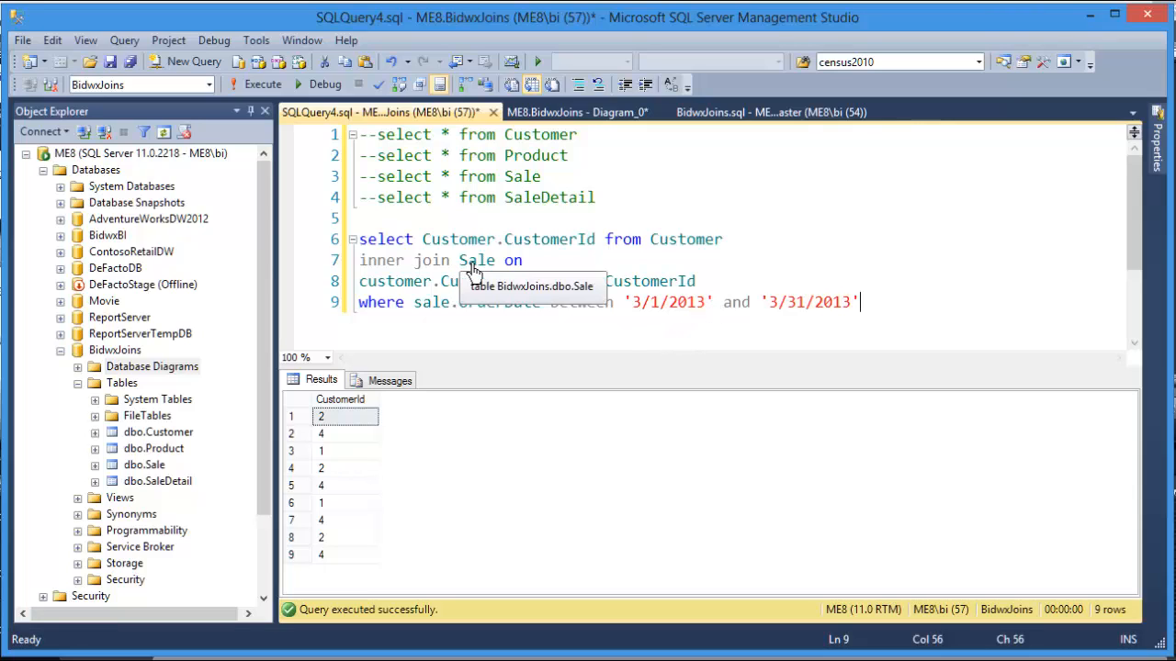
mouse_move(549, 268)
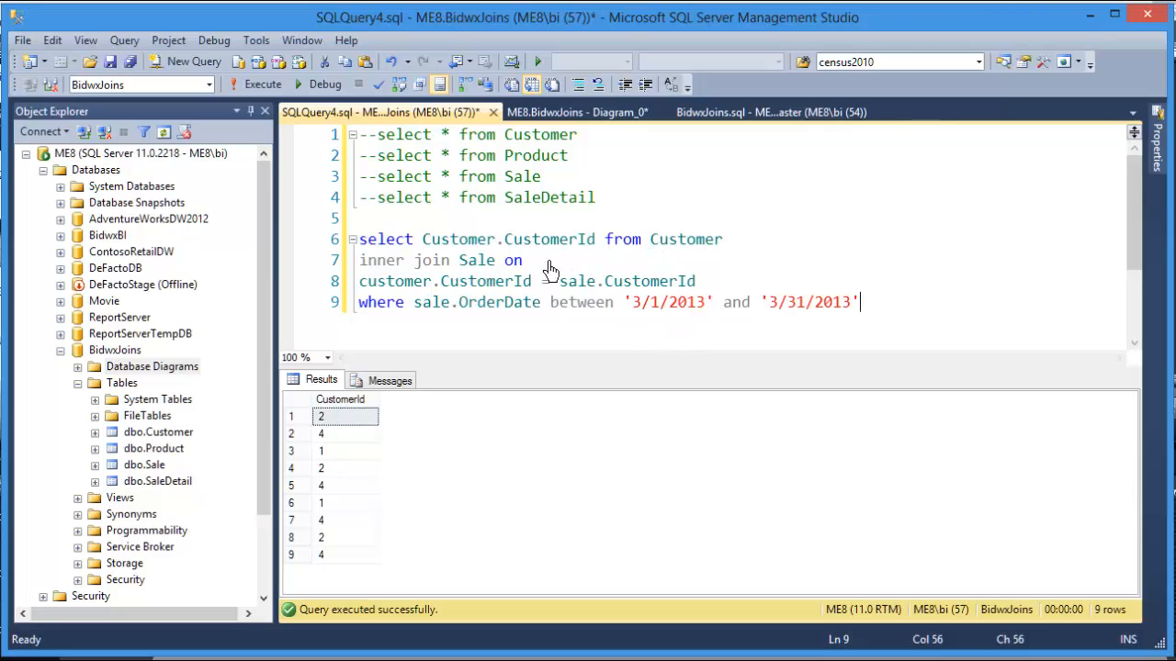
mouse_move(632, 266)
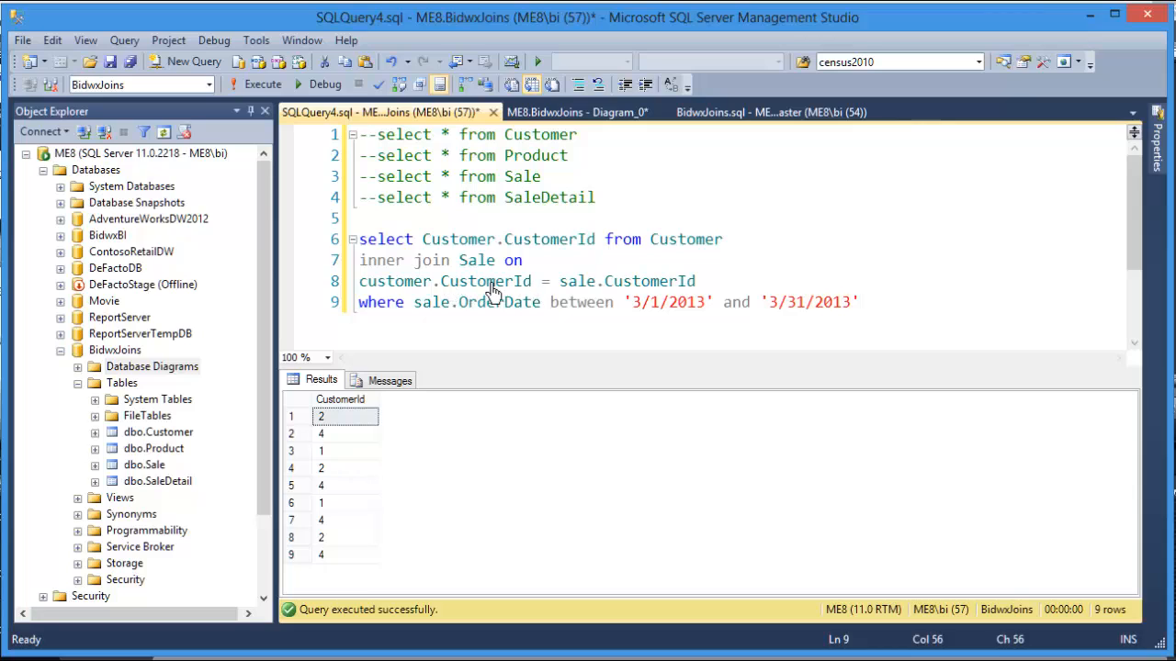
mouse_move(558, 316)
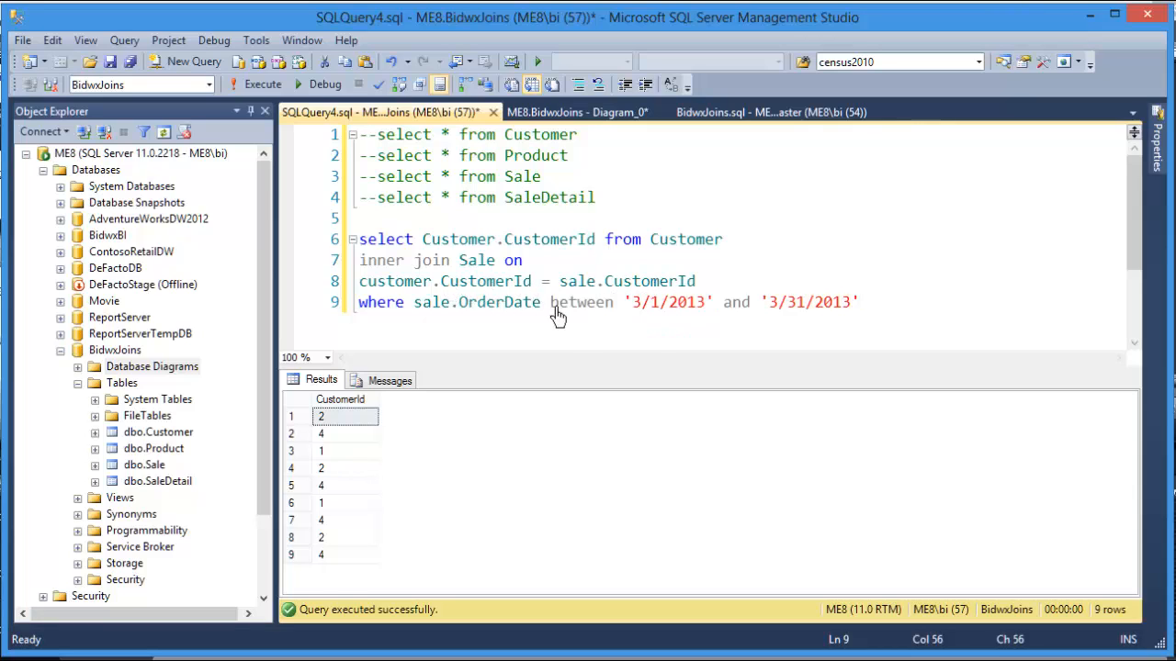
mouse_move(650, 327)
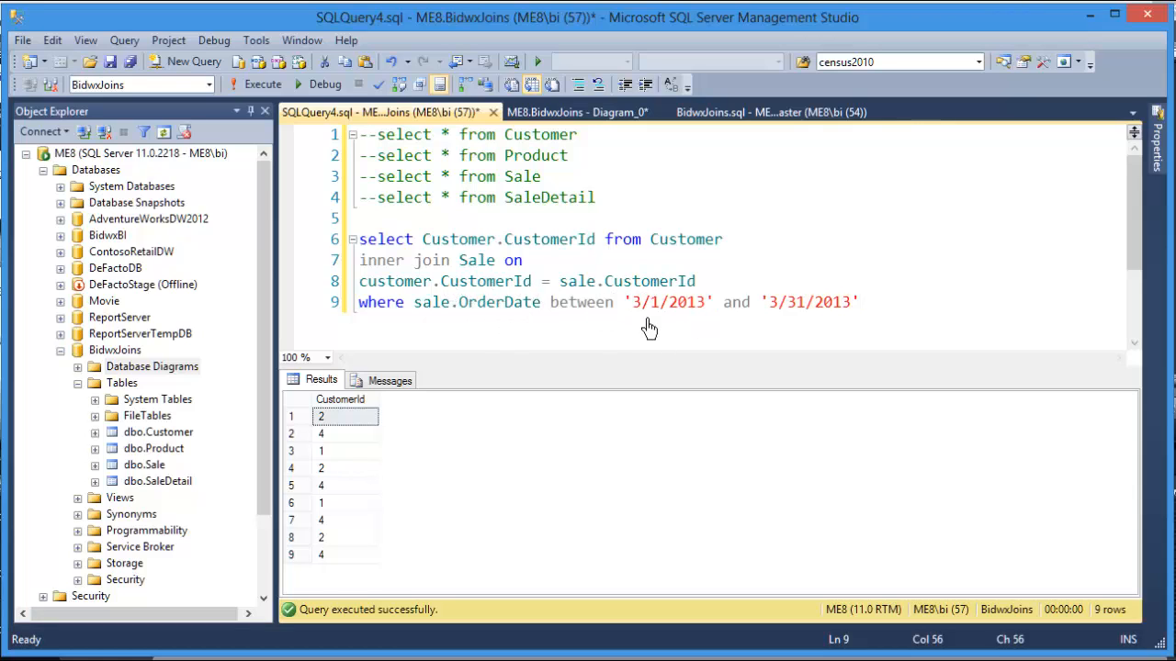
mouse_move(801, 327)
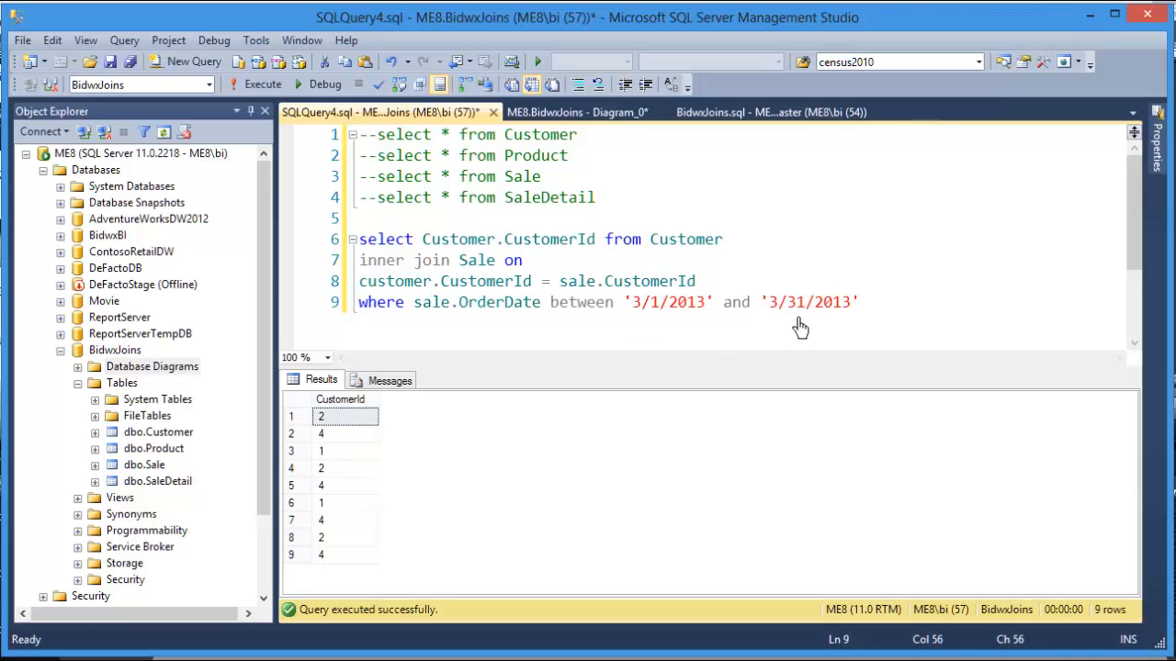
mouse_move(262, 84)
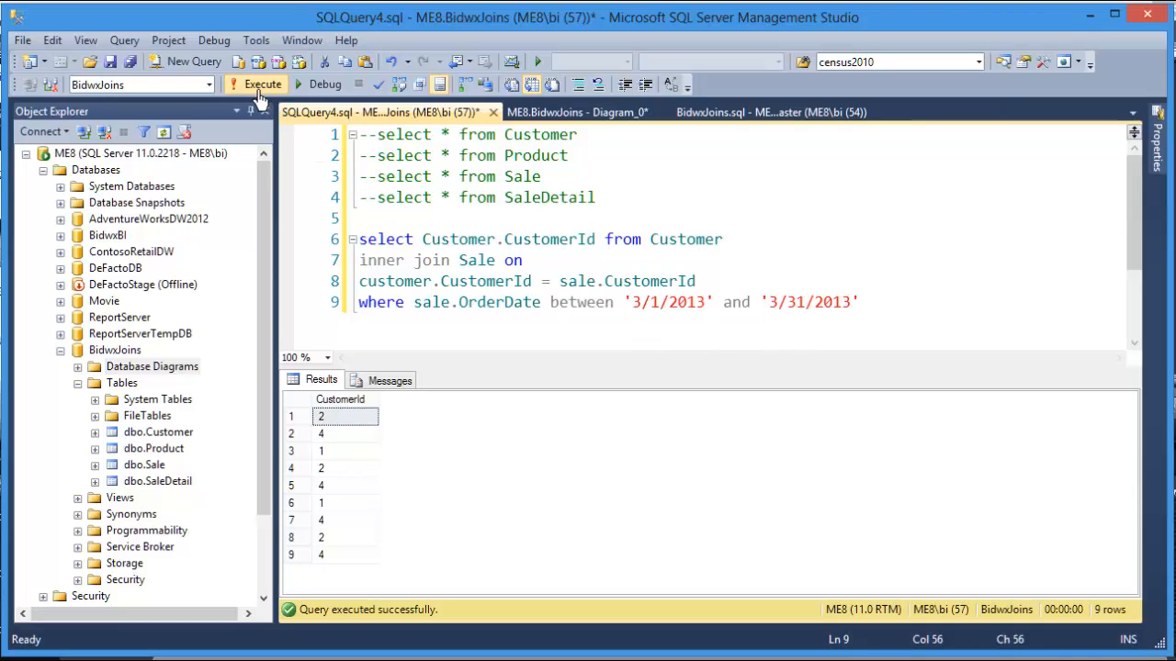
- Execute the date-filtered join, returning the four March 2013 CustomerId rows
left_click(261, 85)
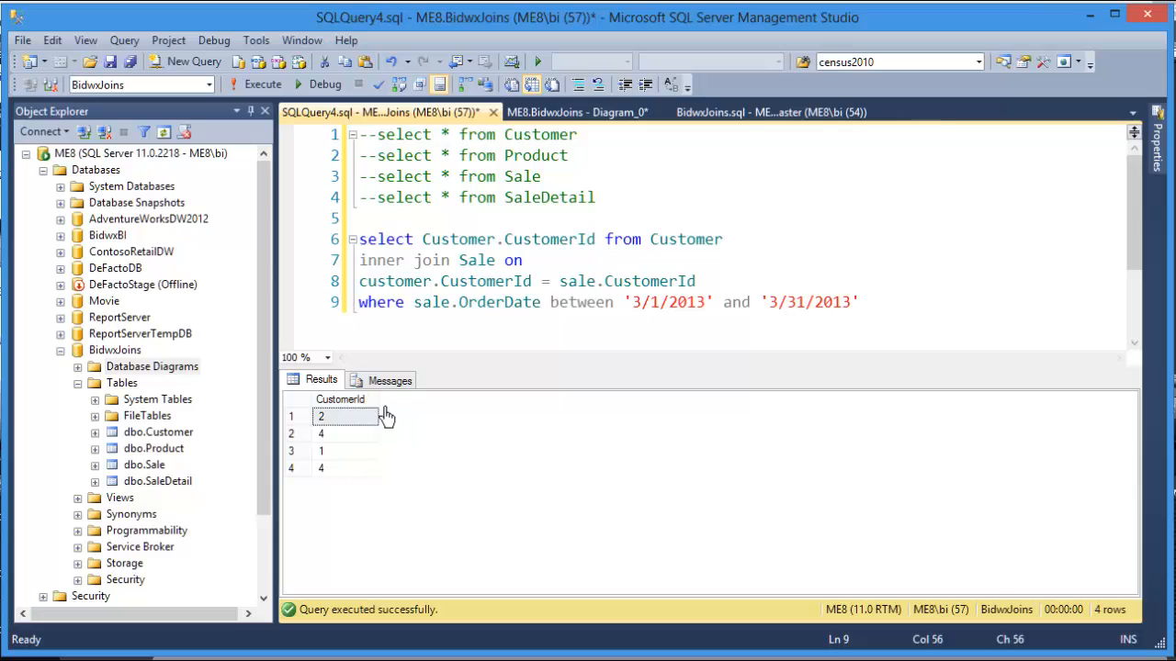
mouse_move(385, 478)
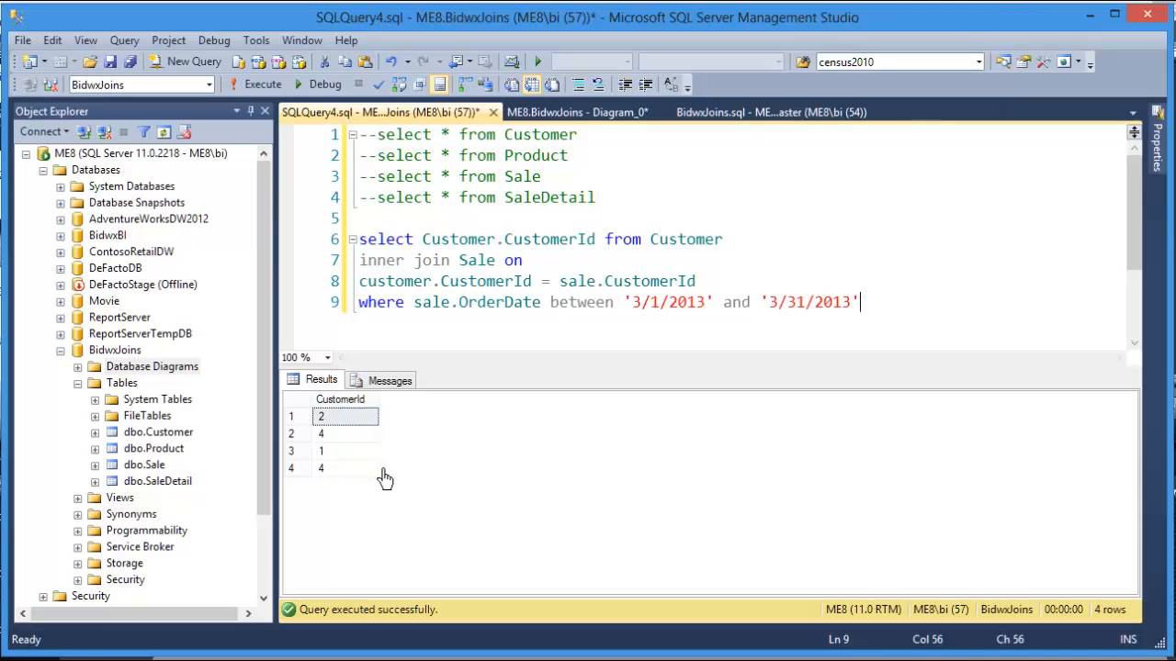
mouse_move(422, 360)
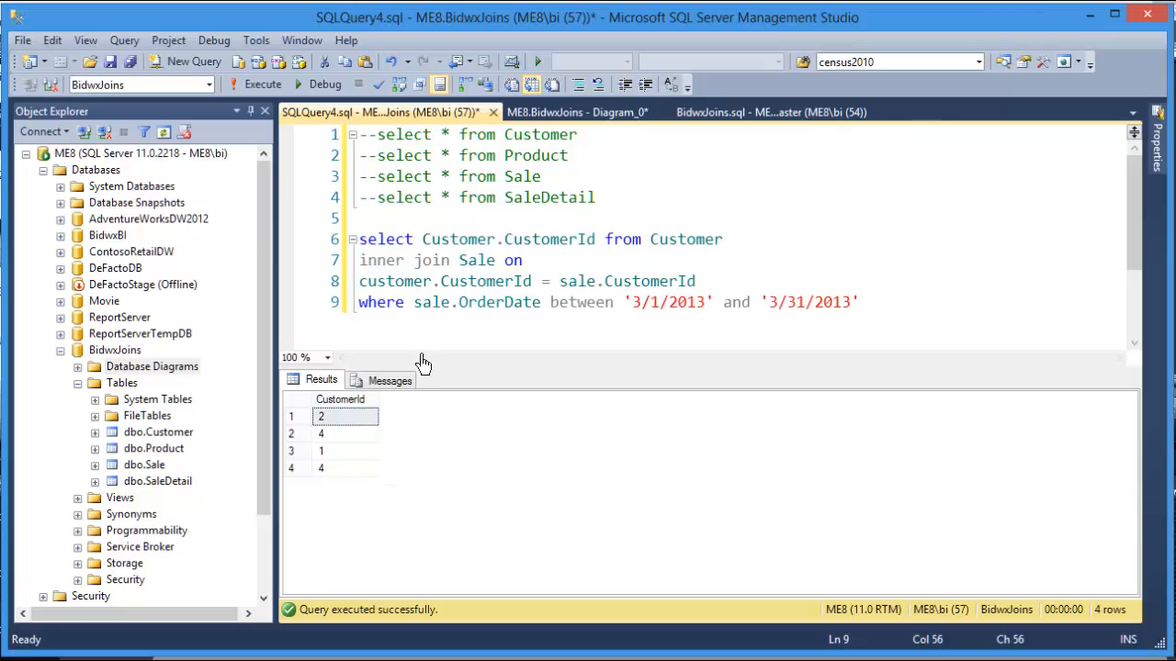
mouse_move(419, 248)
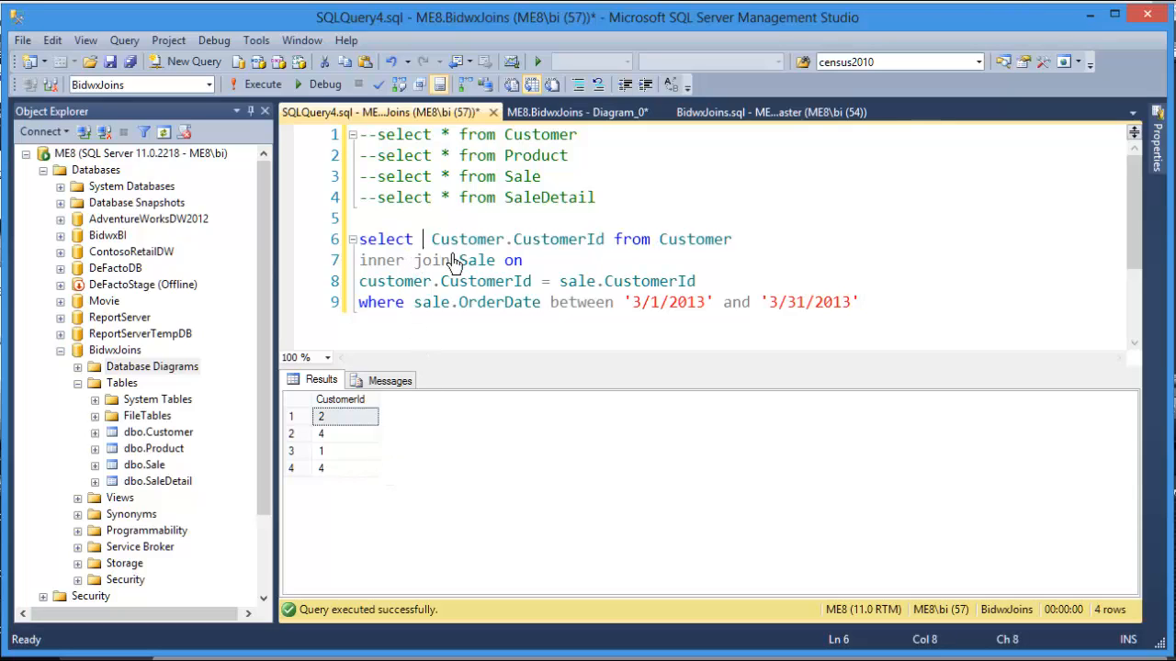
- Add DISTINCT after SELECT and rerun, leaving unique customers 1, 2 and 4
type("di")
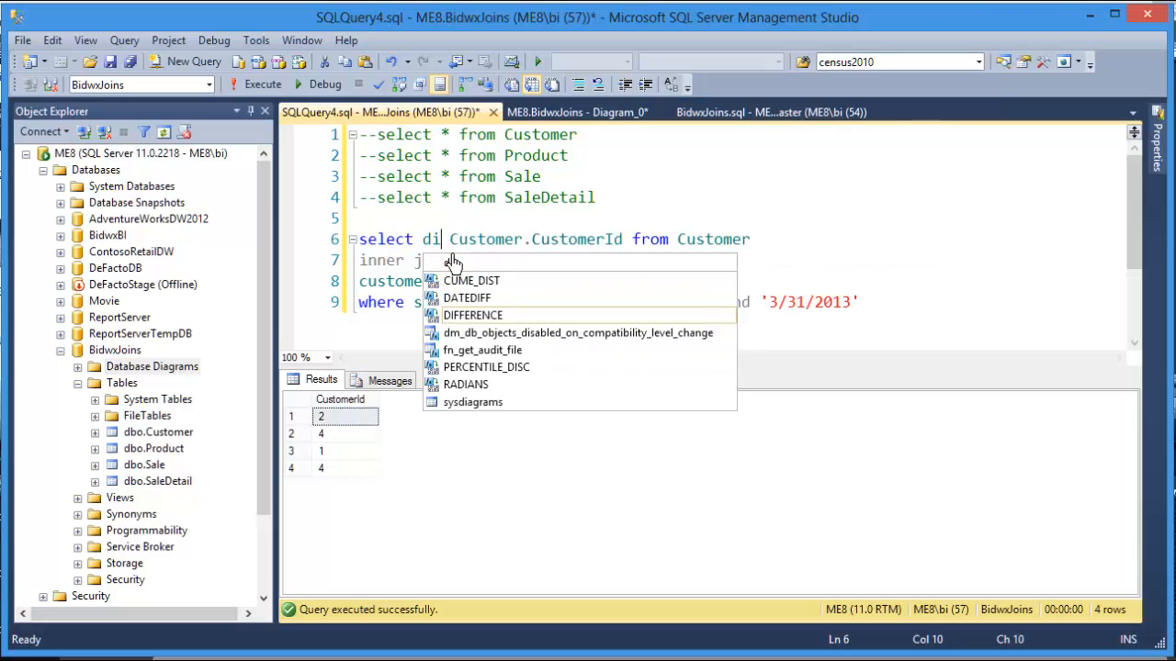
type("stinct")
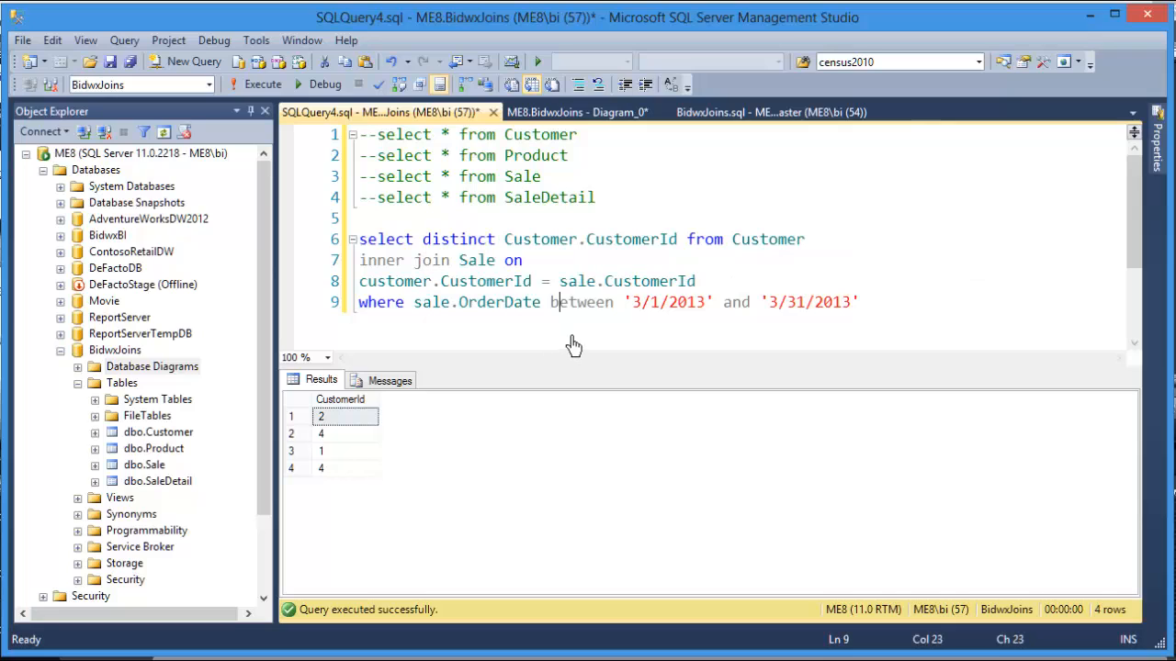
left_click(261, 84)
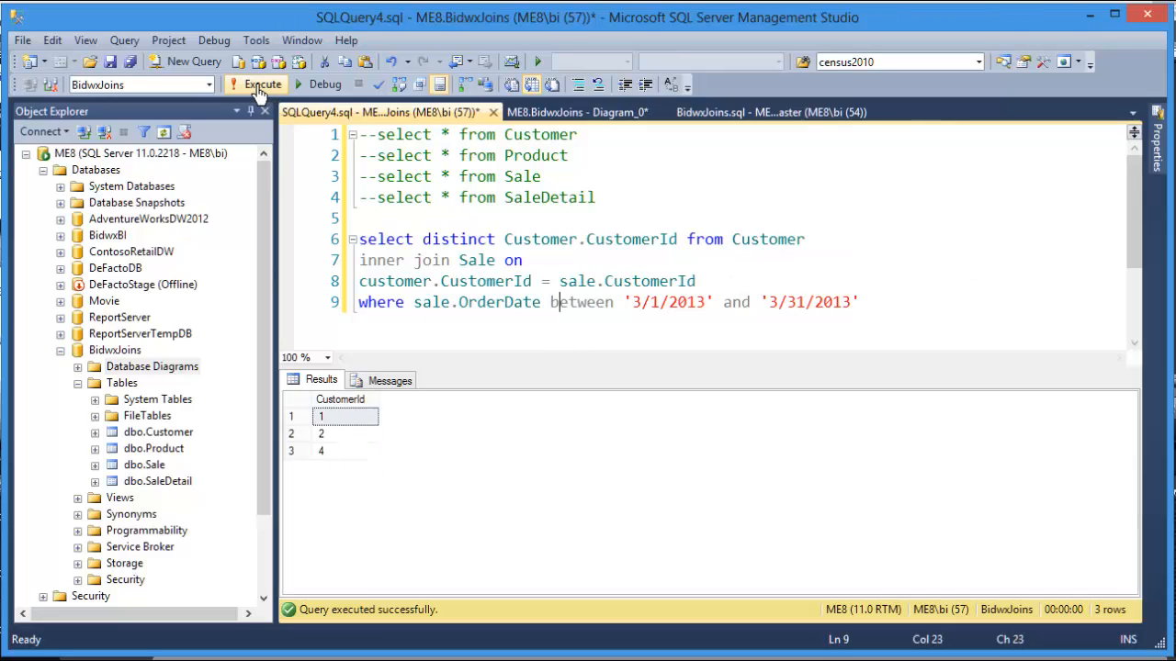
mouse_move(353, 474)
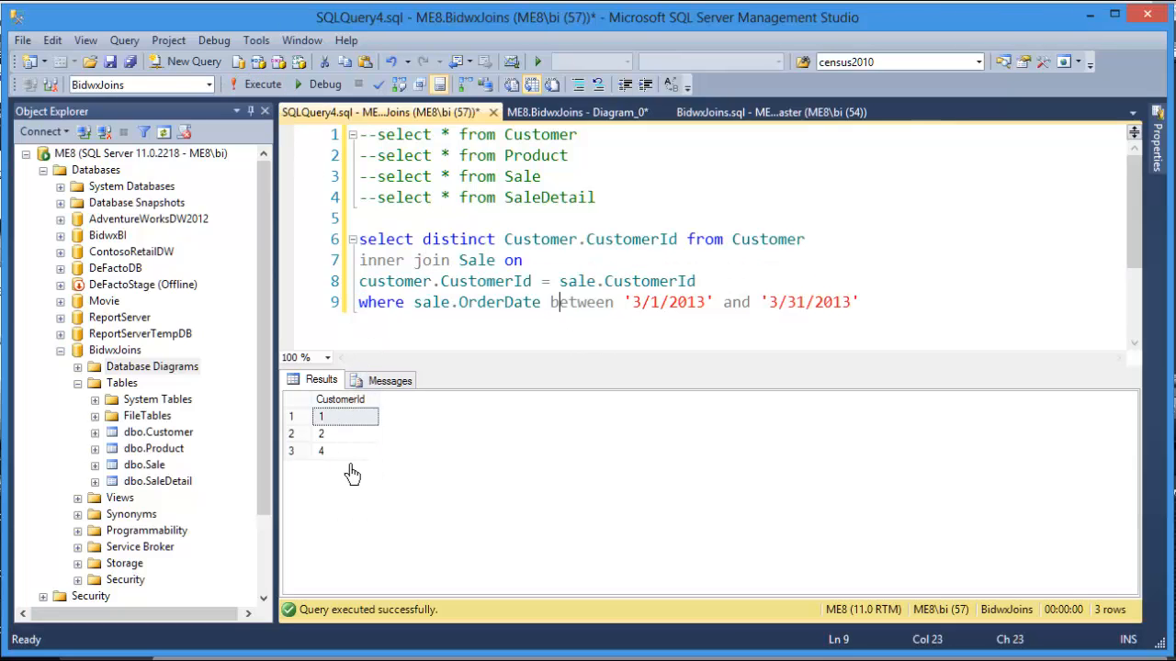
mouse_move(360, 507)
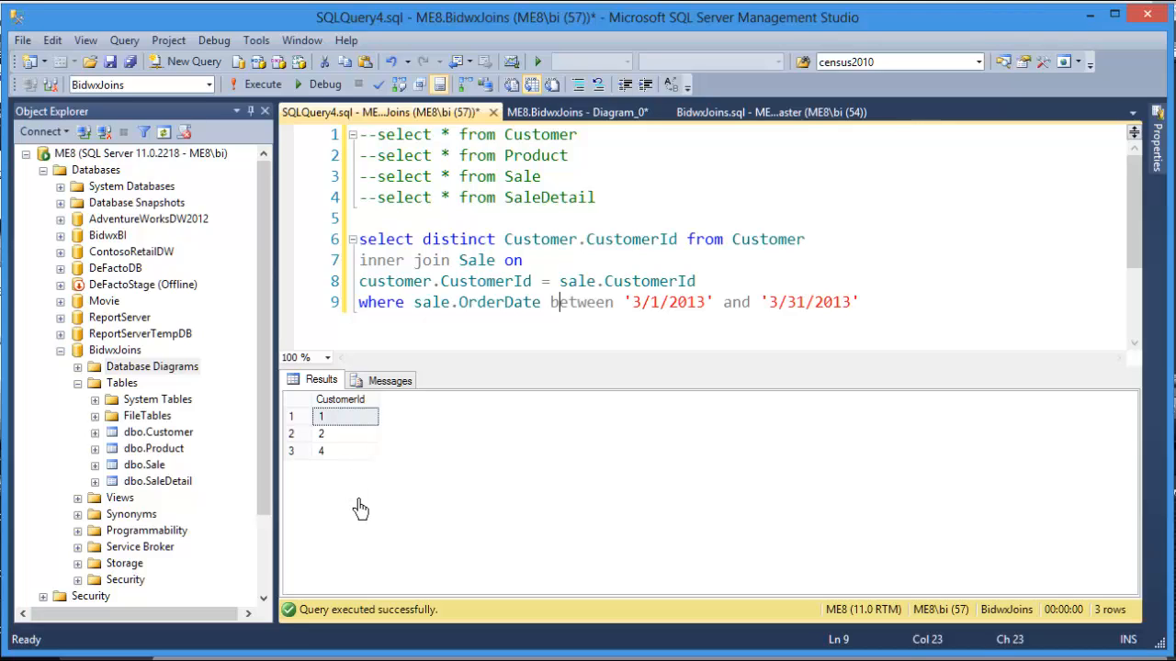
mouse_move(1121, 599)
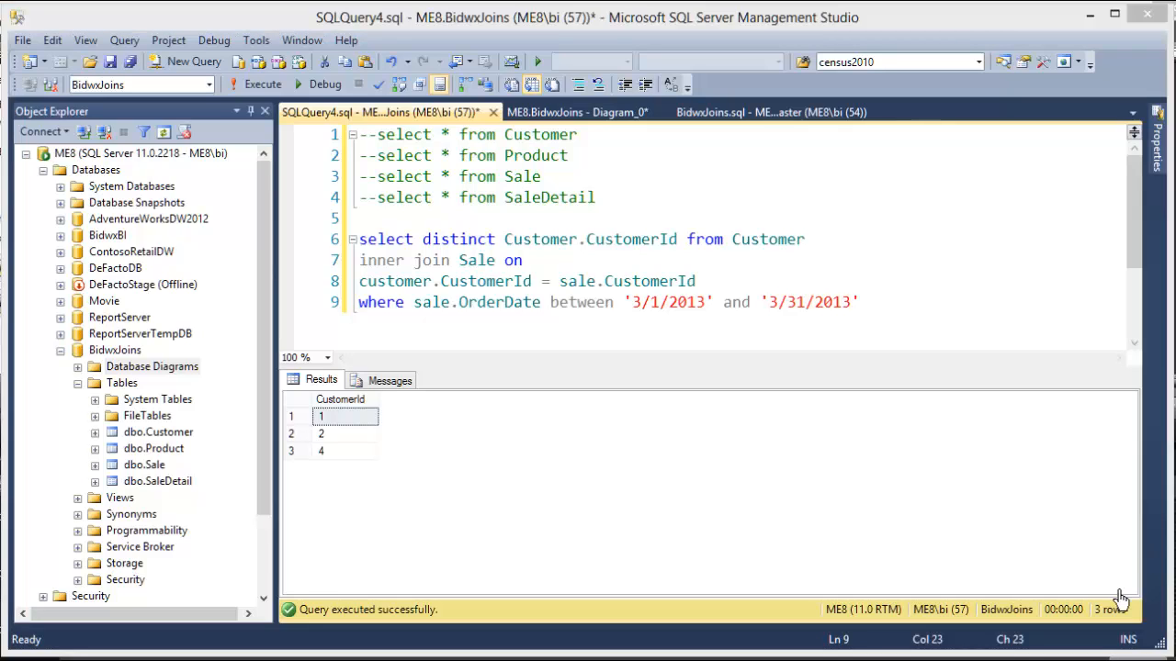
mouse_move(1062, 504)
type("S")
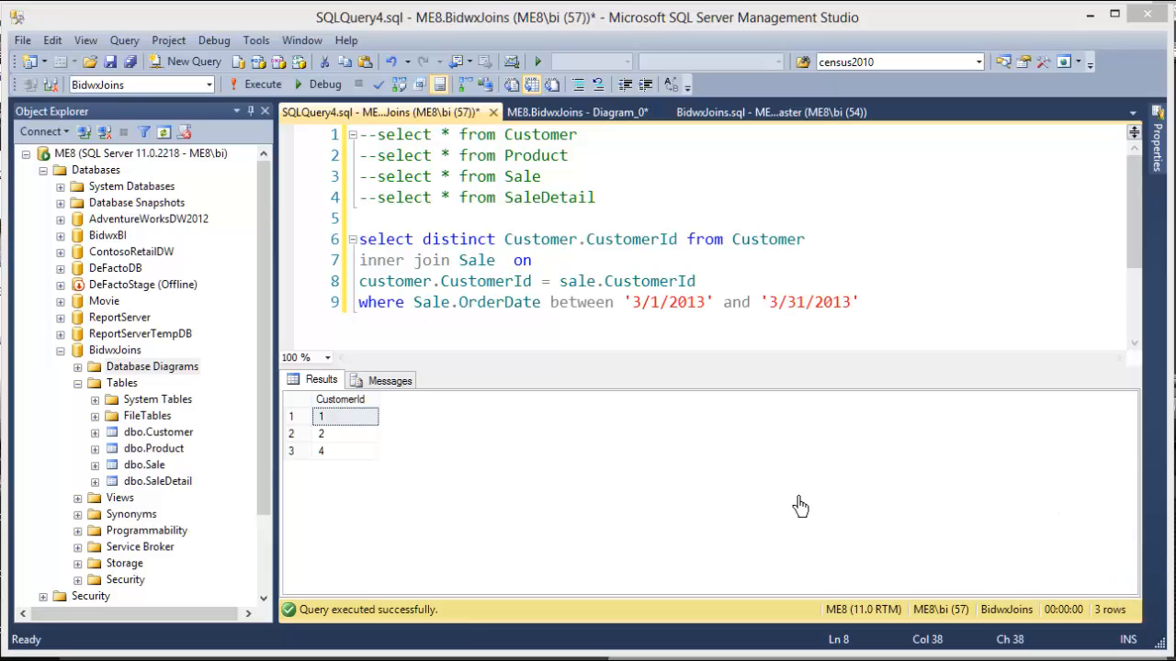
mouse_move(797, 499)
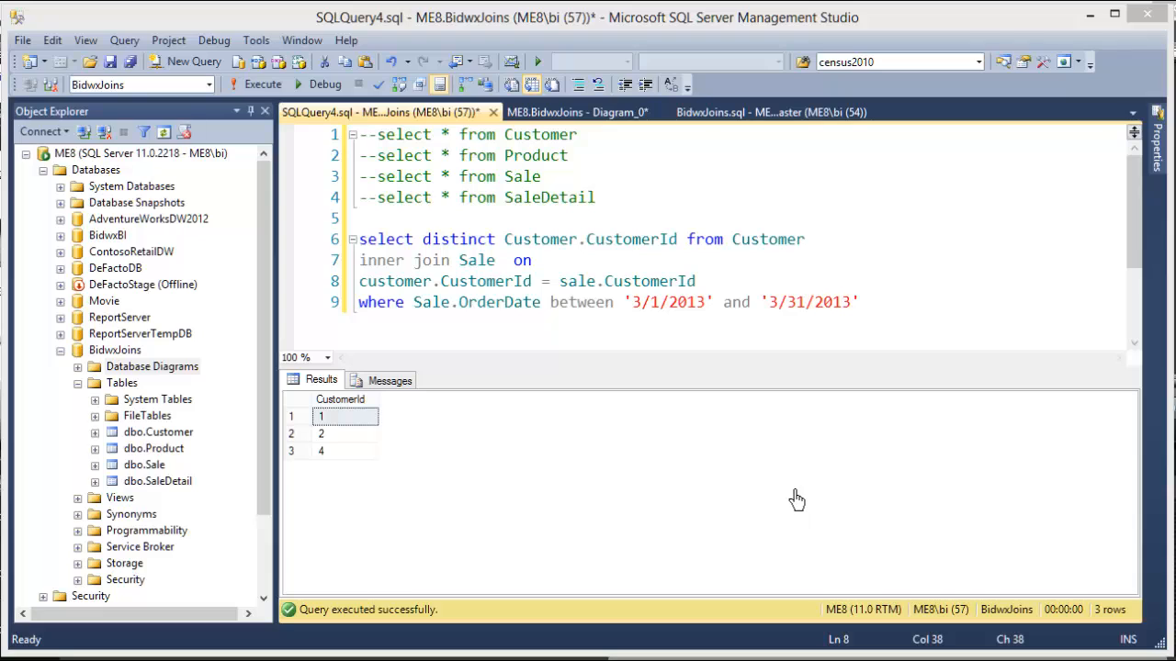
mouse_move(794, 494)
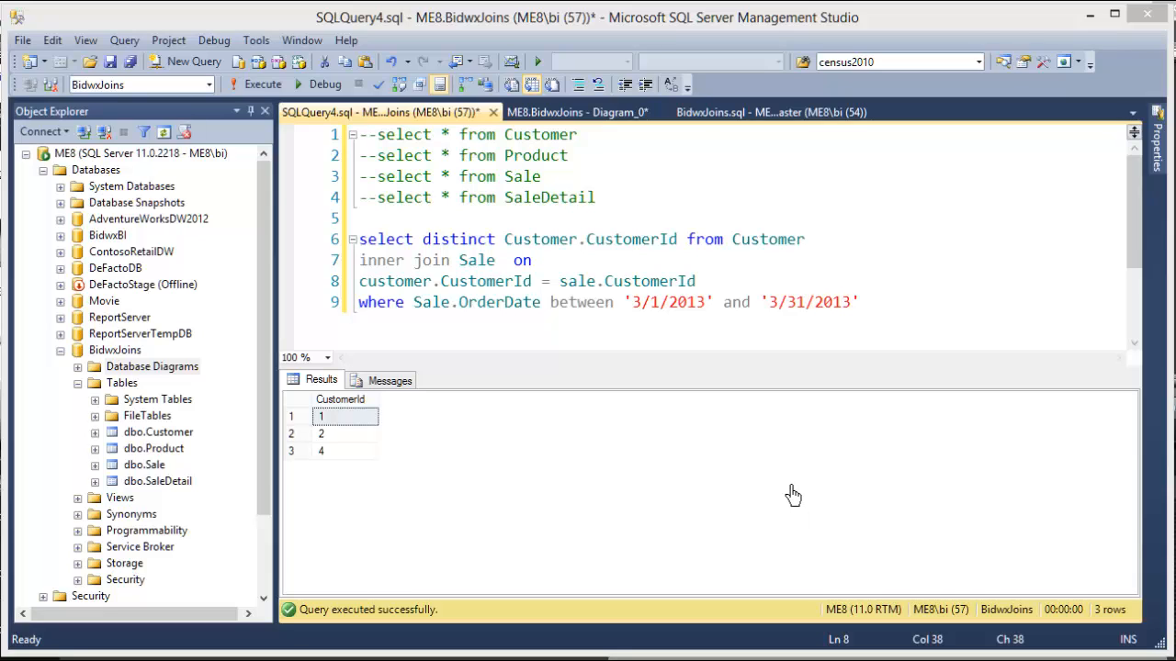
mouse_move(537, 353)
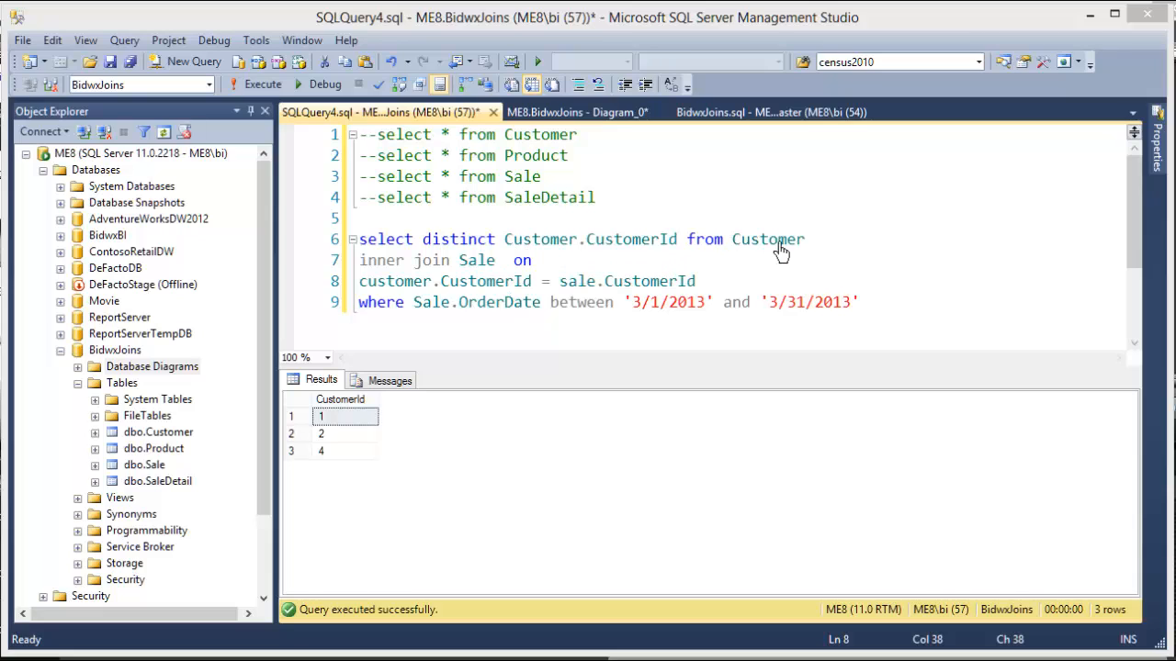
mouse_move(823, 248)
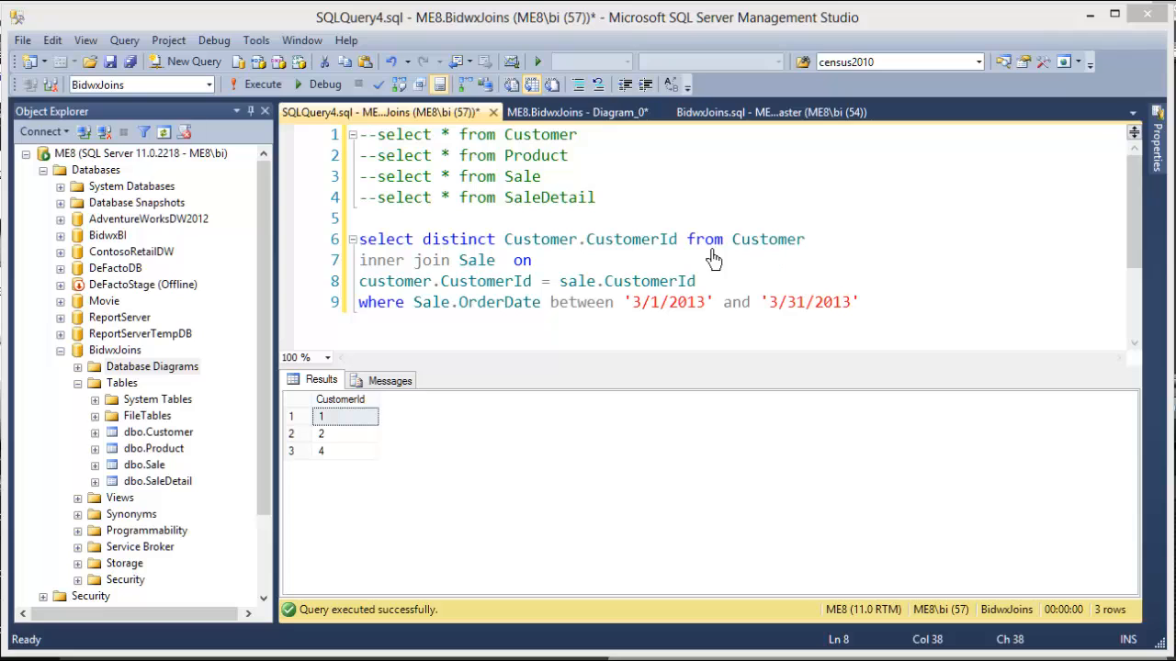
mouse_move(724, 248)
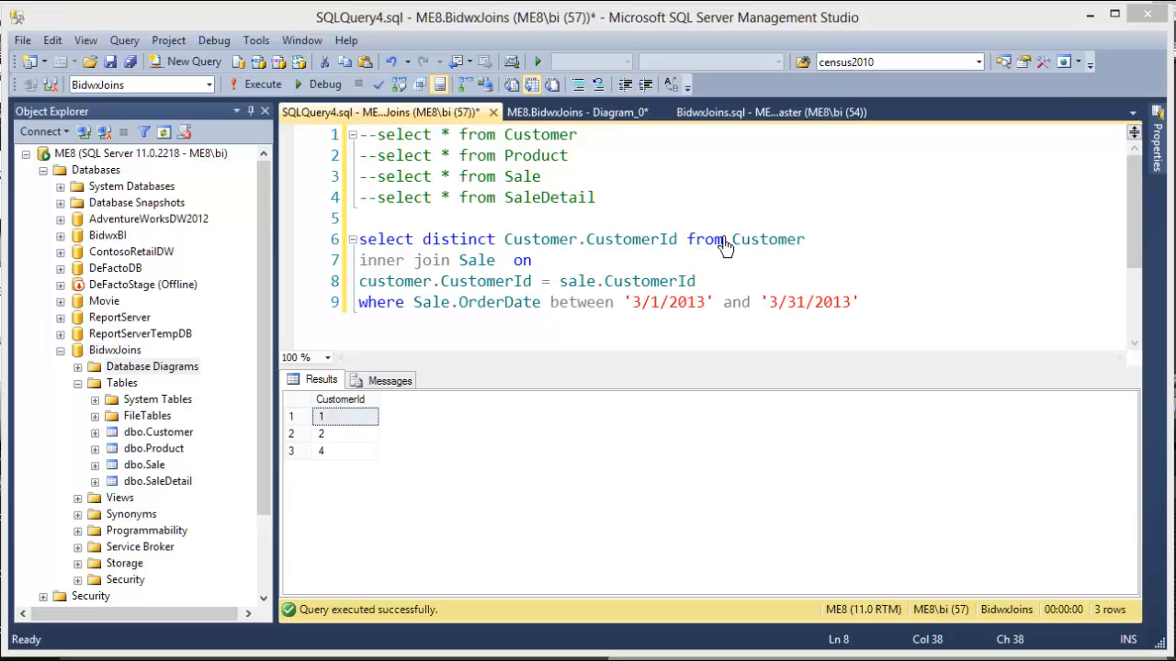
mouse_move(781, 238)
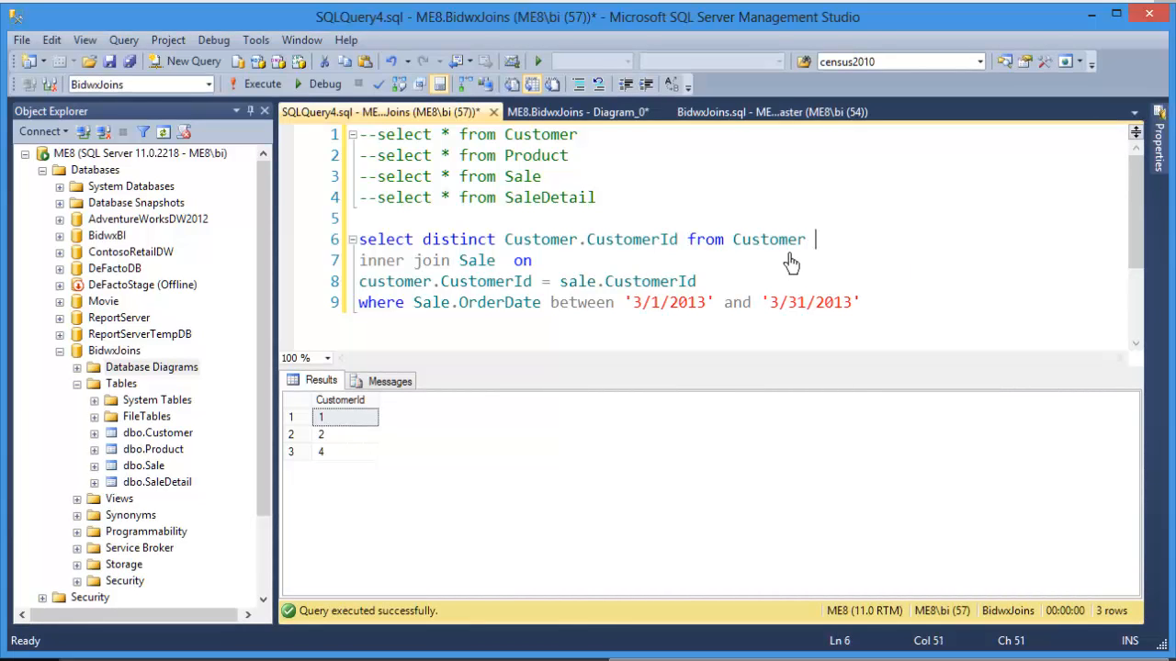
- Alias Customer as c and Sale as s in the DISTINCT CustomerId join's column references
type("c")
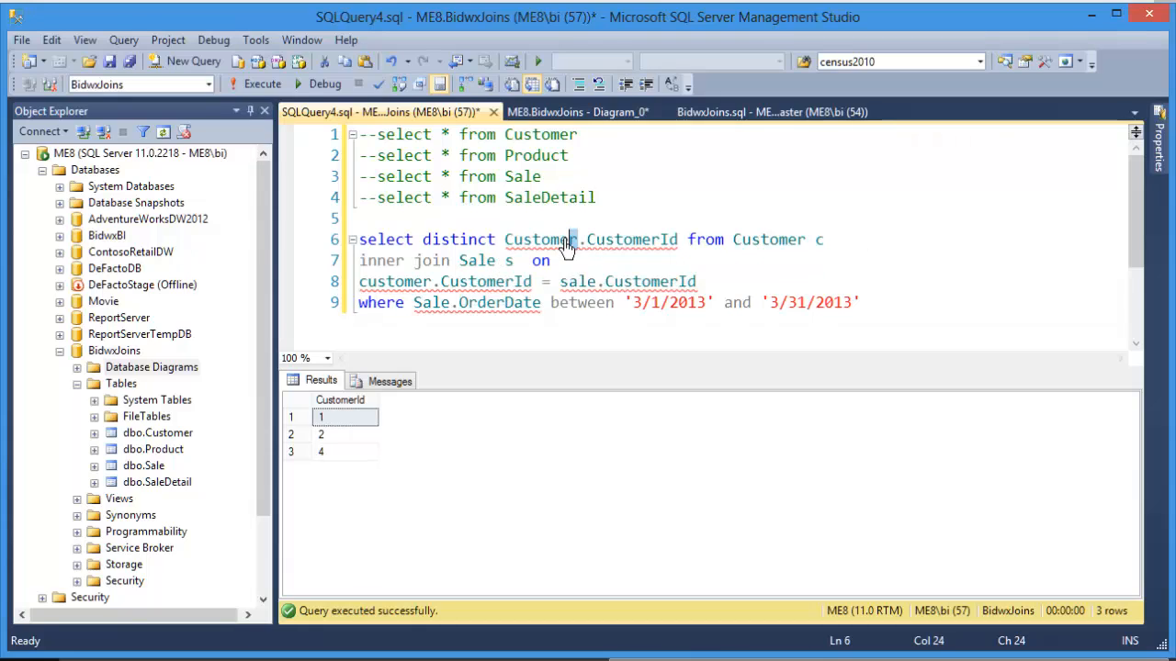
double_click(540, 239)
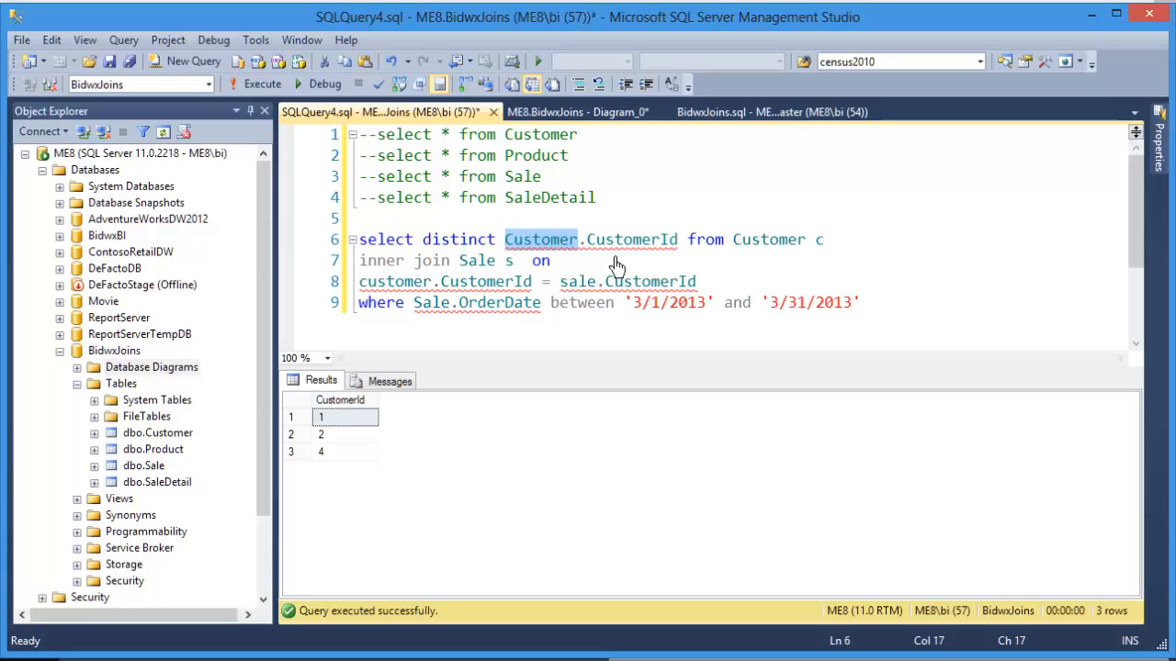
type("c")
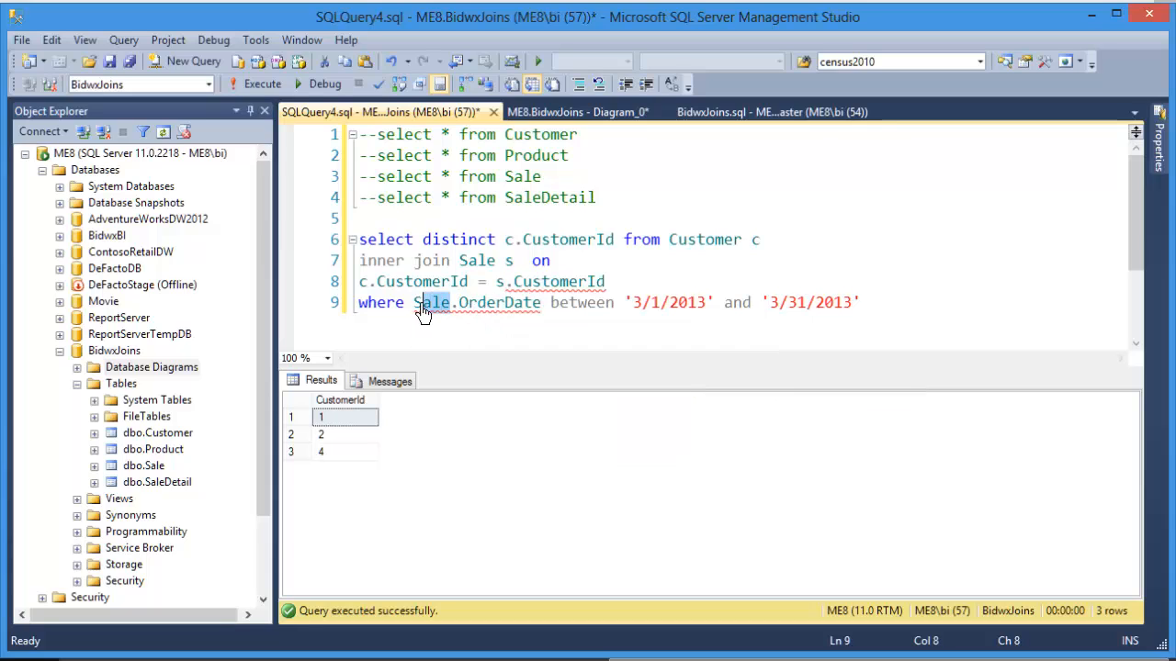
type("s")
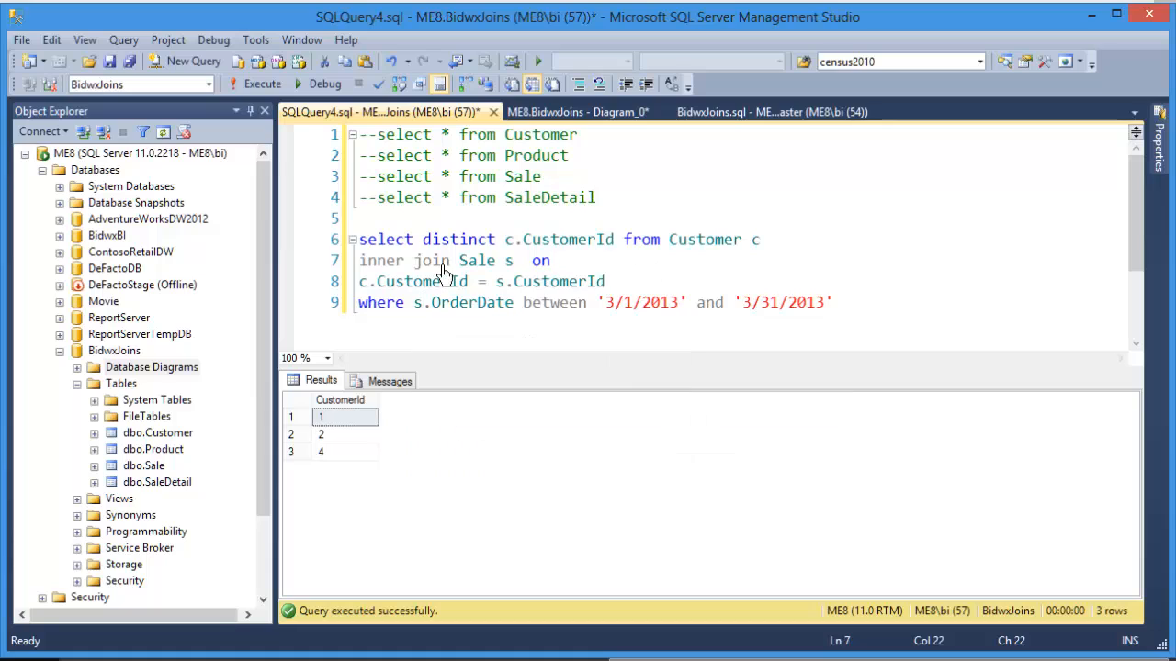
mouse_move(261, 85)
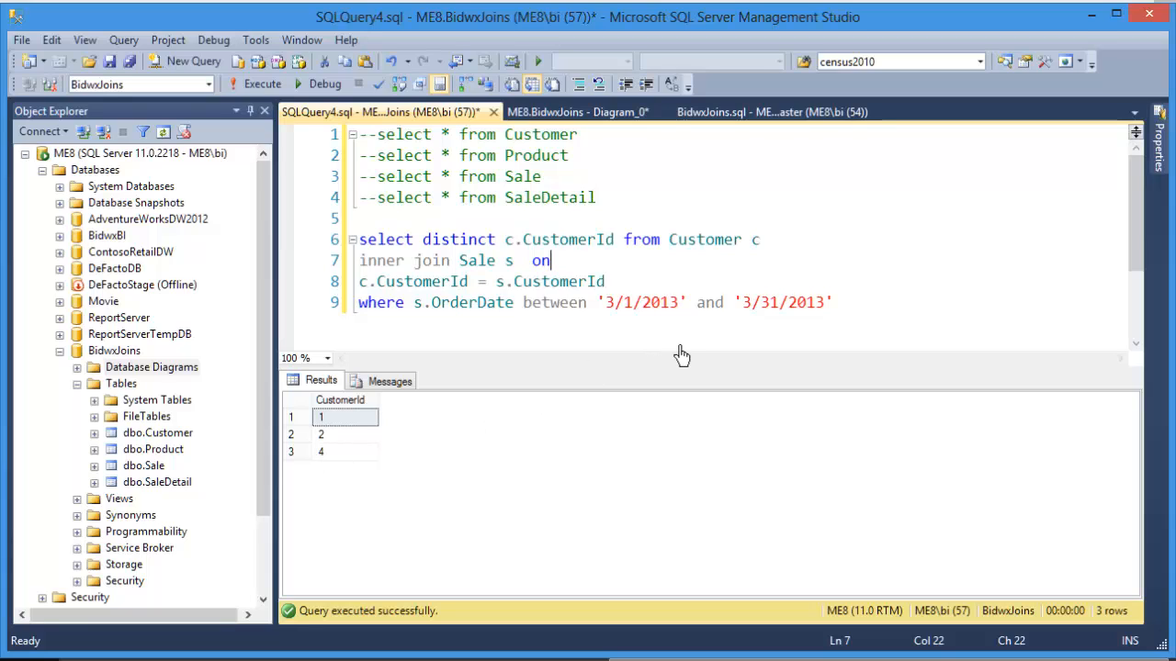
mouse_move(489, 287)
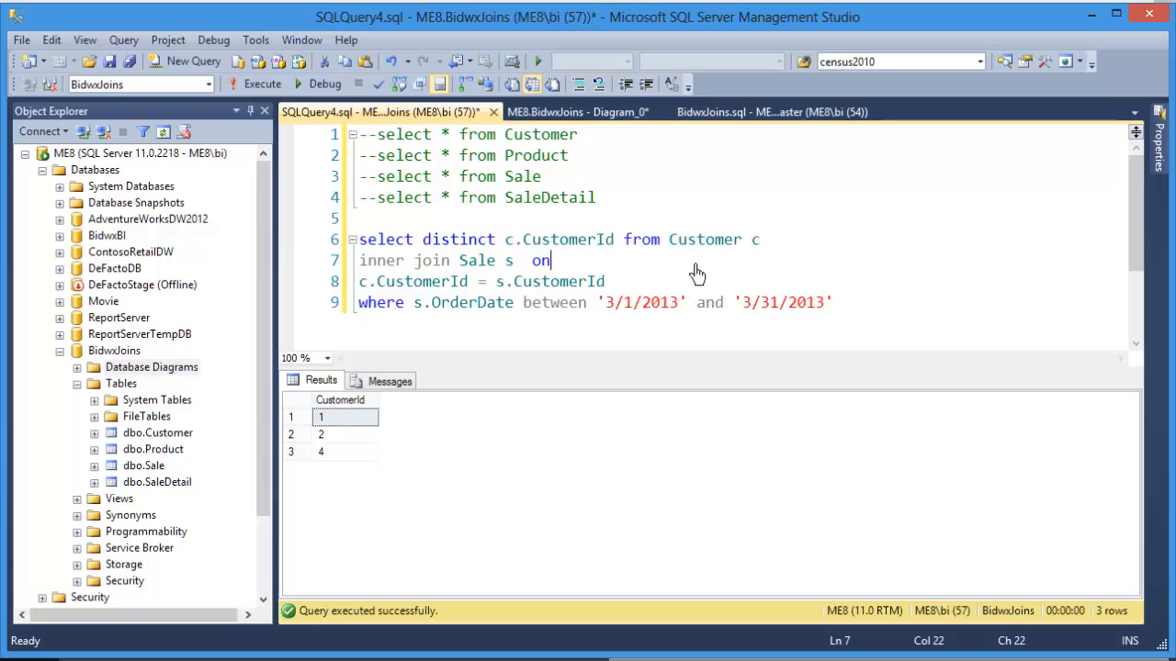
mouse_move(755, 268)
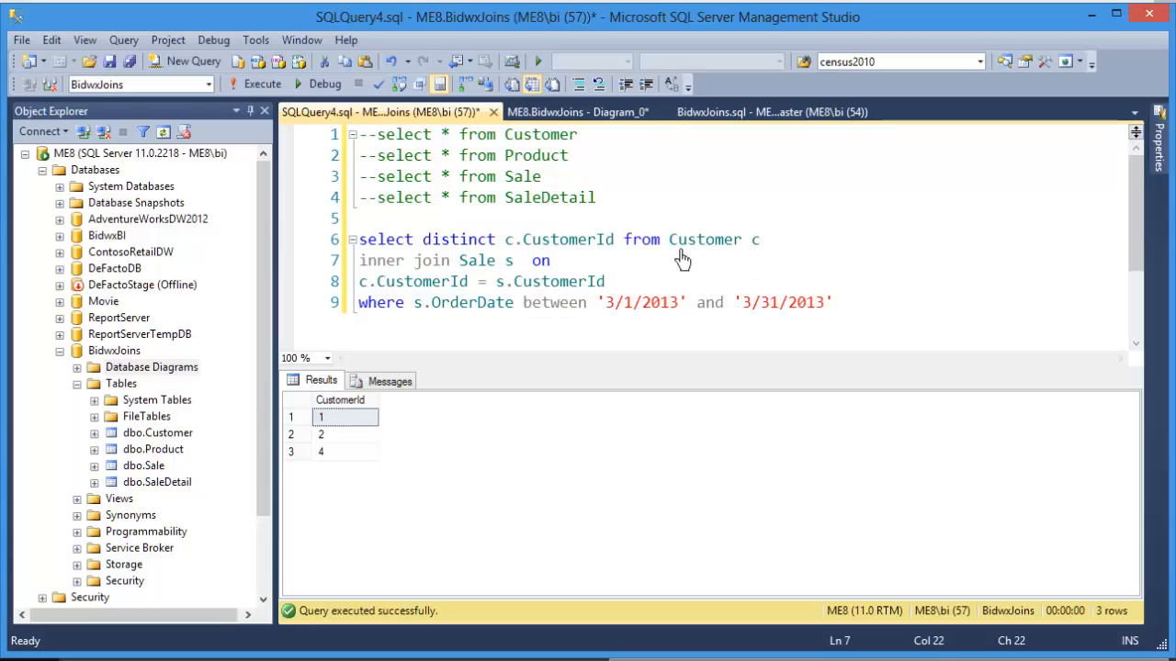
mouse_move(749, 261)
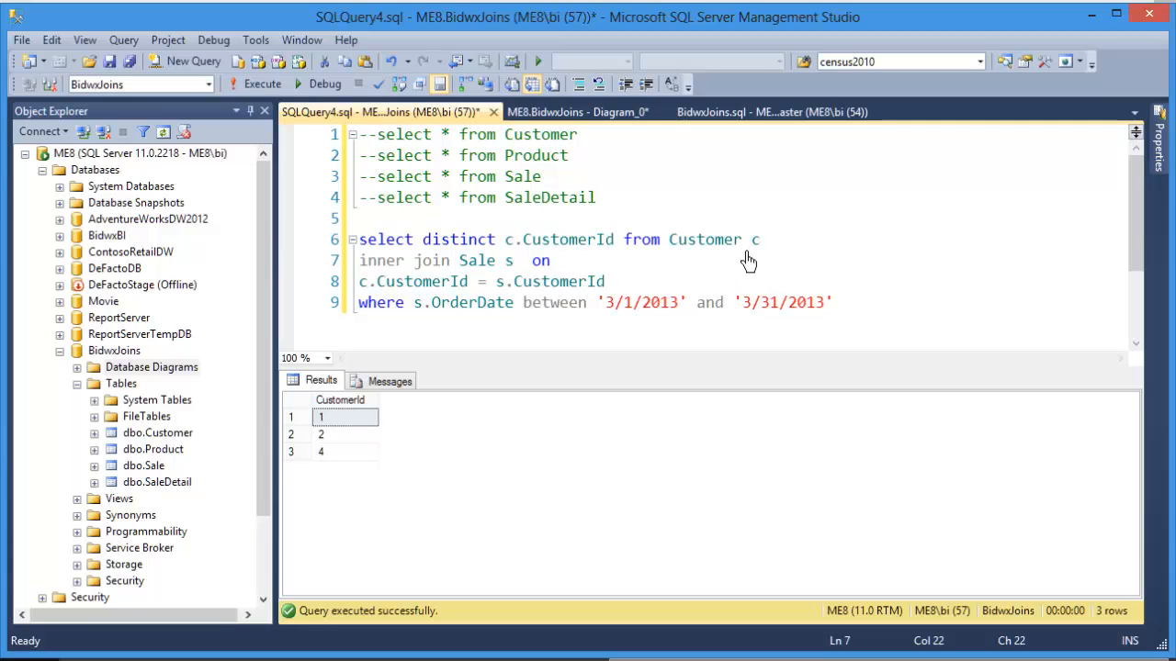
mouse_move(768, 330)
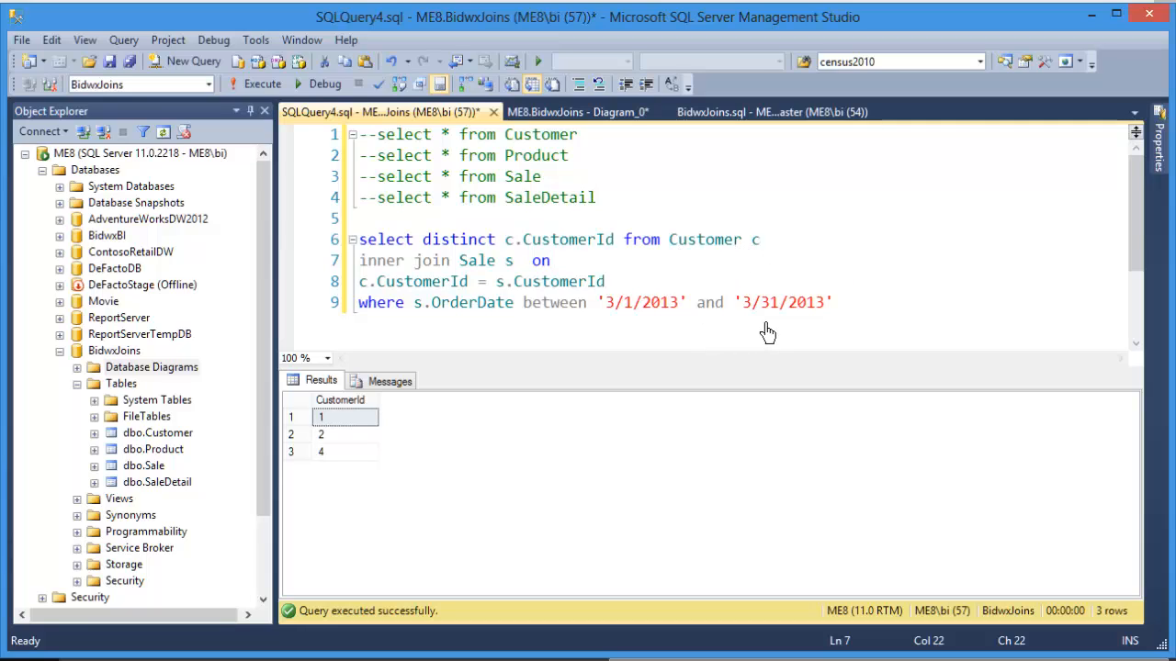
mouse_move(875, 496)
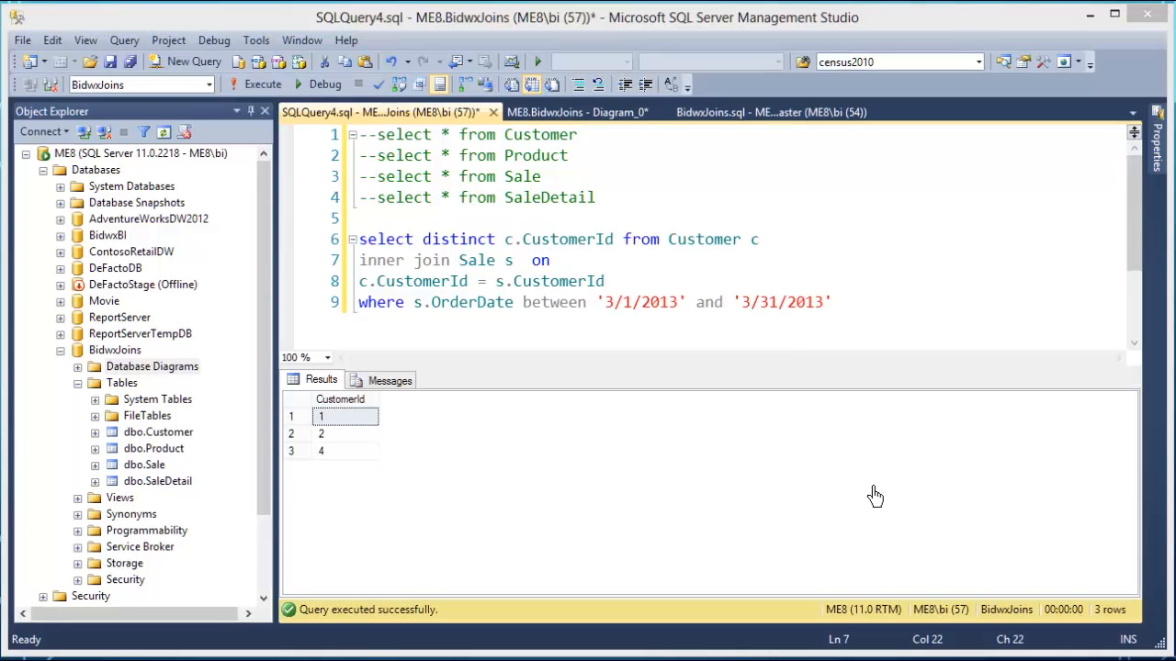
mouse_move(547, 393)
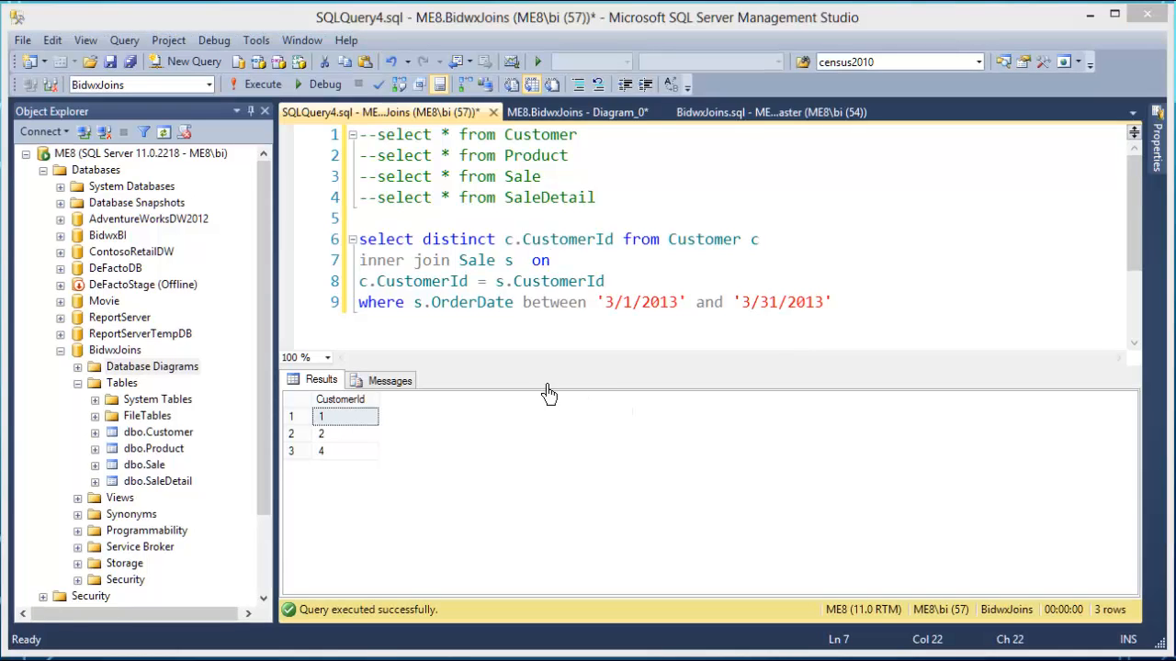
mouse_move(380, 273)
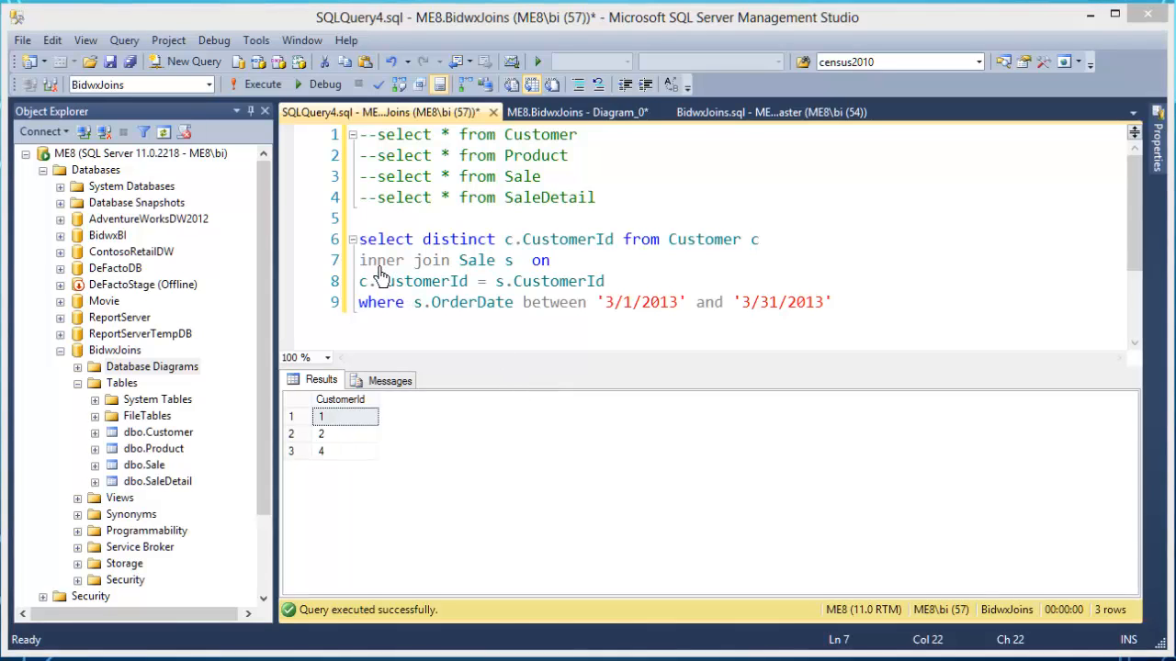
- Drop INNER so the line reads 'join Sale s on'
double_click(380, 261)
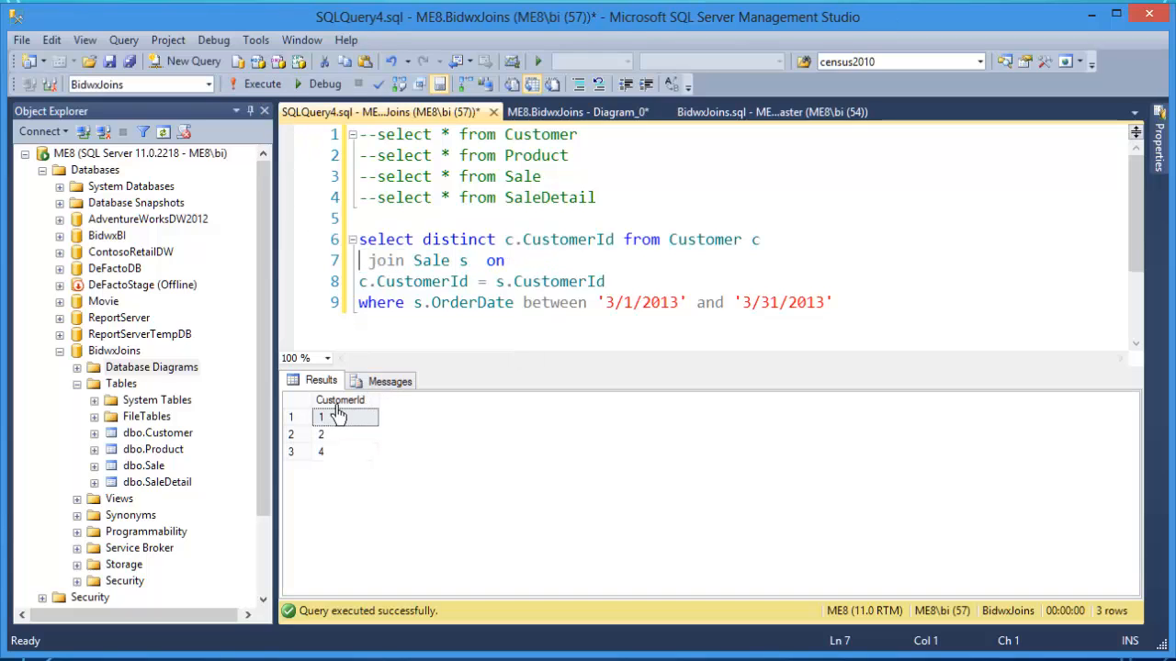
mouse_move(415, 482)
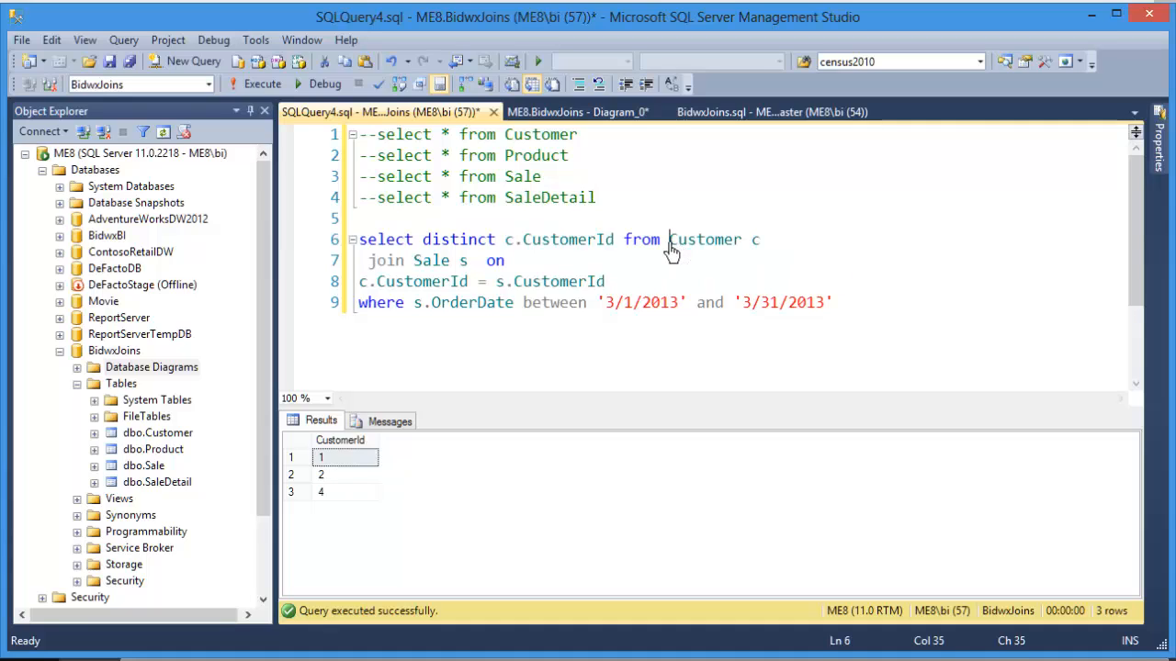
- Move 'Customer c join Sale s on' onto its own line below the select list
key("Enter")
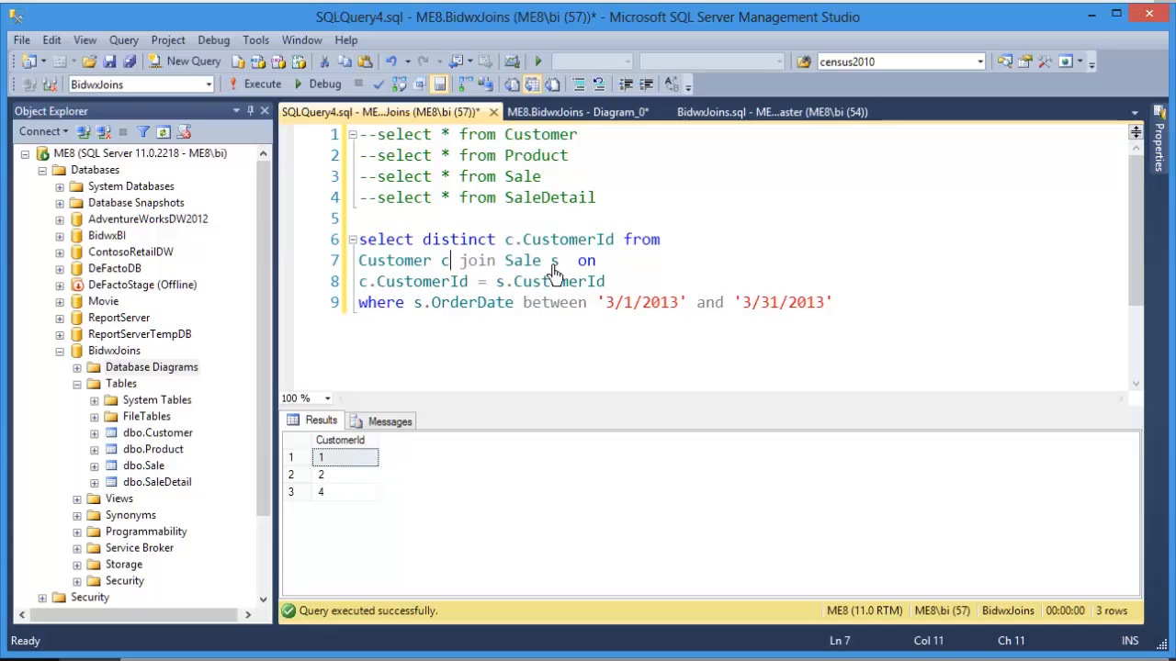
mouse_move(621, 279)
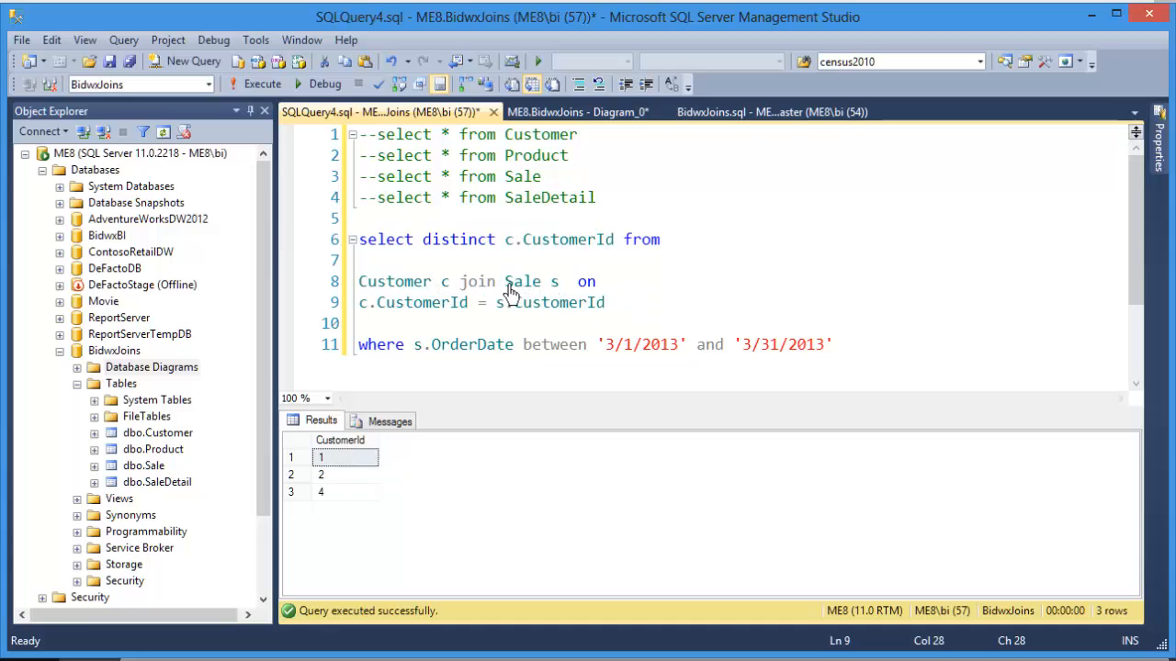
mouse_move(588, 316)
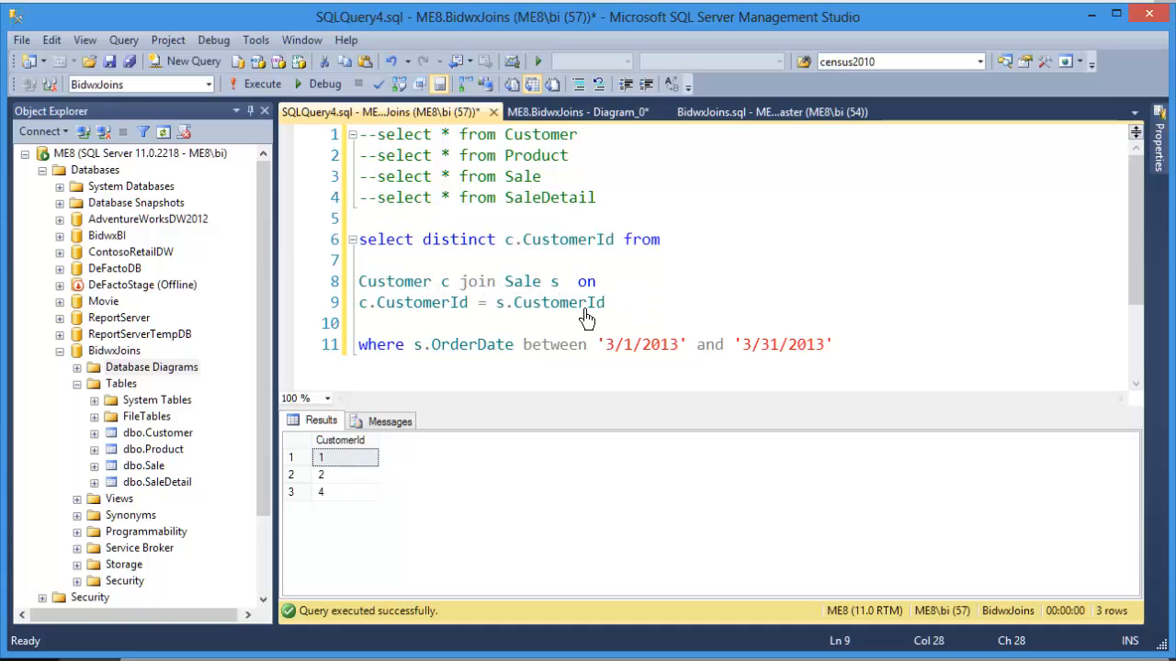
mouse_move(569, 301)
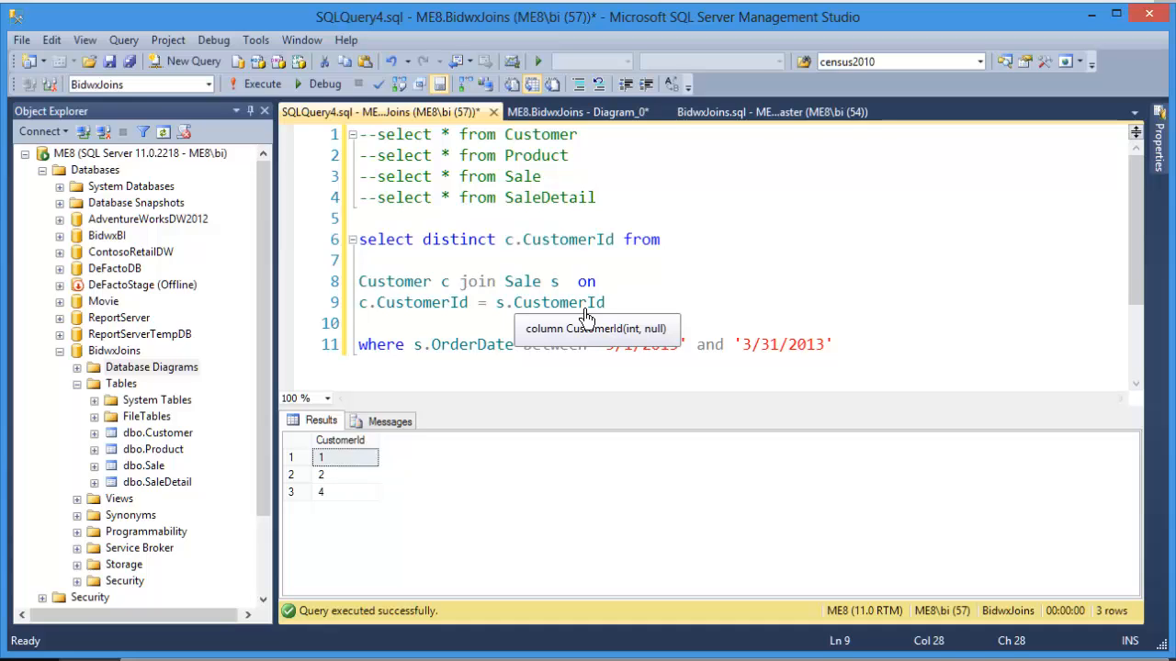
mouse_move(659, 316)
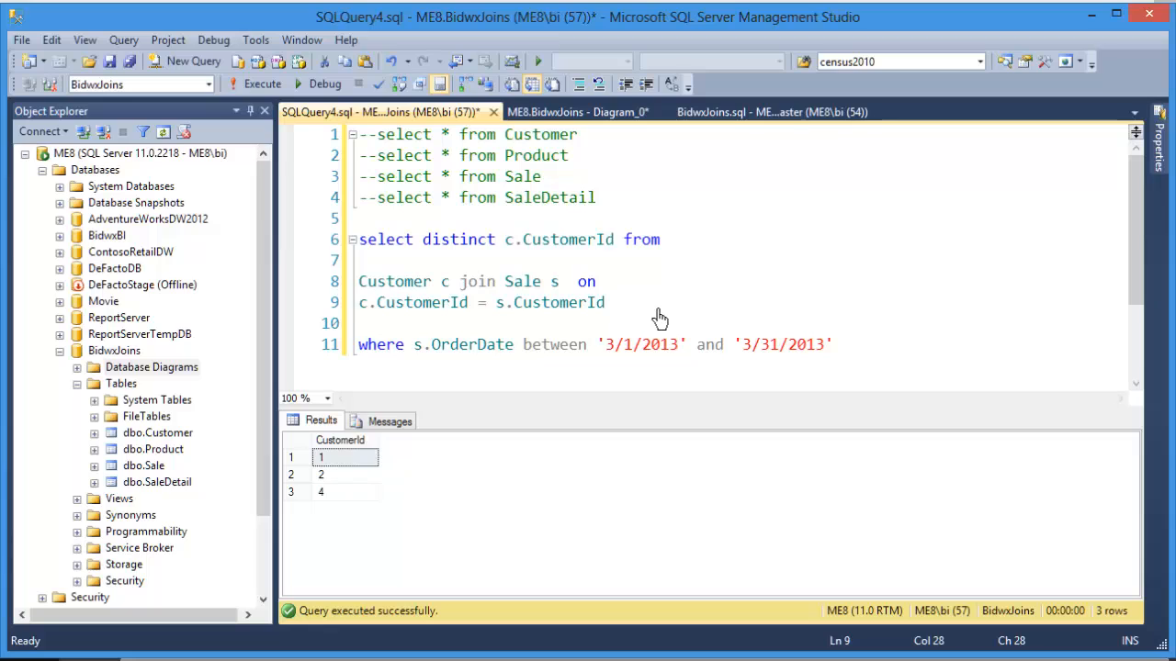
- Add 'join SaleDetail sd on s.SaleId=sd.SaleId' as a second join
type("joi")
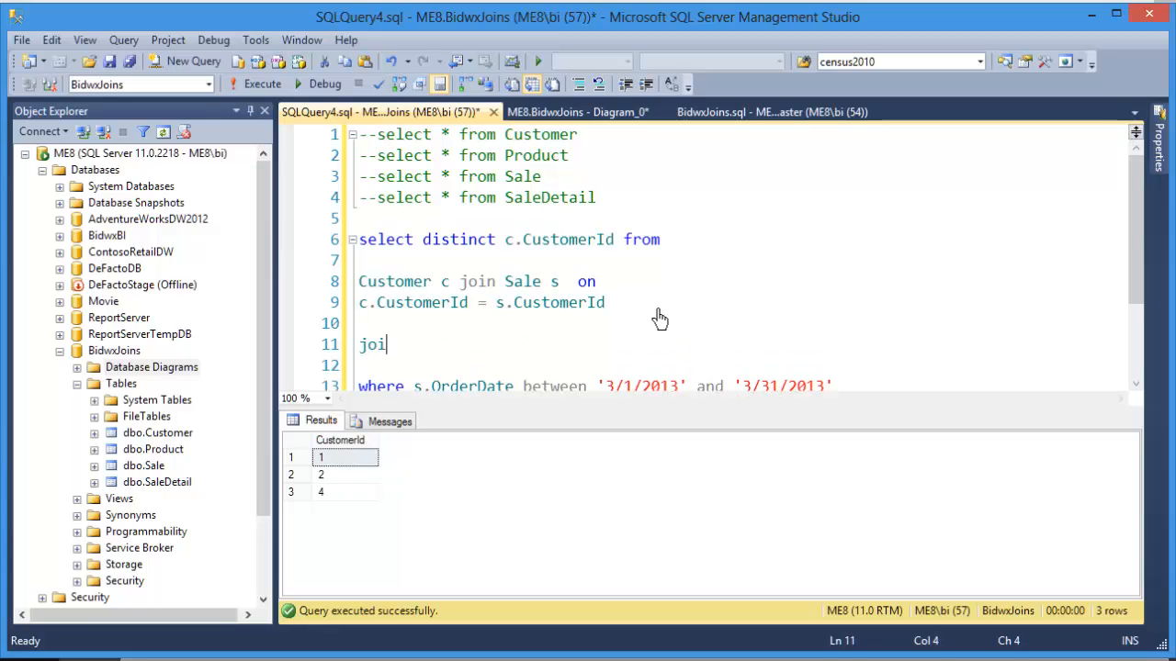
type("n saleDetail s")
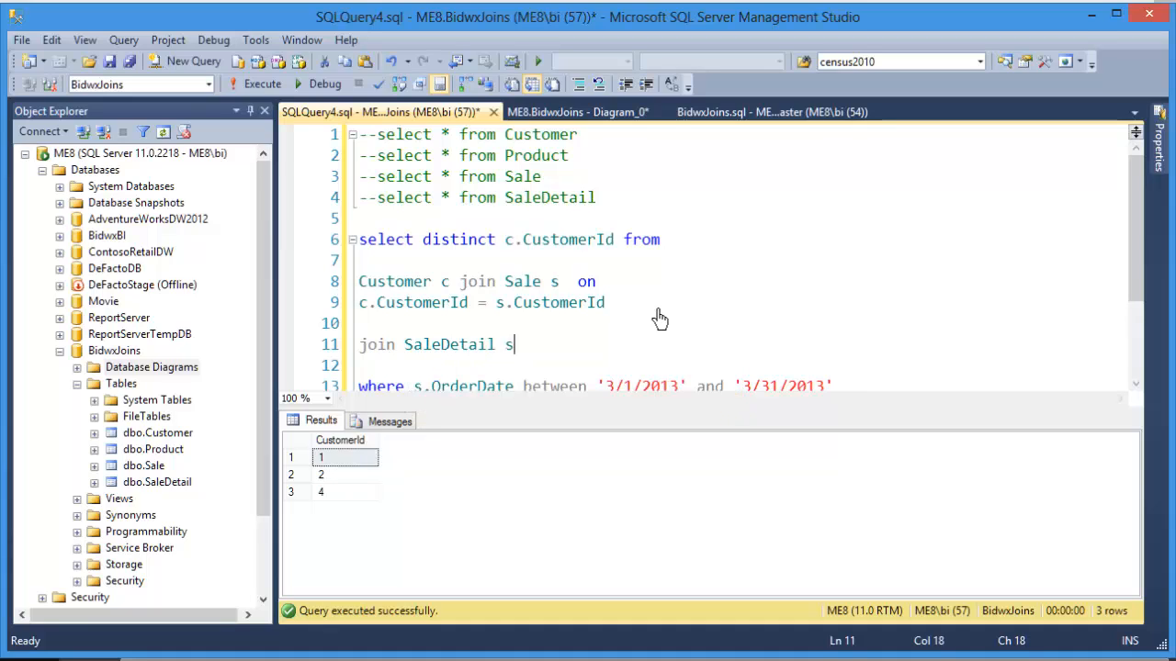
type("d on")
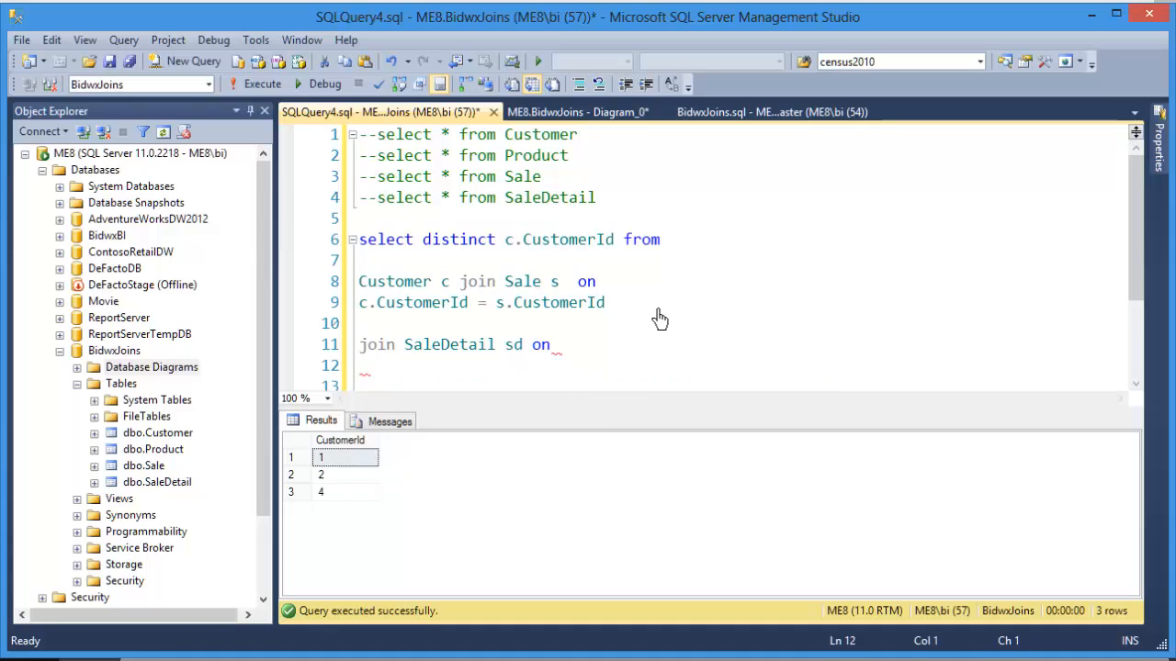
type("s.")
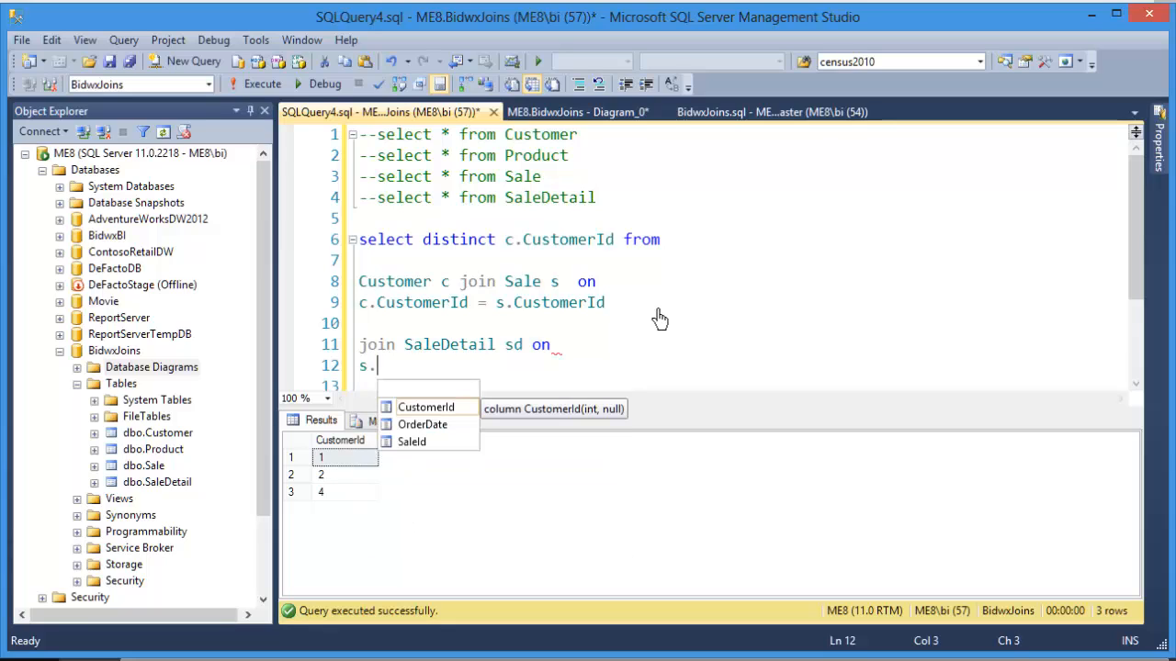
type("SaleId=")
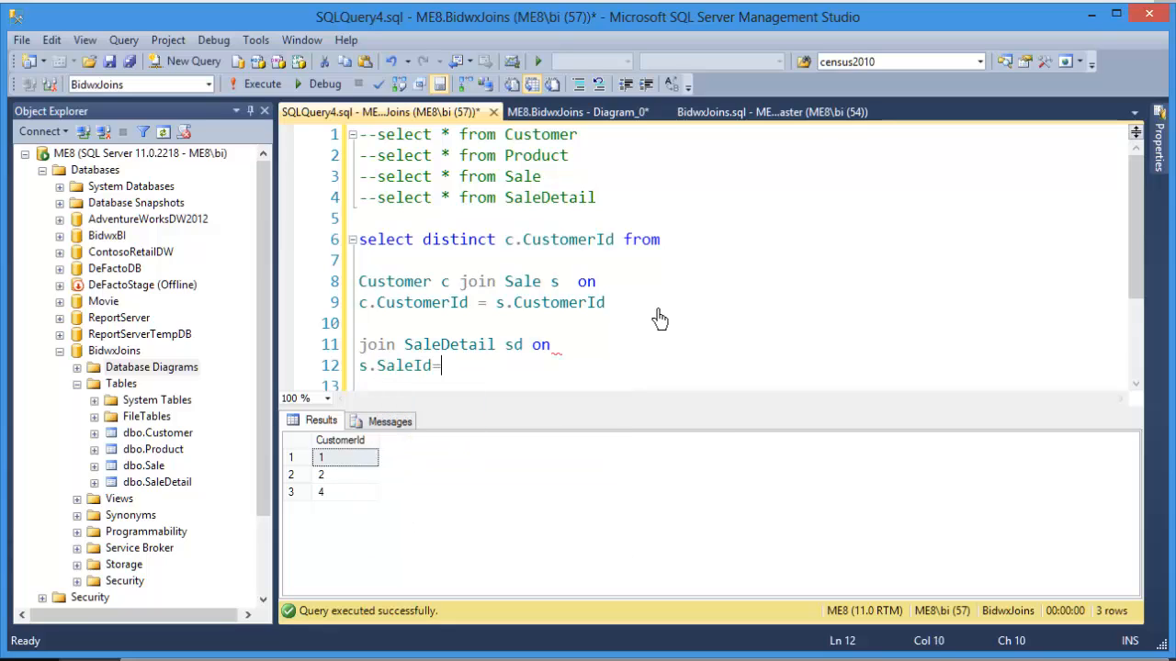
type("sd.sa")
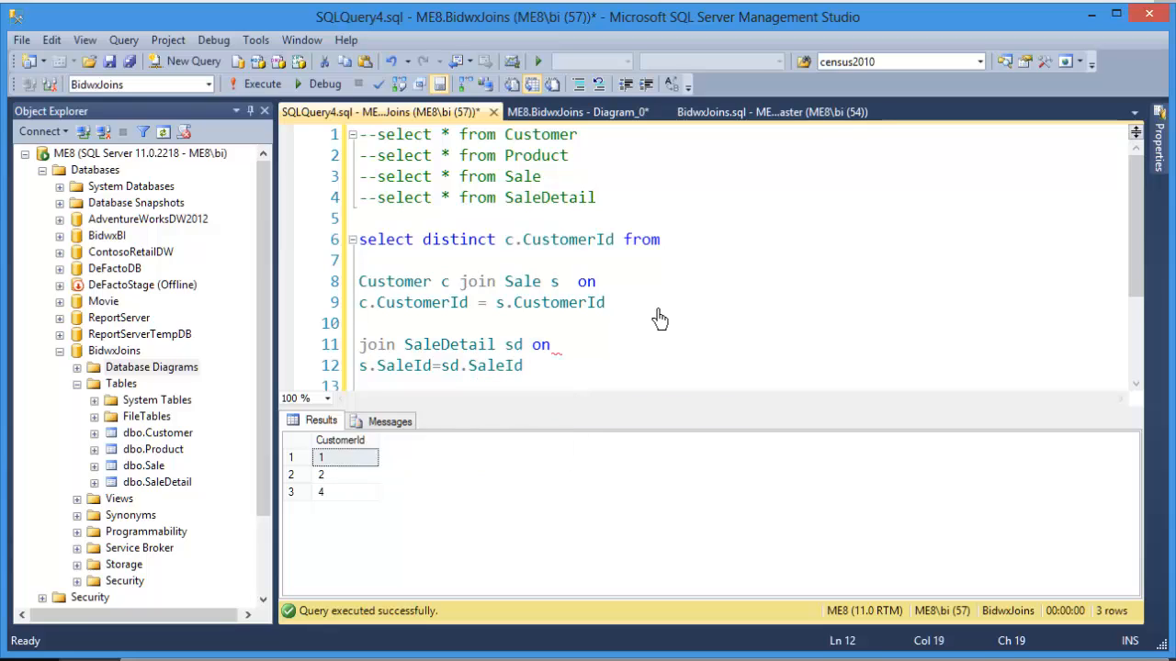
mouse_move(750, 324)
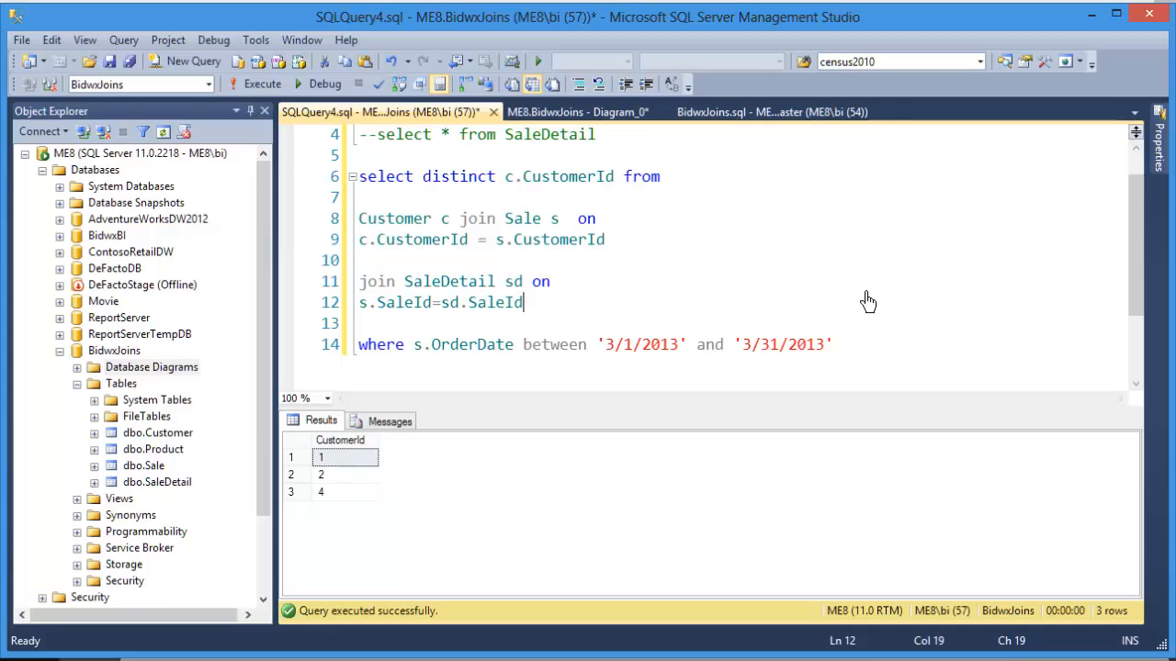
mouse_move(485, 201)
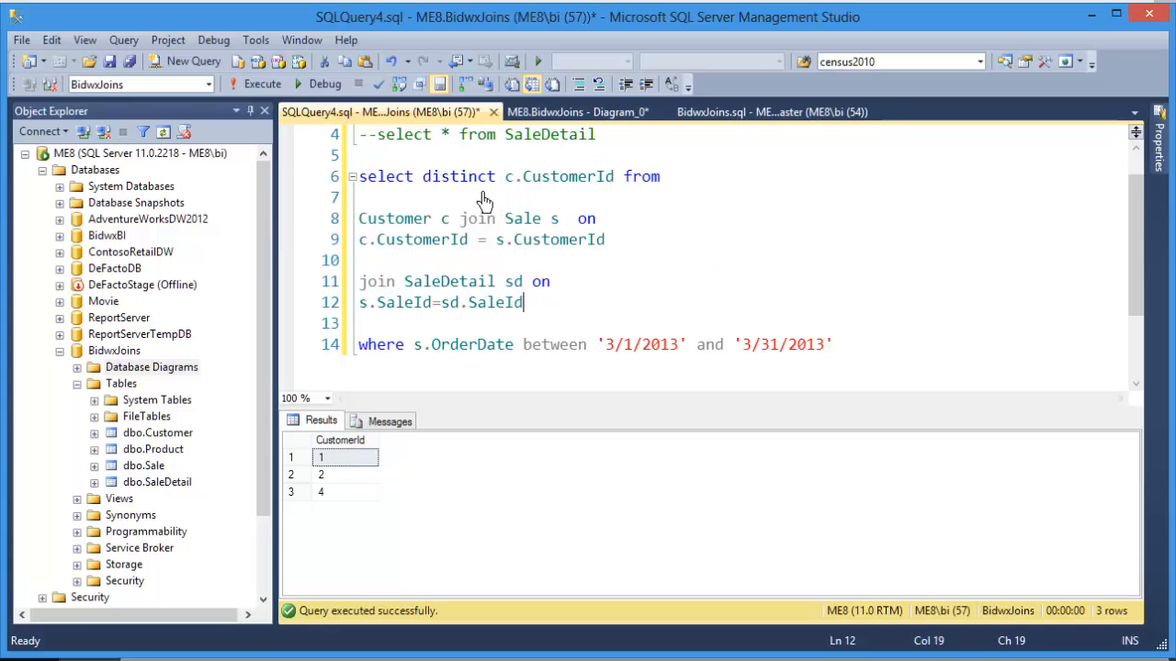
- Remove DISTINCT and select c.FirstName, c.LastName instead of the customer id
double_click(459, 177)
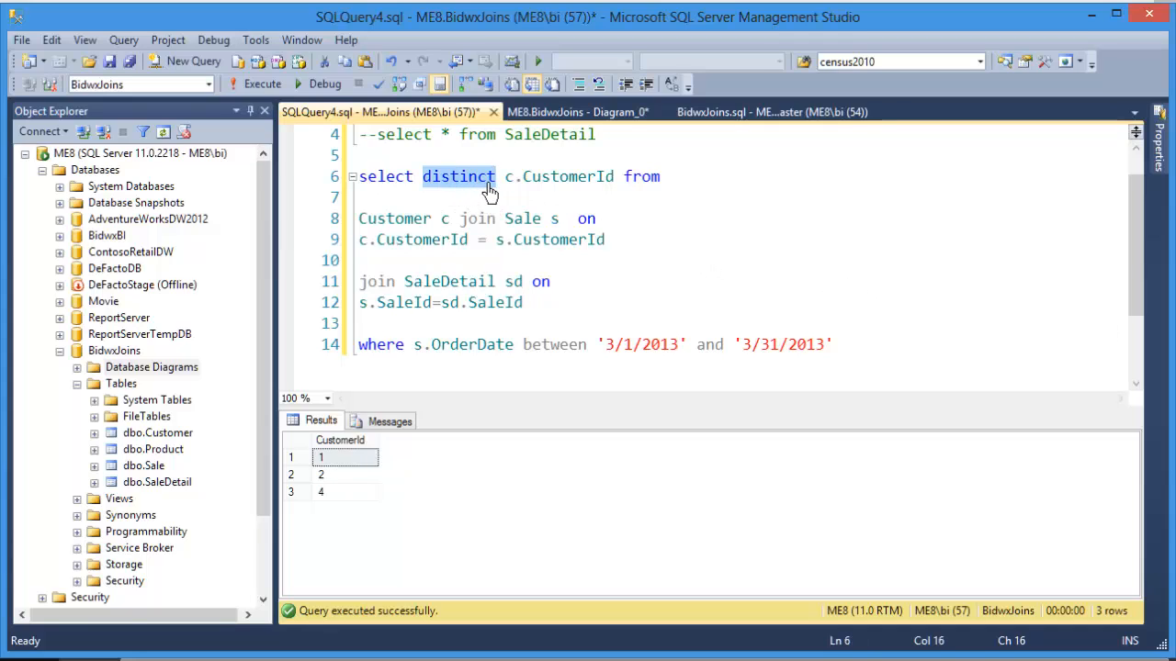
key("Delete")
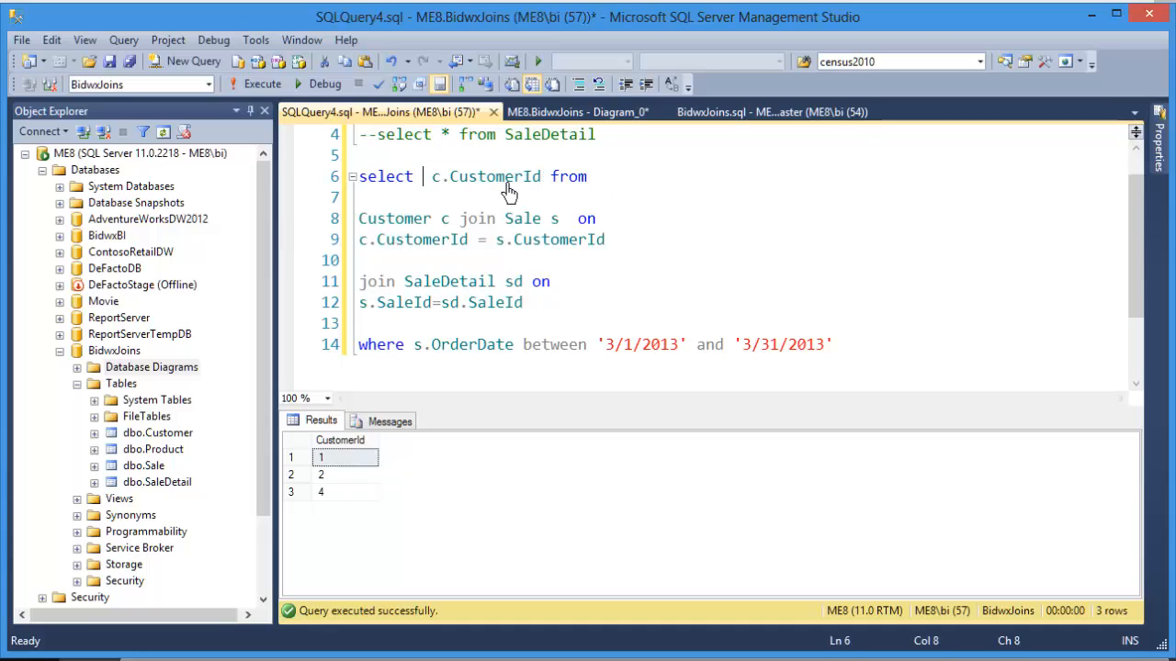
mouse_move(540, 292)
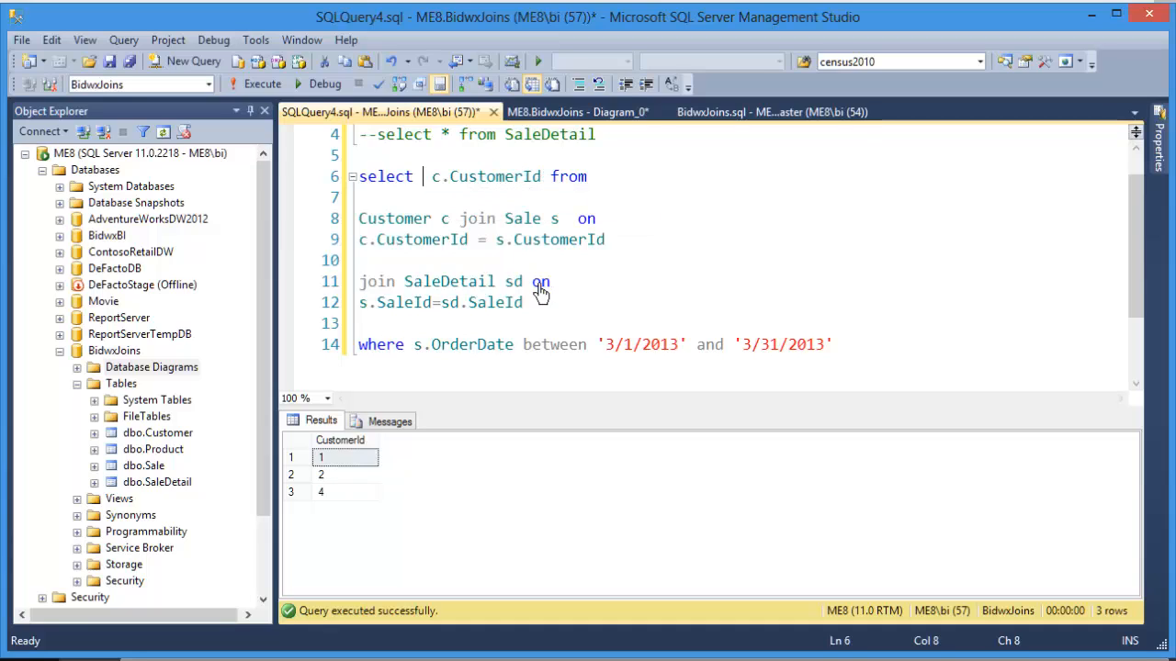
mouse_move(496, 329)
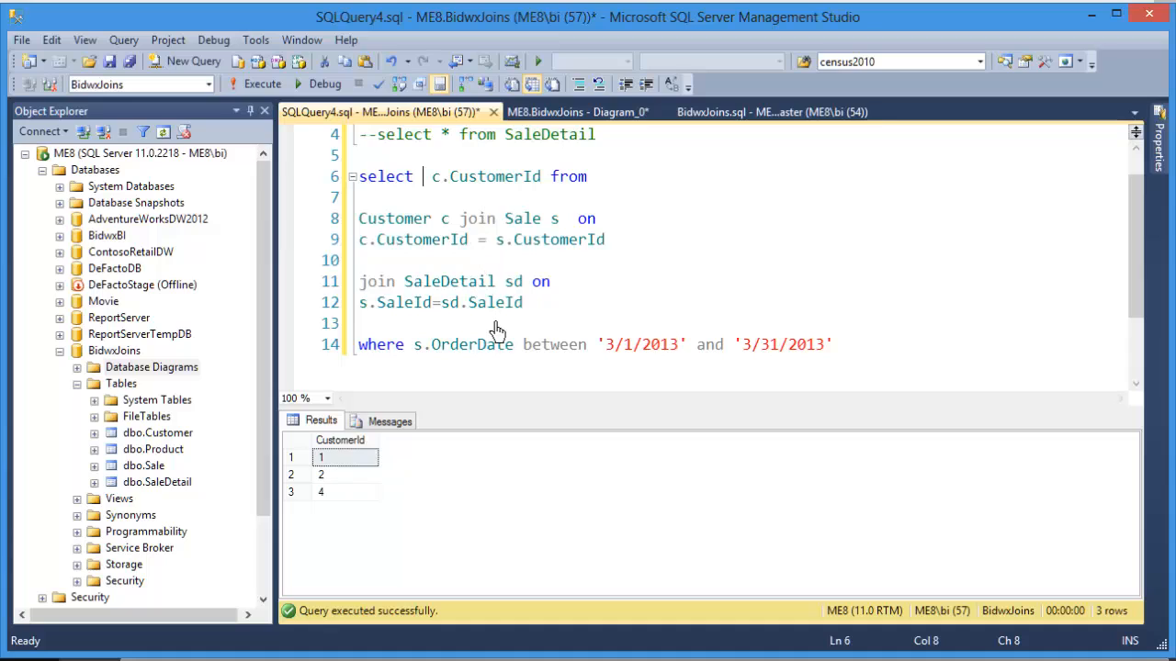
mouse_move(407, 188)
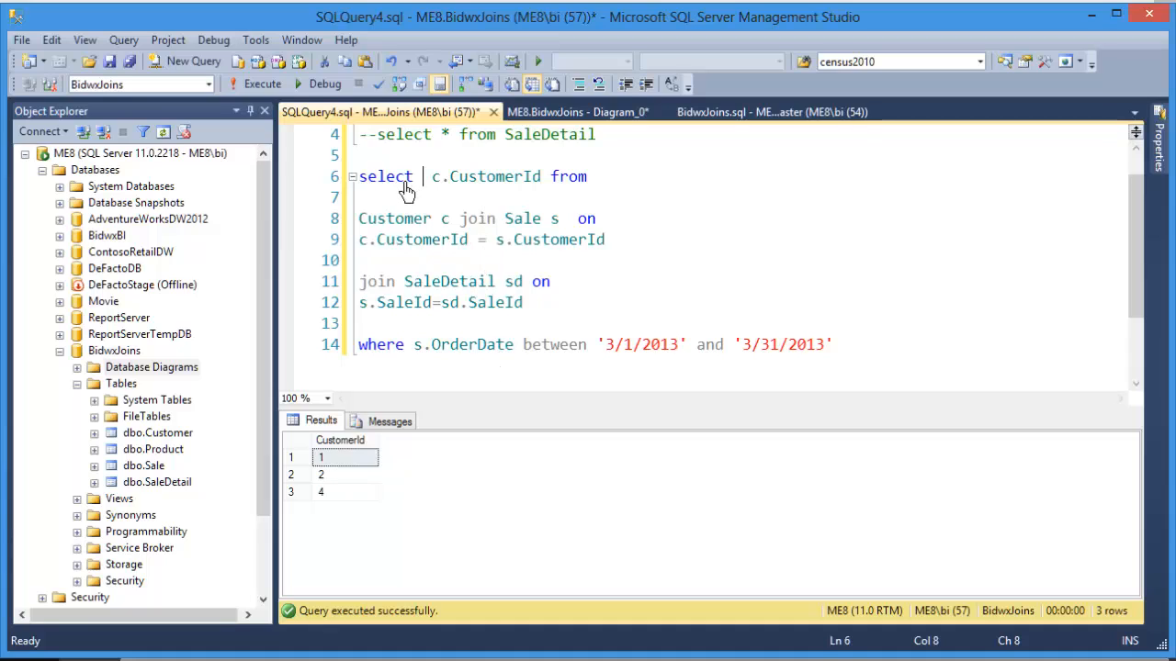
mouse_move(515, 346)
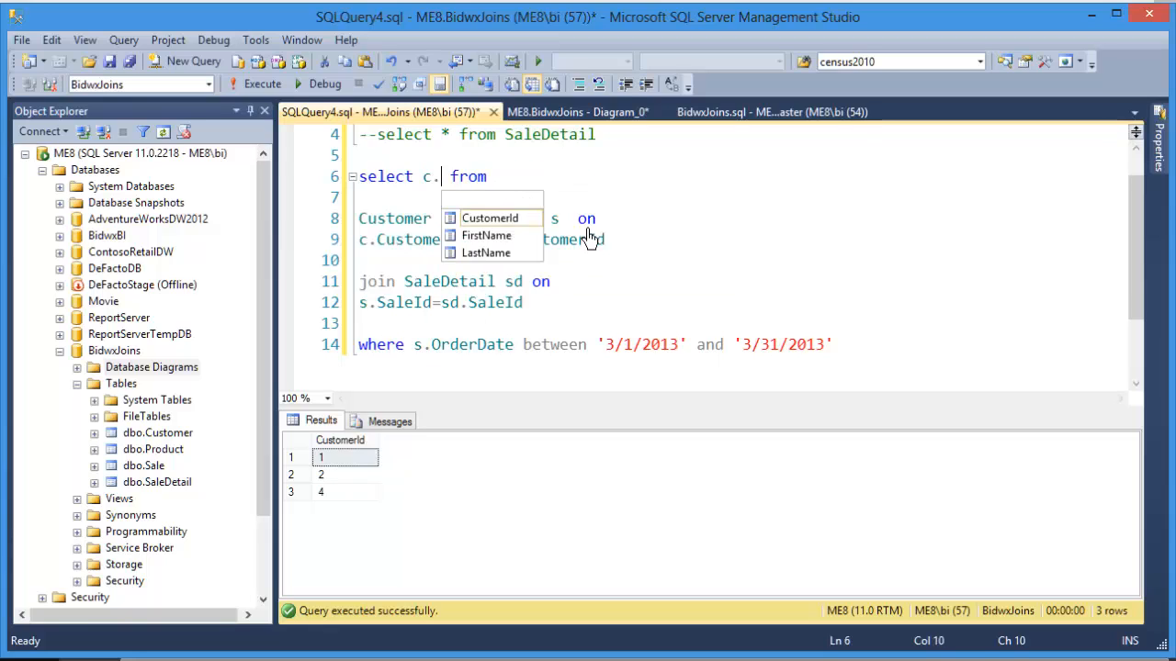
type("fi,")
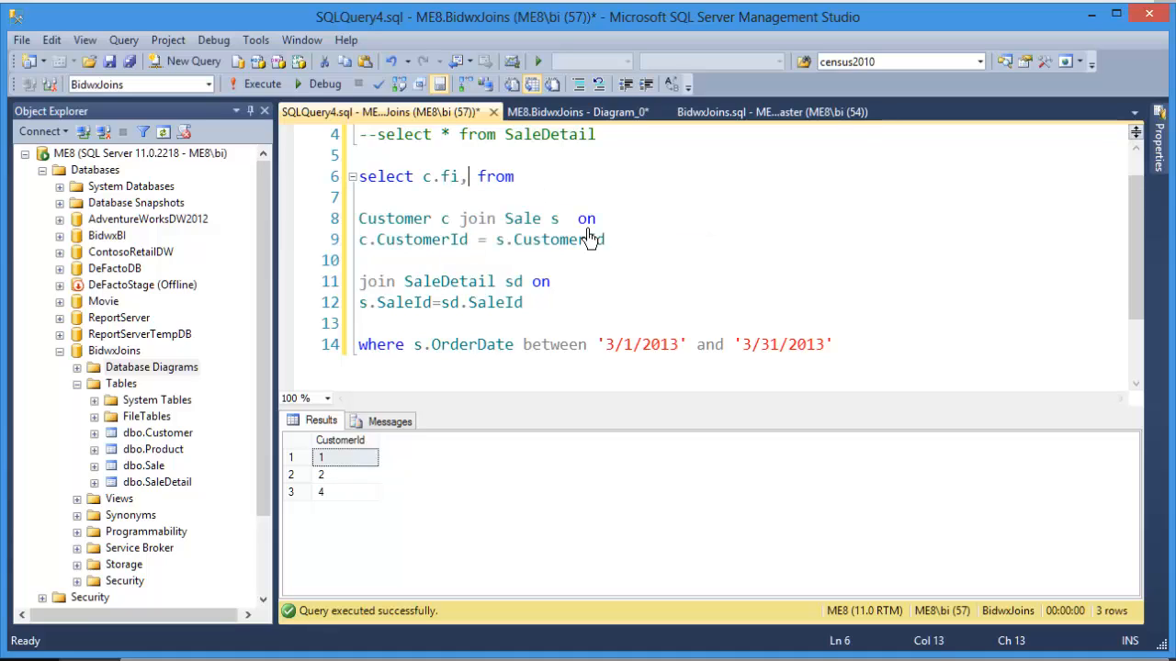
type("irstName")
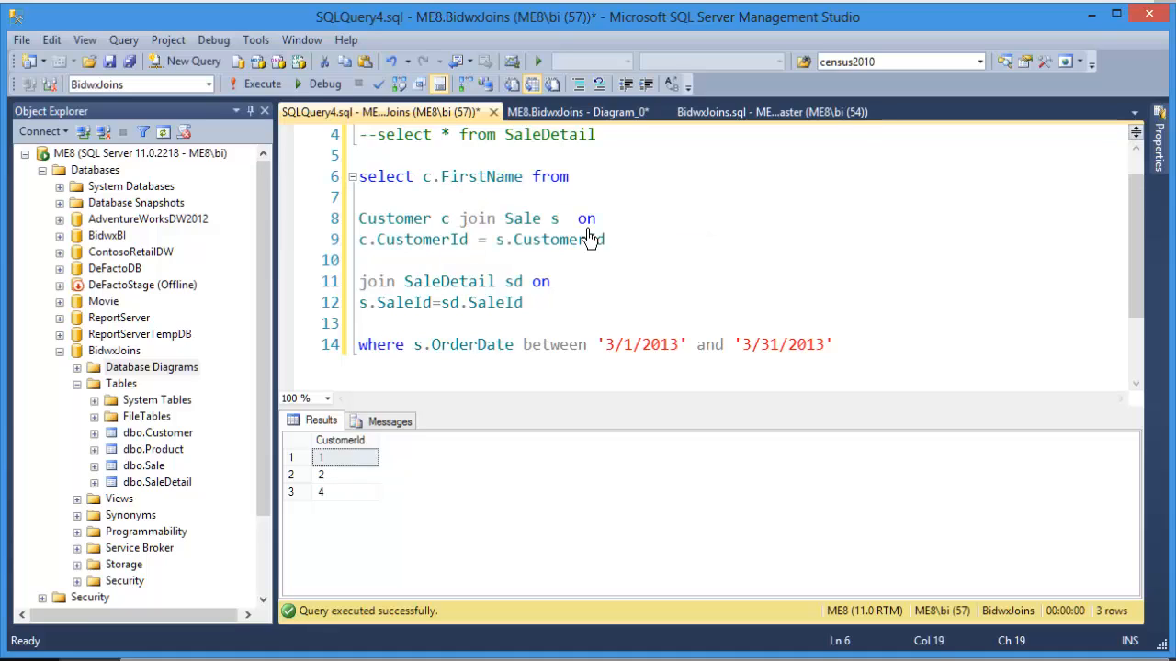
type(",c.las")
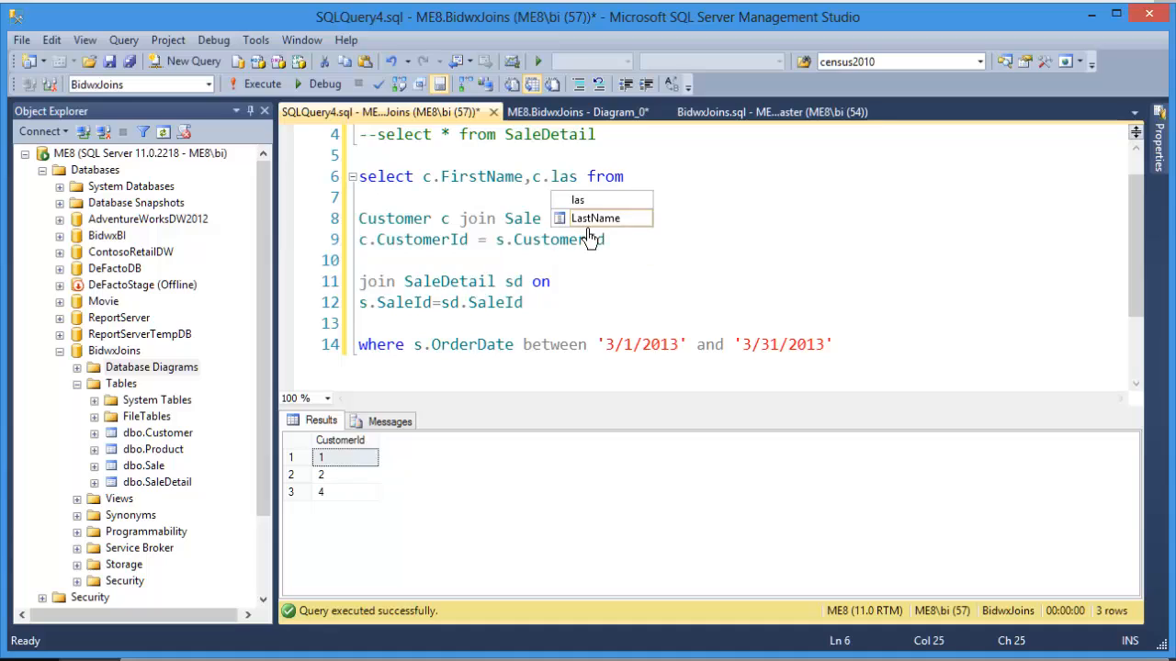
key("Tab")
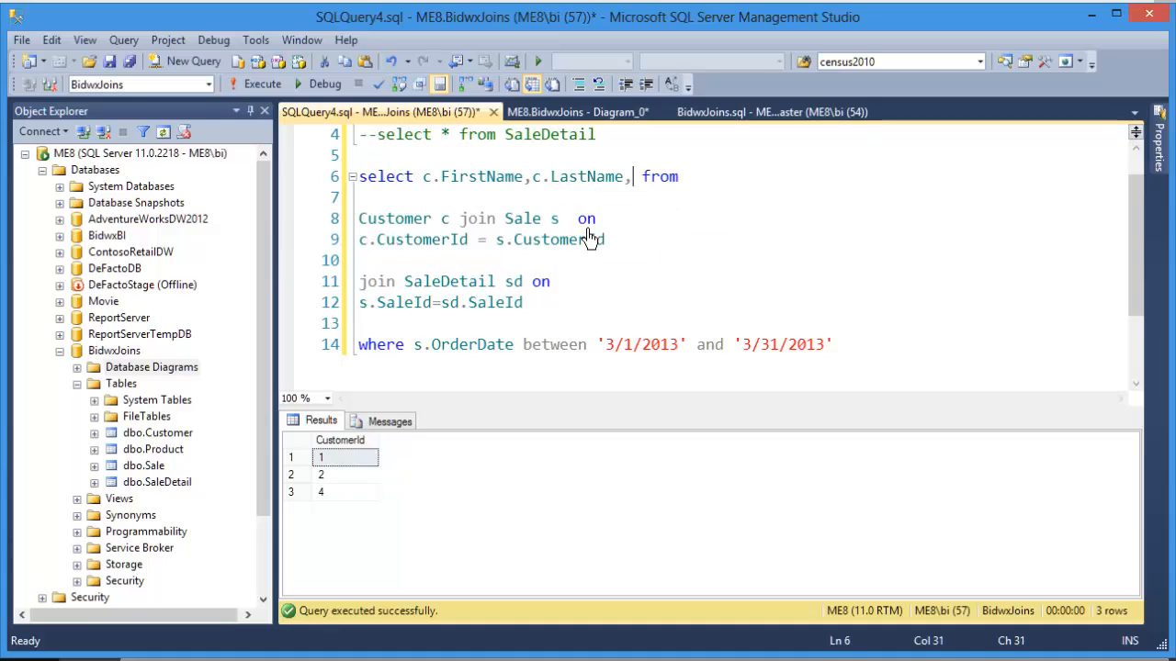
- Append s.OrderDate and sd.ProductId to the select list
type("s.o")
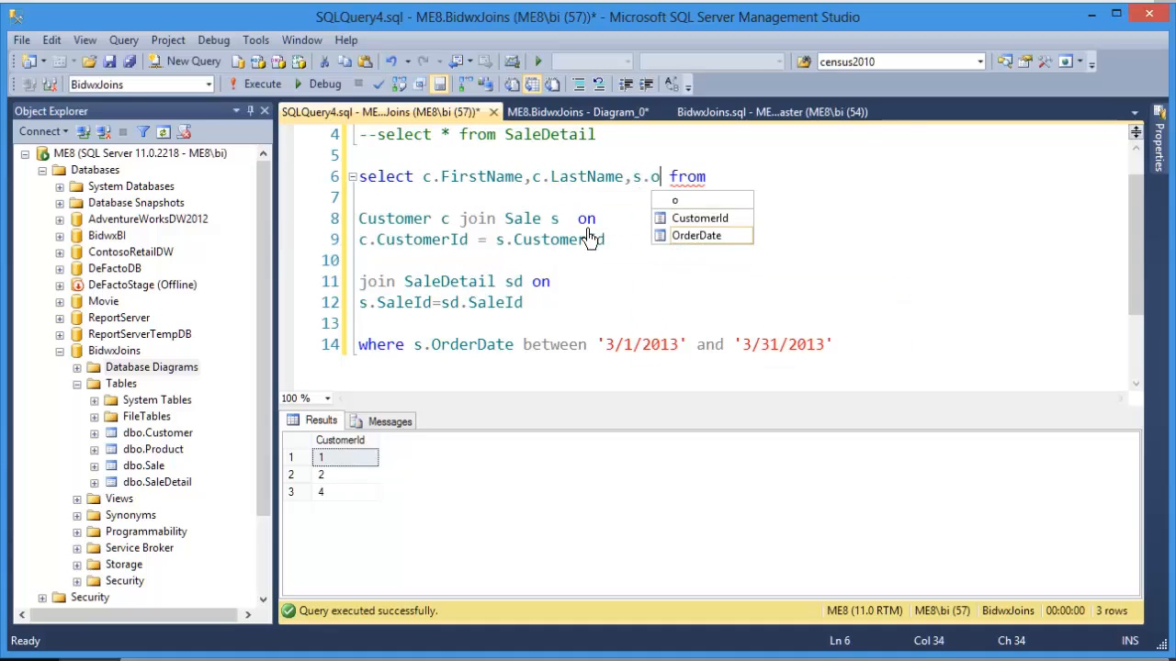
type("rderDate,")
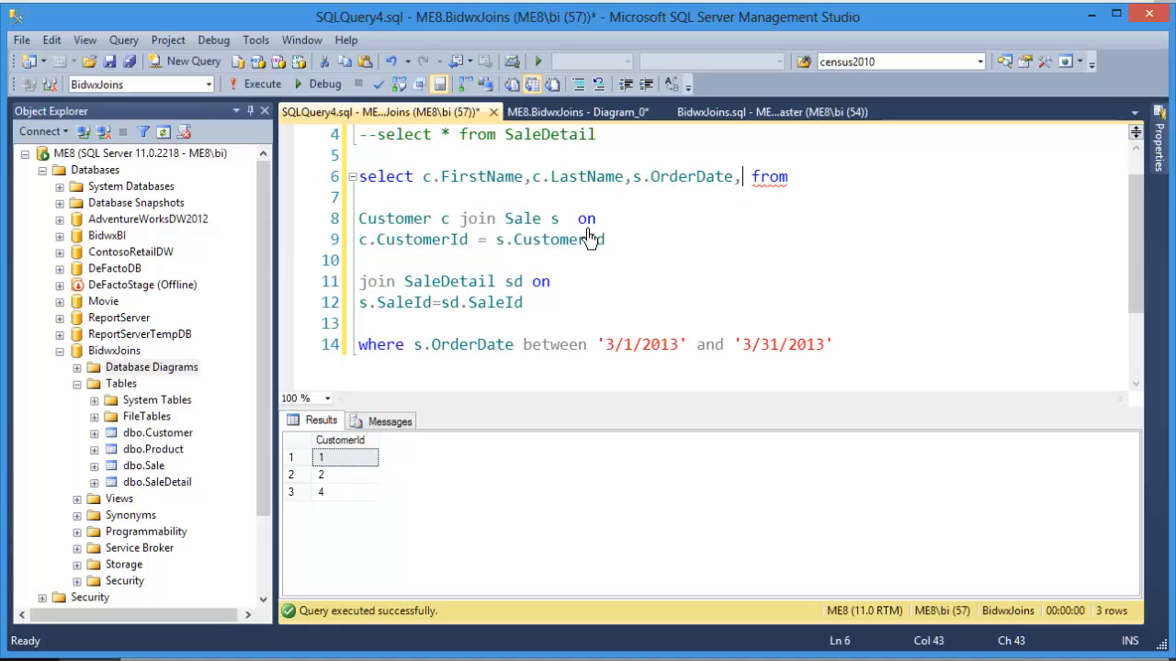
type("sd.")
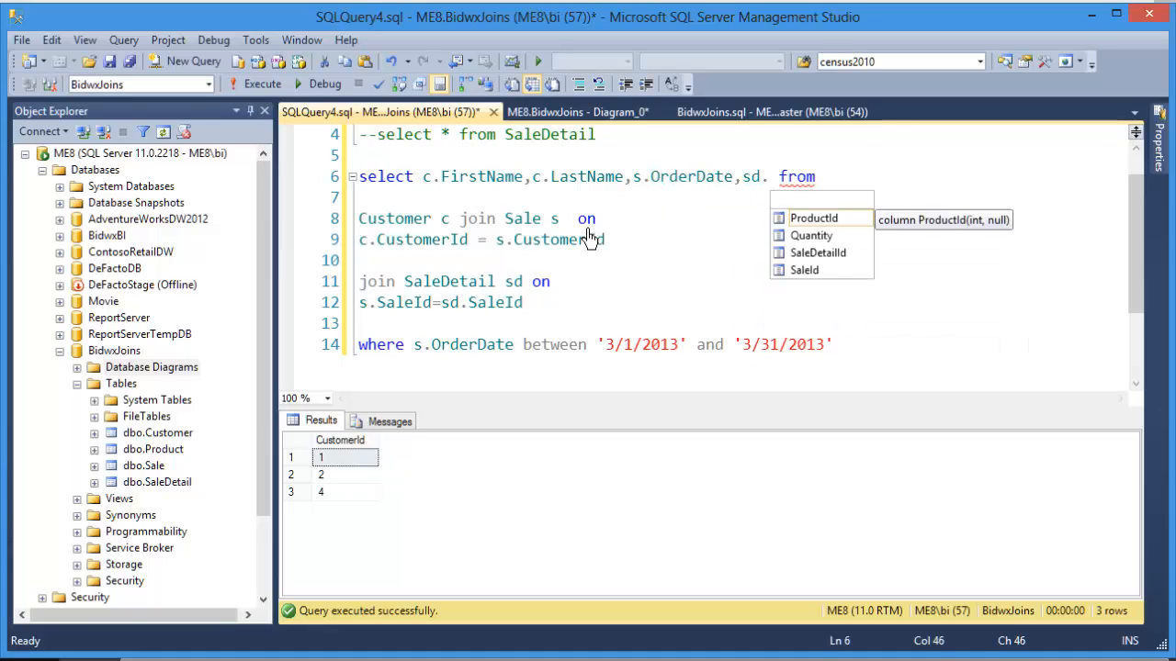
type("pr")
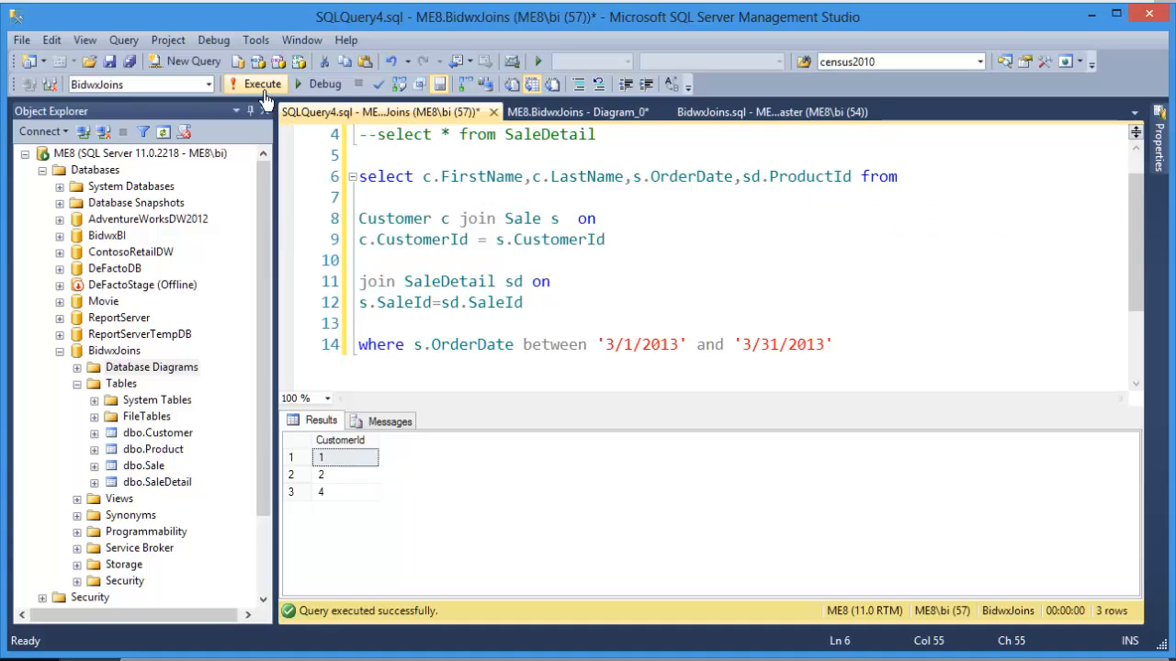
- Run the three-table join, returning seven rows of names, order dates and product ids
left_click(261, 85)
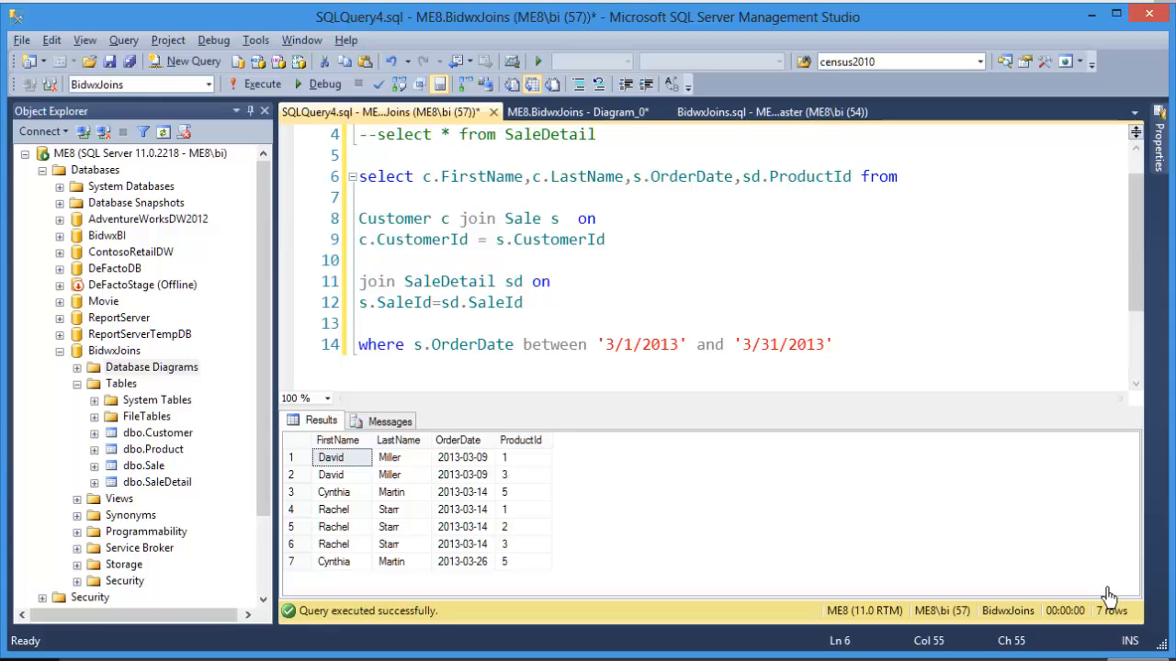
mouse_move(750, 327)
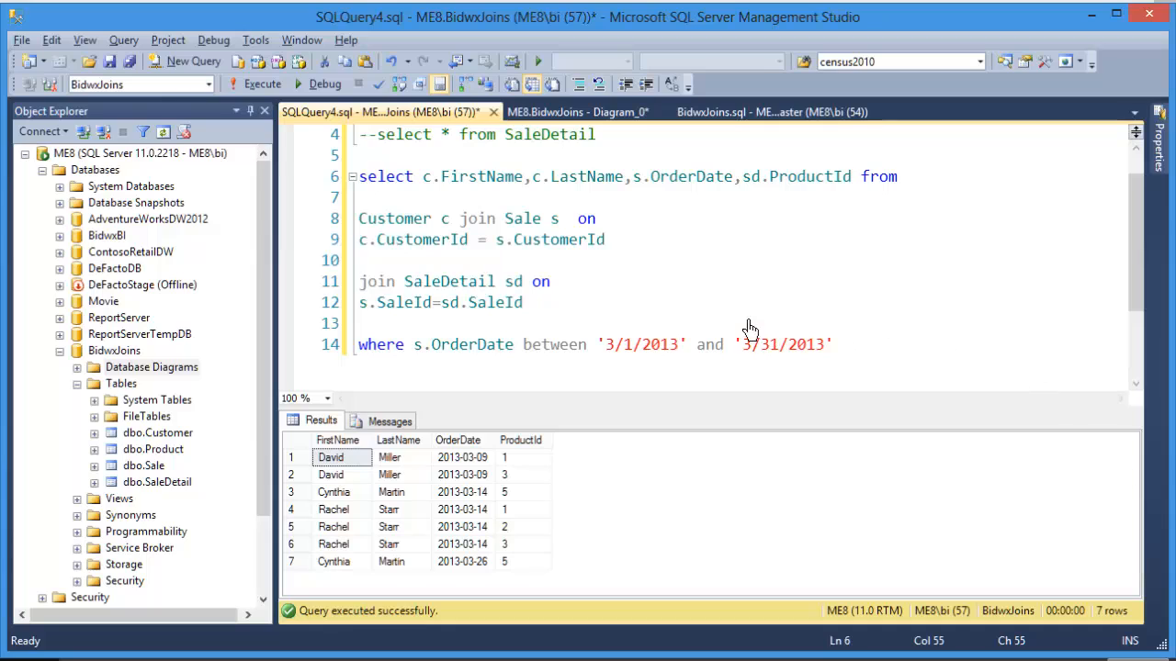
- Add a fourth join line 'join Product p on p.ProductId = sd.ProductId'
left_click(524, 301)
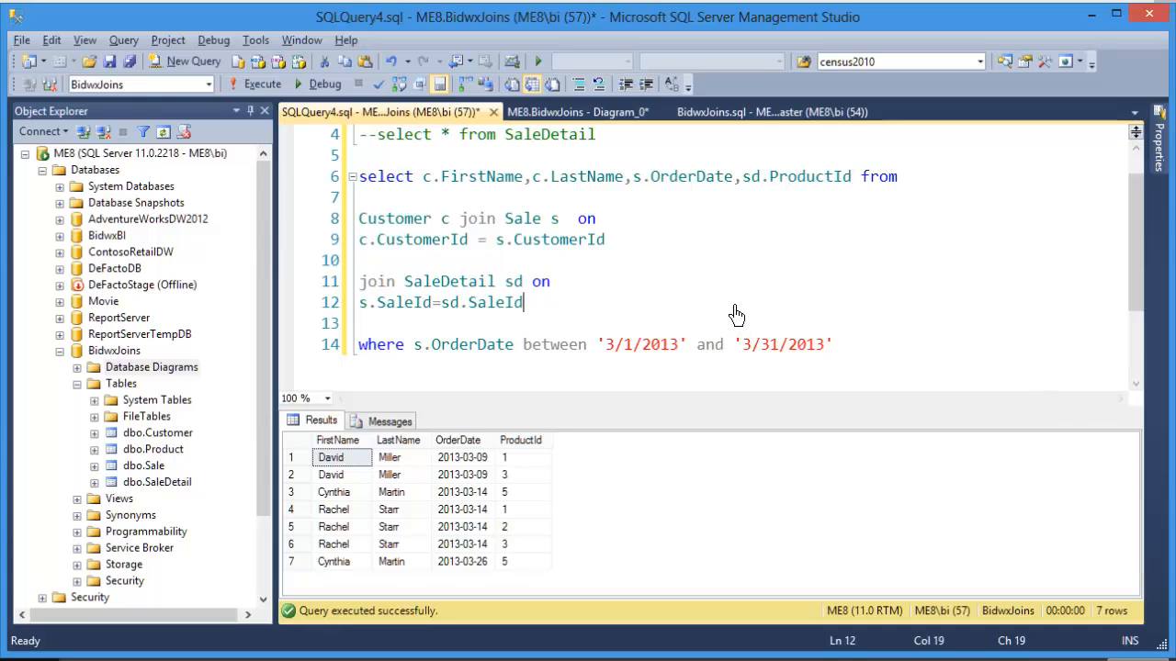
key("enter")
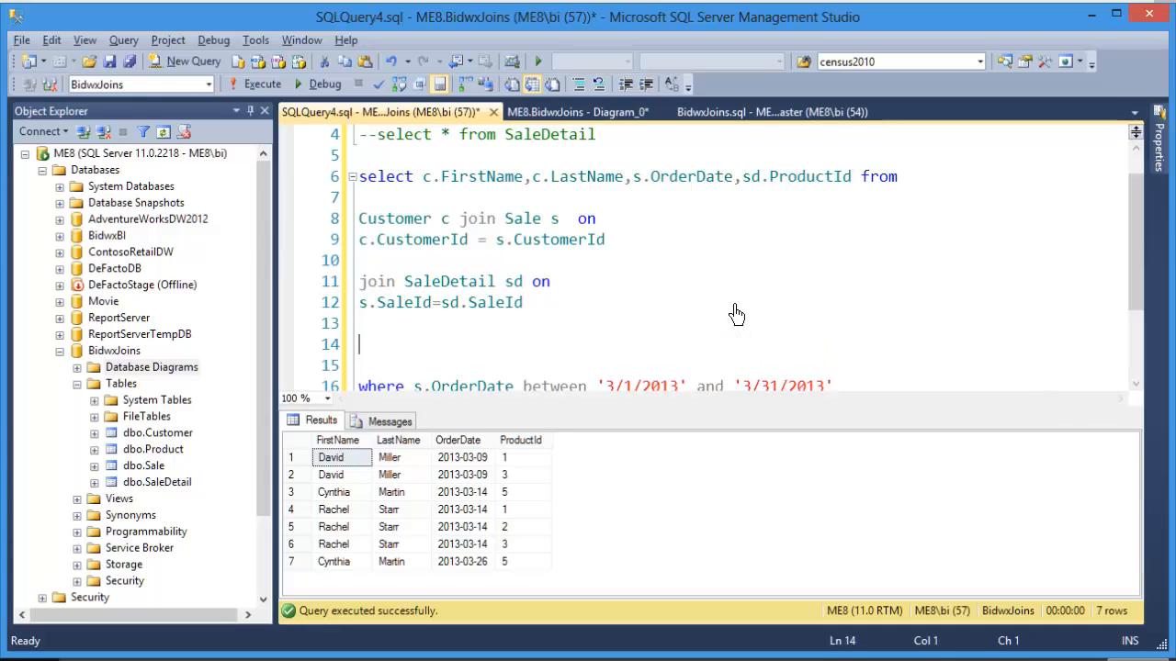
type("join")
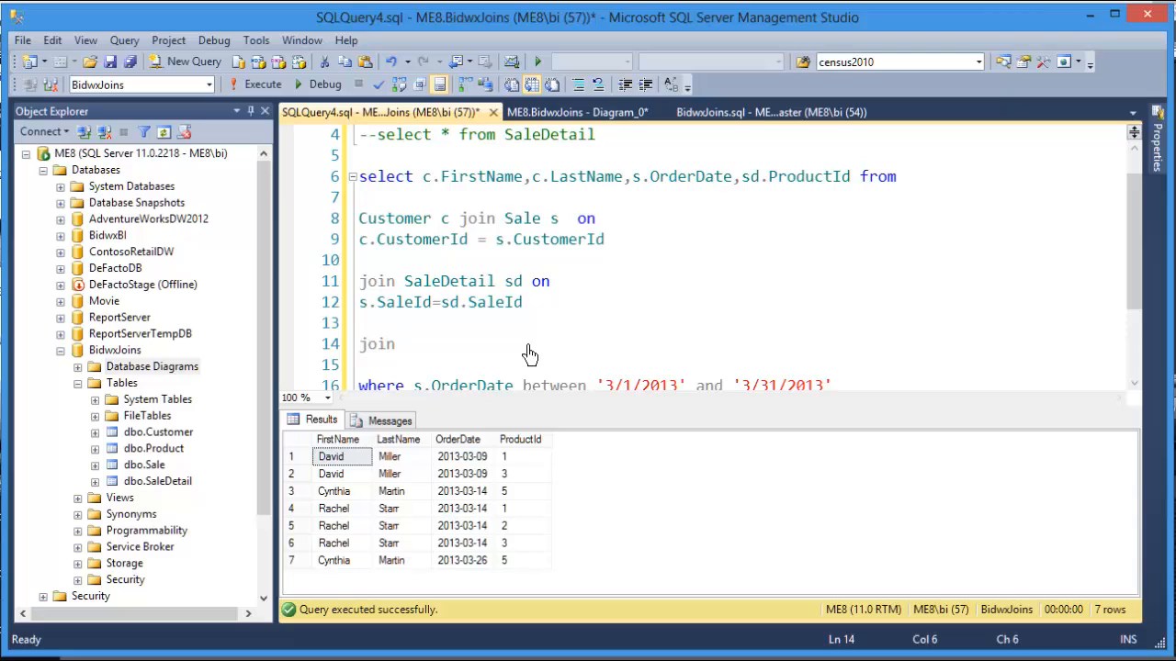
type("Product")
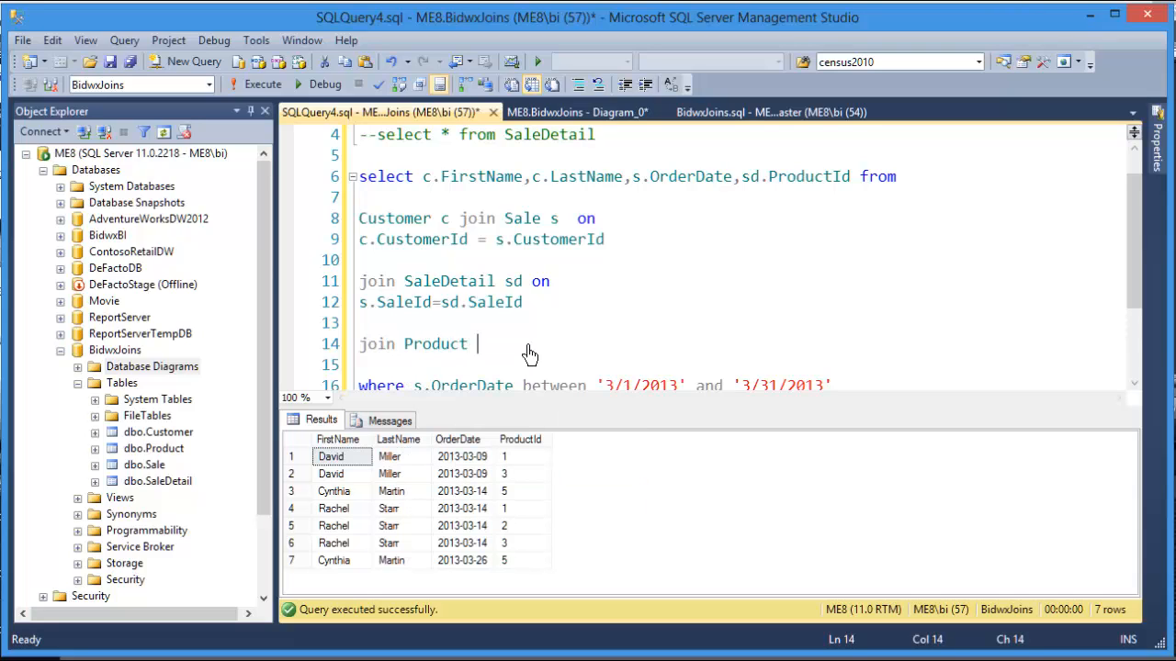
type("p")
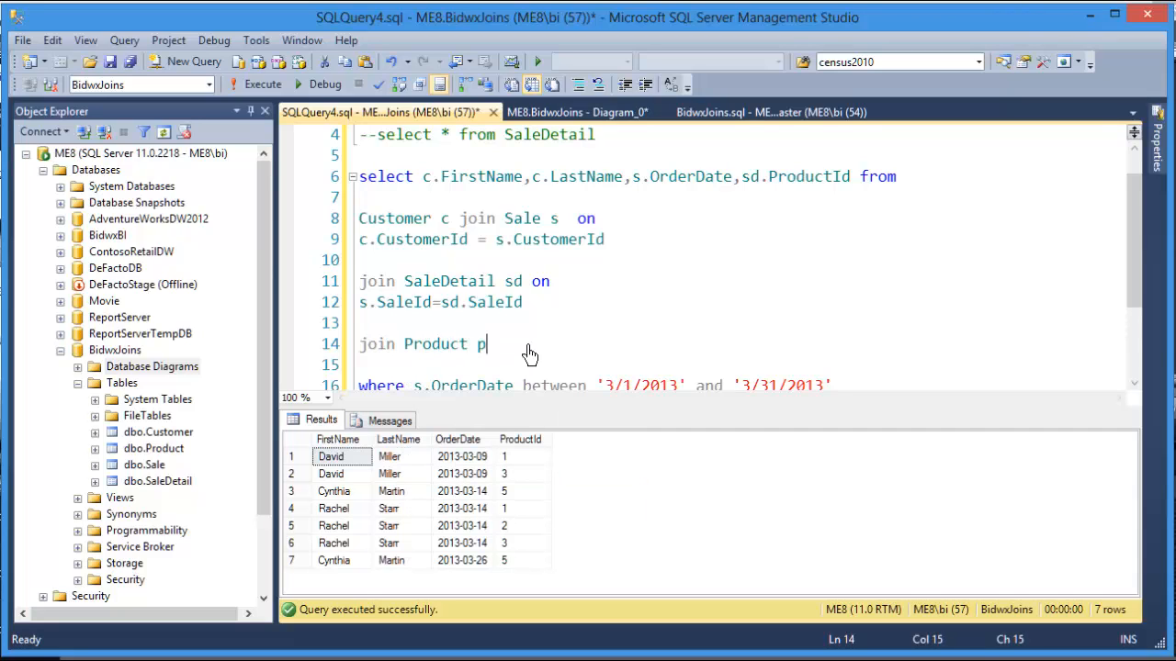
type("\" \"")
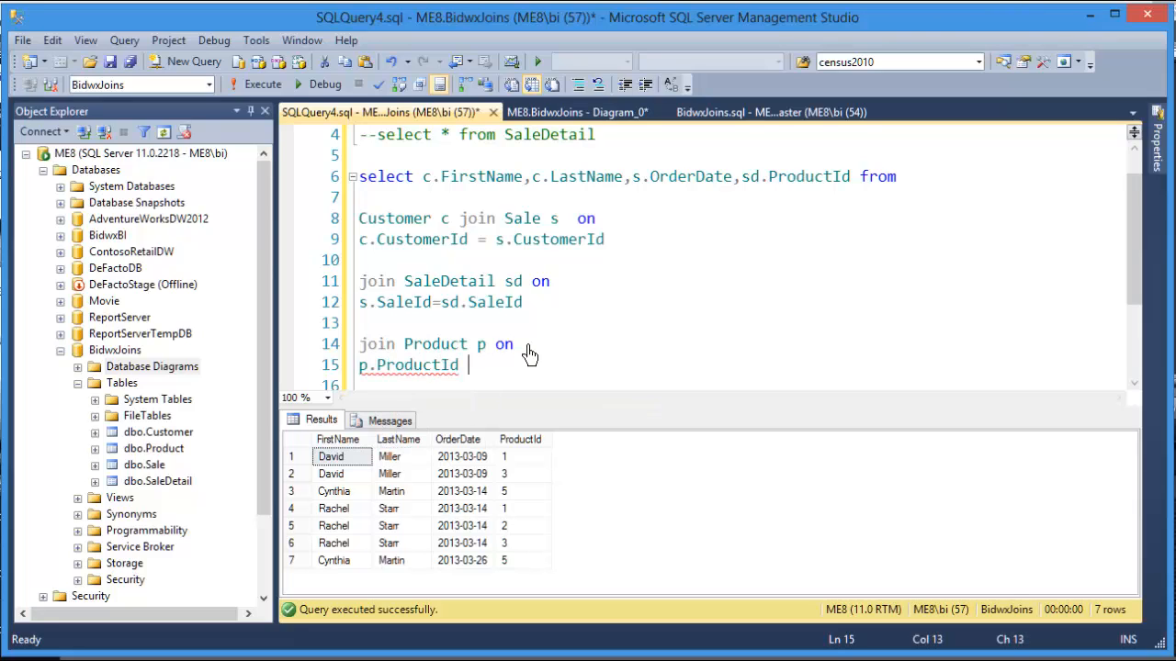
type("=")
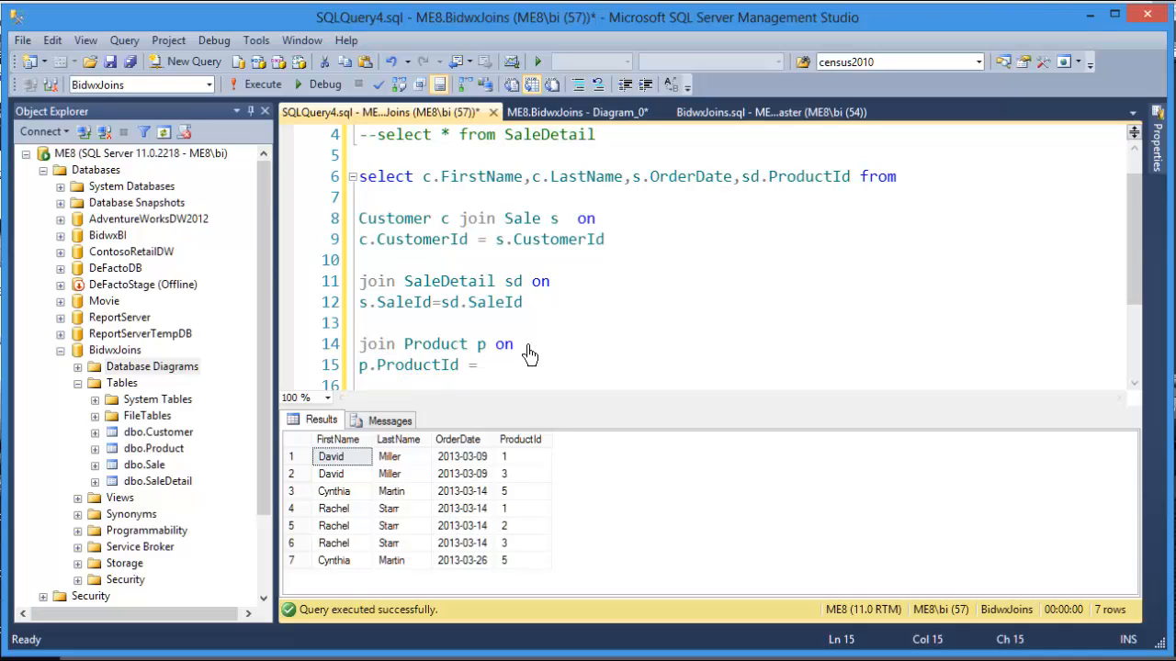
type("sd")
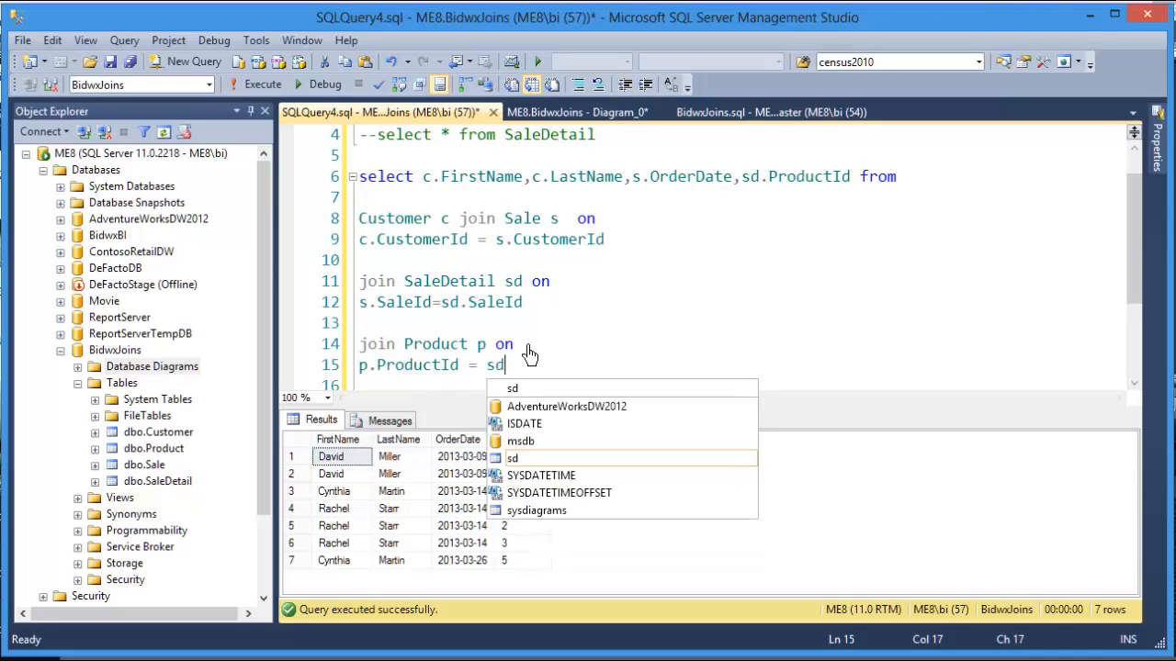
type(".ProductId")
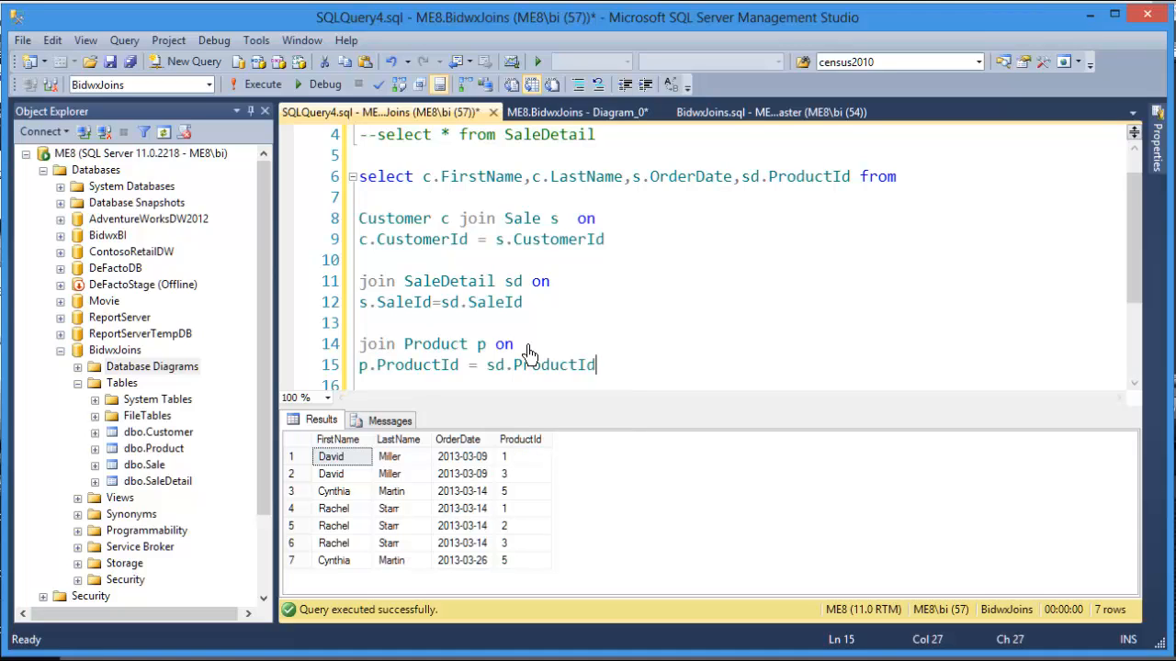
mouse_move(676, 248)
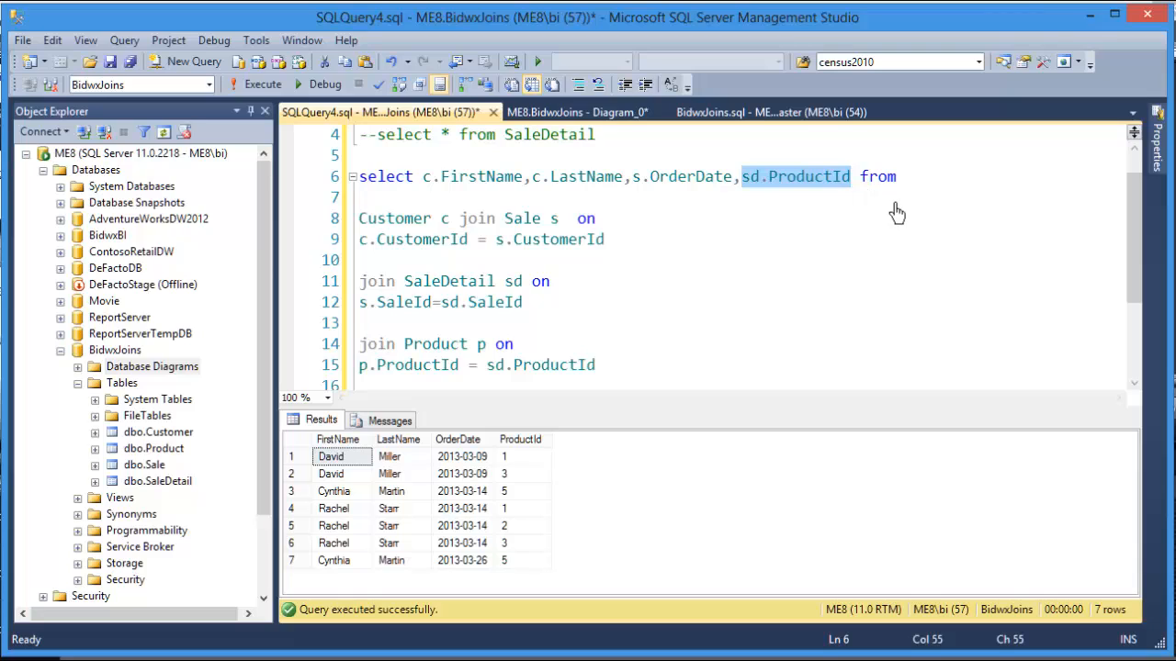
- Select p.ProductName instead of sd.ProductId and rerun to show product names
type("p.pro")
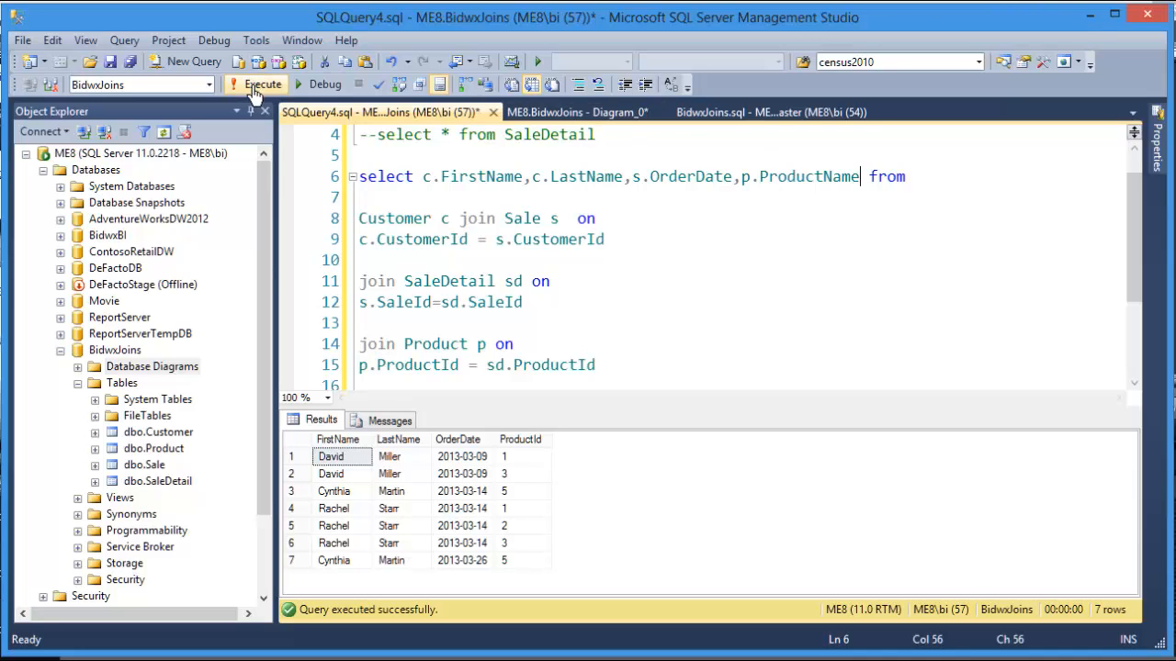
left_click(261, 85)
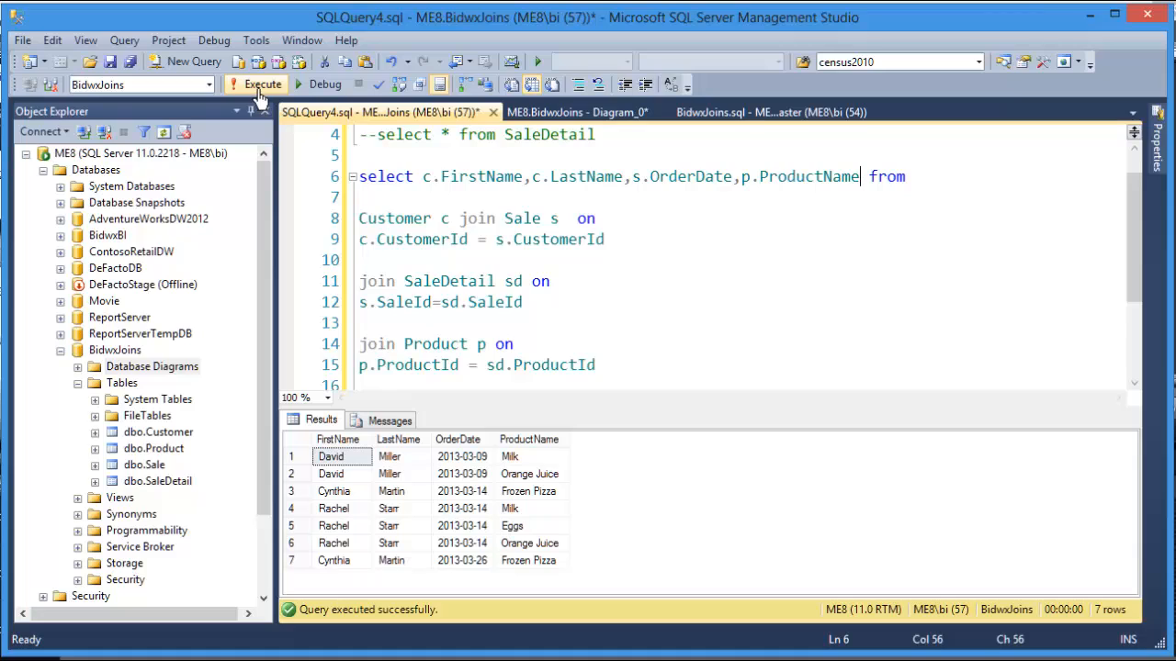
- Append sd.Quantity to the select list and rerun to show quantities
type(",")
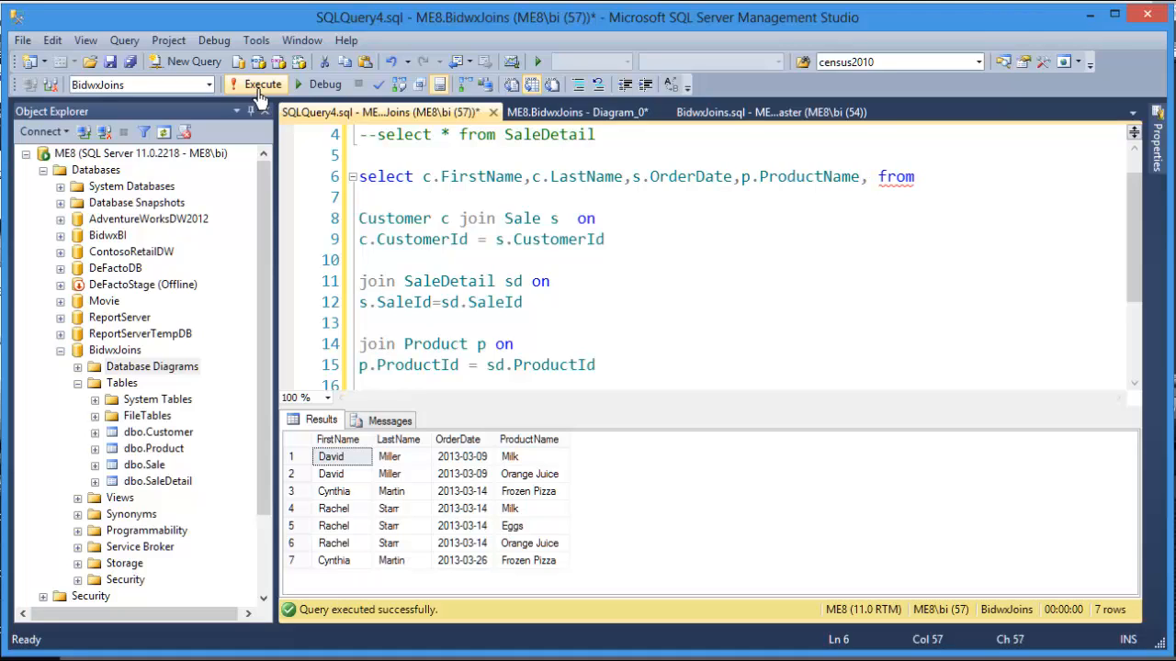
type("sd.Quantity")
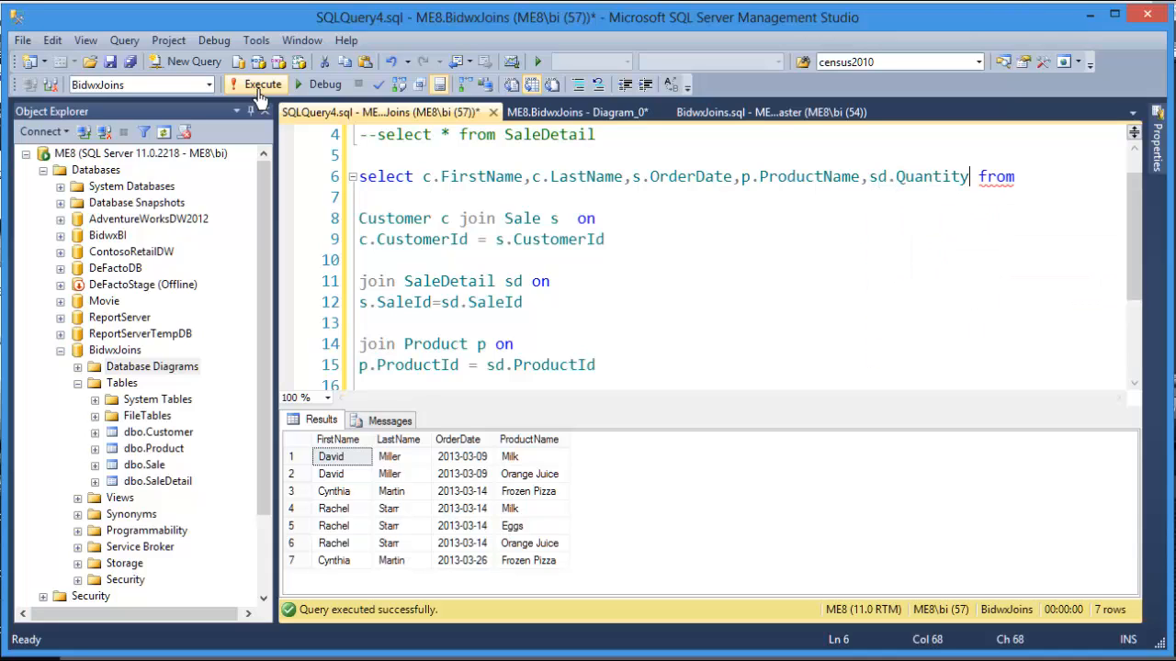
mouse_move(192, 62)
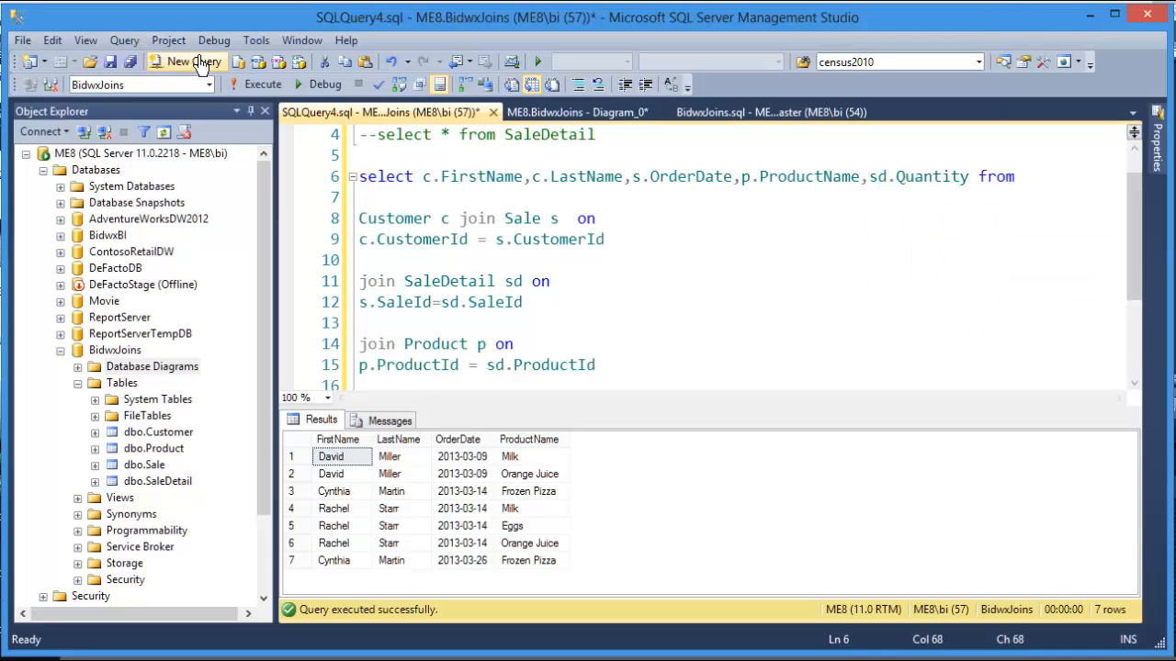
left_click(260, 84)
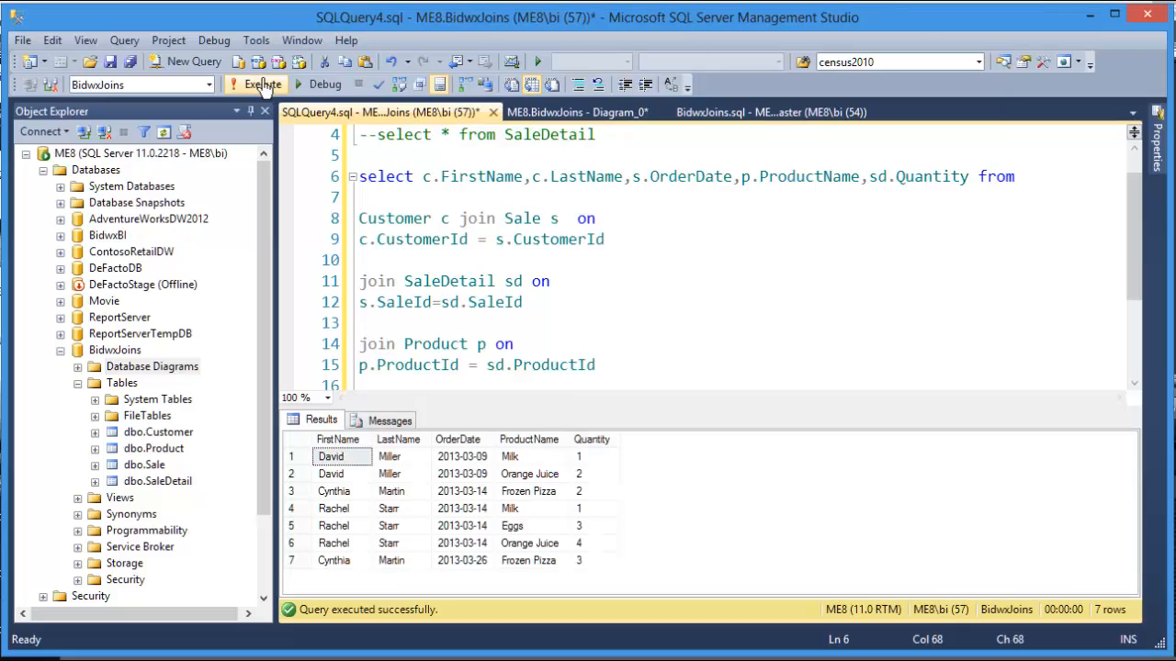
mouse_move(592, 427)
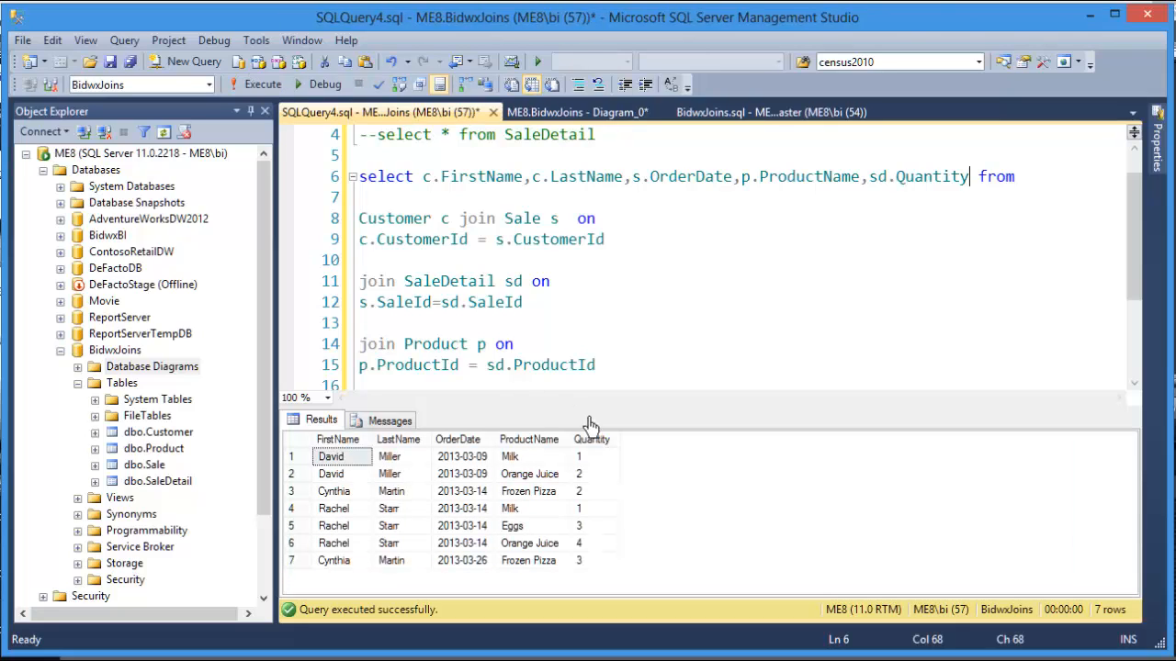
mouse_move(768, 419)
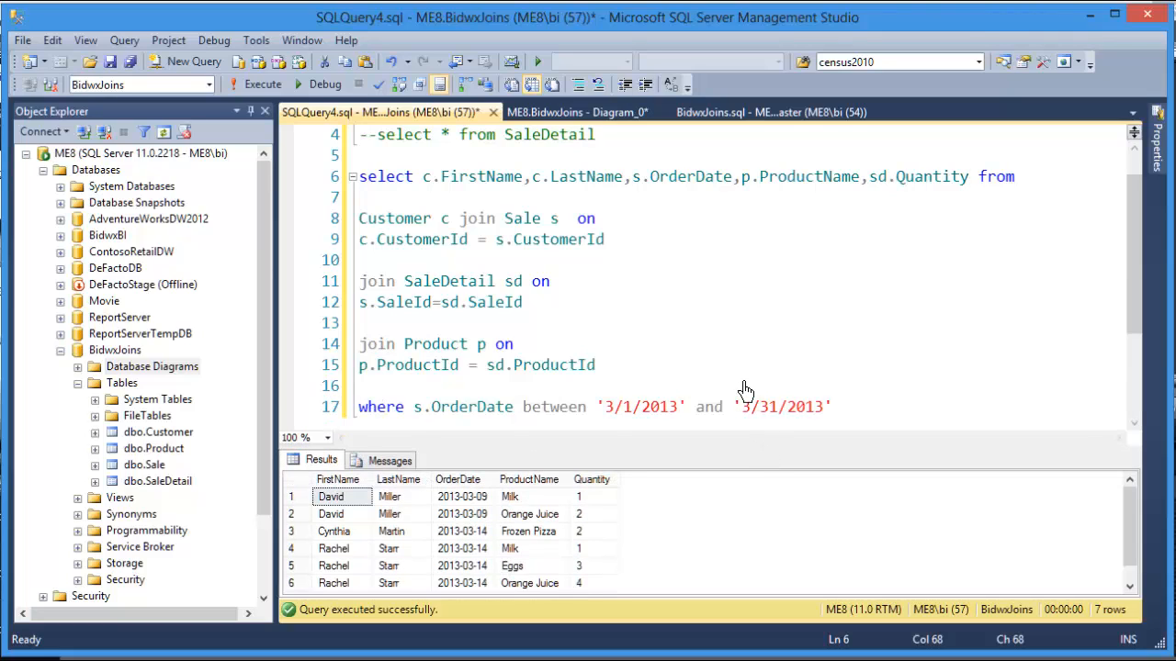
mouse_move(555, 193)
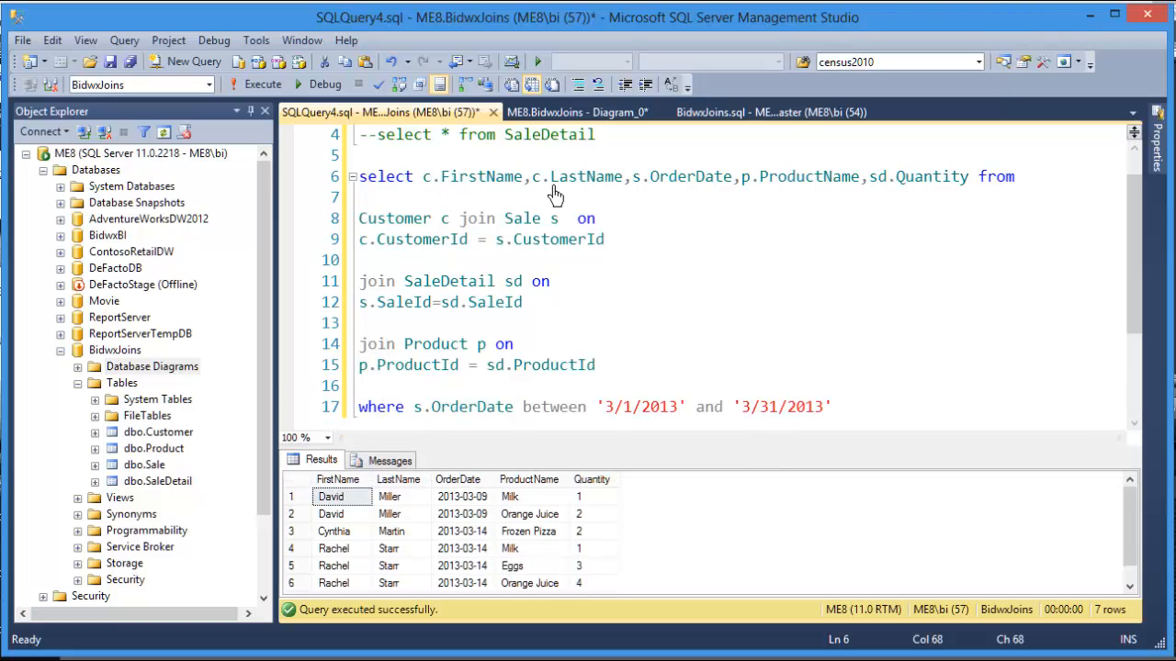
mouse_move(948, 191)
type(",")
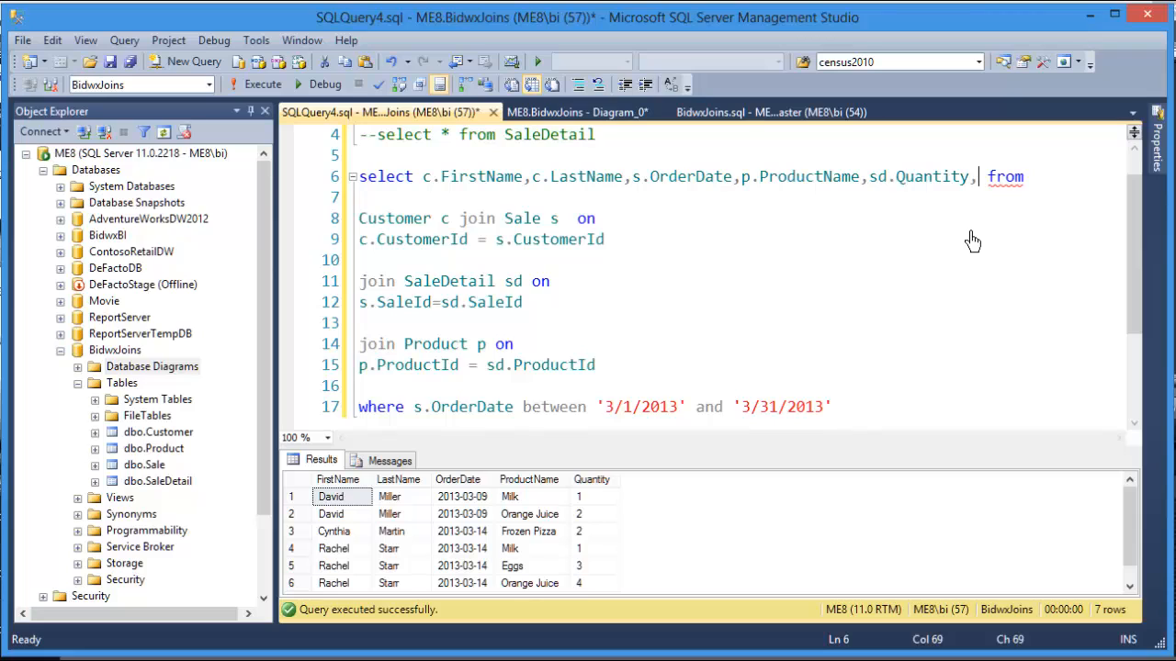
- Add sd.Quantity*p.ProductPrice as TotalPrice and rerun to show it for seven rows
type("sd.q")
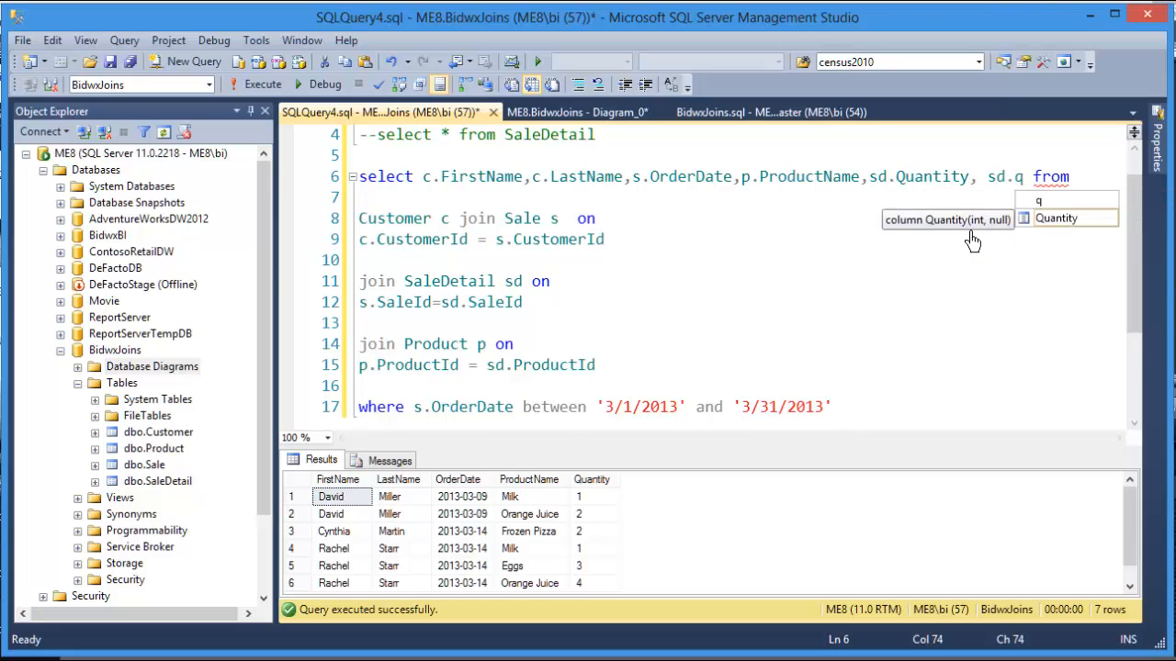
type("uantity*p.")
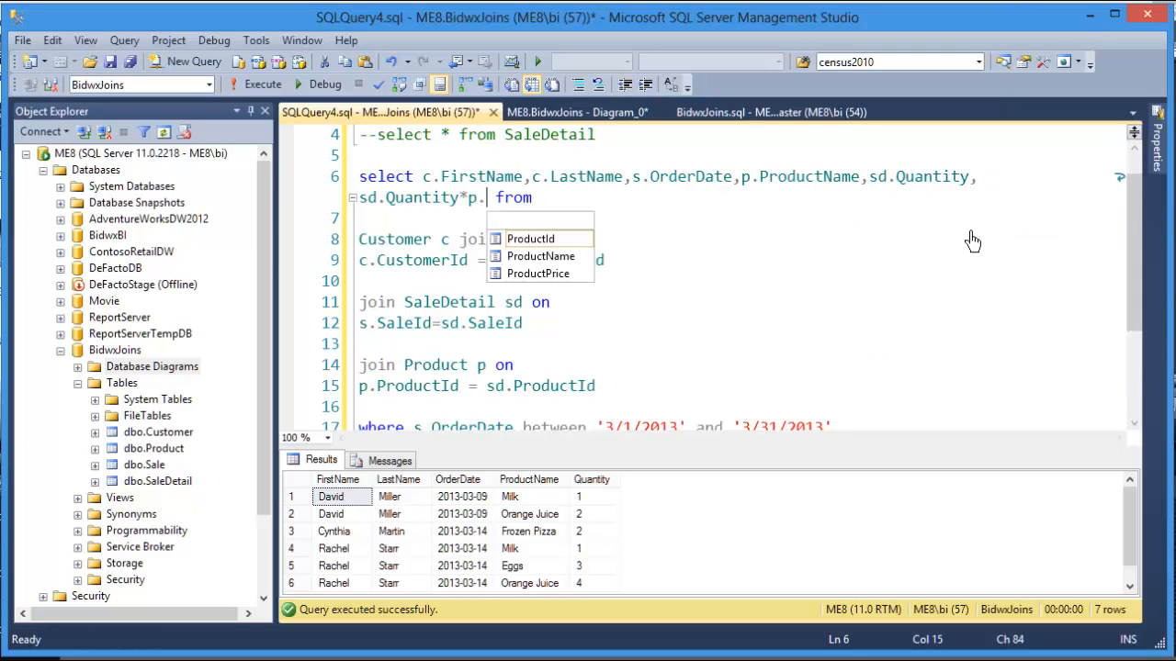
type("pr")
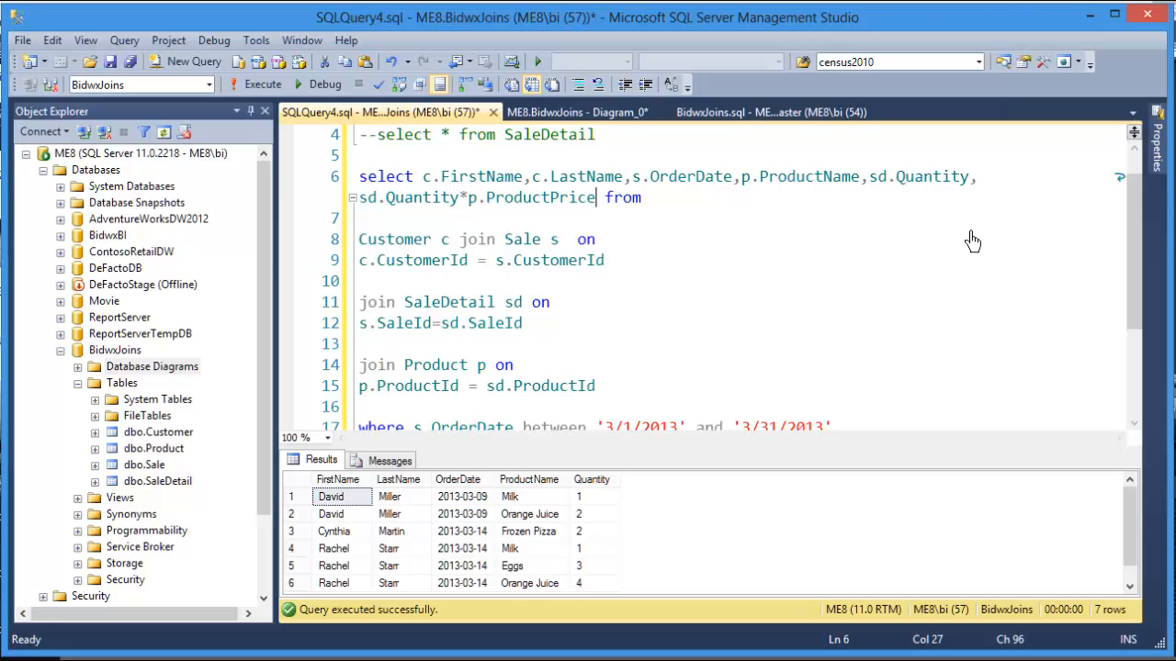
type("as TotalPrice")
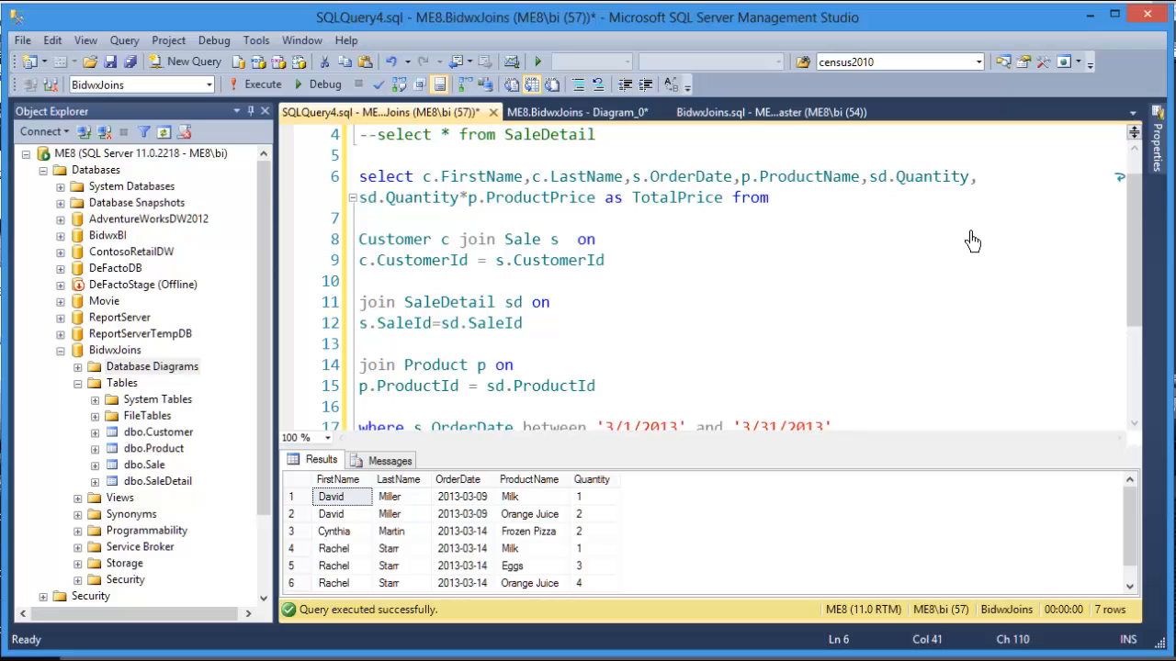
mouse_move(261, 84)
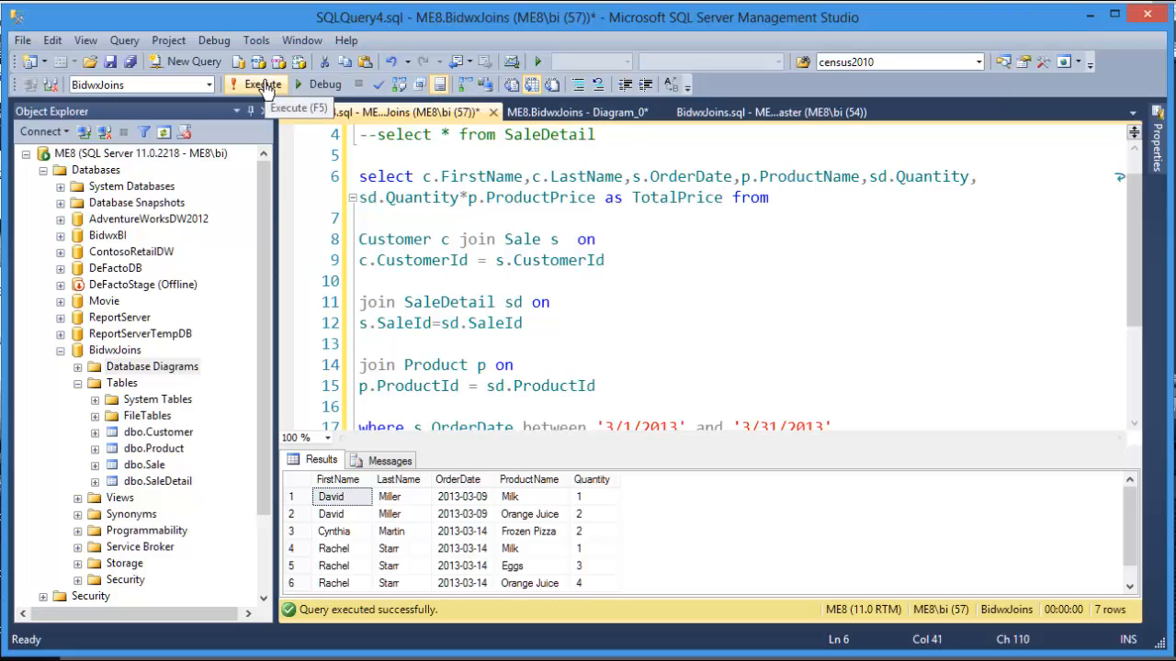
left_click(261, 84)
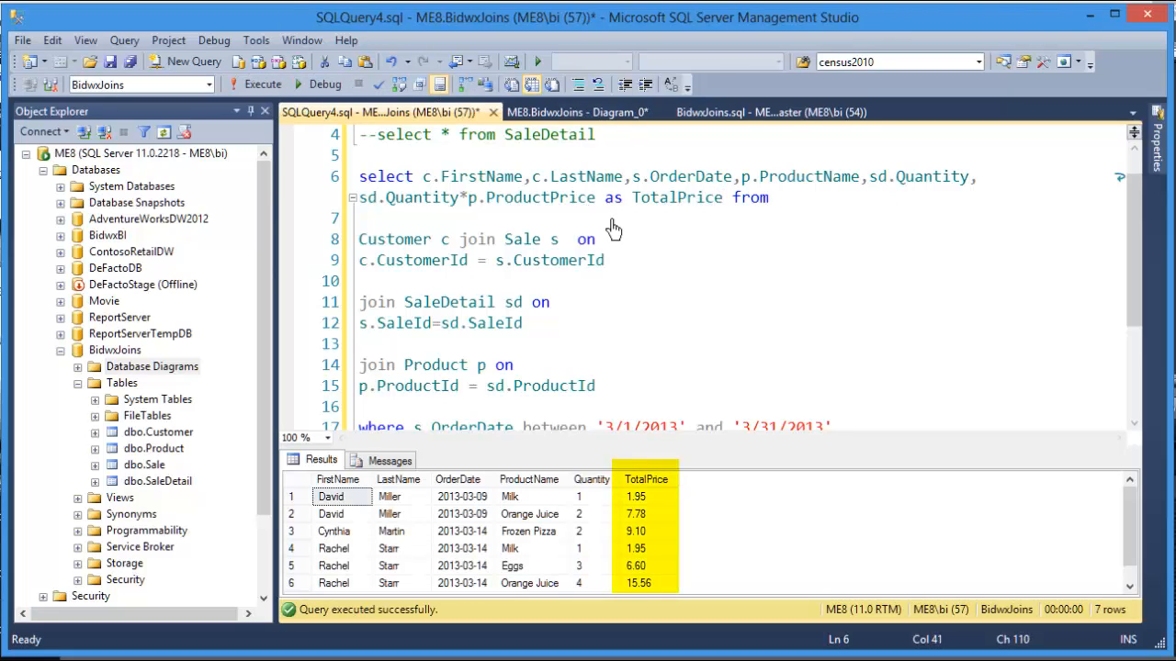
left_click(724, 198)
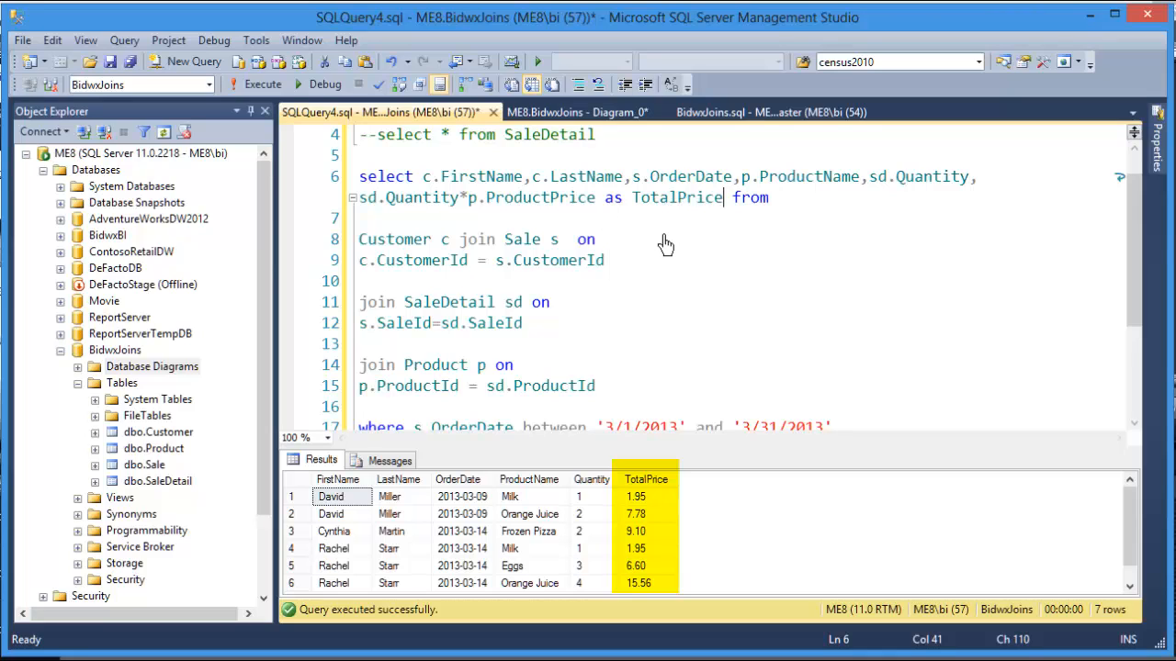
mouse_move(1135, 267)
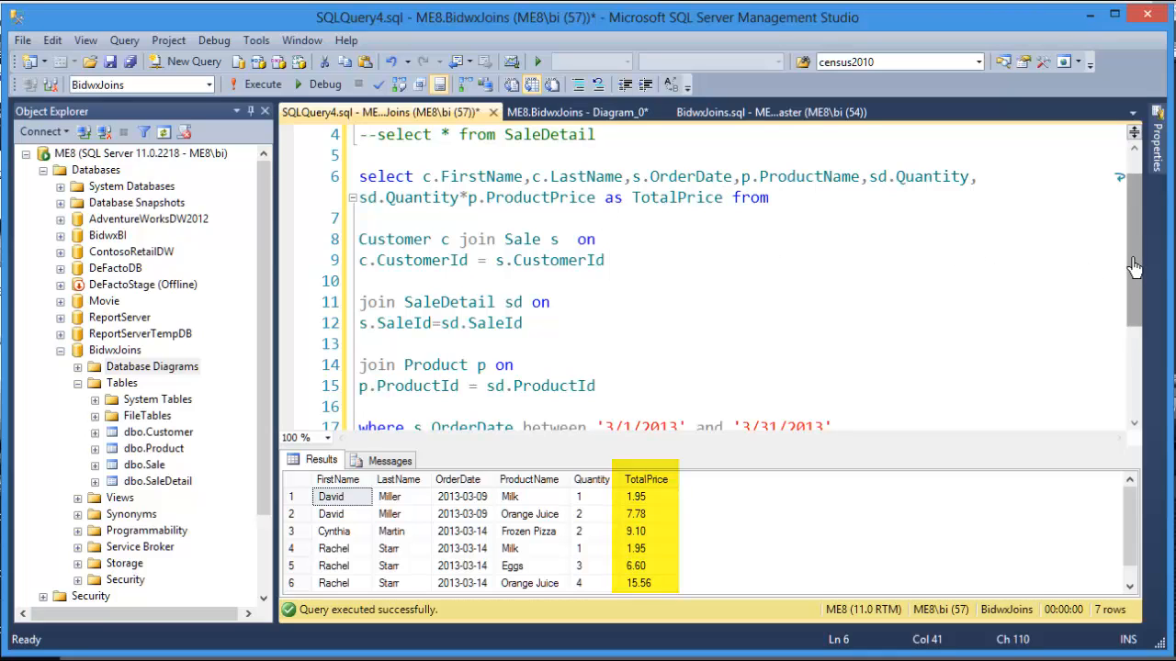
scroll("down", 3)
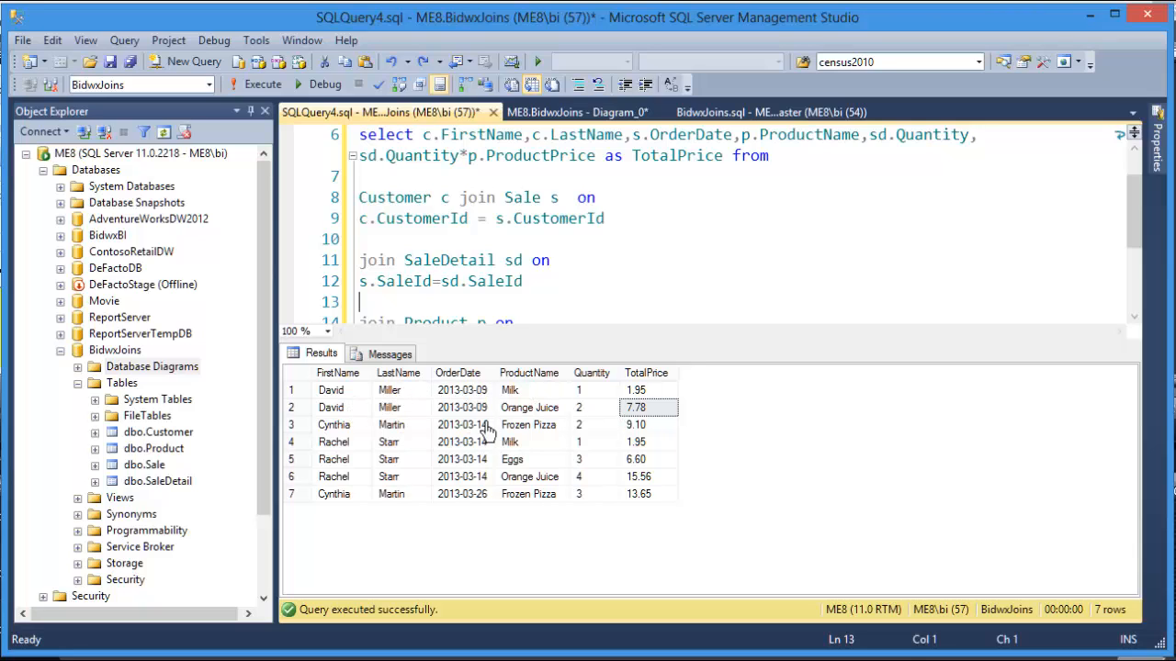
mouse_move(599, 408)
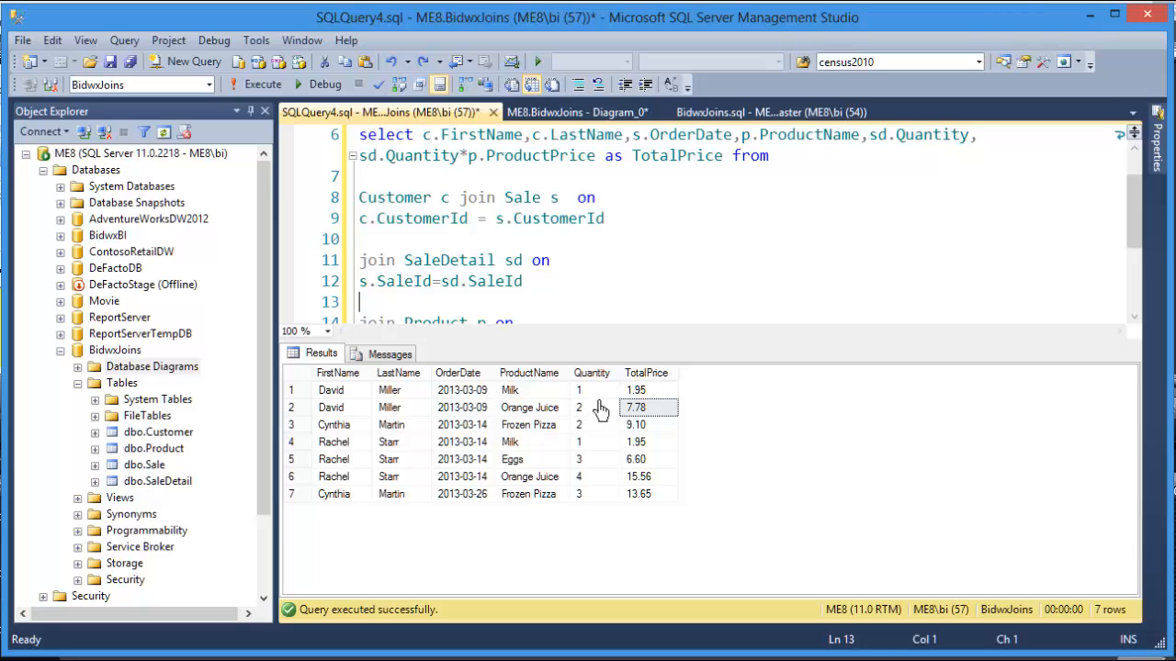
mouse_move(588, 494)
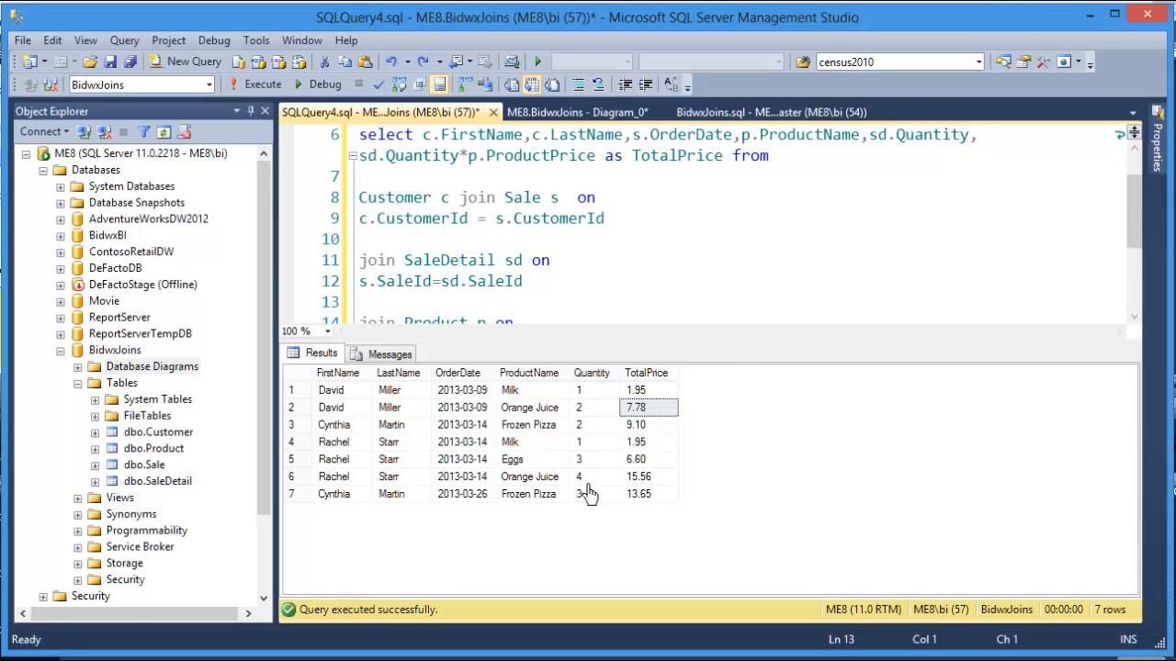
mouse_move(650, 495)
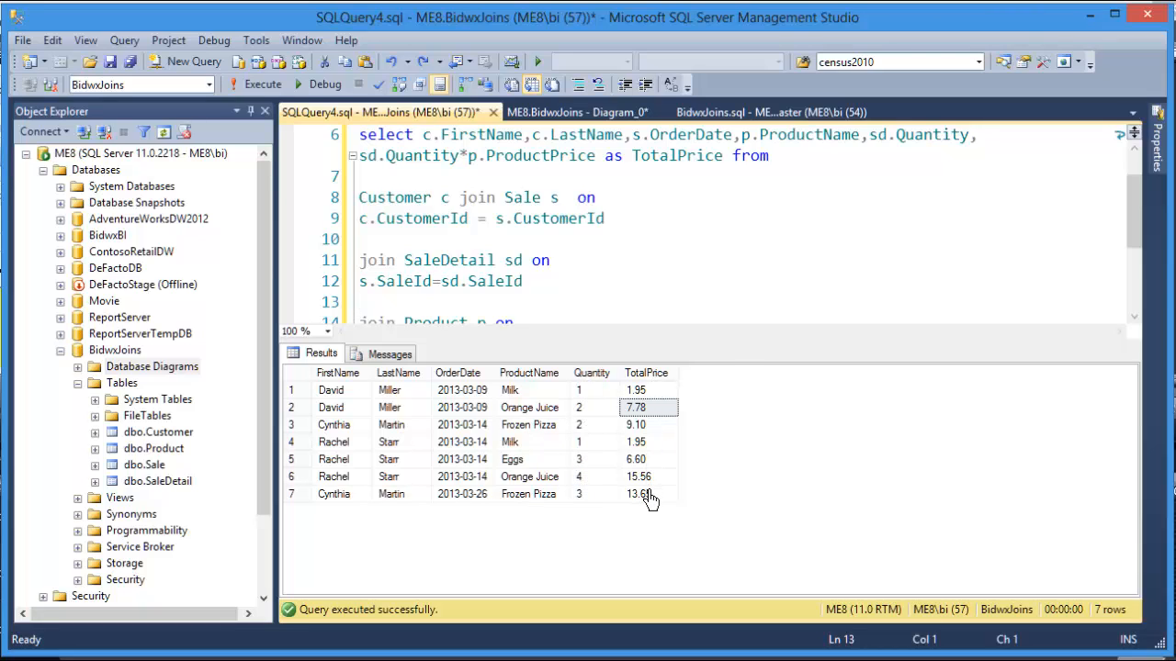
left_click(360, 301)
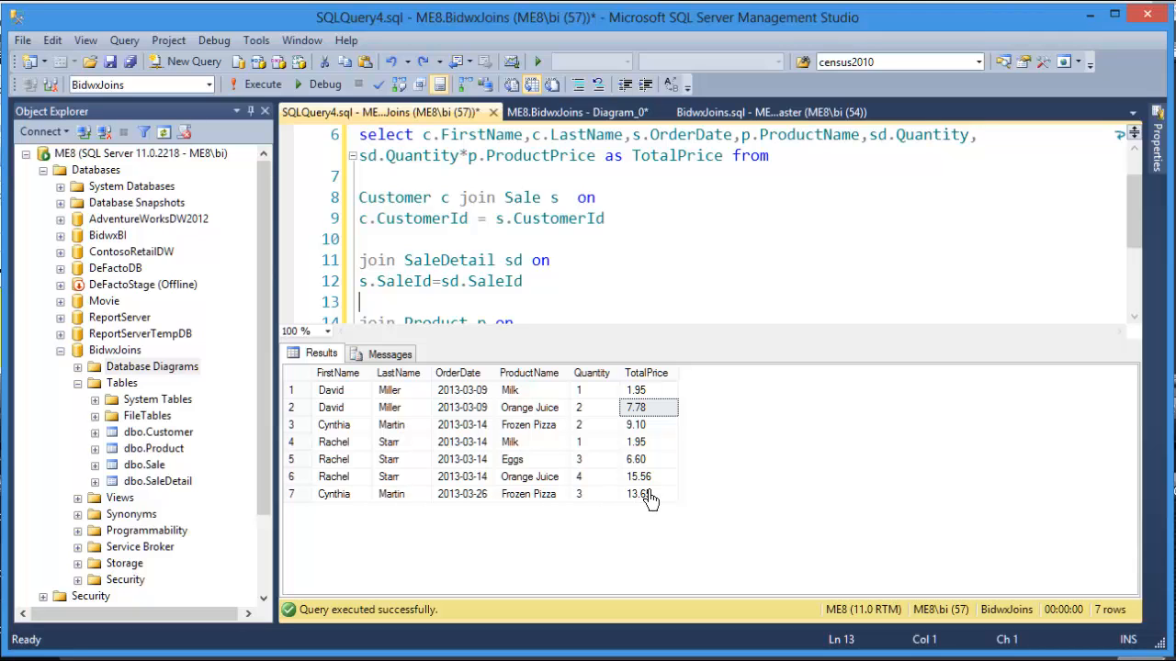
mouse_move(708, 486)
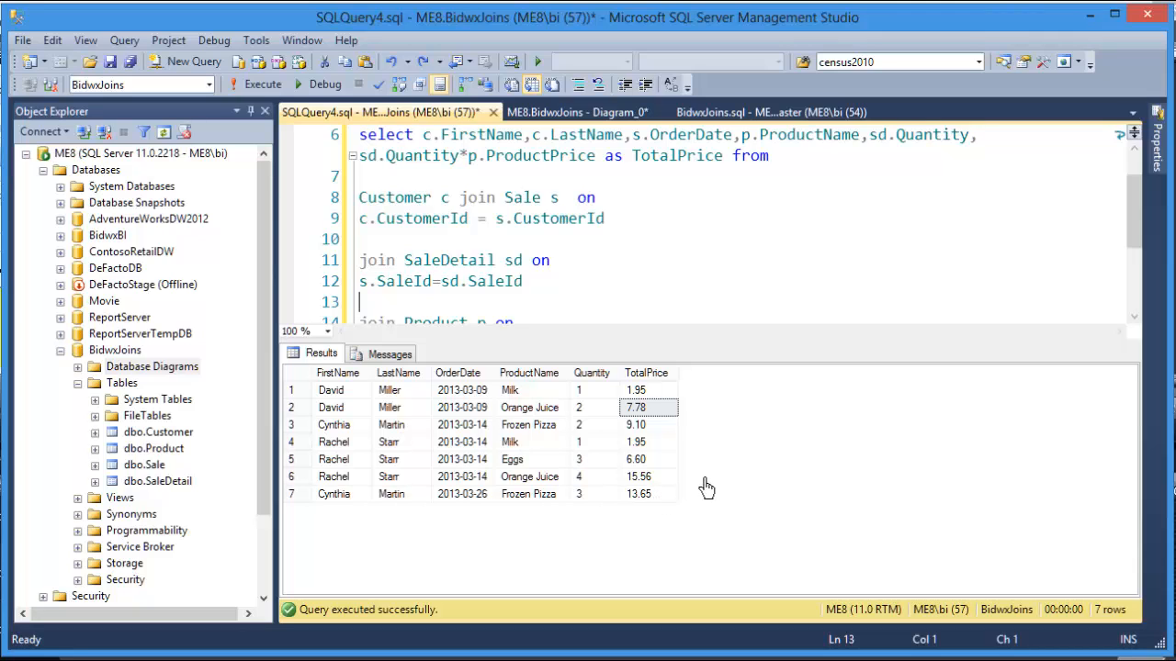
mouse_move(742, 487)
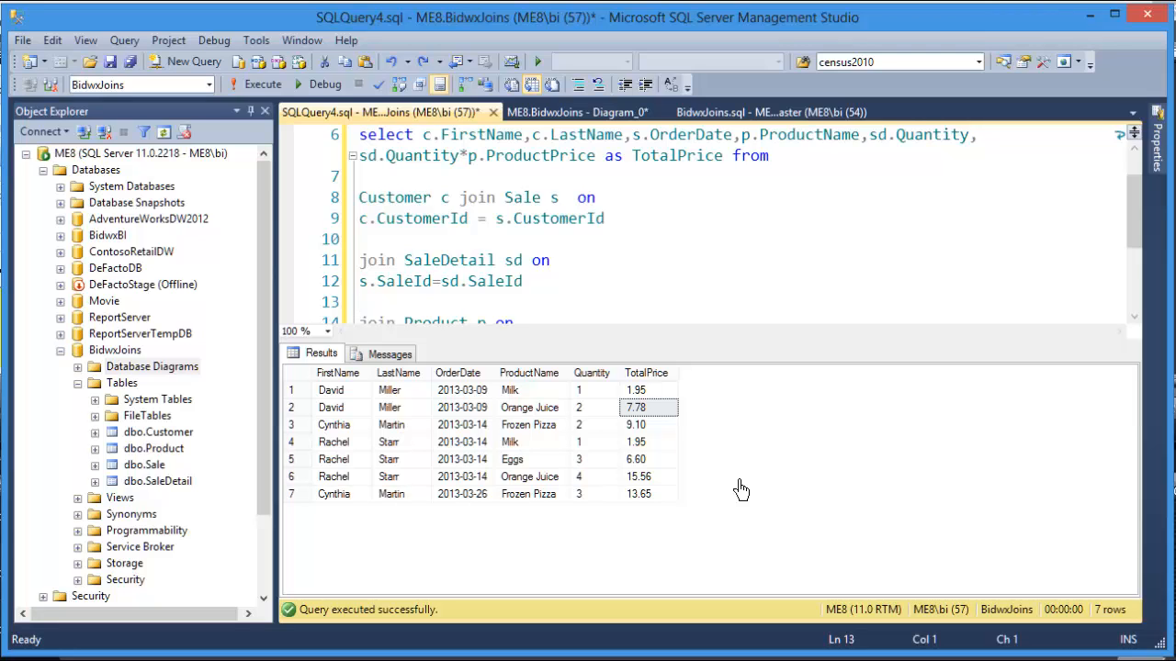
mouse_move(742, 526)
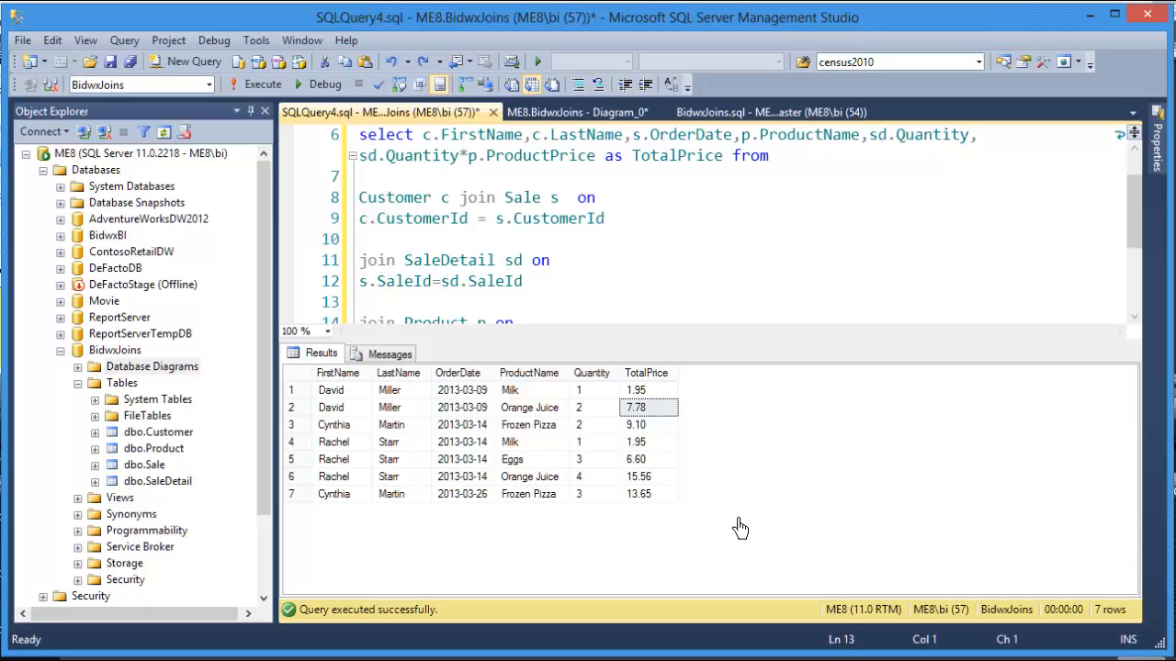
mouse_move(746, 434)
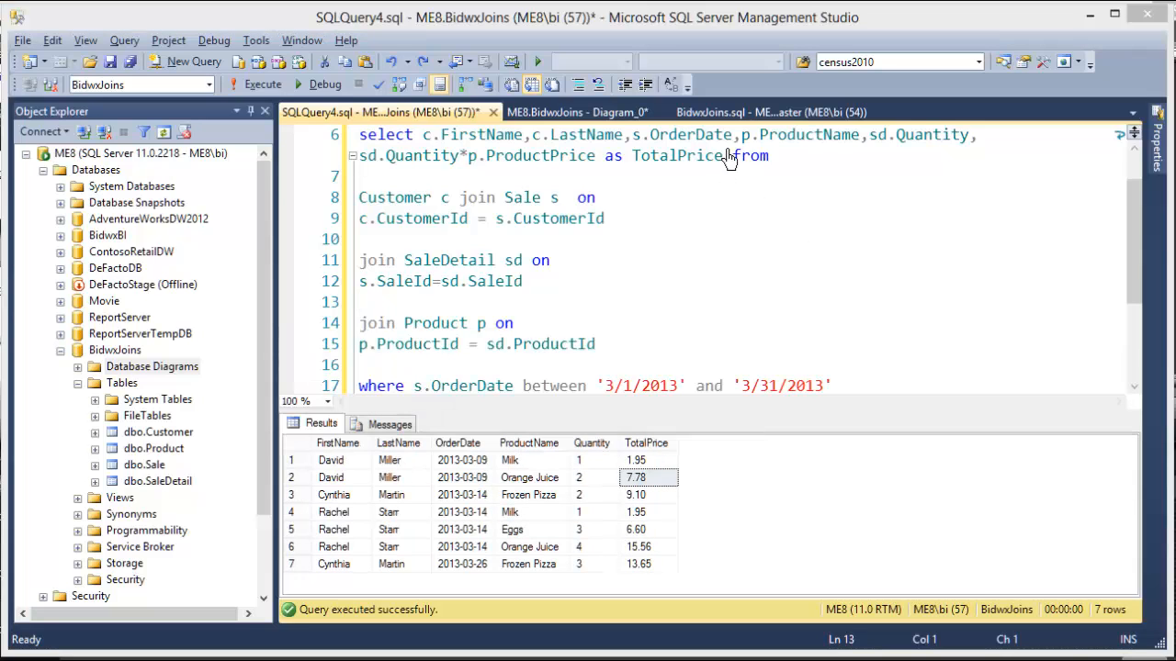
- Remove s.OrderDate and sd.Quantity and select sum(sd.Quantity*p.ProductPrice) as TotalPrice
double_click(683, 134)
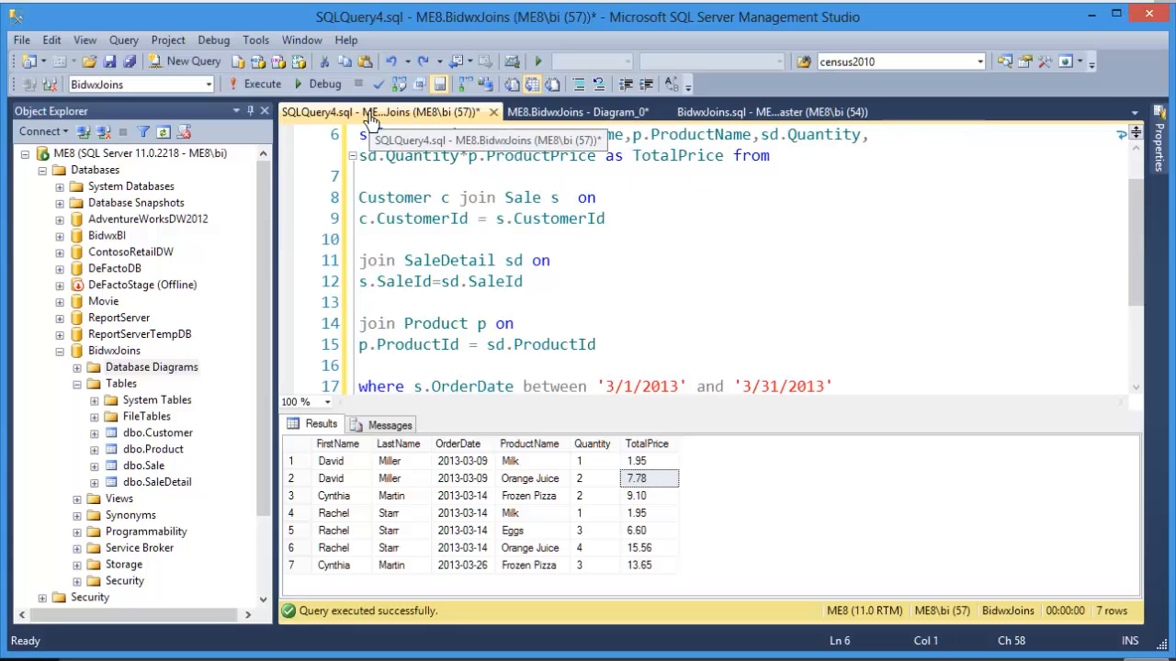
type("sum")
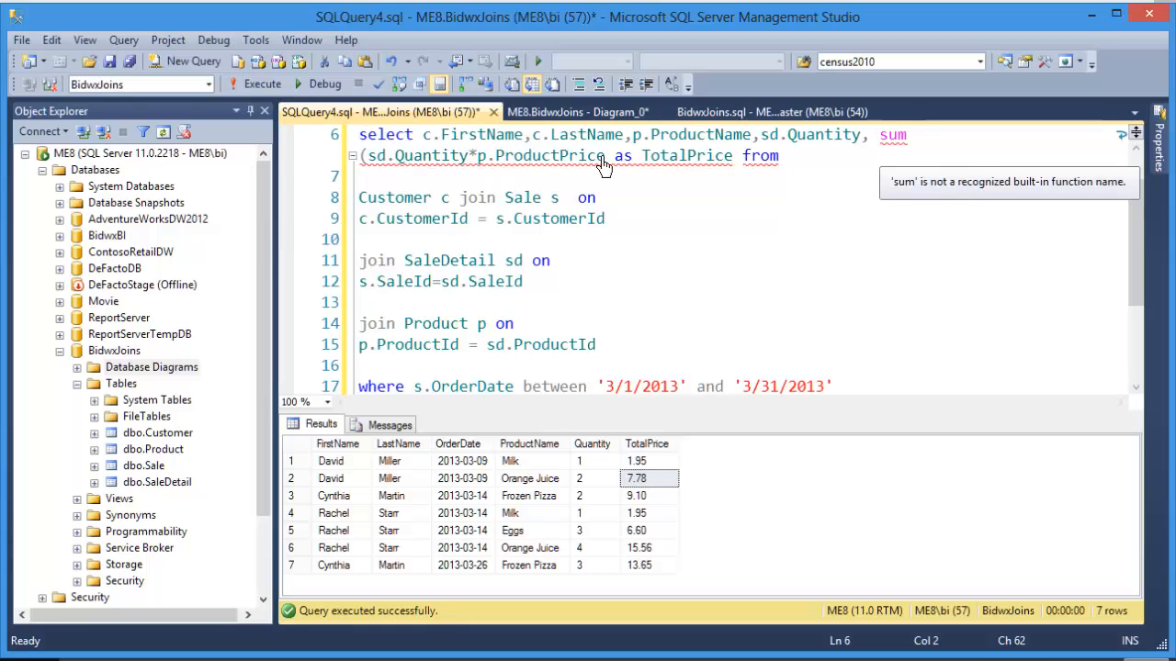
left_click(610, 155)
type(")")
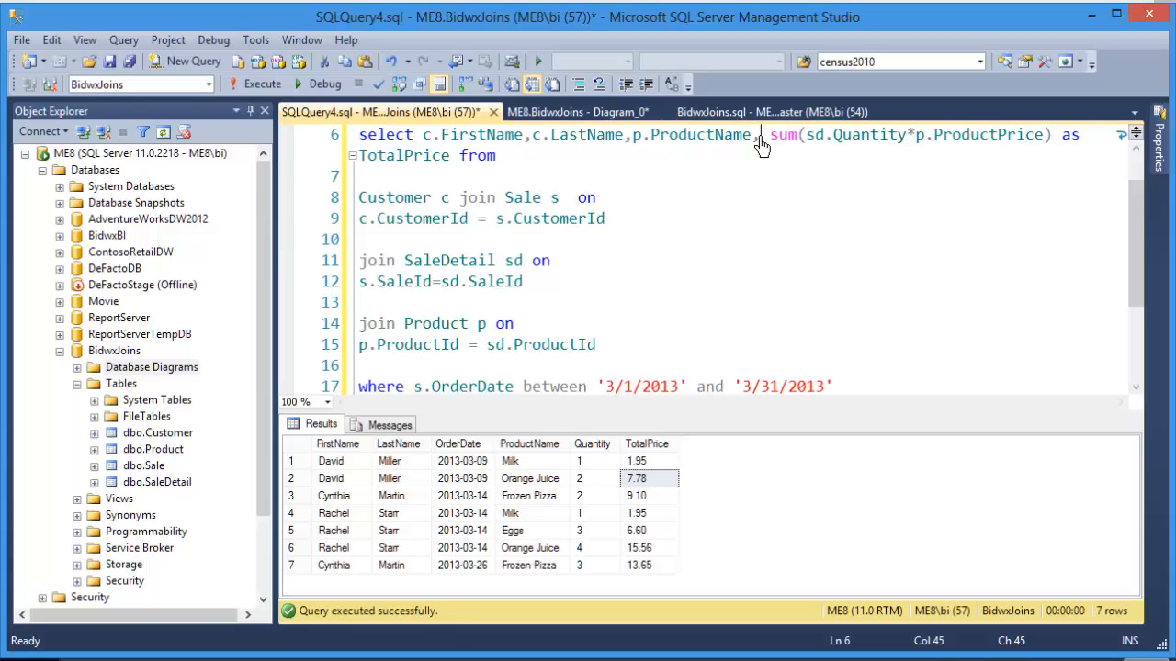
scroll("down", 3)
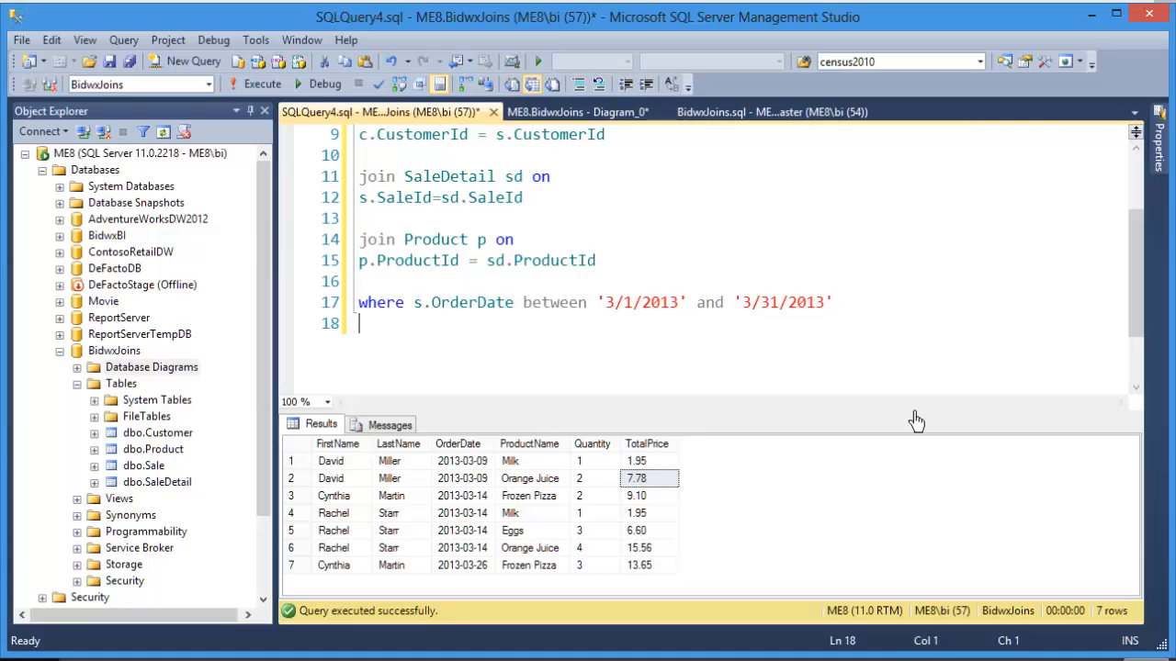
- Add 'group by c.FirstName, c.LastName, p.ProductName' beneath the WHERE clause
type("group b")
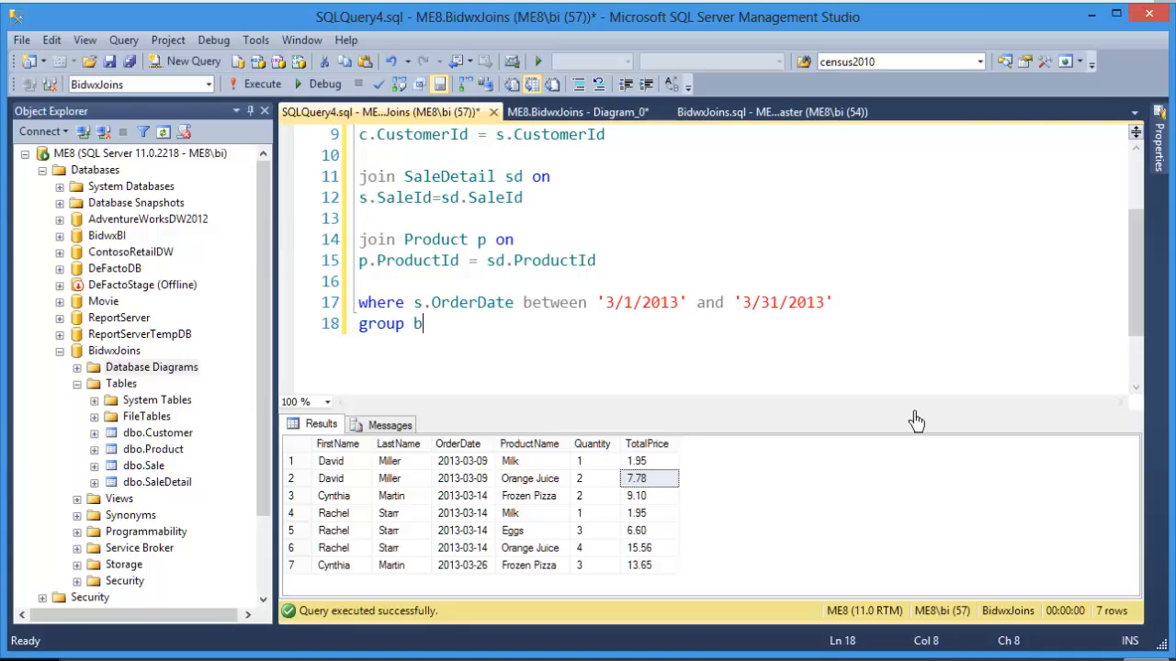
type("y c")
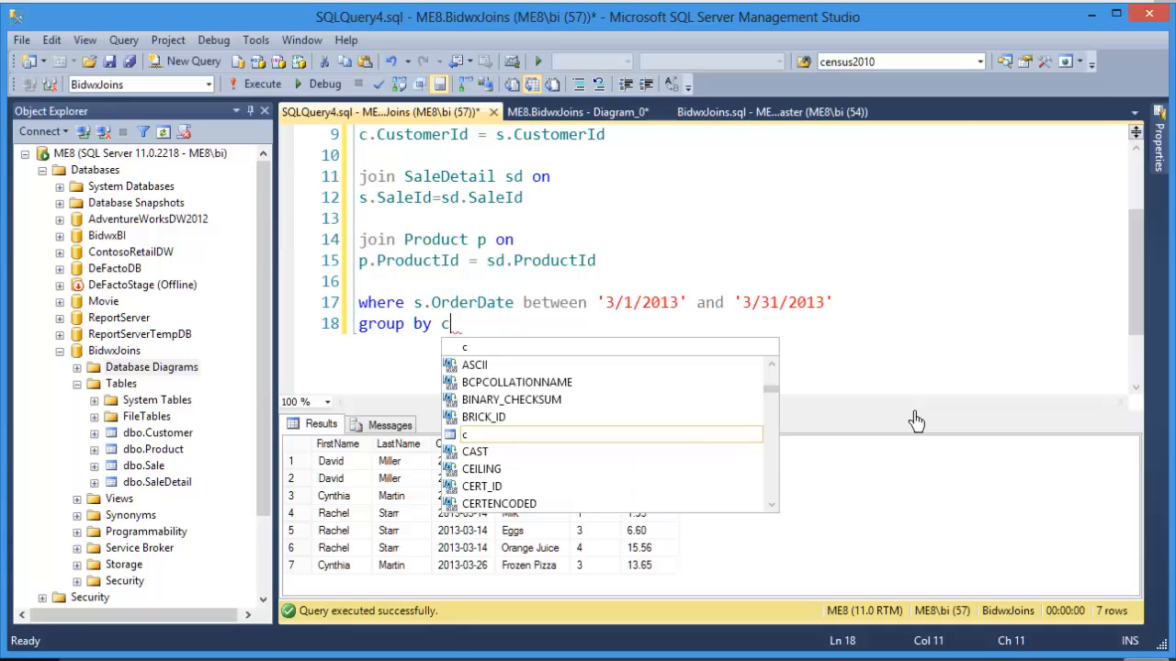
type(".")
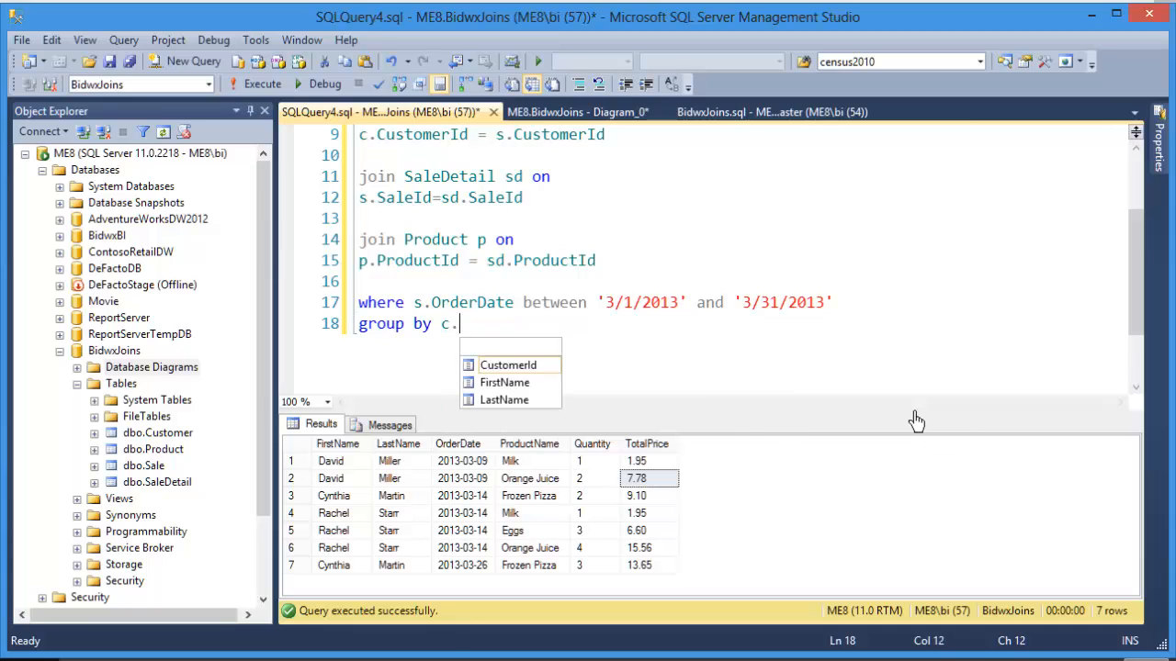
type("FirstName, c")
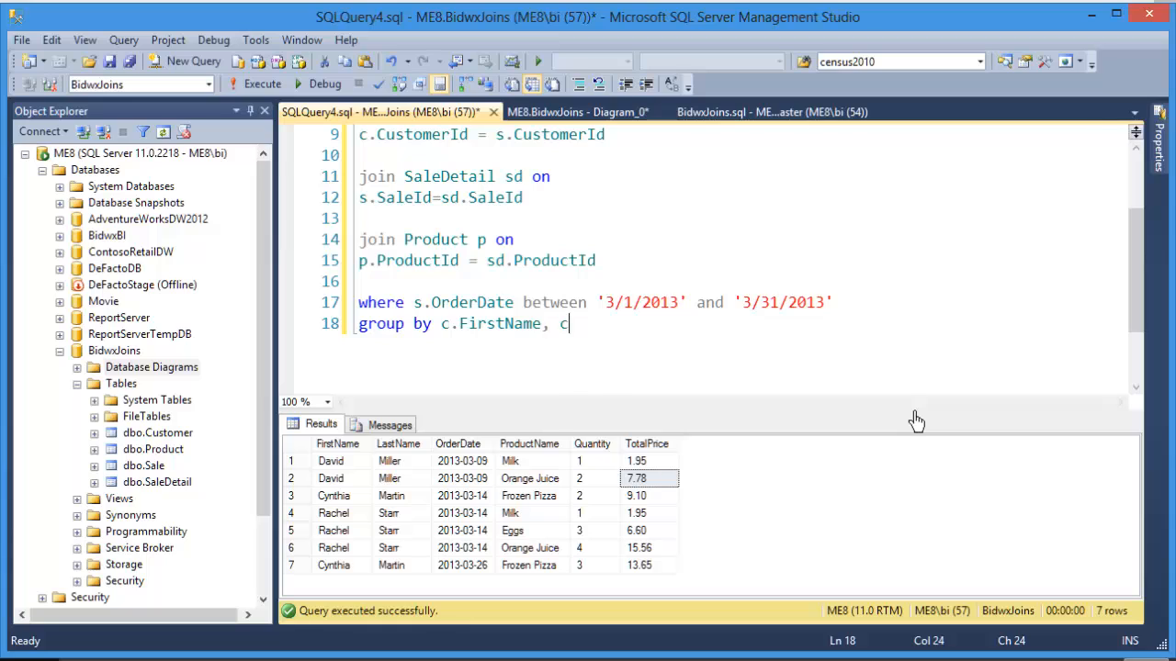
type(".LastName,")
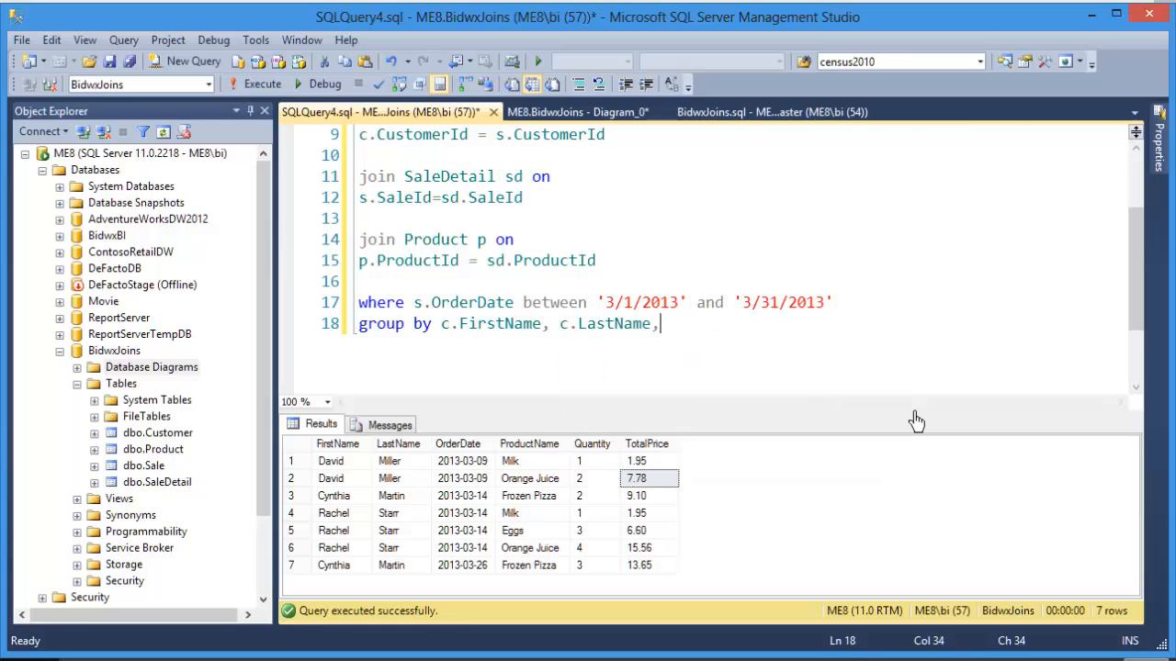
type("p.pr")
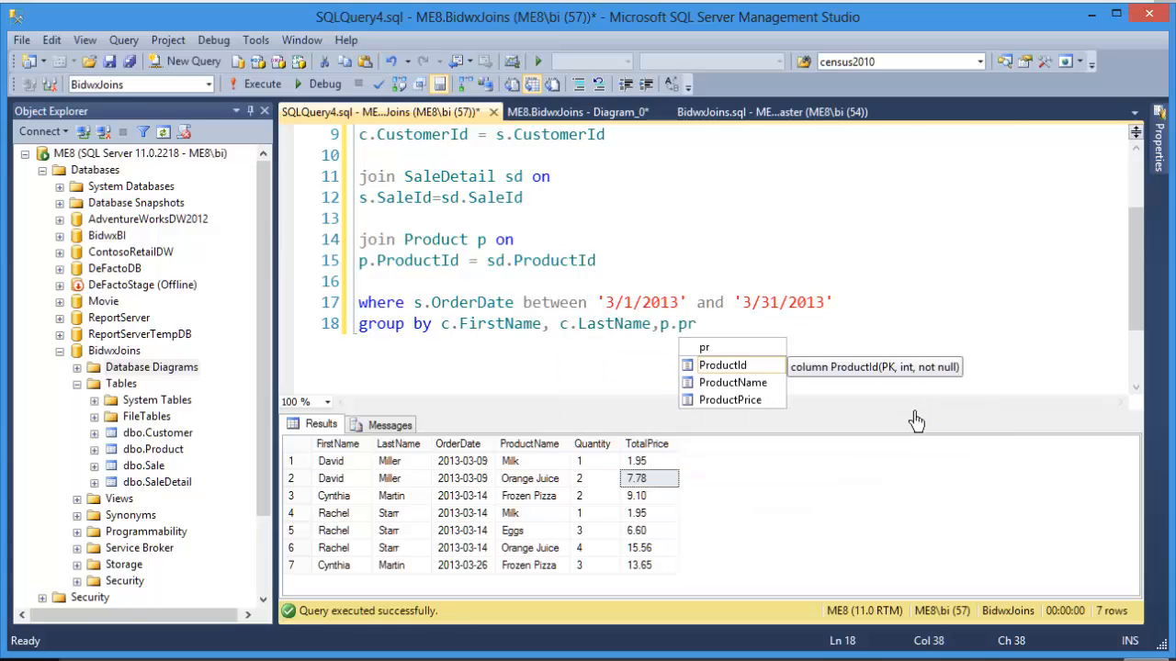
mouse_move(793, 393)
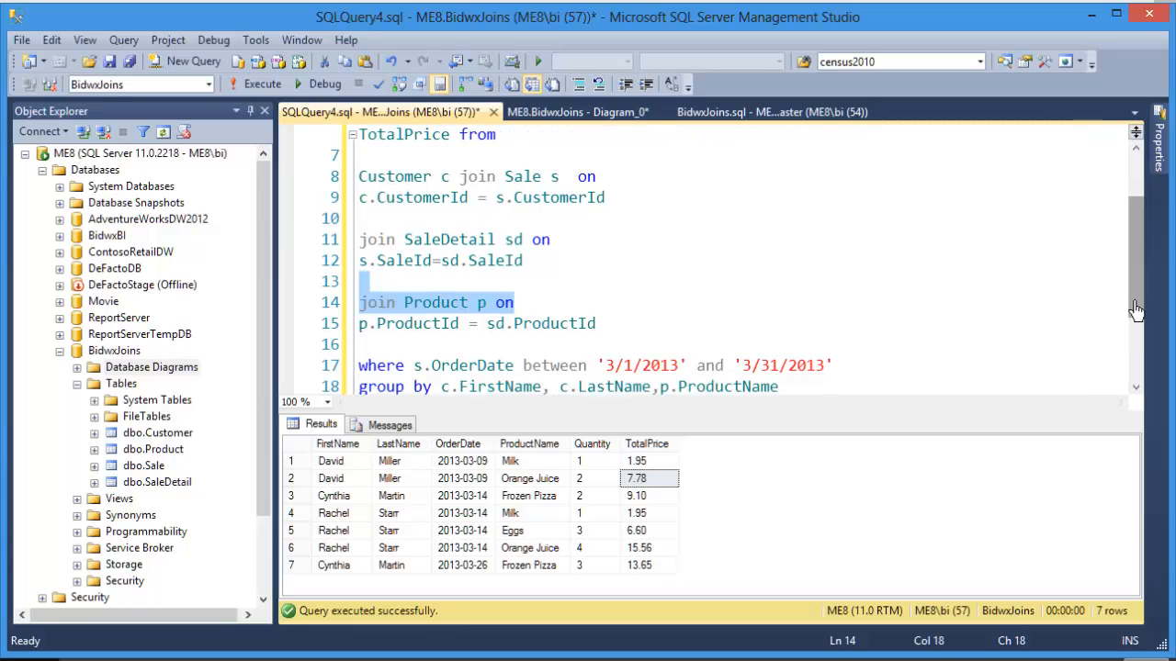
mouse_move(742, 378)
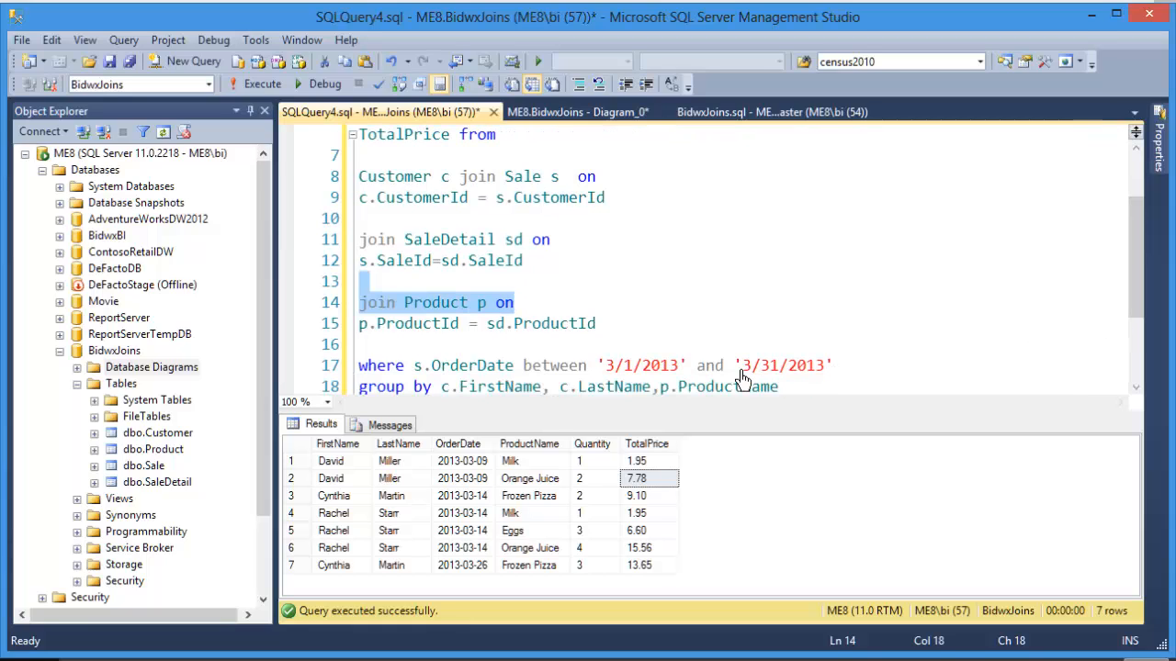